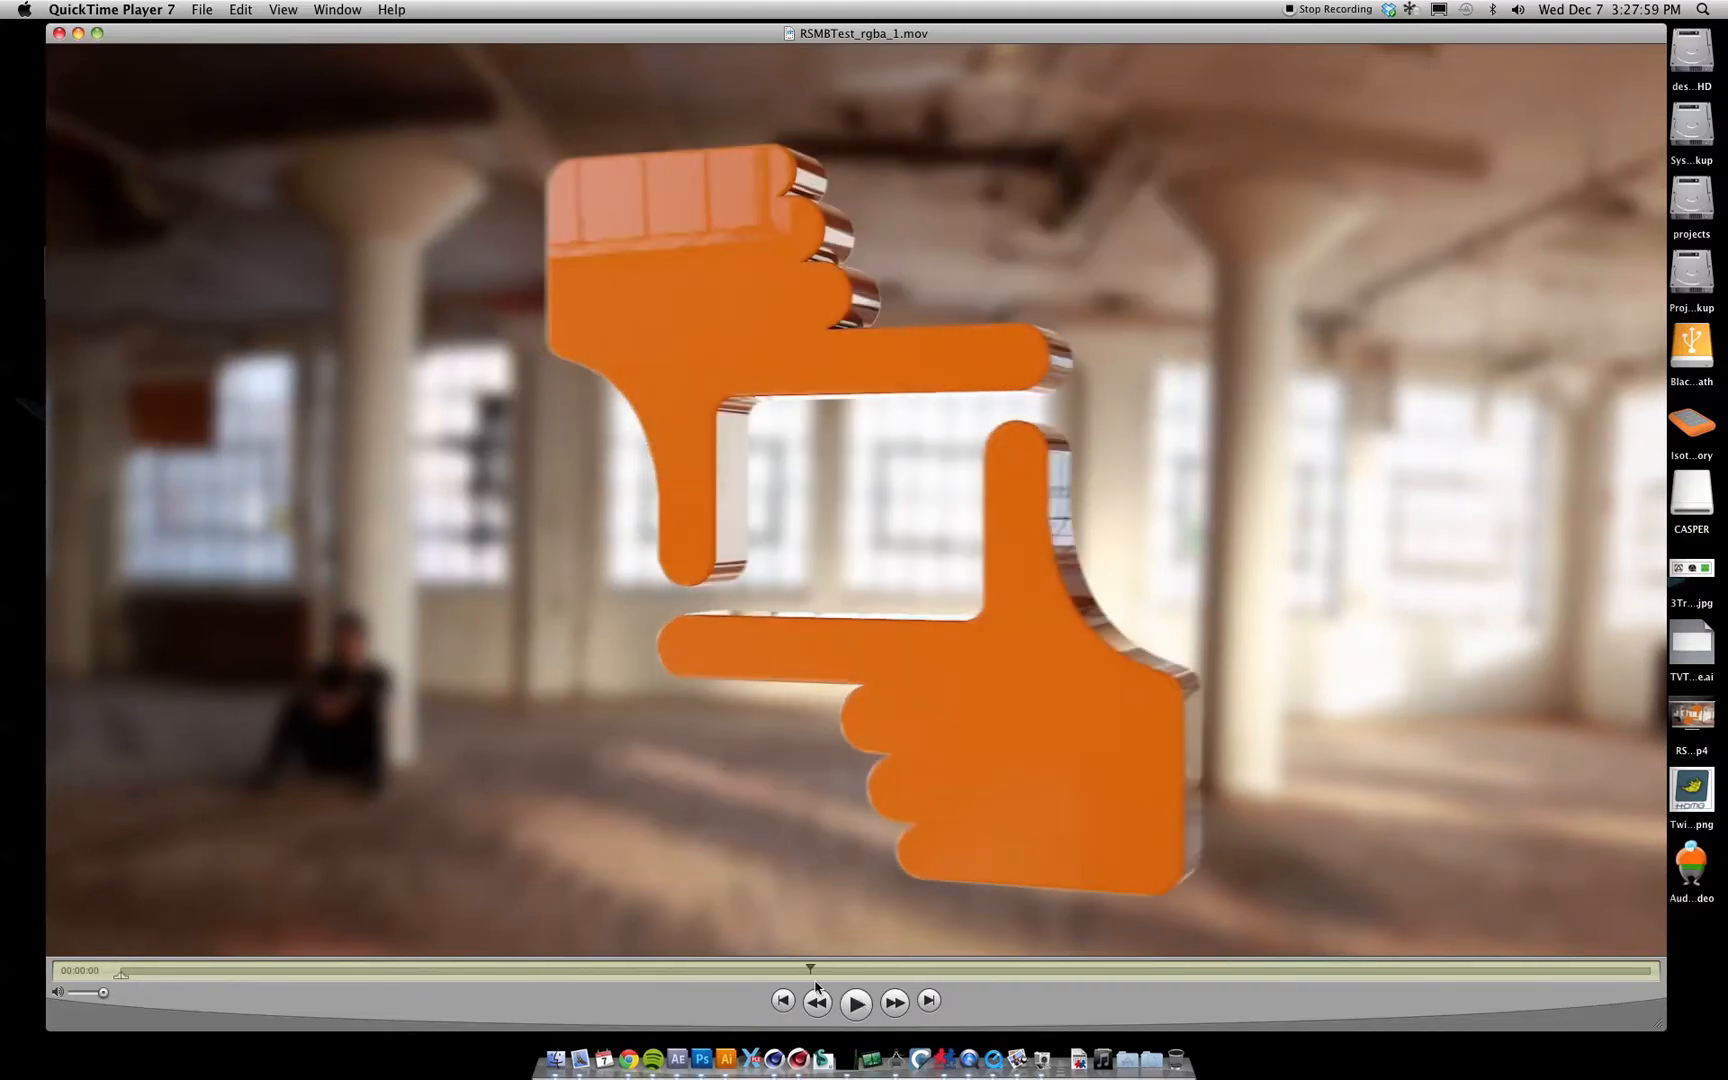
Step: Preview the finished composite and the logo animation, then bring up Render Settings
{"action": "left_click", "coordinate": [856, 1001]}
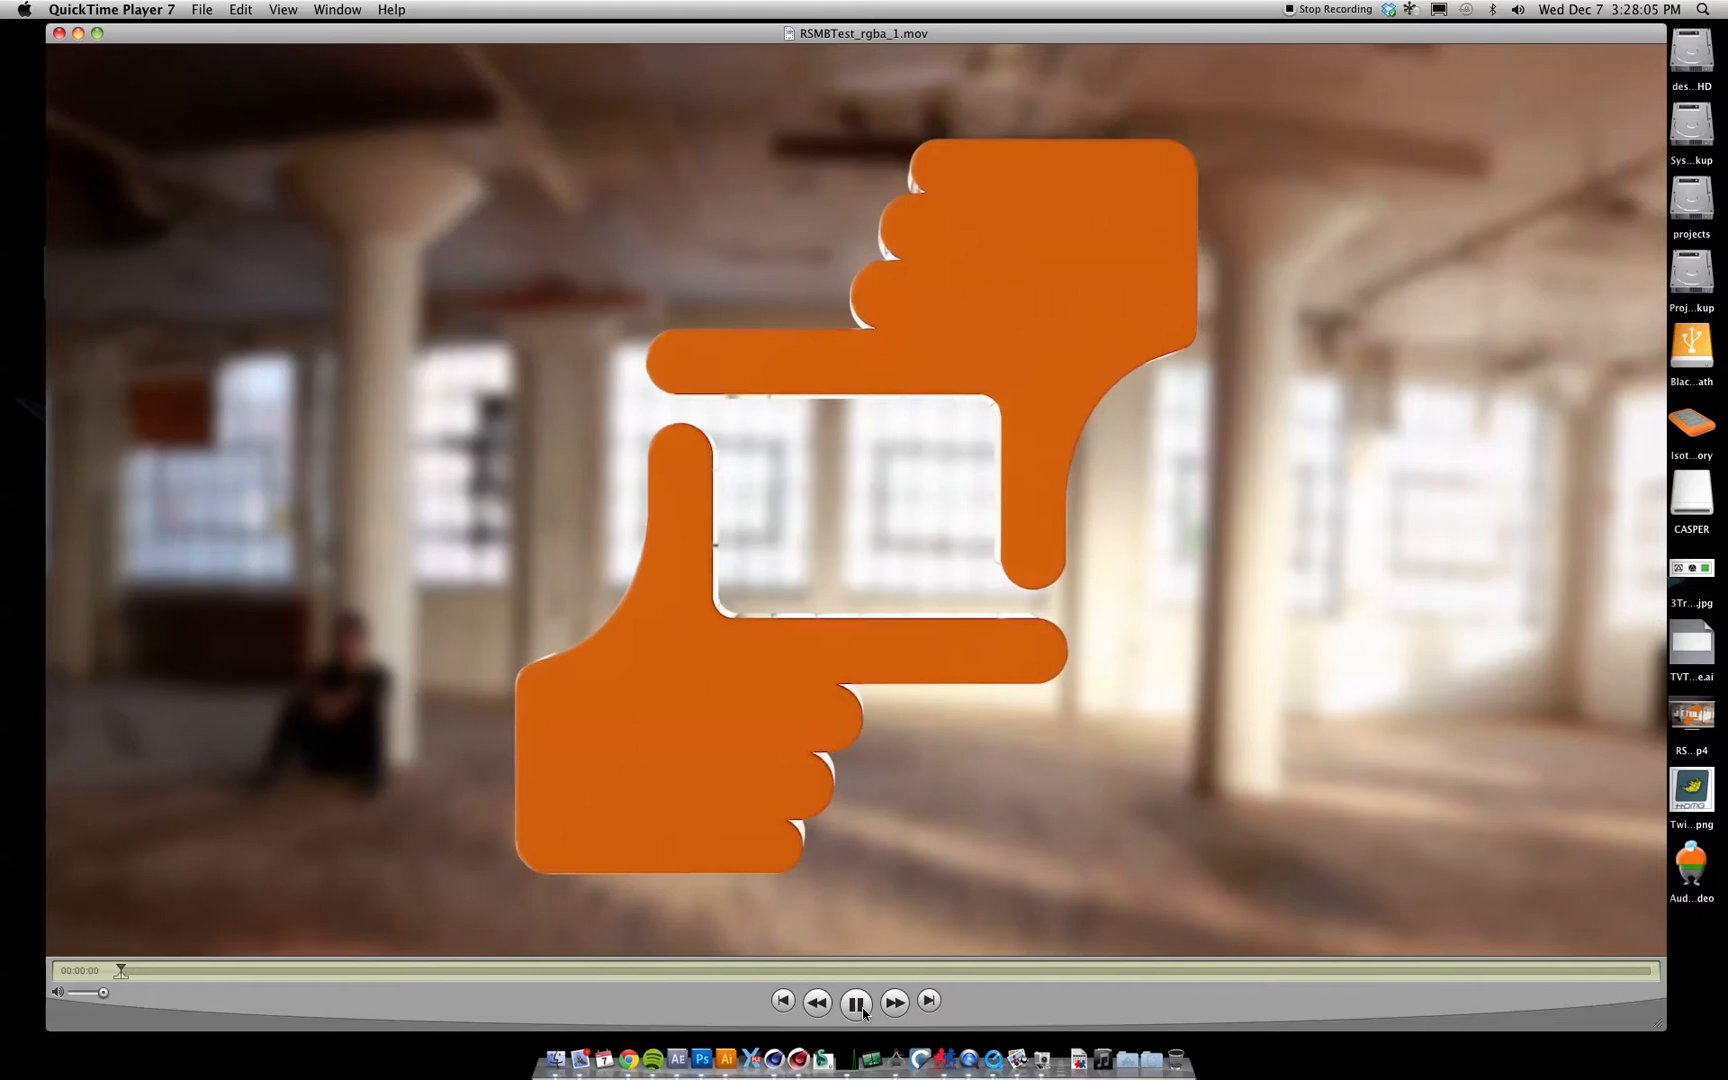
{"action": "left_click", "coordinate": [856, 1001]}
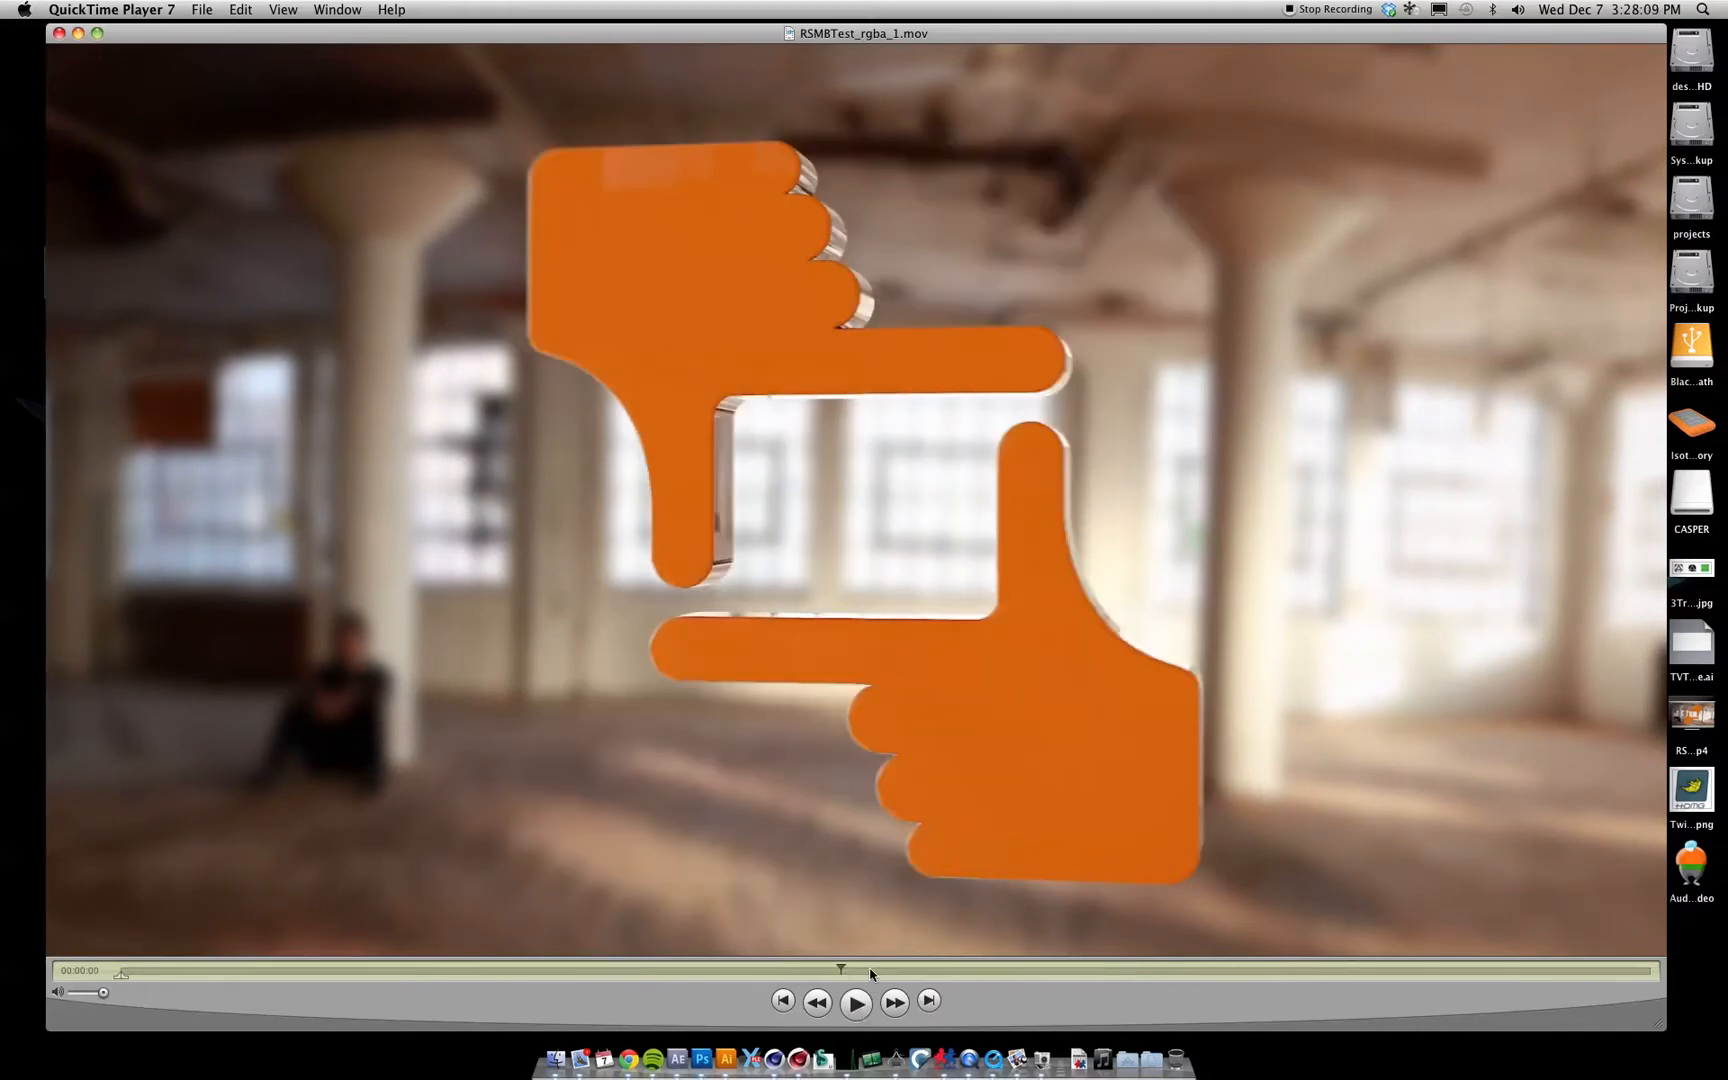
{"action": "left_click", "coordinate": [856, 1001]}
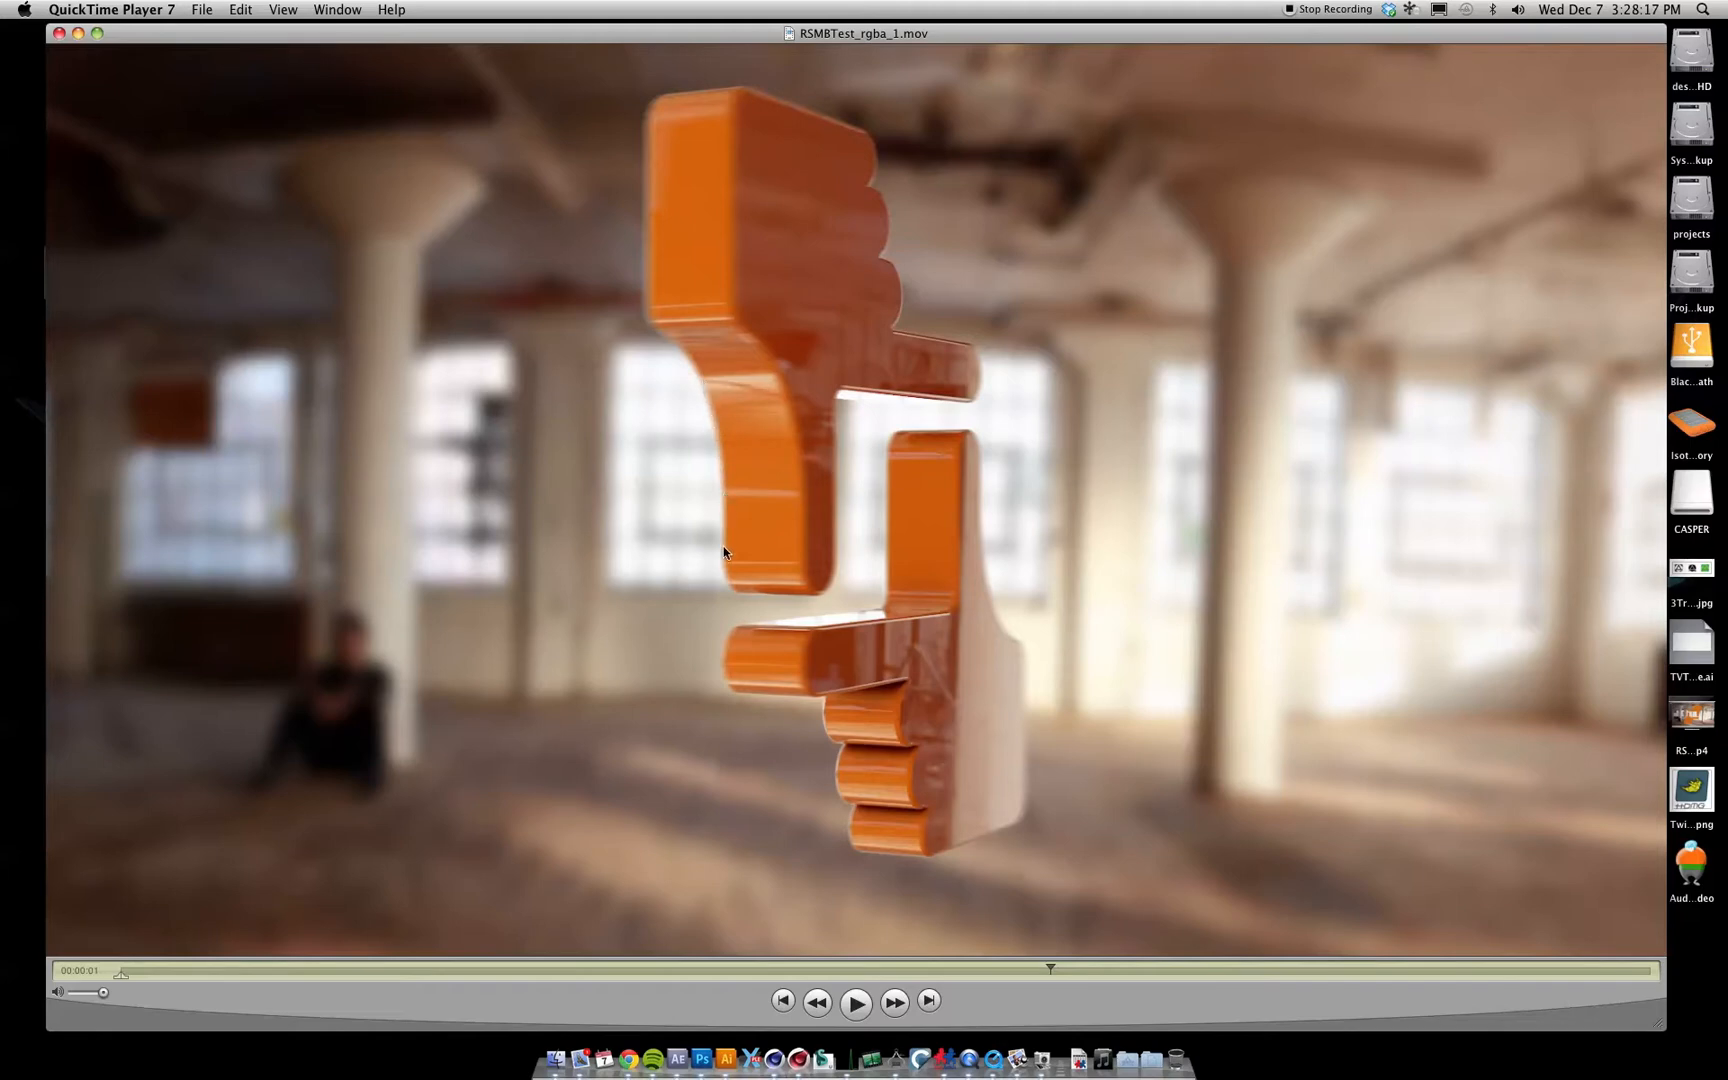
{"action": "mouse_move", "coordinate": [731, 661]}
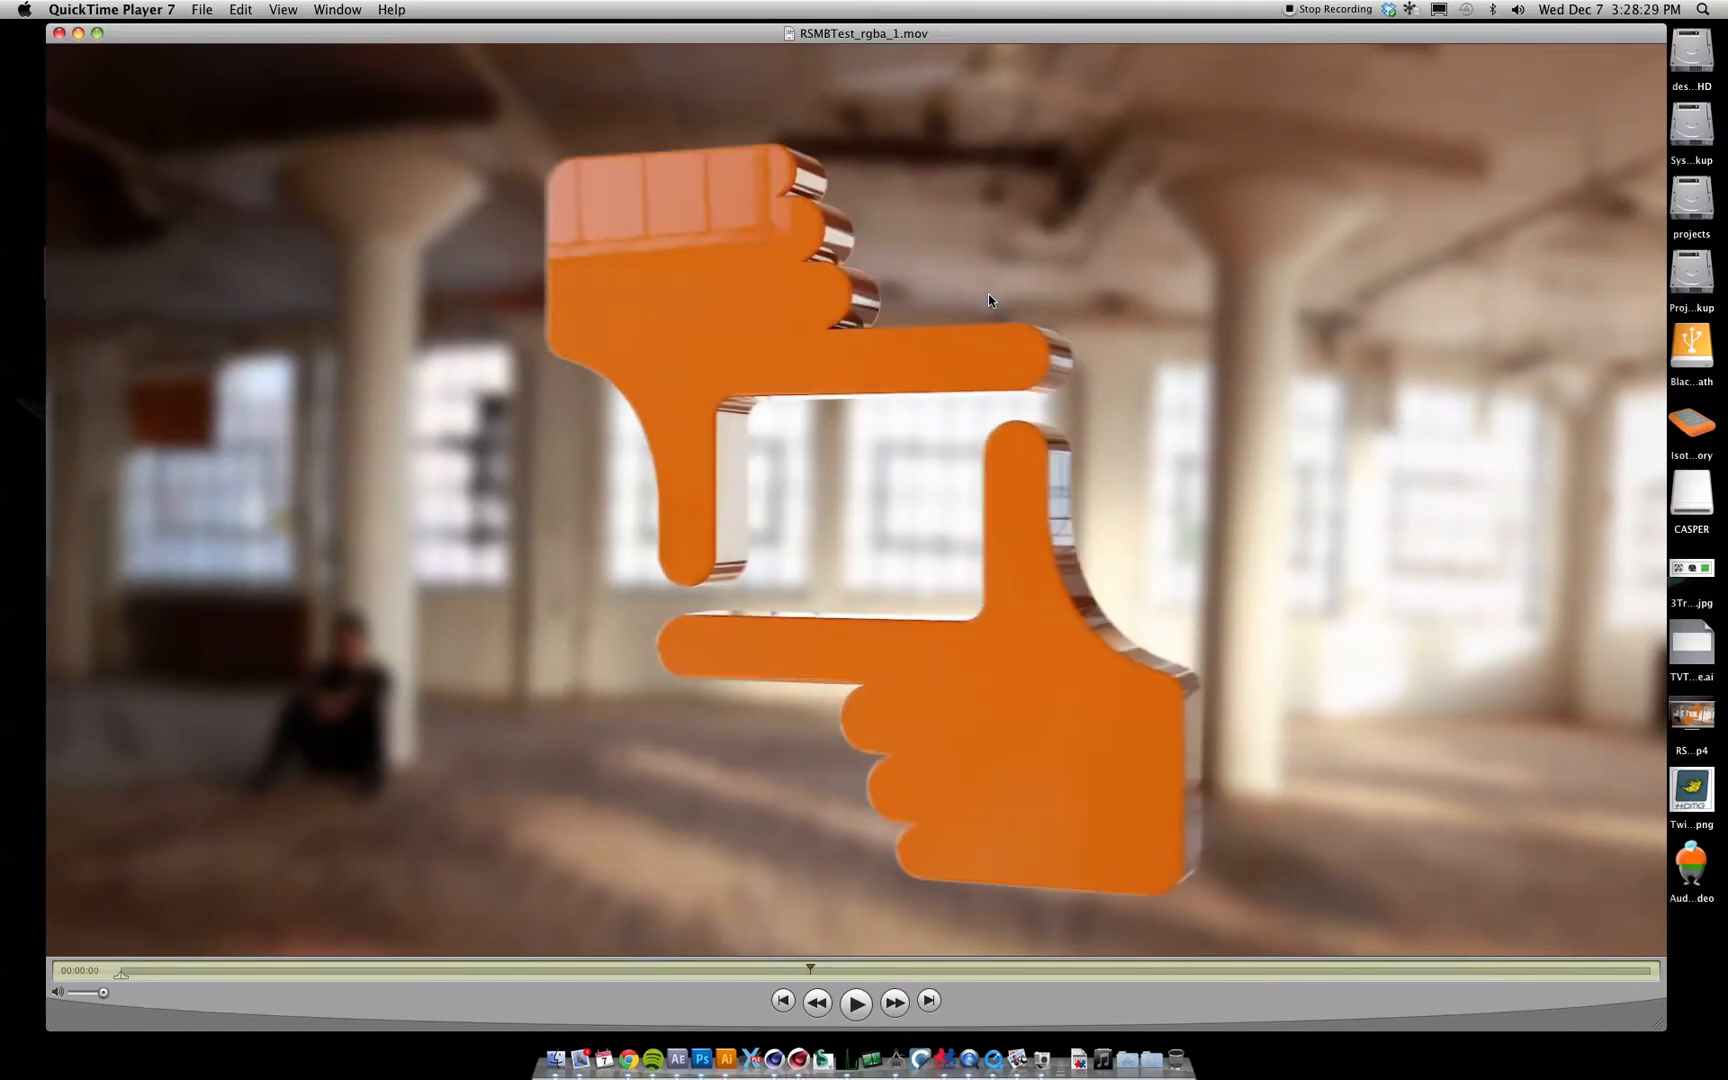
{"action": "mouse_move", "coordinate": [540, 218]}
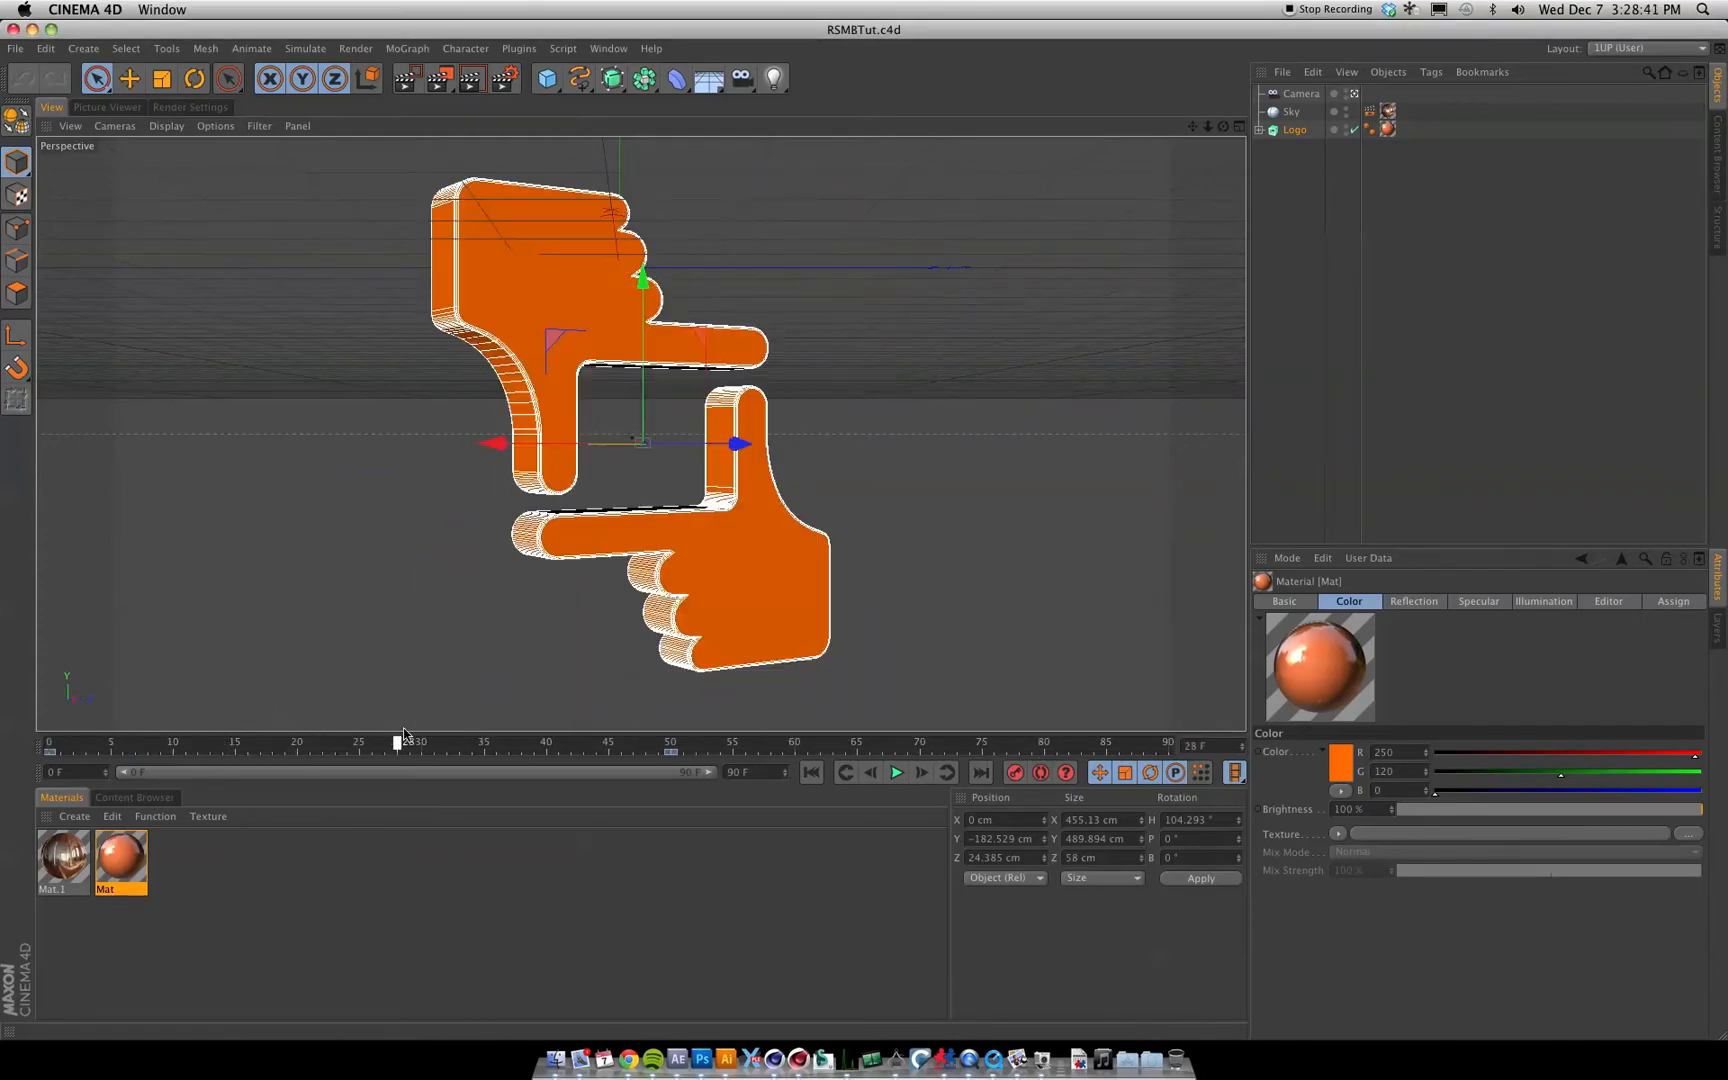
{"action": "left_click", "coordinate": [896, 771]}
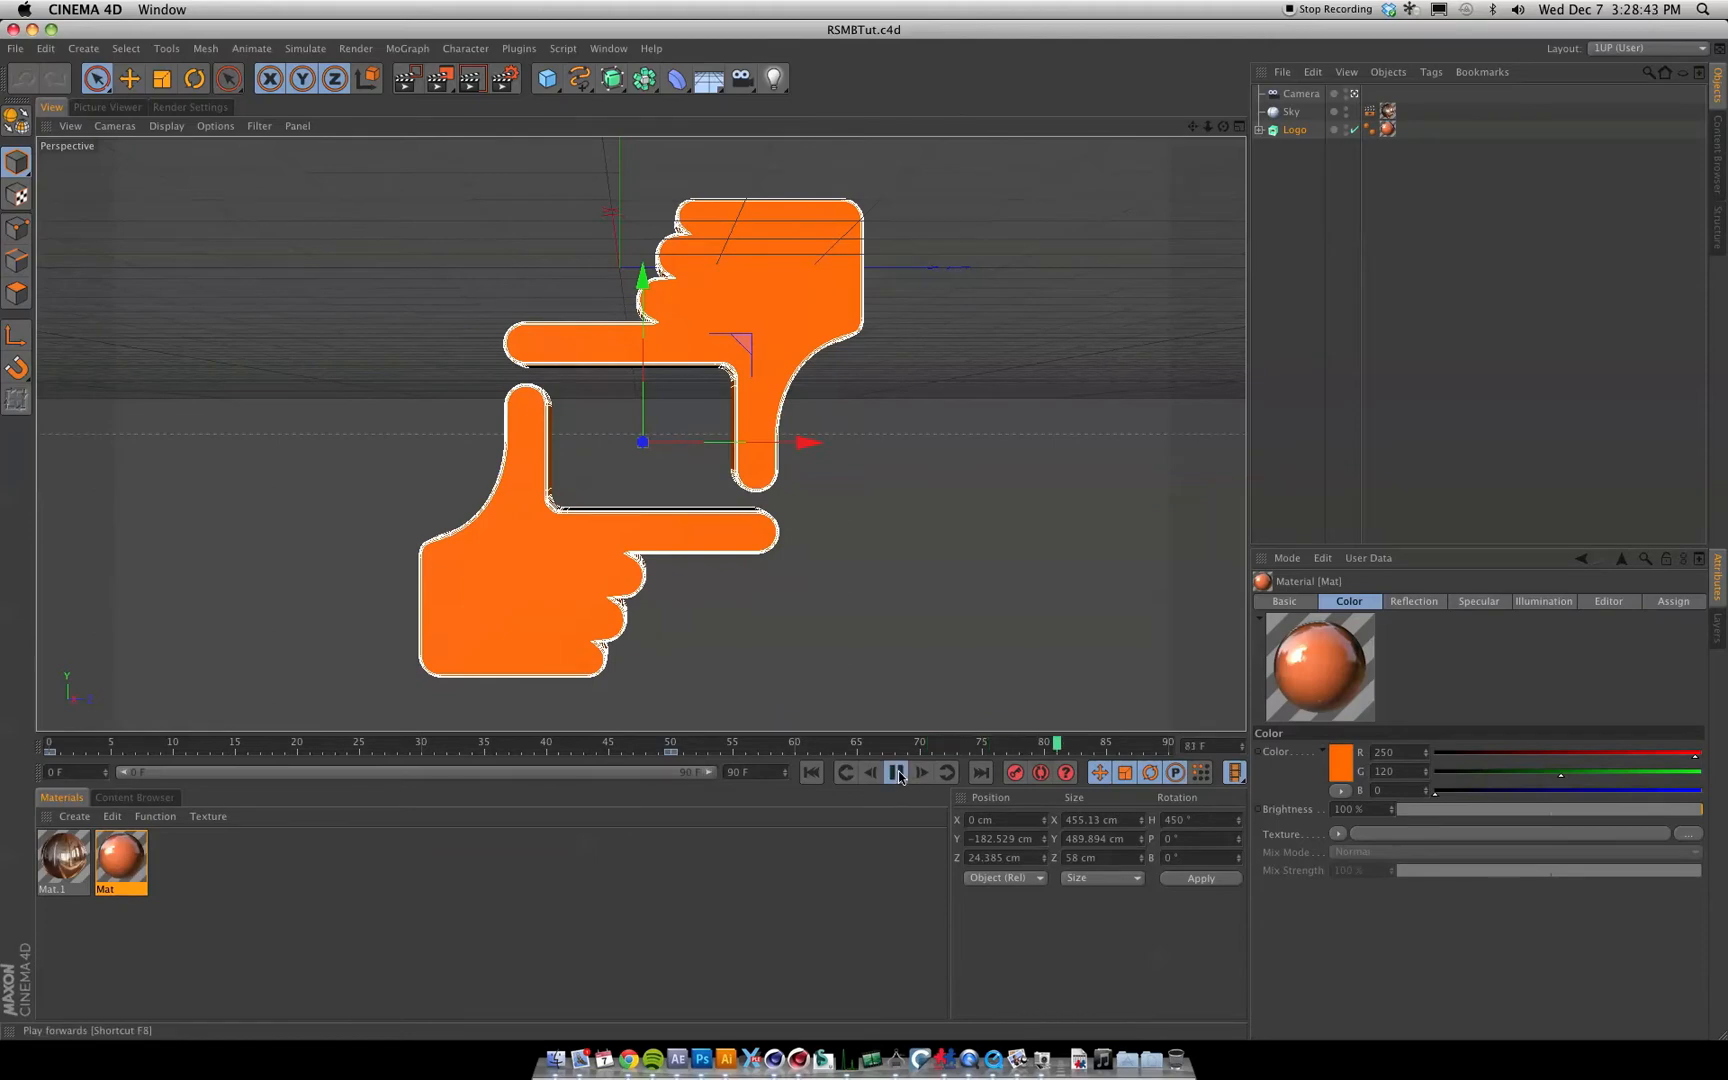
{"action": "left_click", "coordinate": [187, 107]}
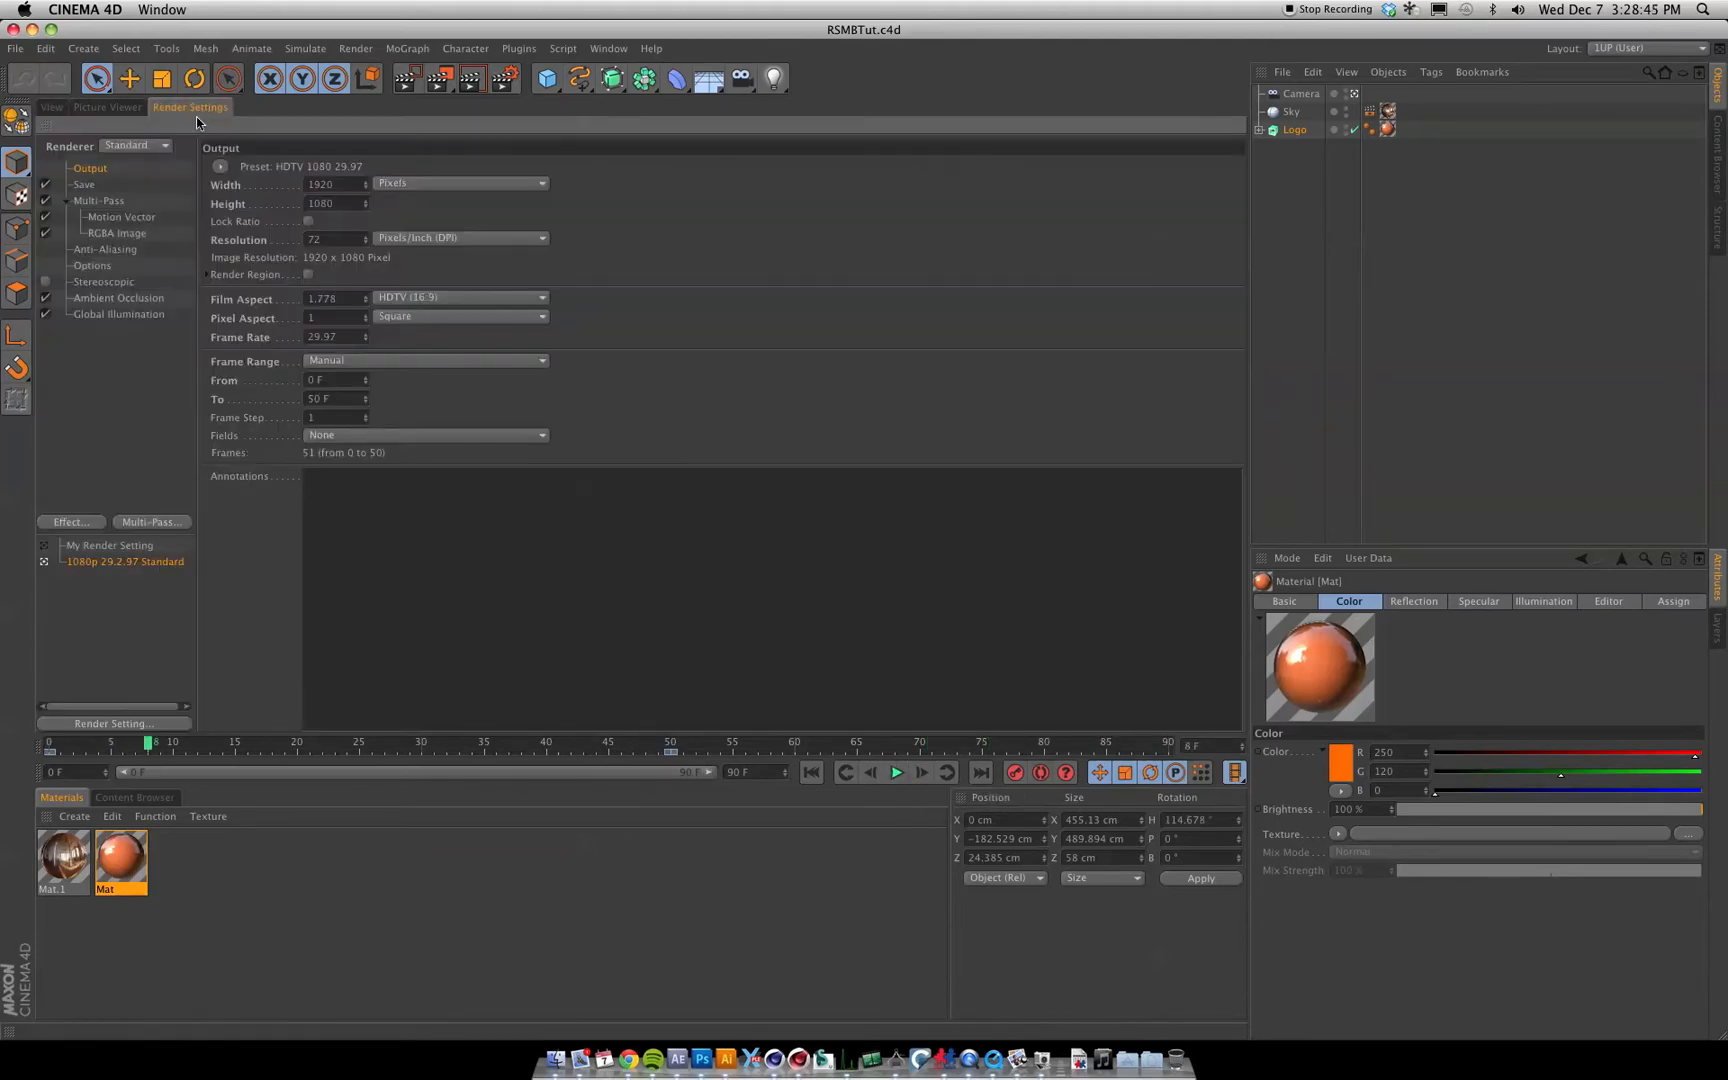
{"action": "mouse_move", "coordinate": [86, 207]}
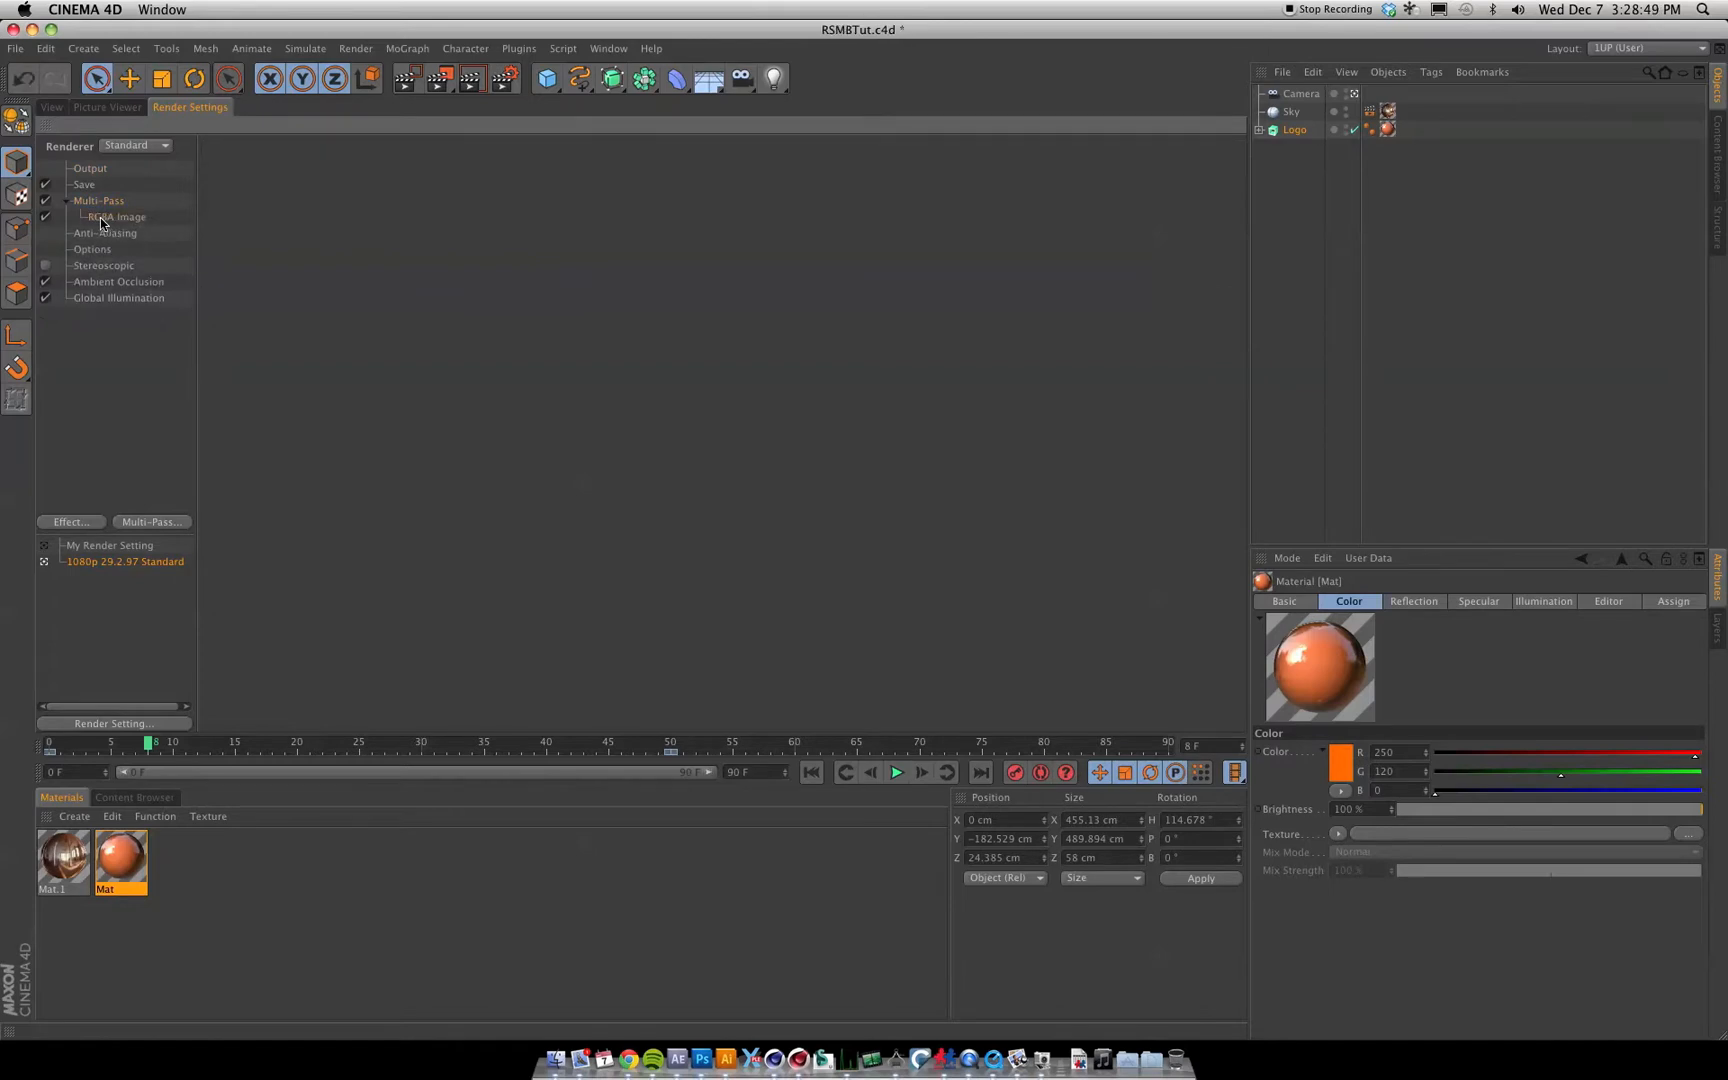
Step: Add a Motion Vector multi-pass next to the RGBA Image pass
{"action": "left_click", "coordinate": [98, 201]}
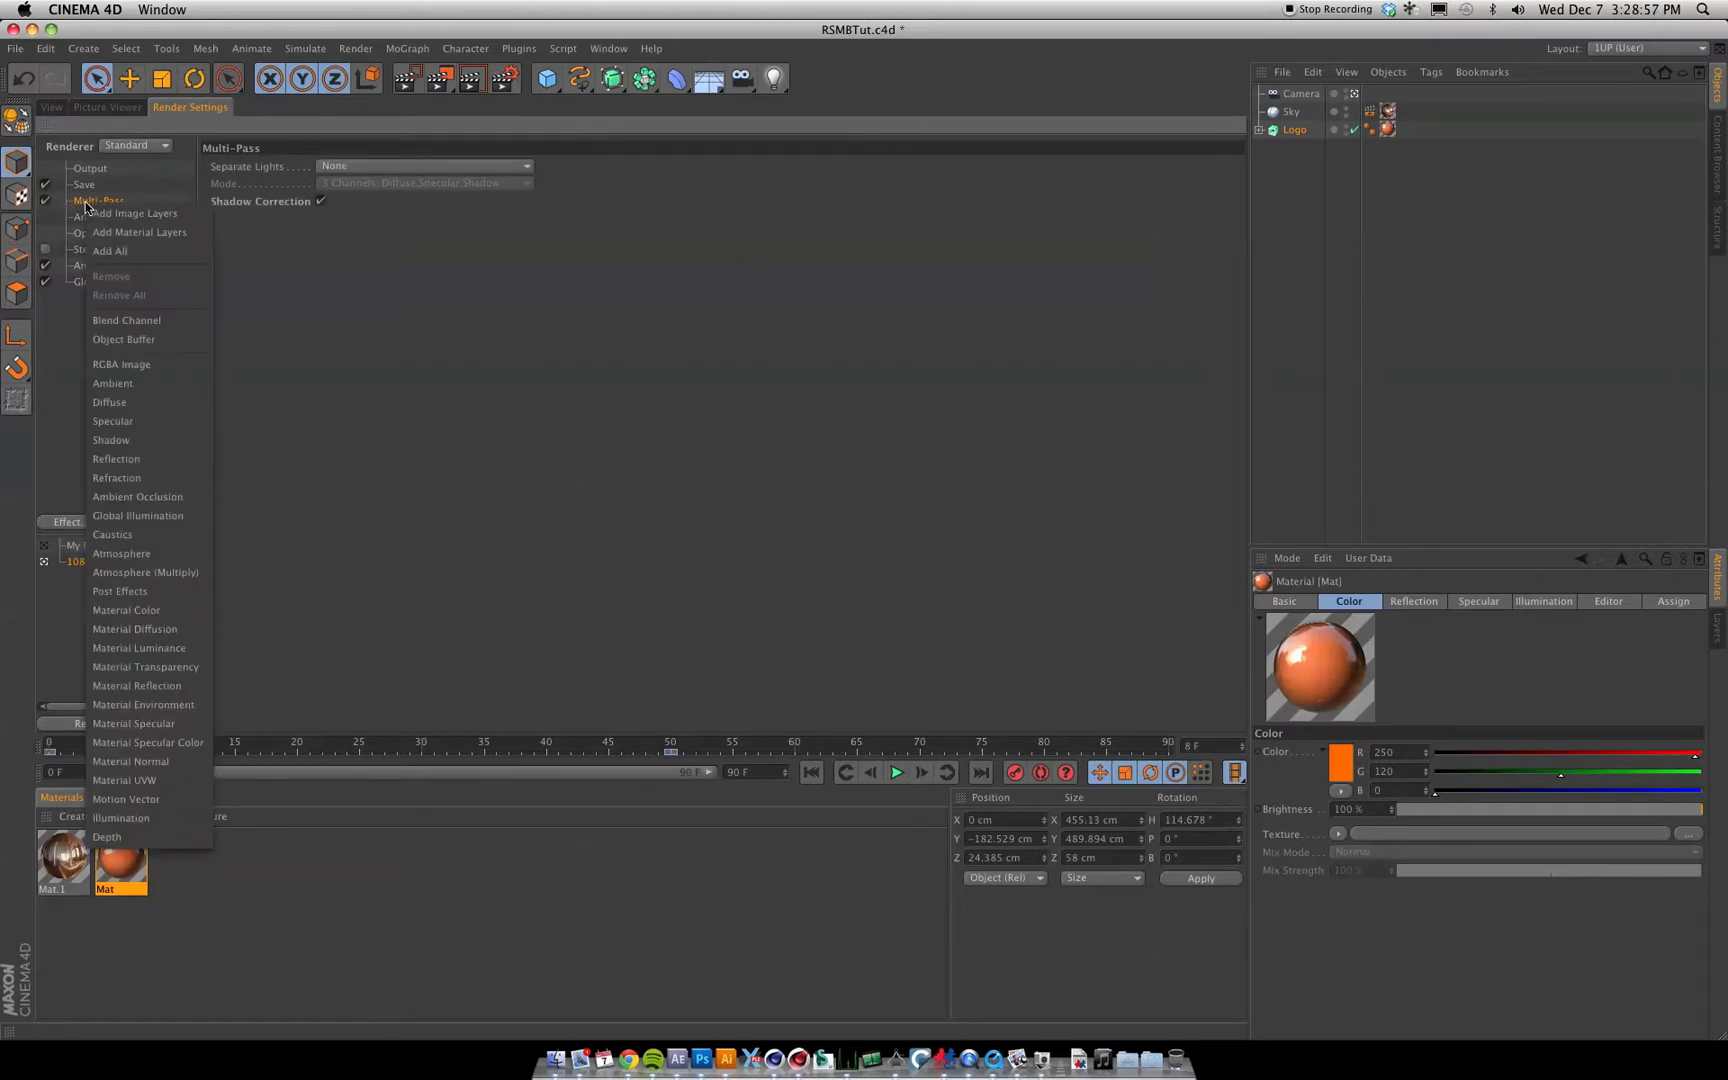
{"action": "left_click", "coordinate": [121, 364]}
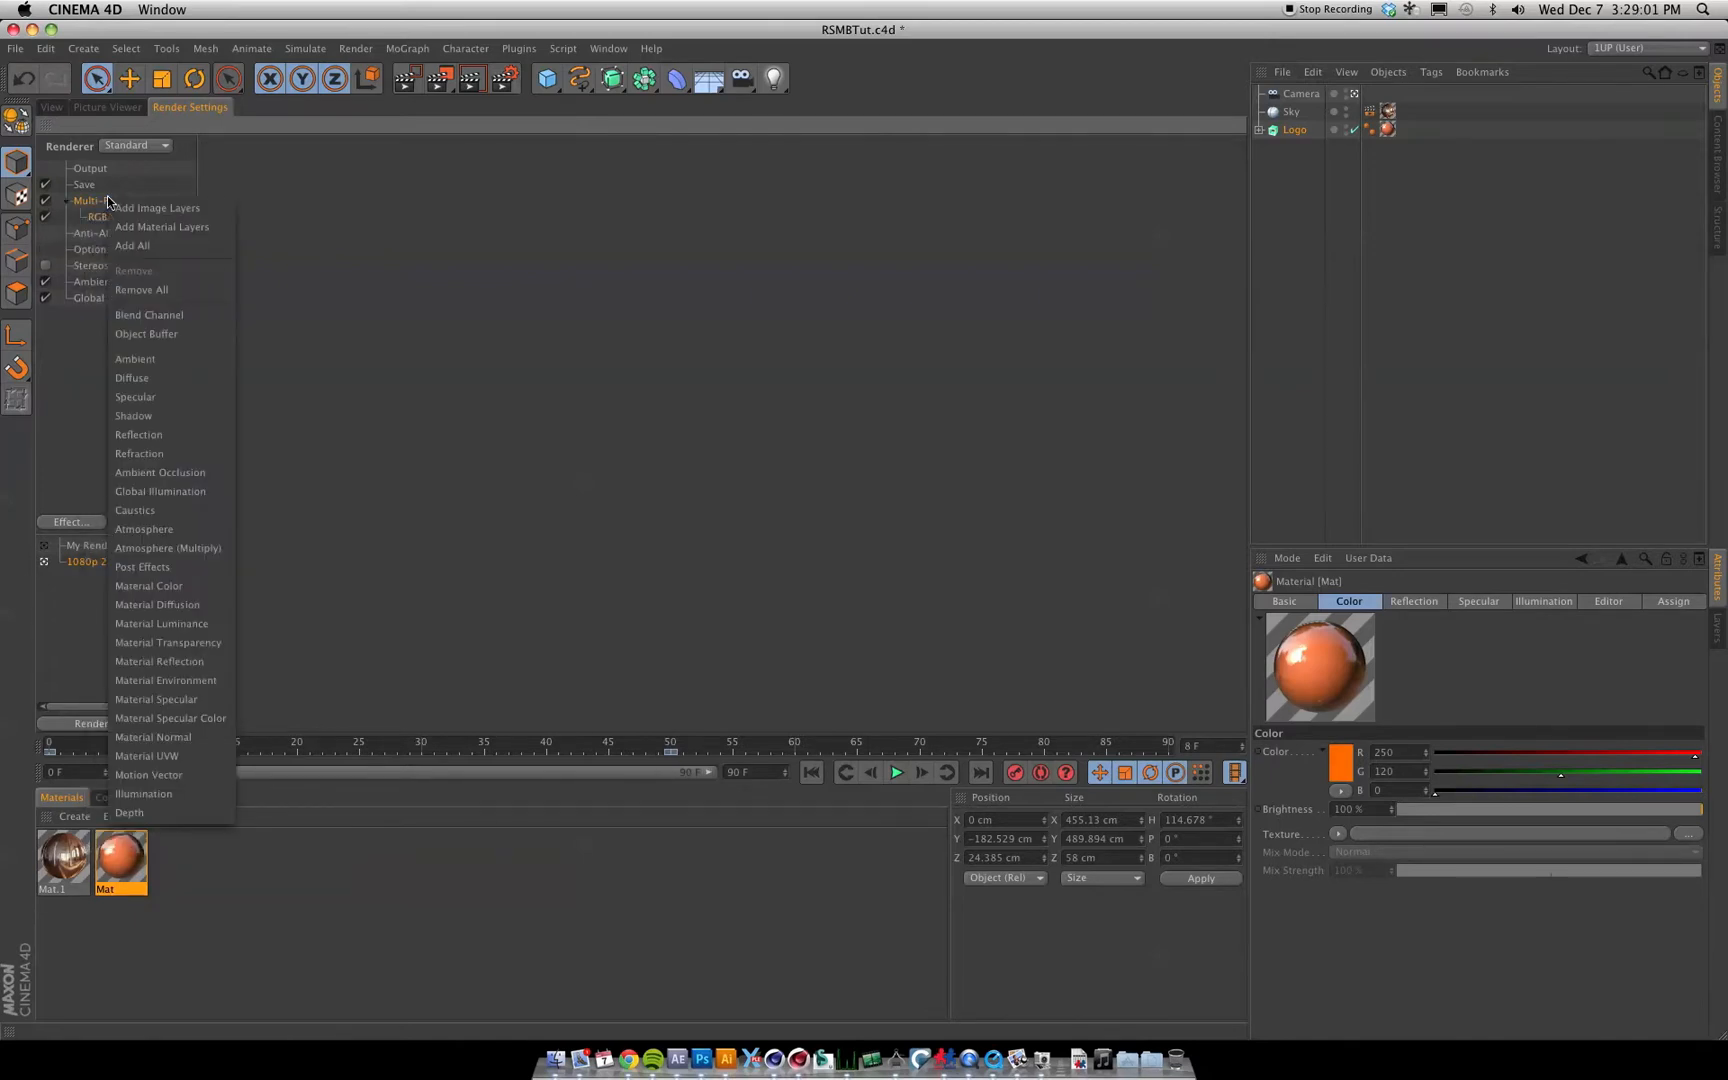
{"action": "mouse_move", "coordinate": [147, 775]}
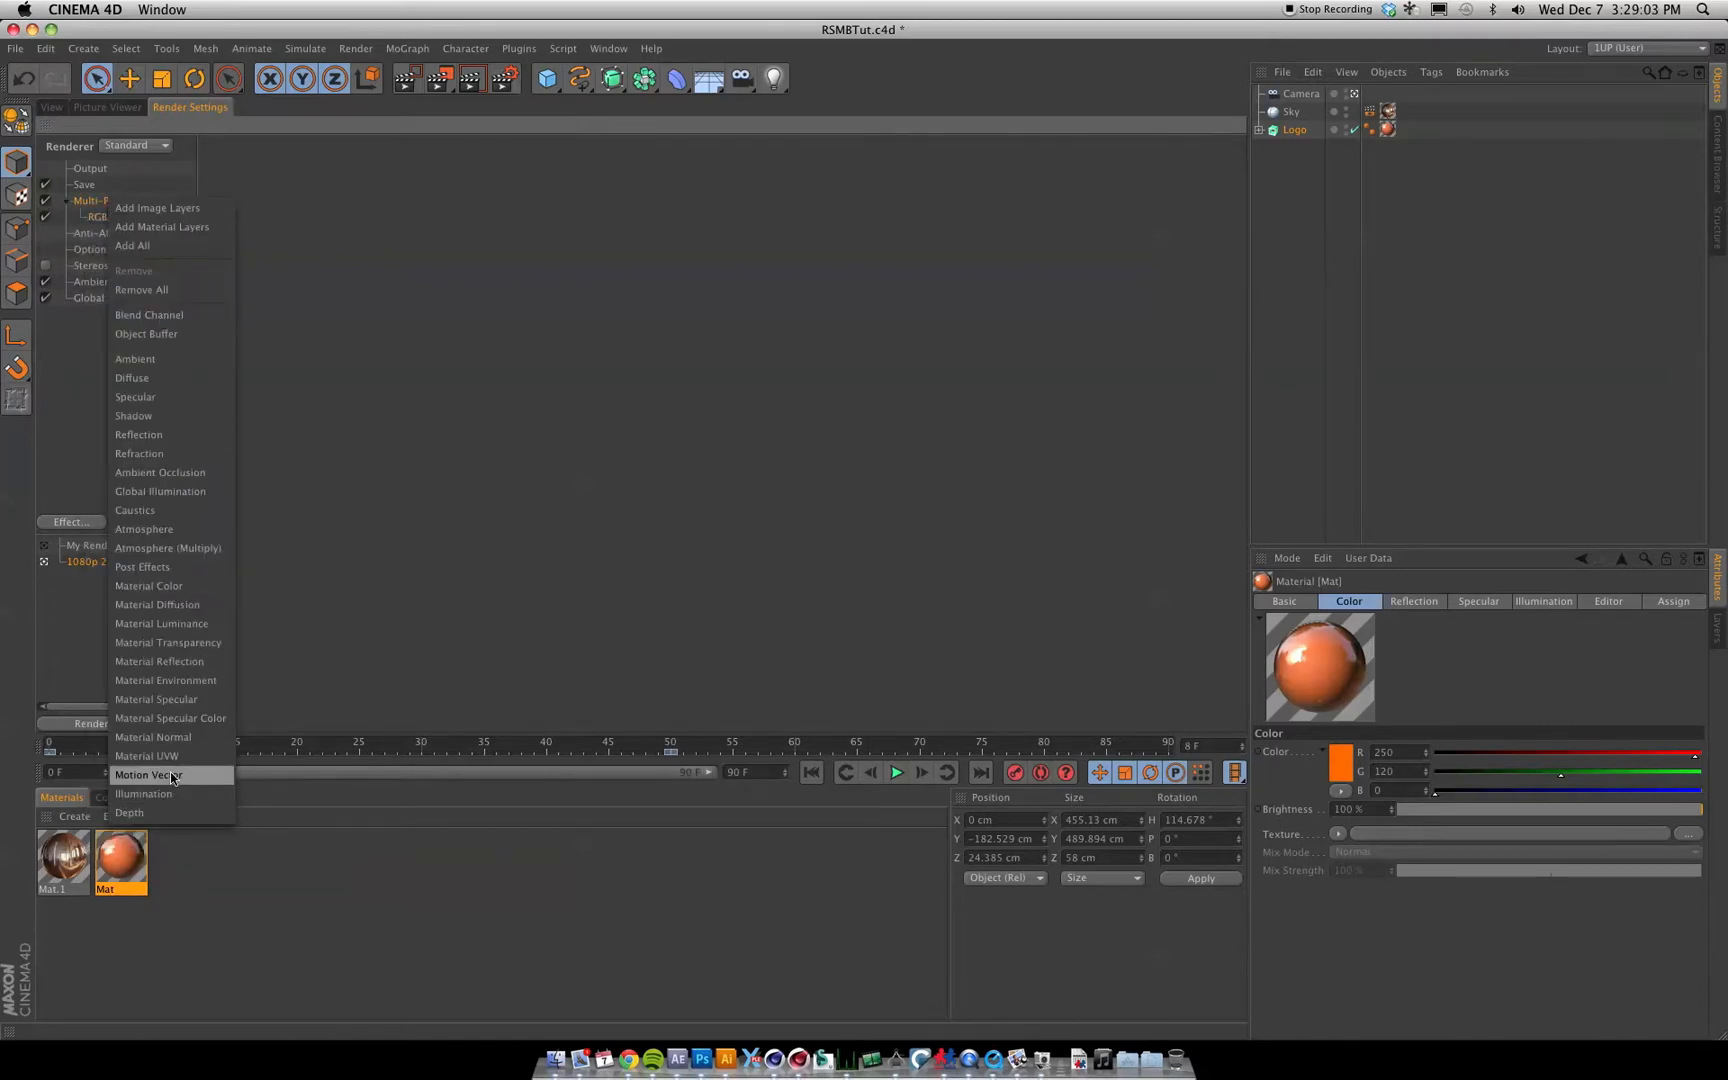
{"action": "left_click", "coordinate": [148, 775]}
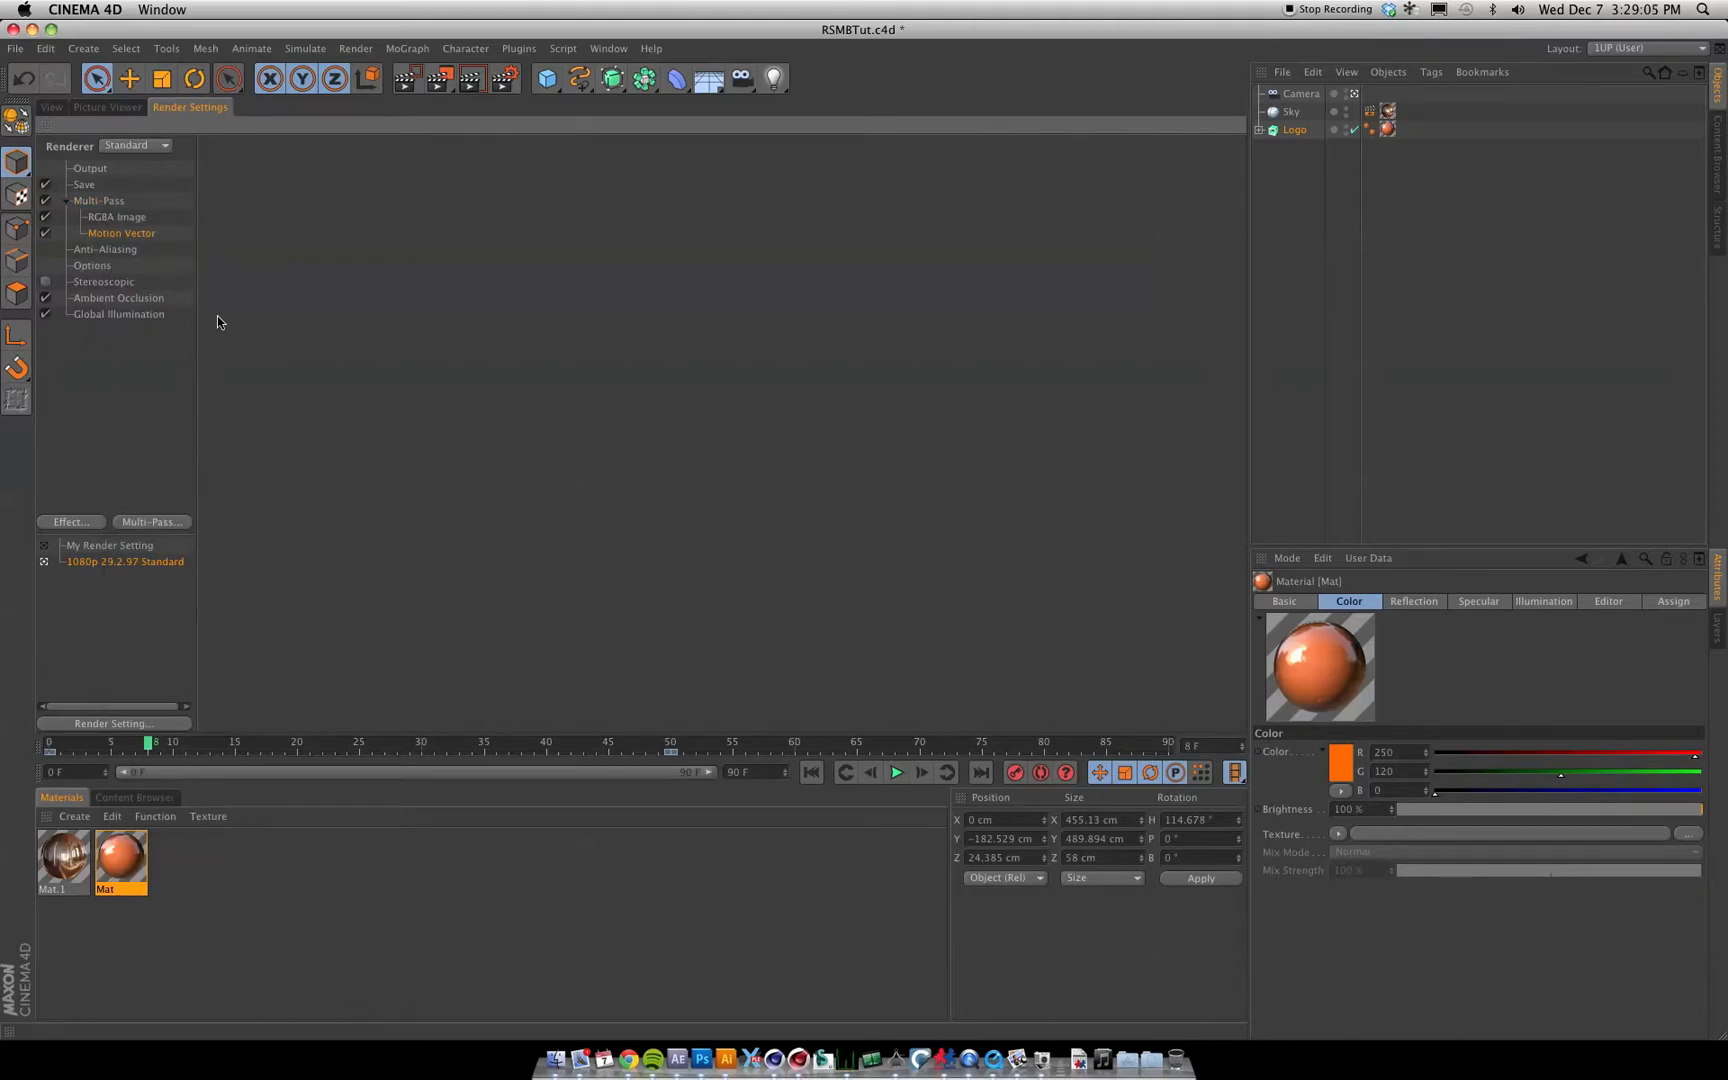
{"action": "left_click", "coordinate": [98, 201]}
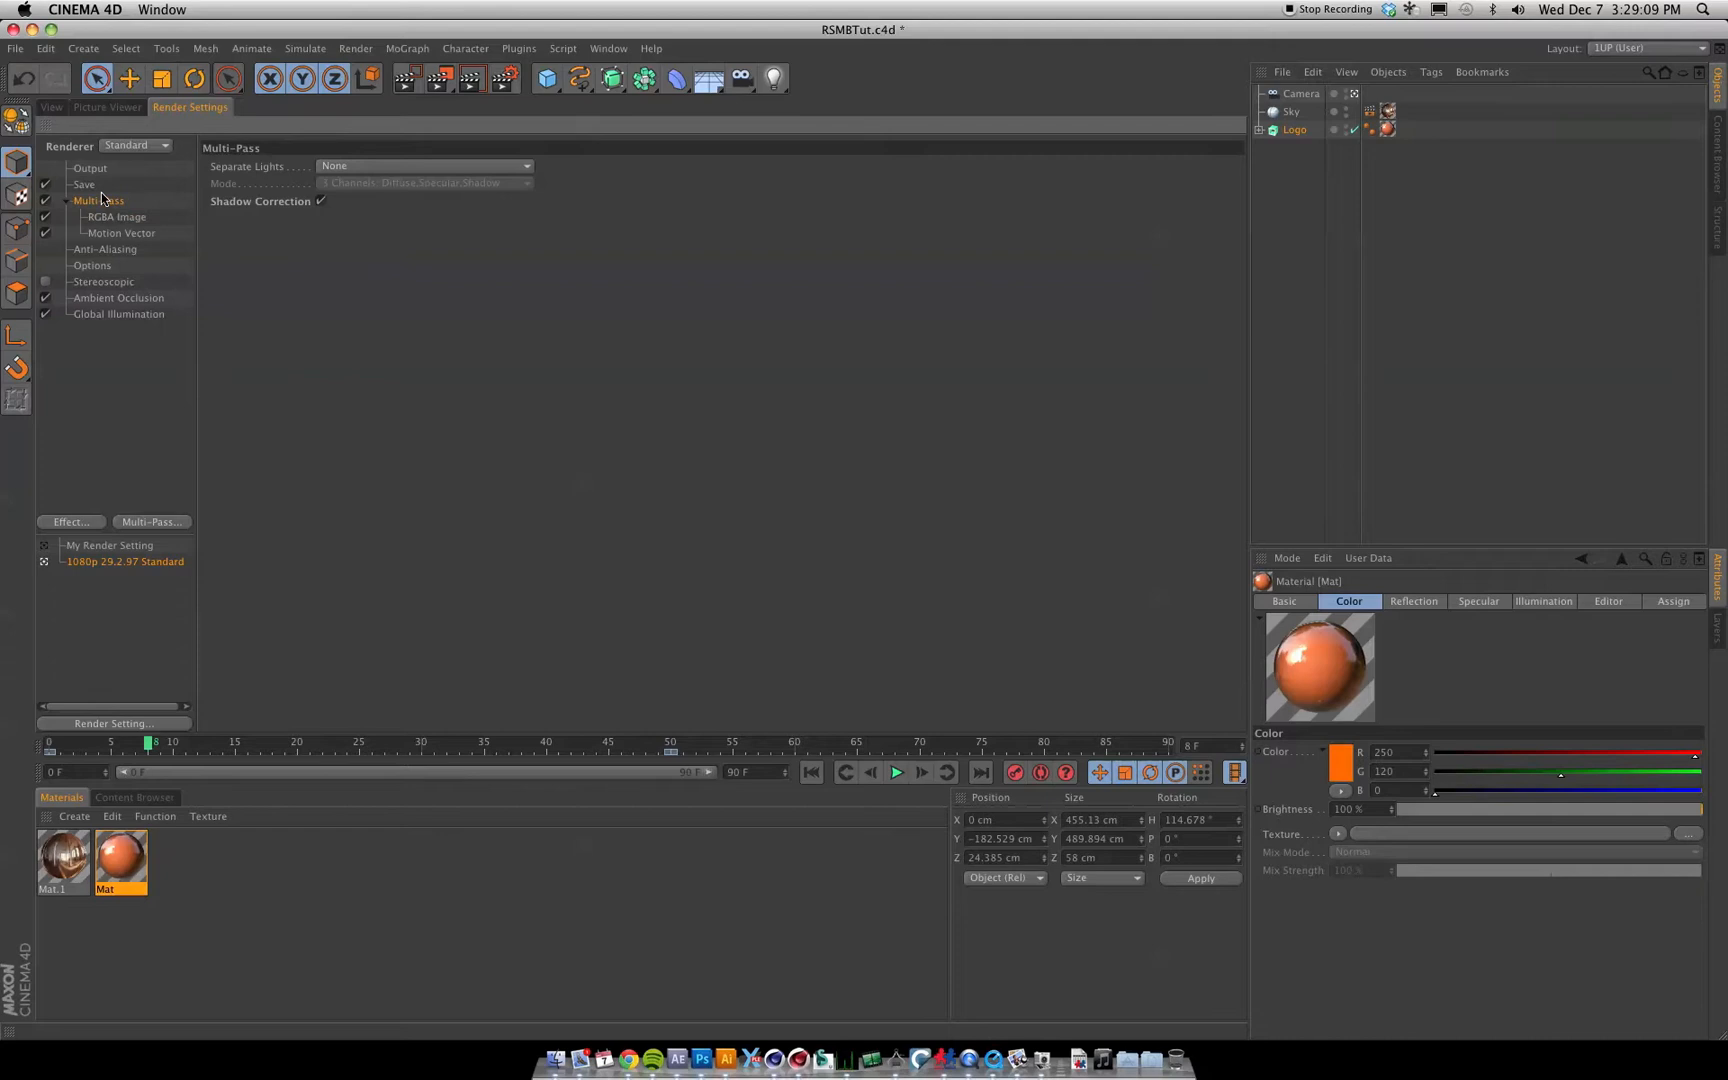
{"action": "left_click", "coordinate": [84, 184]}
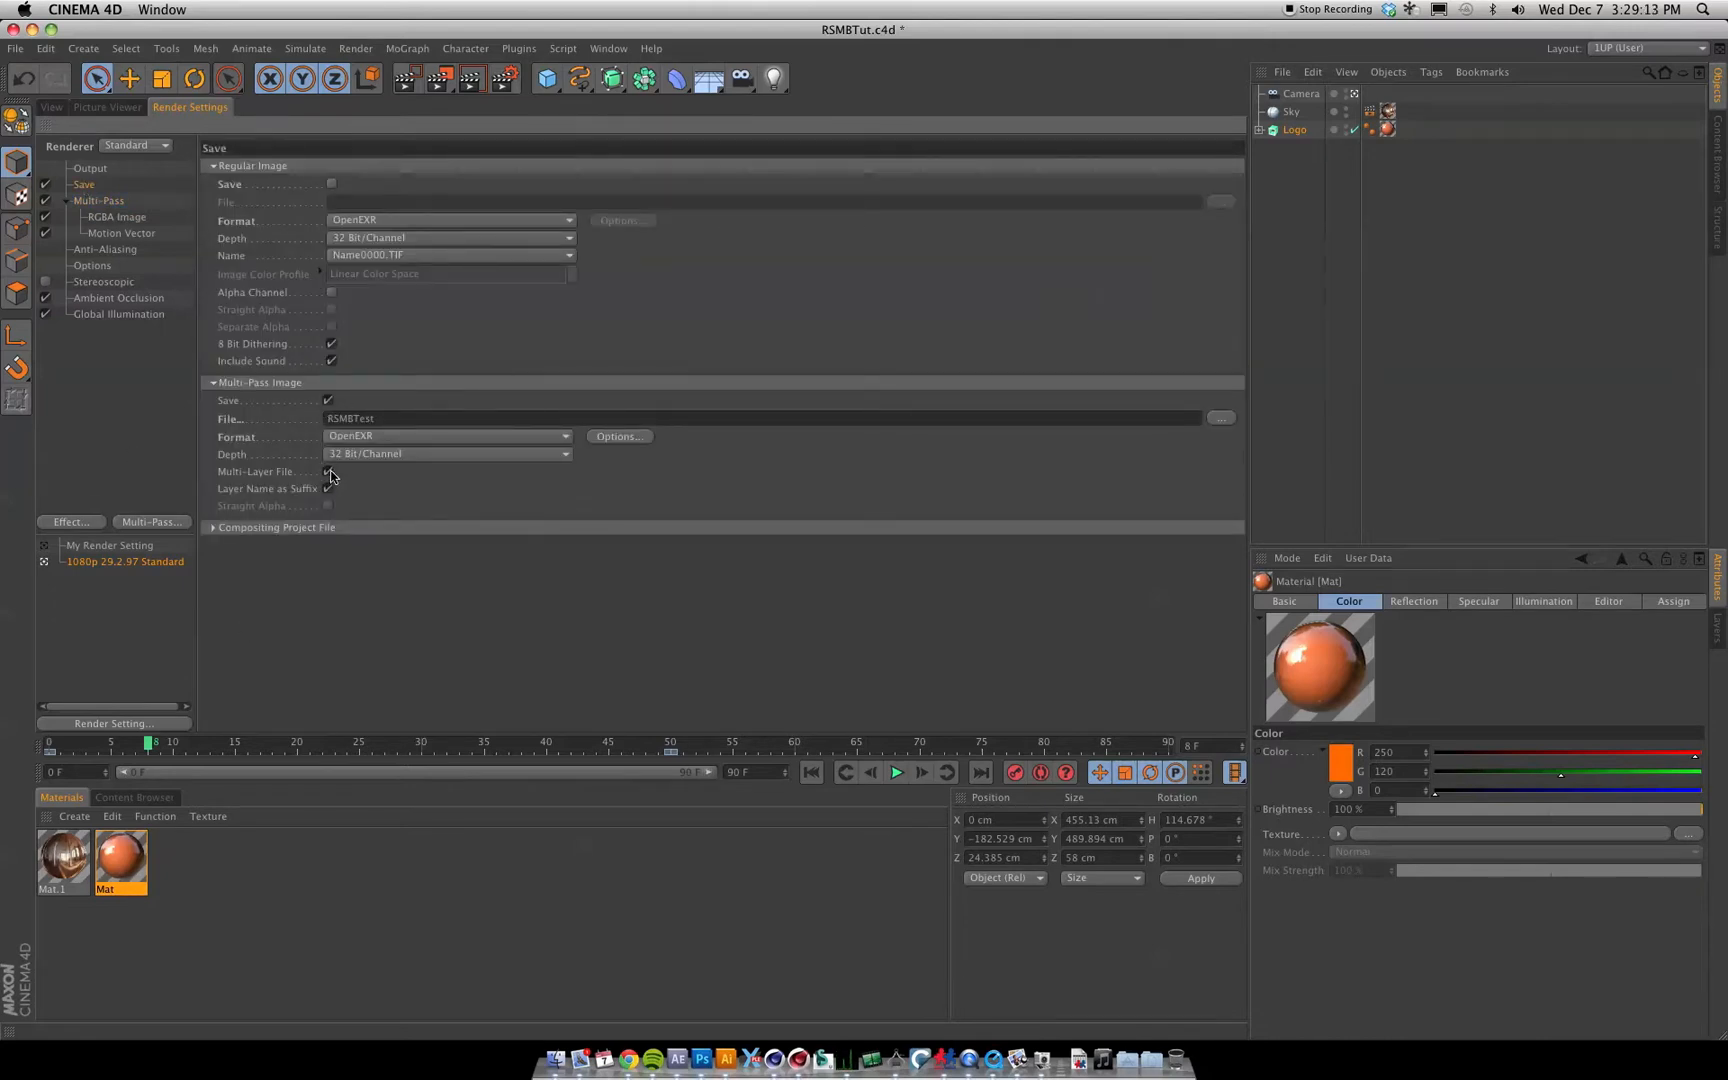
Step: Turn off Multi-Layer File and enable Alpha Channel and Straight Alpha for the saved passes
{"action": "left_click", "coordinate": [327, 488]}
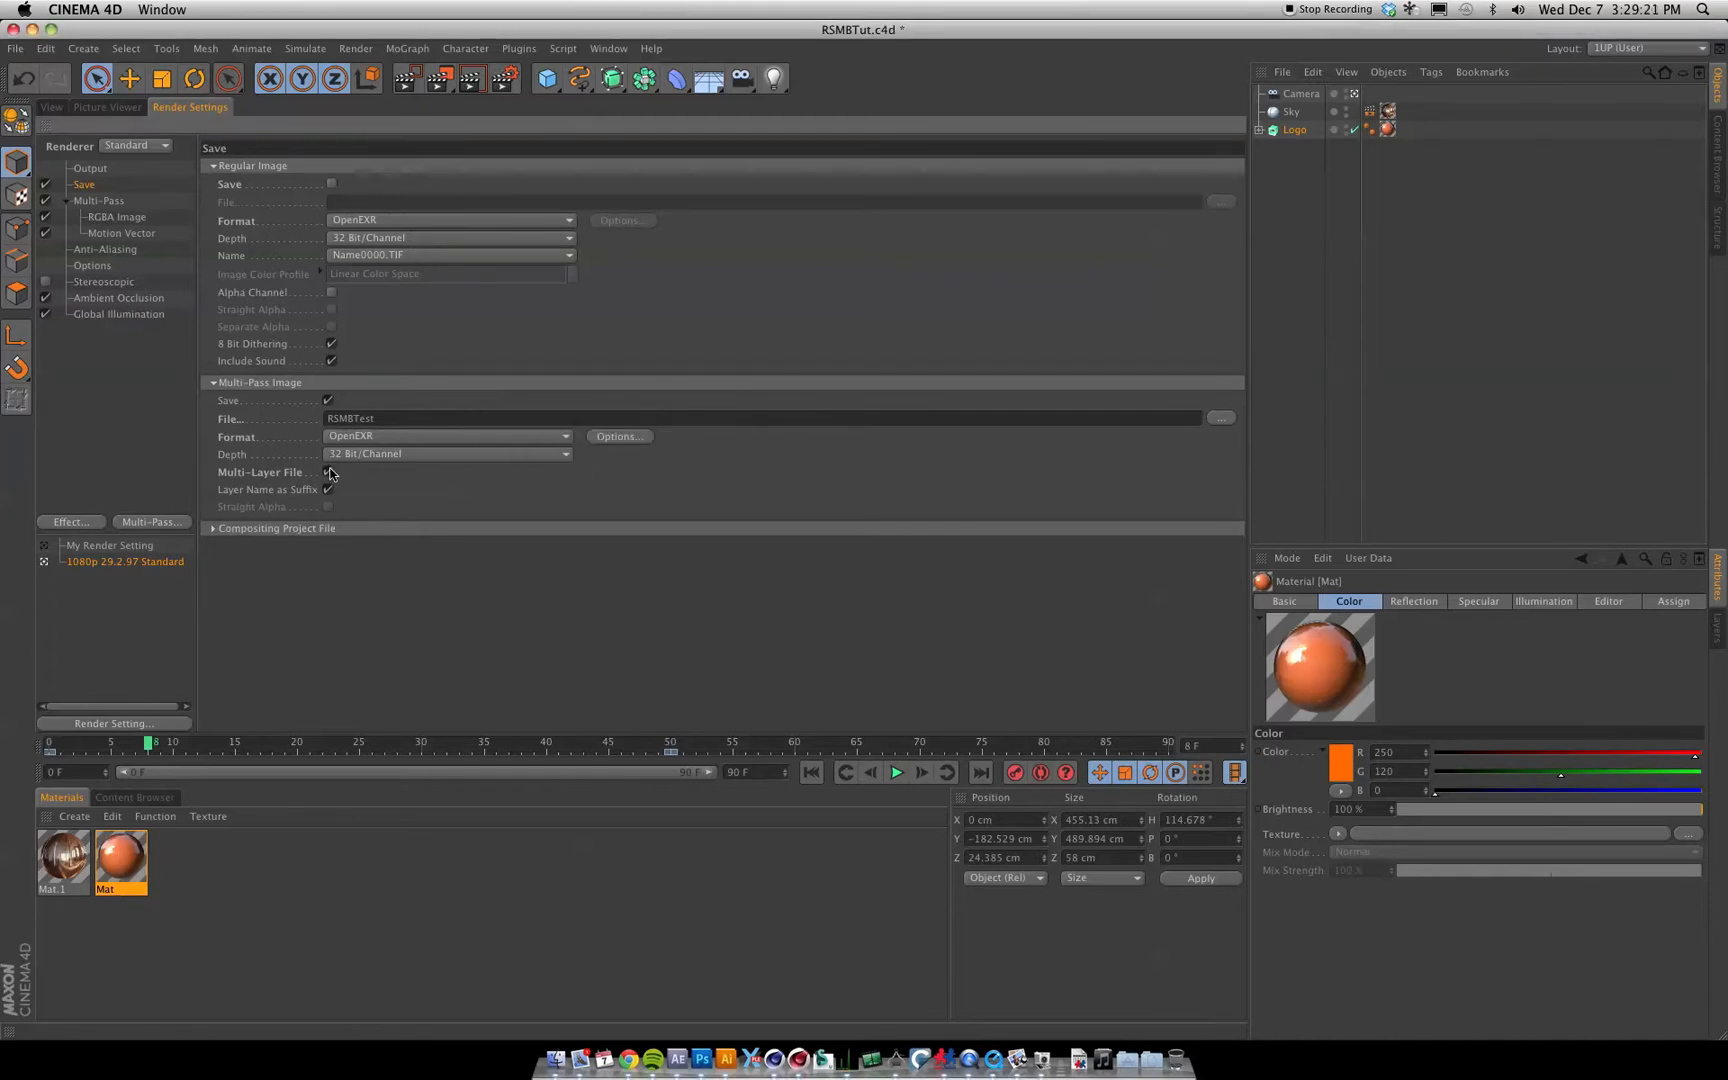
{"action": "left_click", "coordinate": [328, 472]}
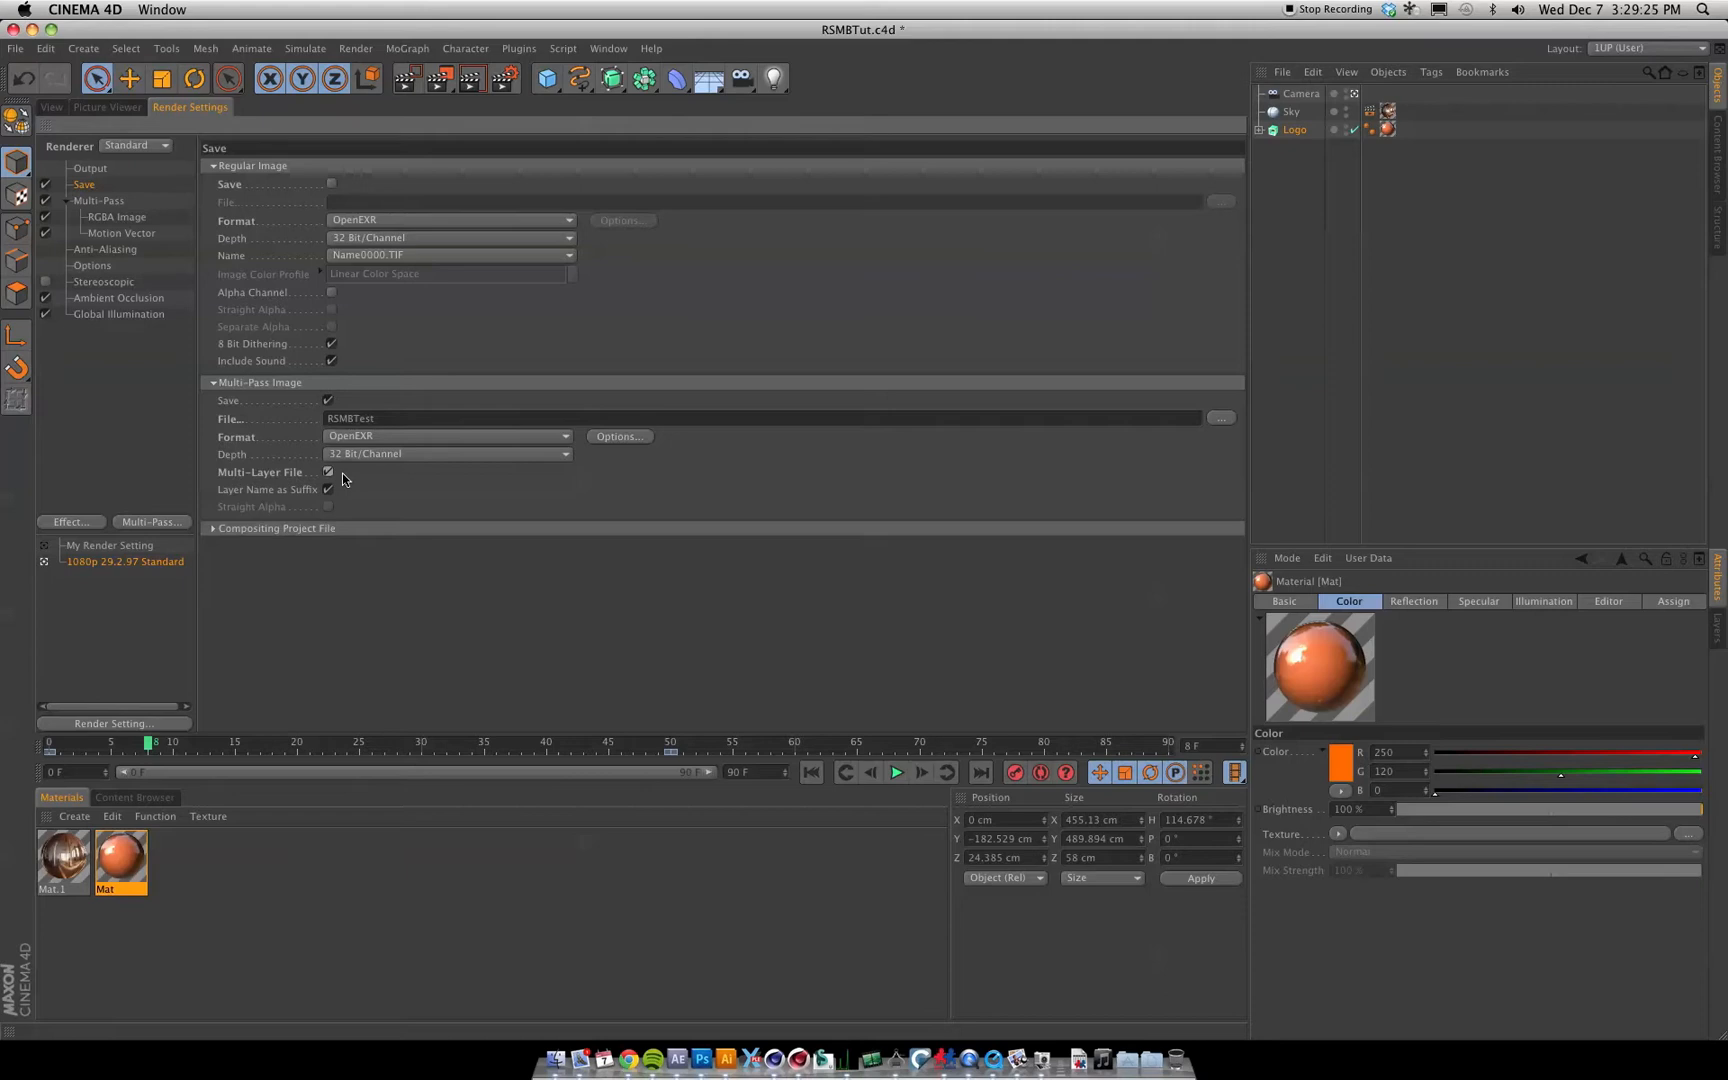
{"action": "mouse_move", "coordinate": [355, 484]}
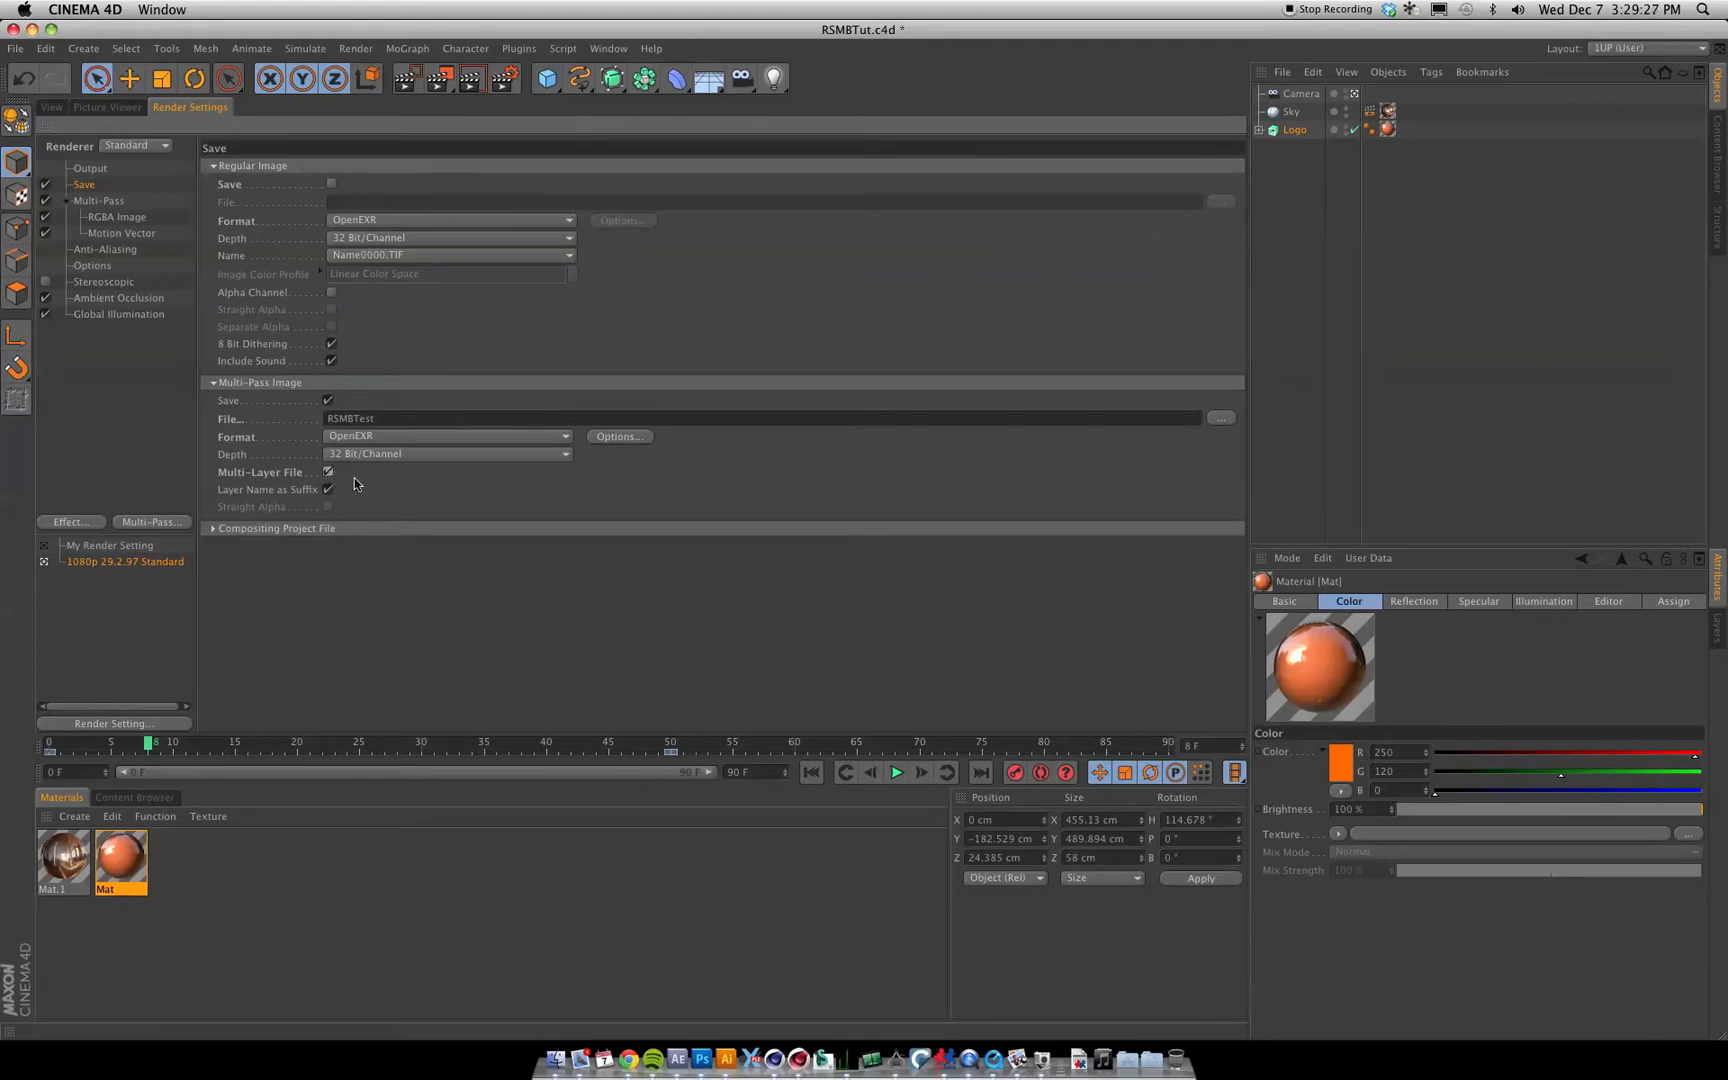
{"action": "mouse_move", "coordinate": [474, 505]}
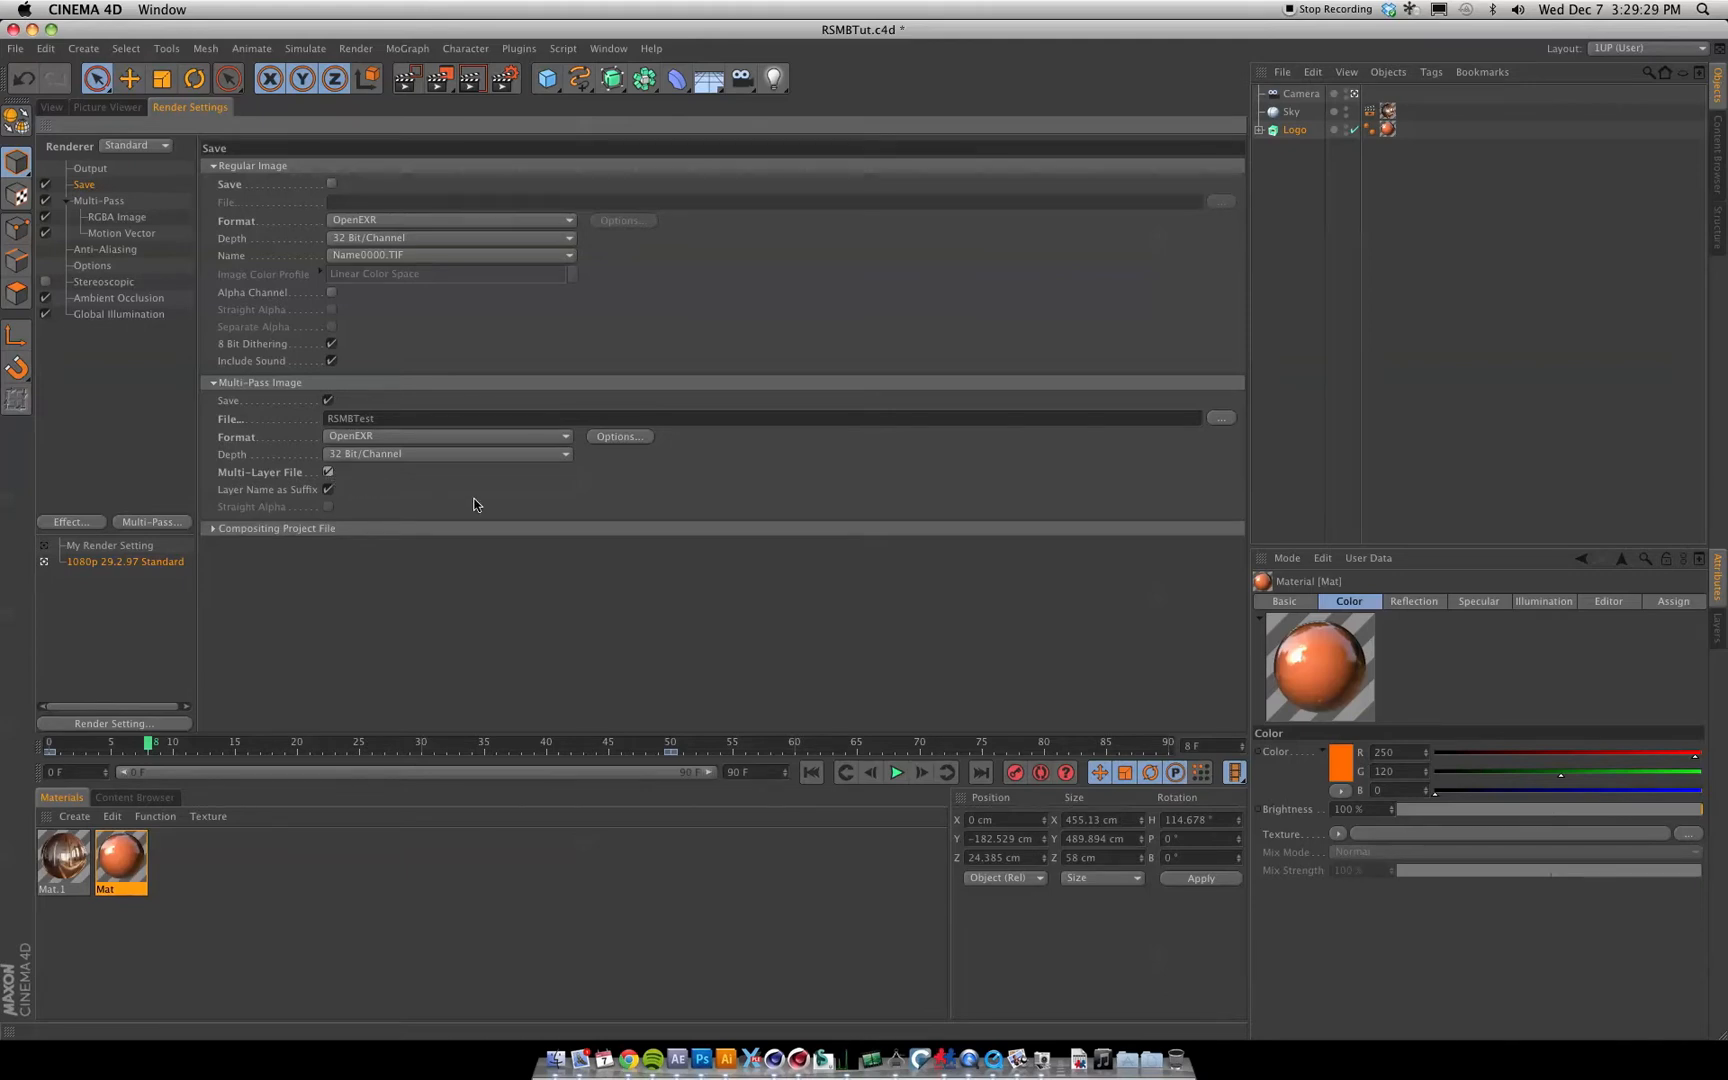
{"action": "left_click", "coordinate": [327, 472]}
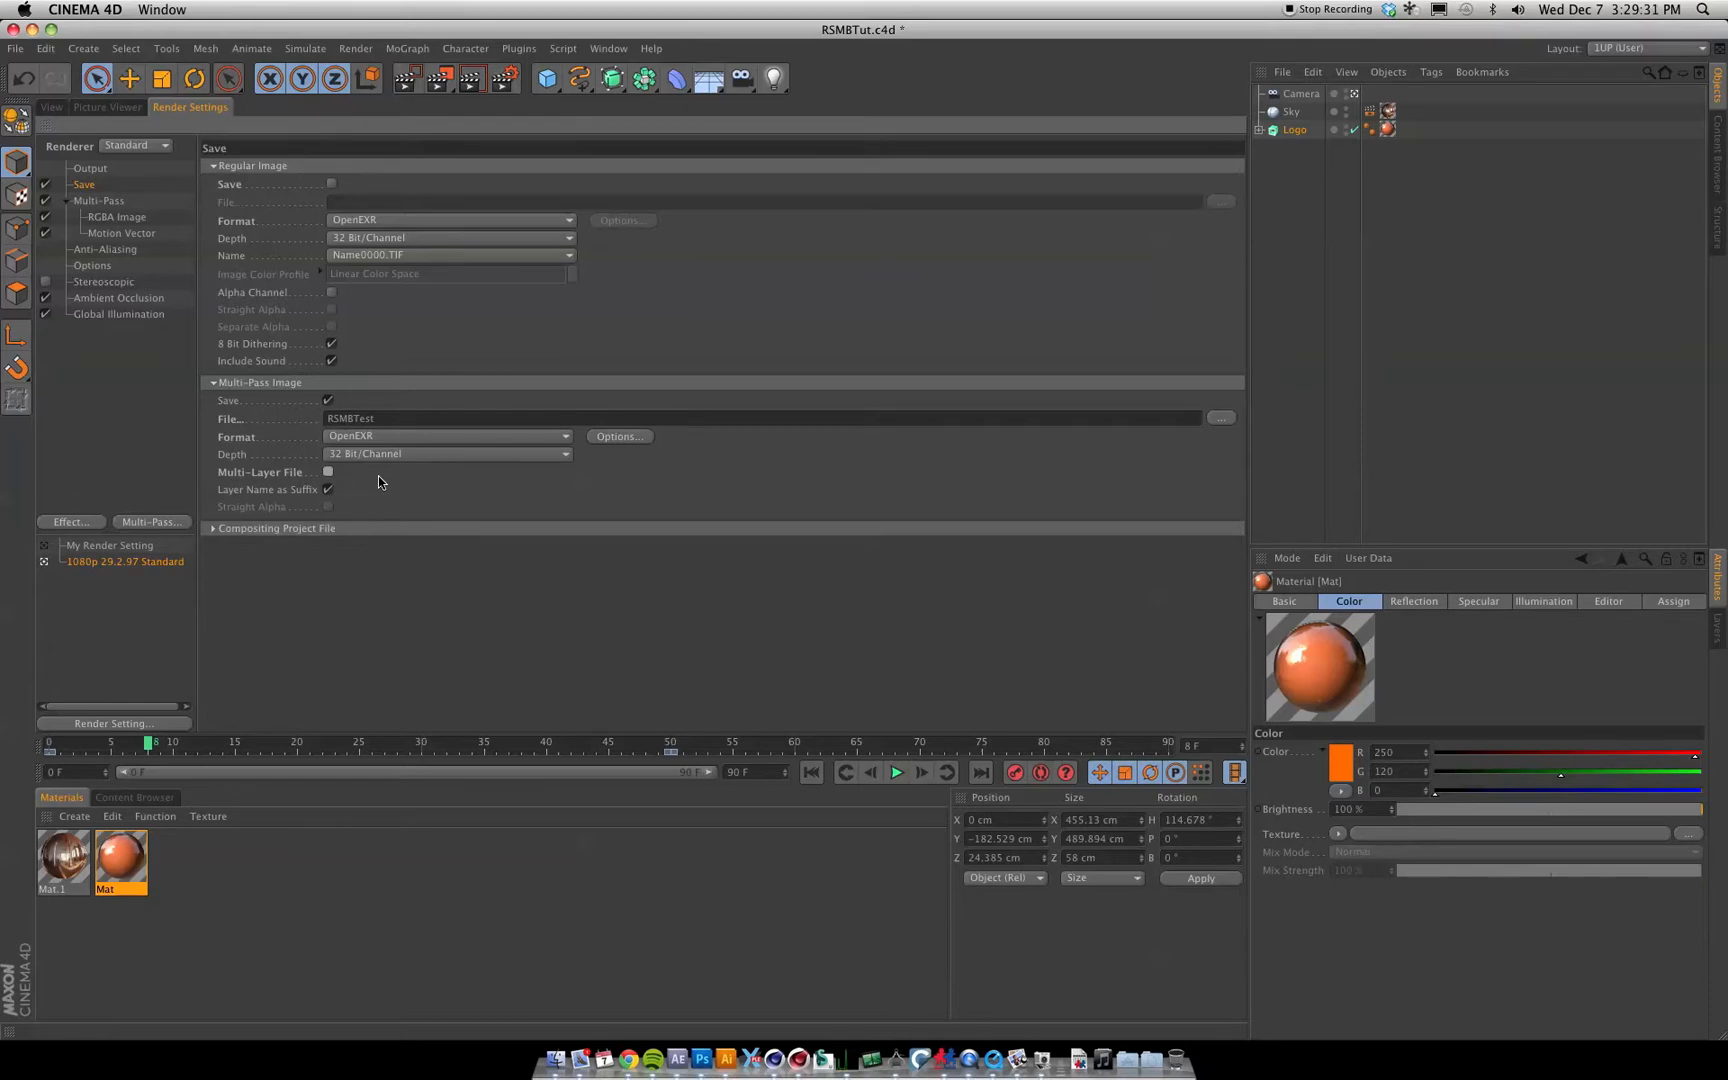
{"action": "mouse_move", "coordinate": [336, 282]}
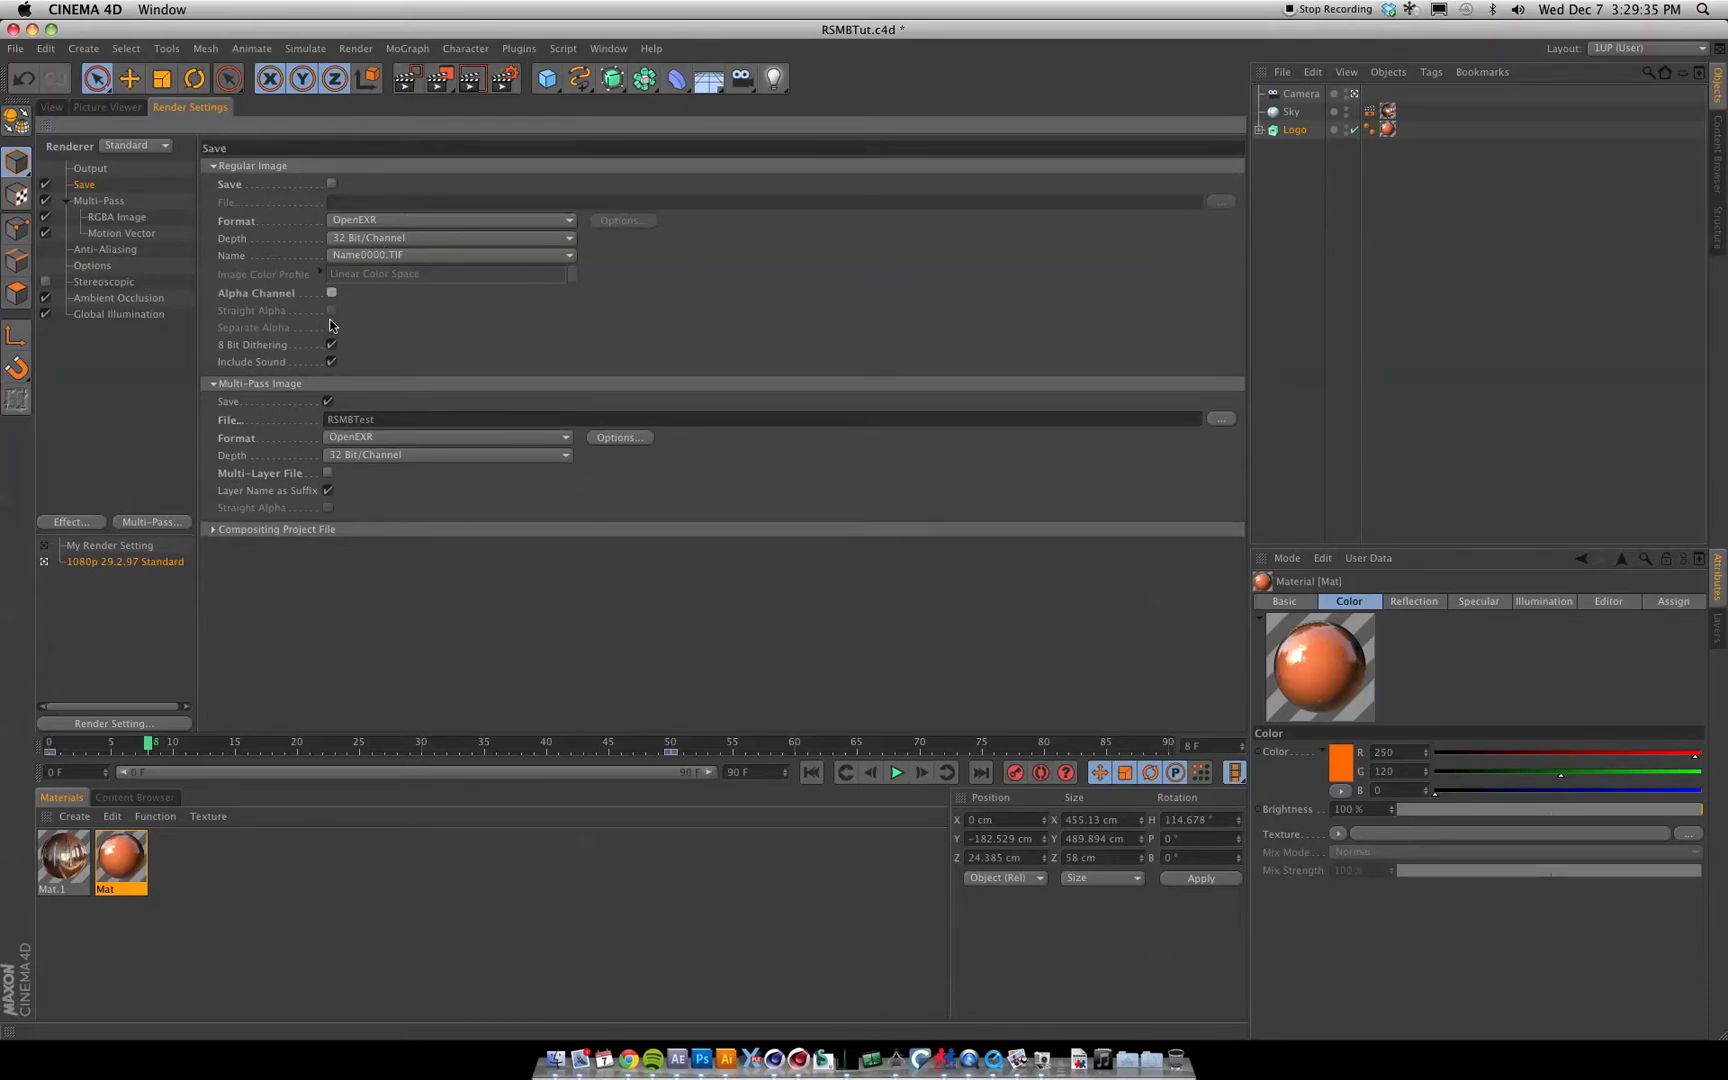
{"action": "left_click", "coordinate": [332, 292]}
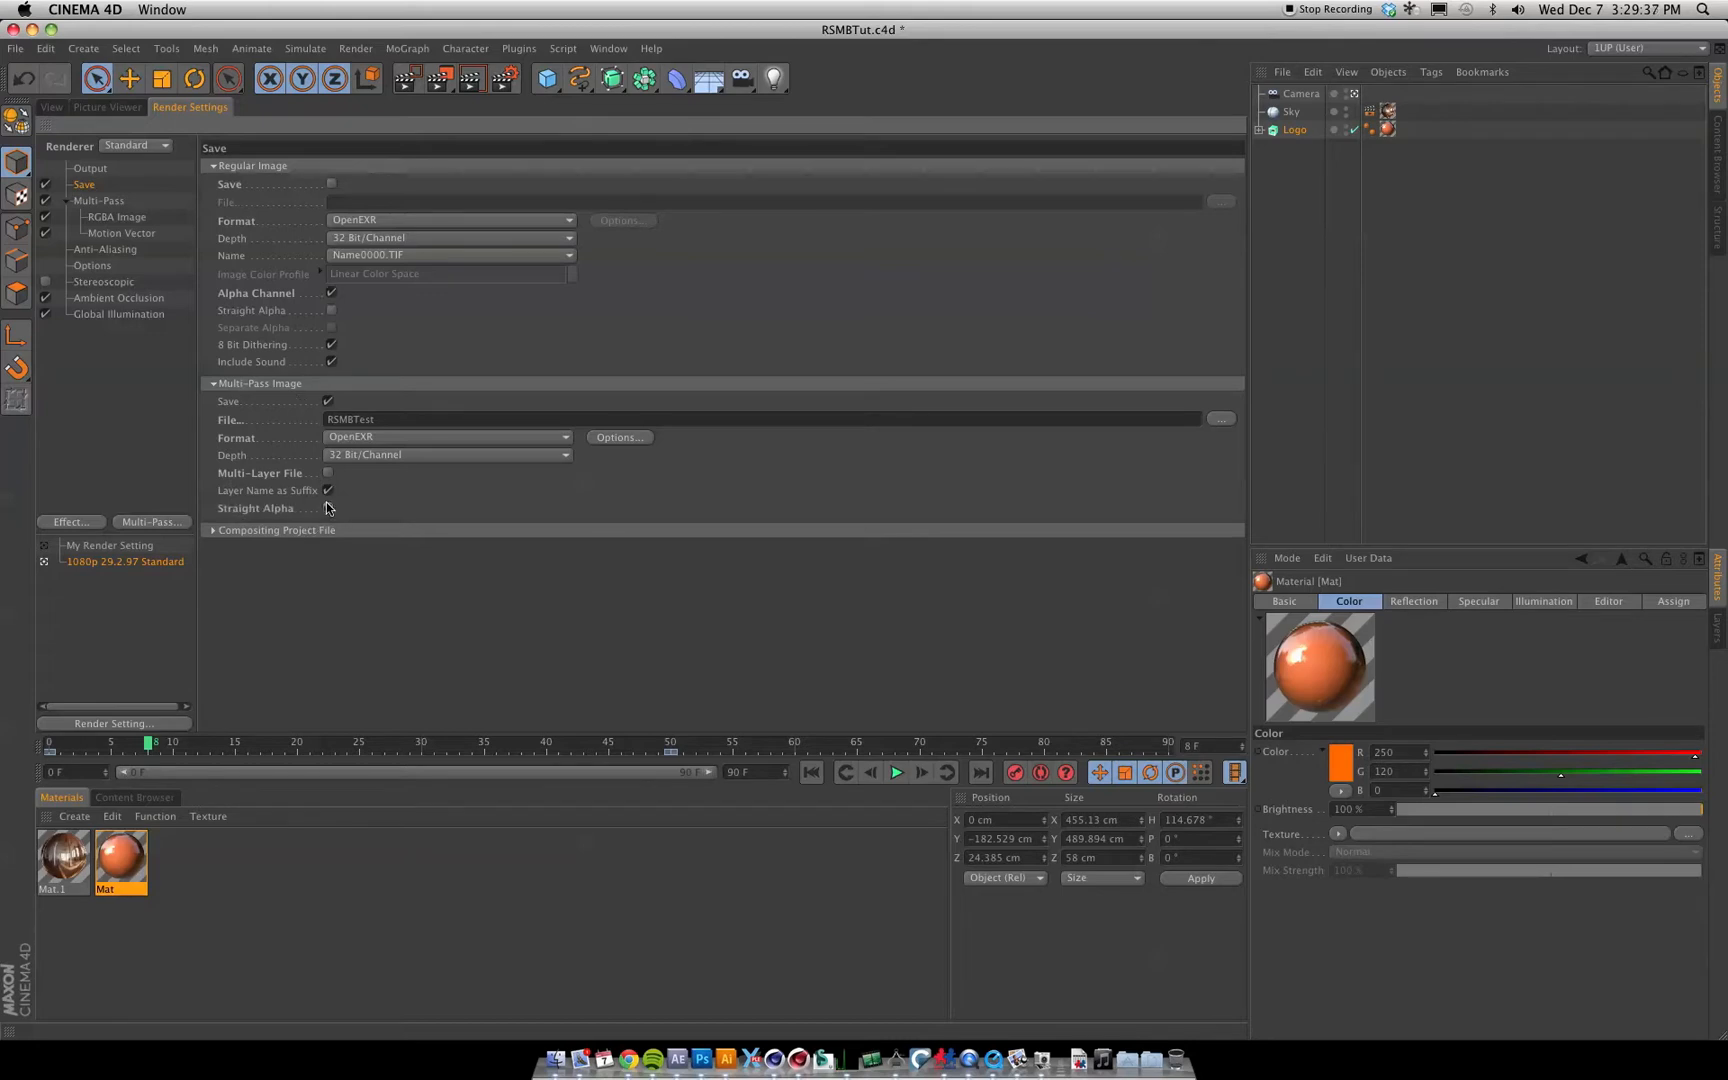
{"action": "left_click", "coordinate": [327, 508]}
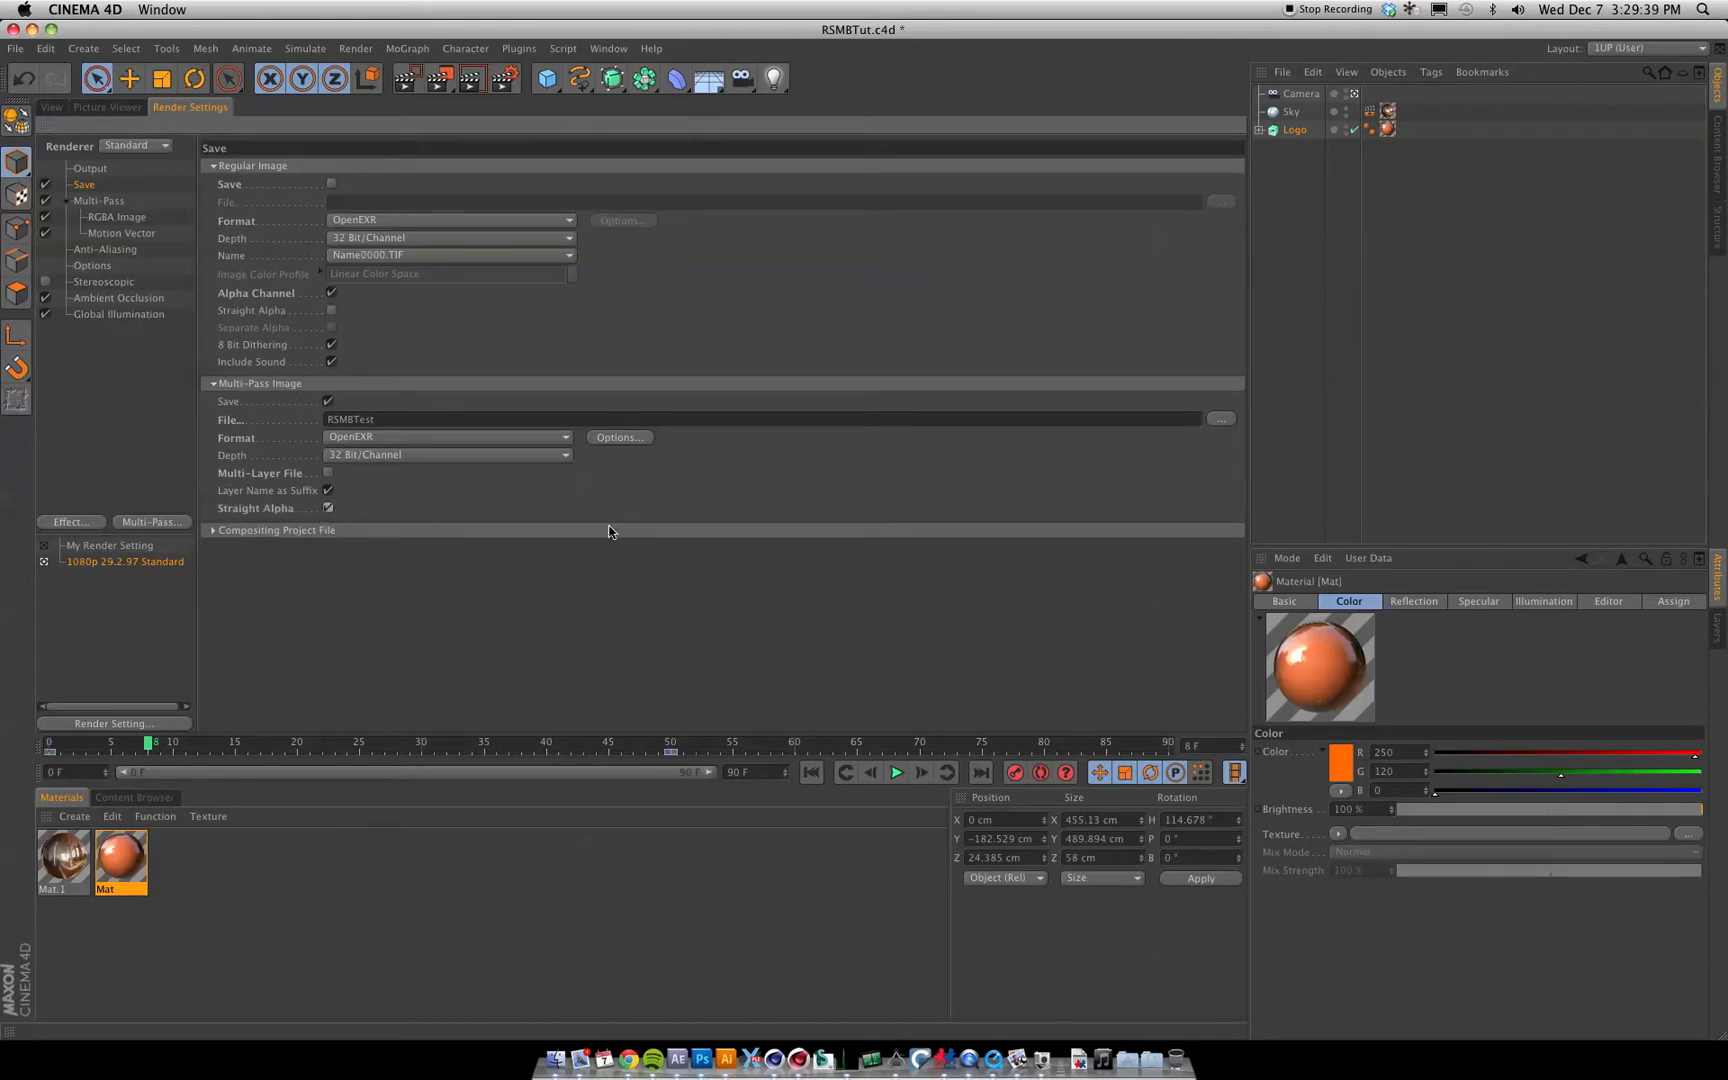
{"action": "mouse_move", "coordinate": [368, 303]}
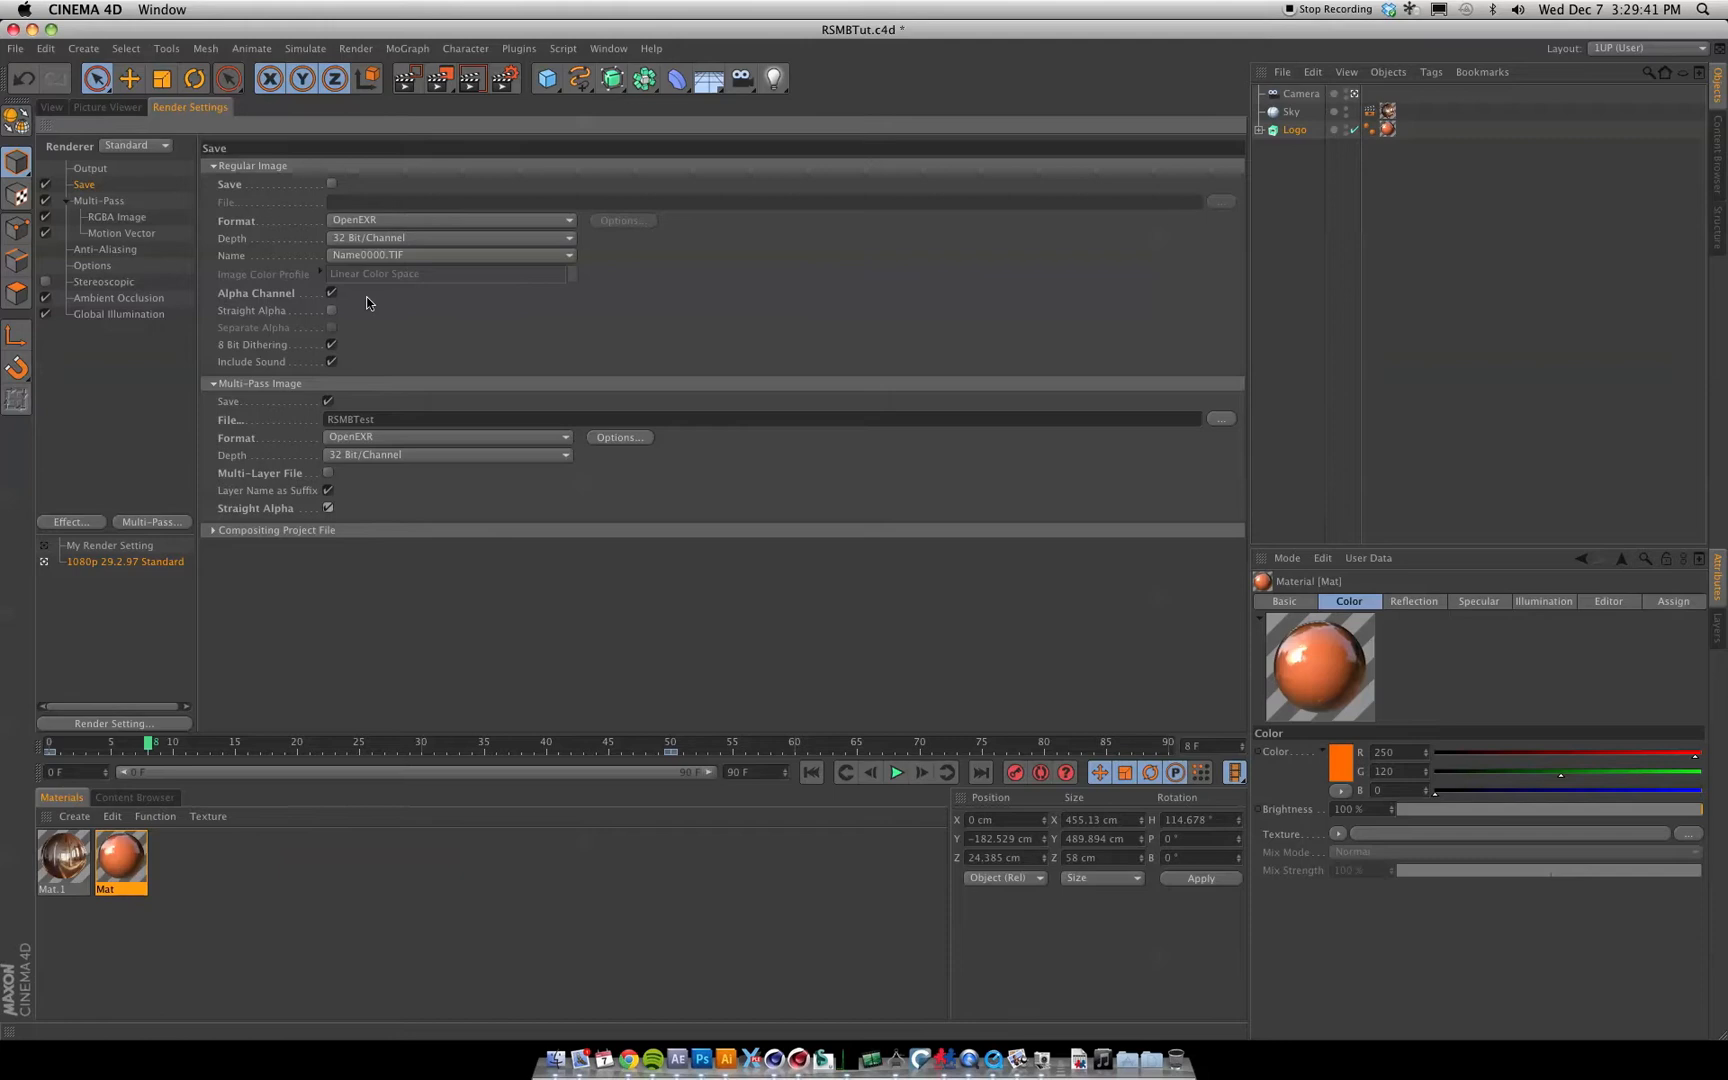
{"action": "mouse_move", "coordinate": [331, 485]}
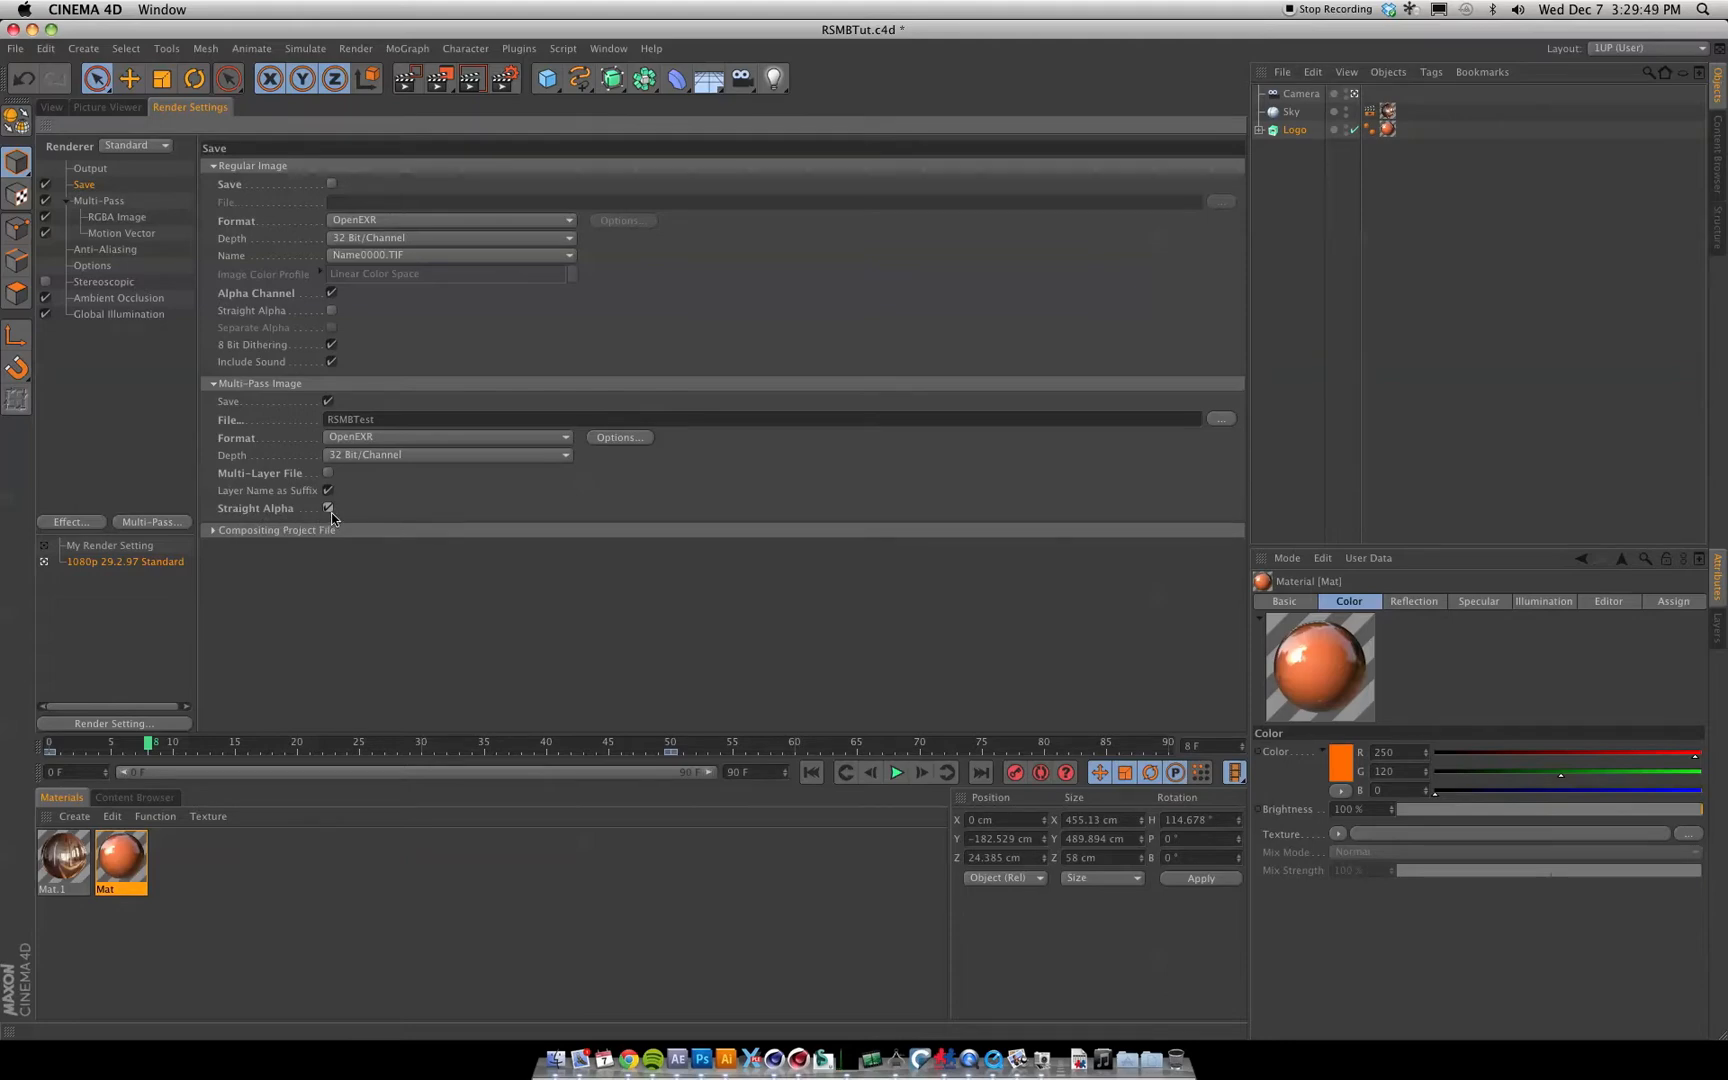
{"action": "left_click", "coordinate": [679, 1065]}
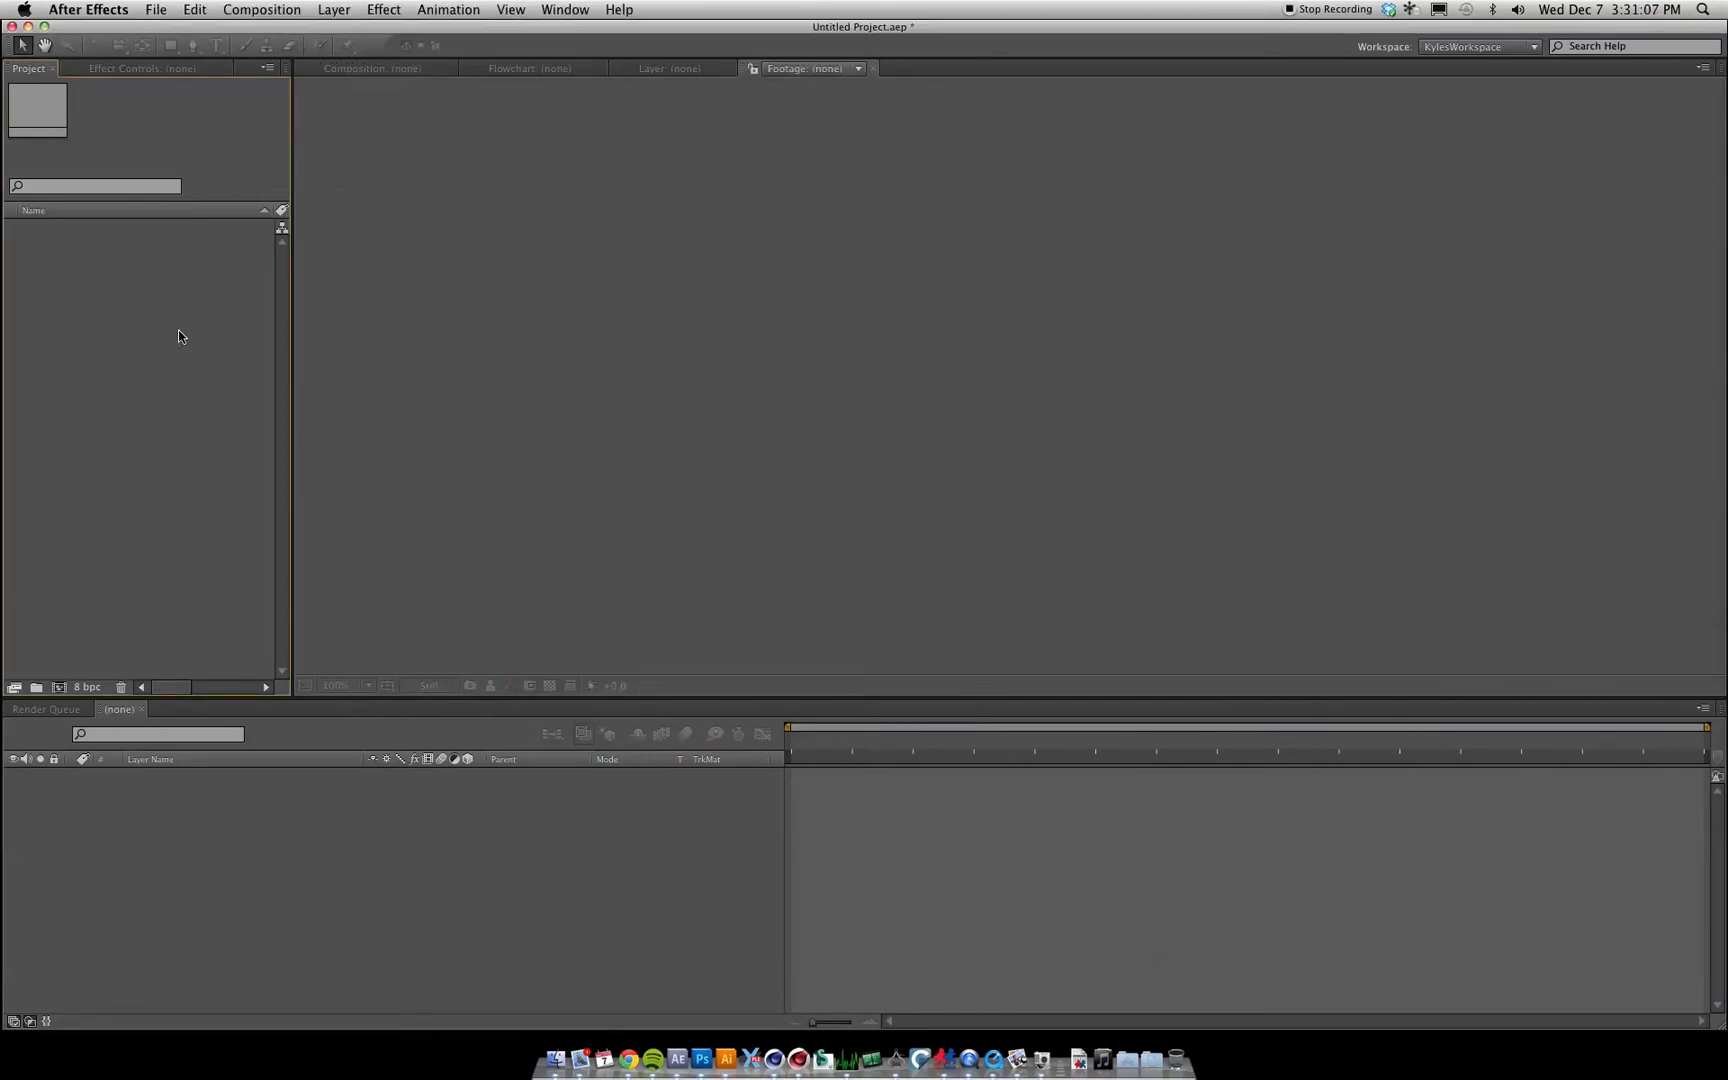
Step: Import the RSMBTest motion and rgba EXR sequences and view the motion vector footage
{"action": "left_click", "coordinate": [155, 9]}
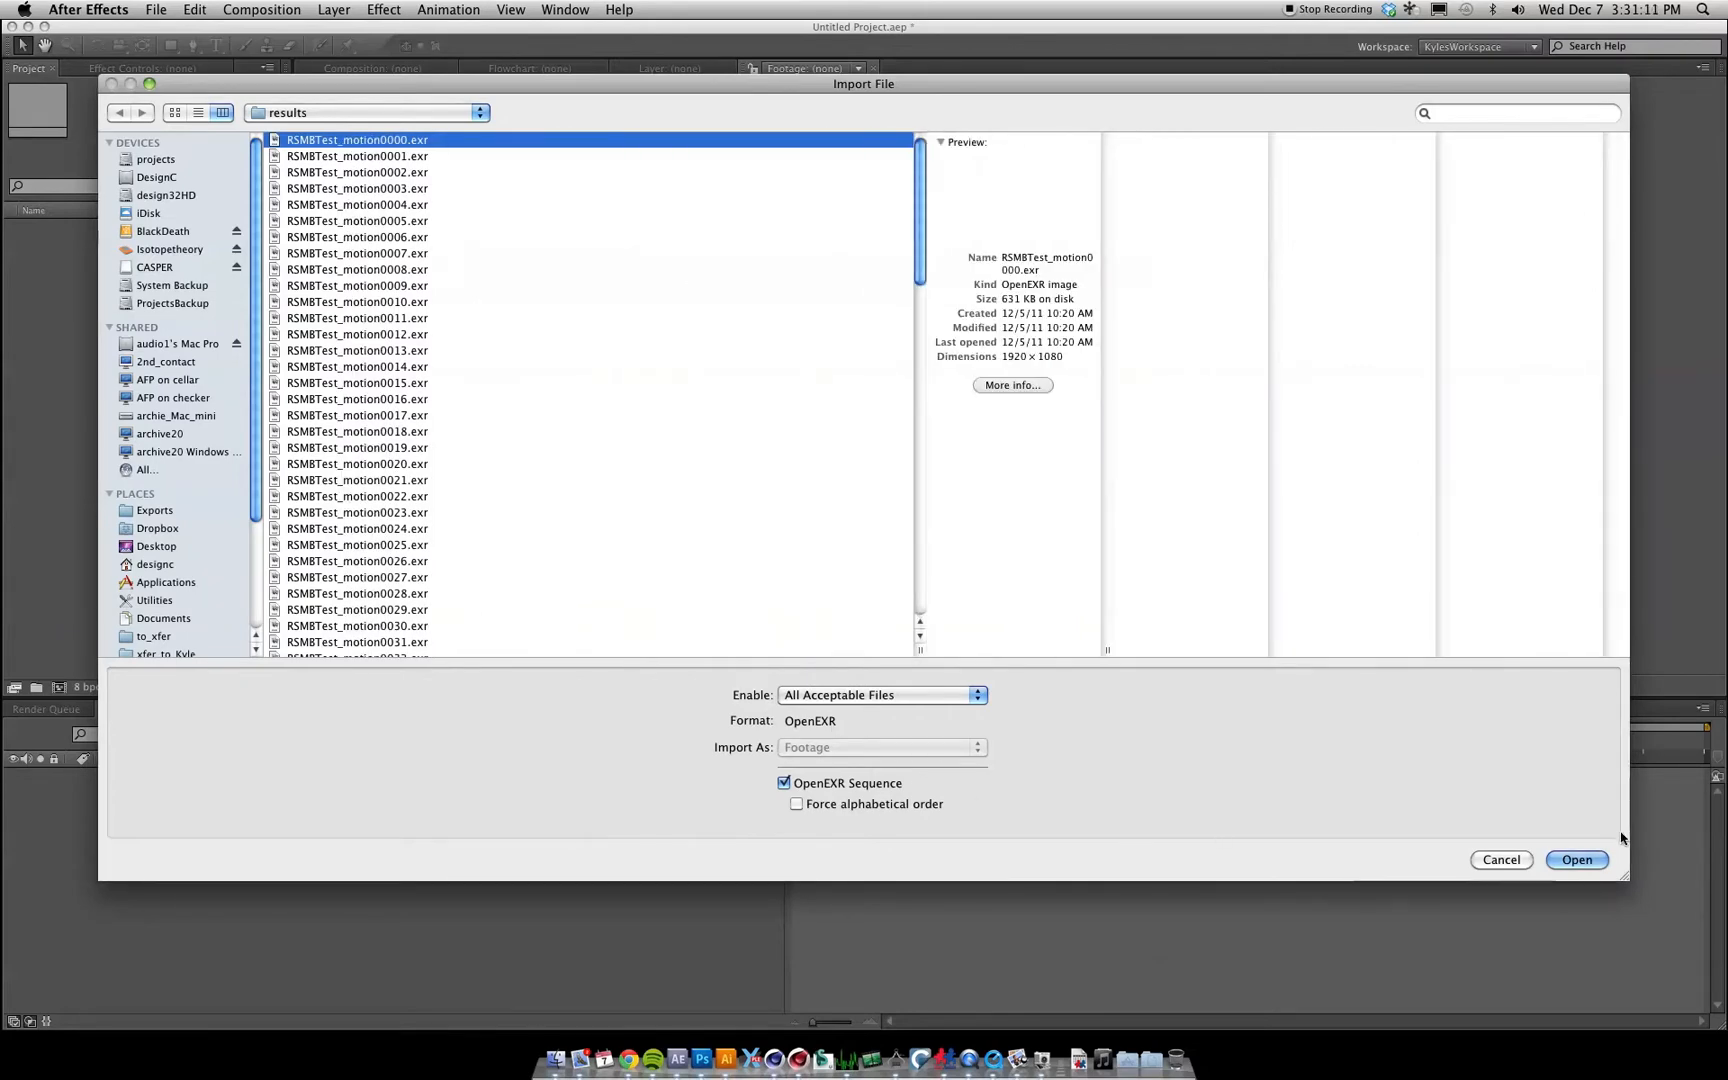
{"action": "left_click", "coordinate": [1575, 860]}
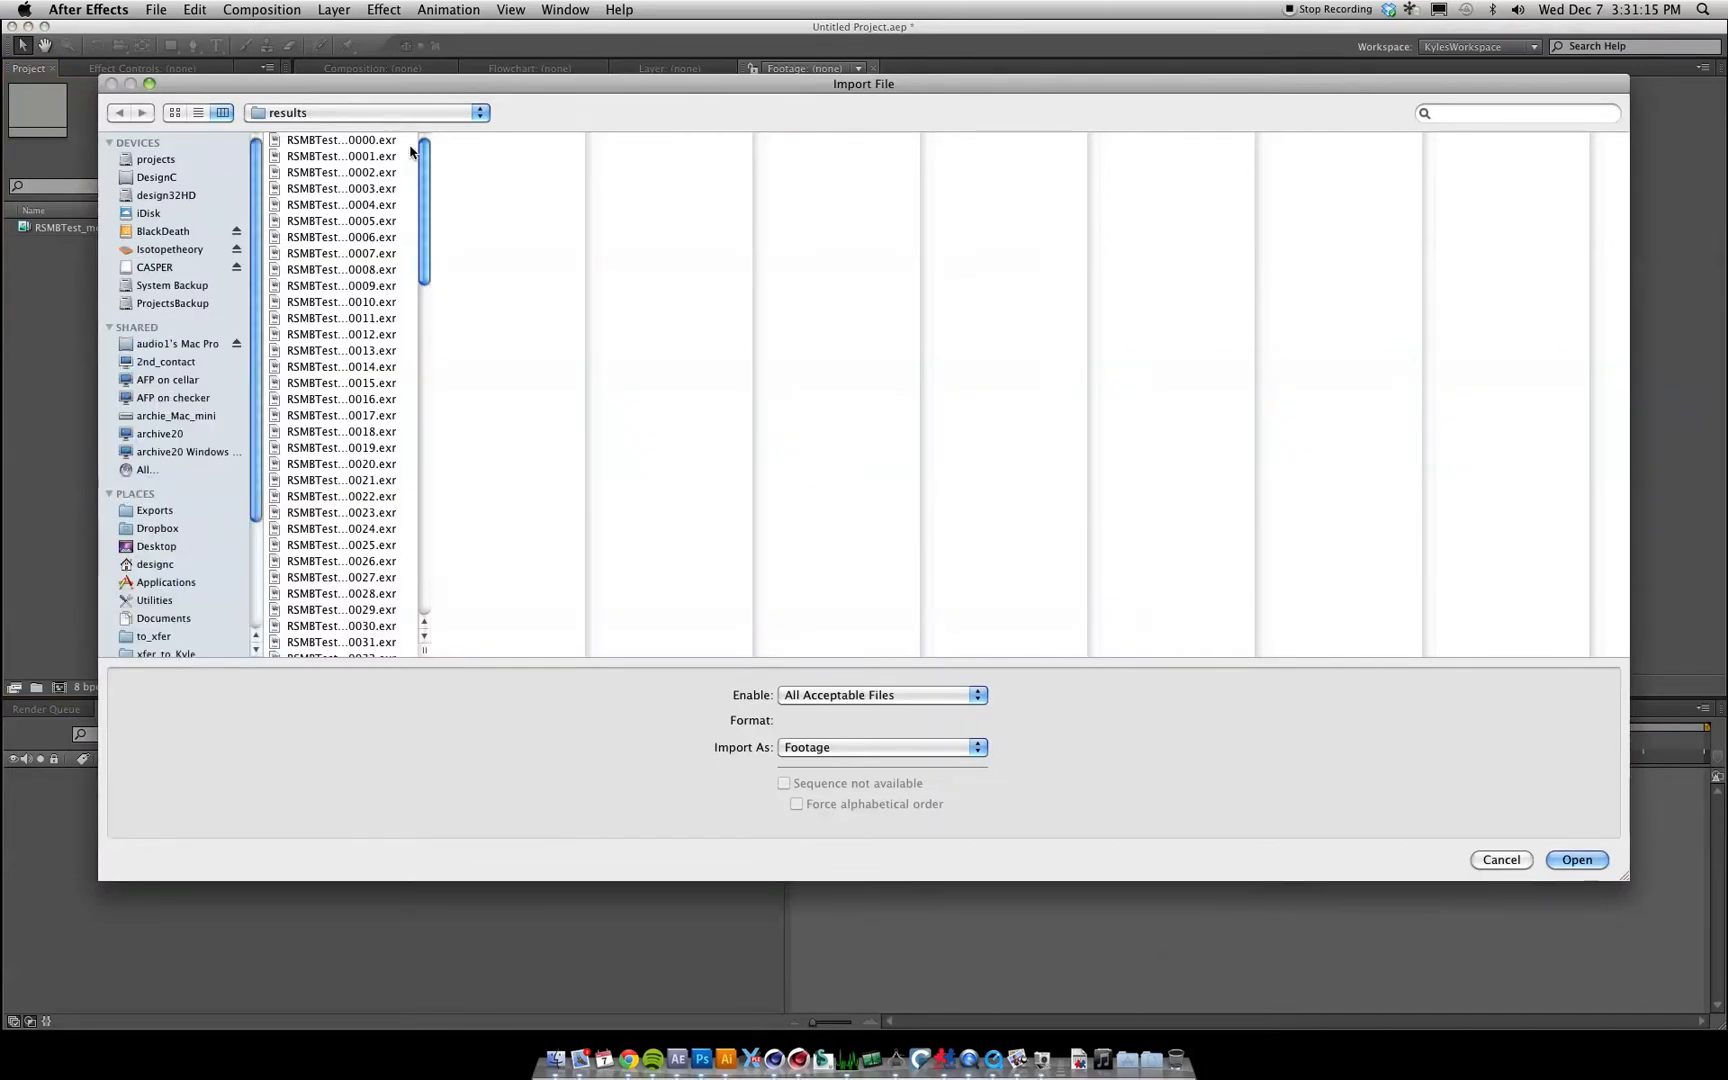
{"action": "scroll", "scroll_direction": "down", "scroll_amount": 3}
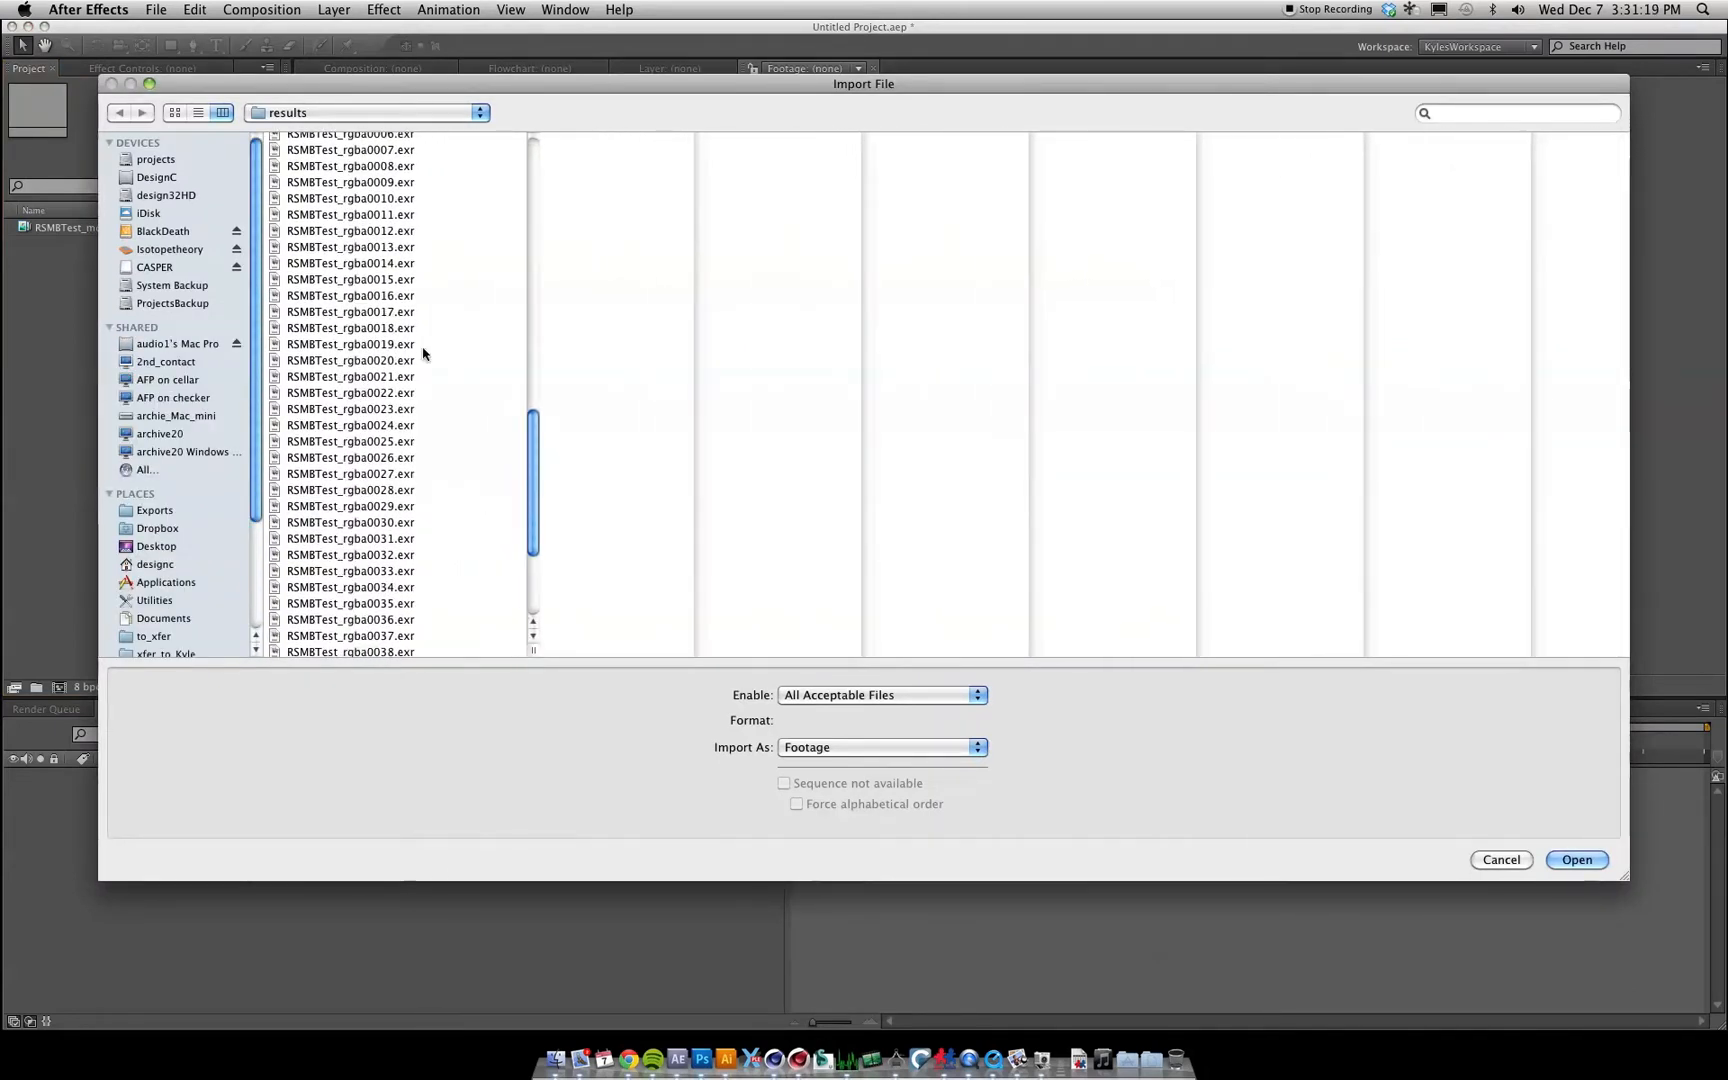
{"action": "left_click", "coordinate": [1575, 860]}
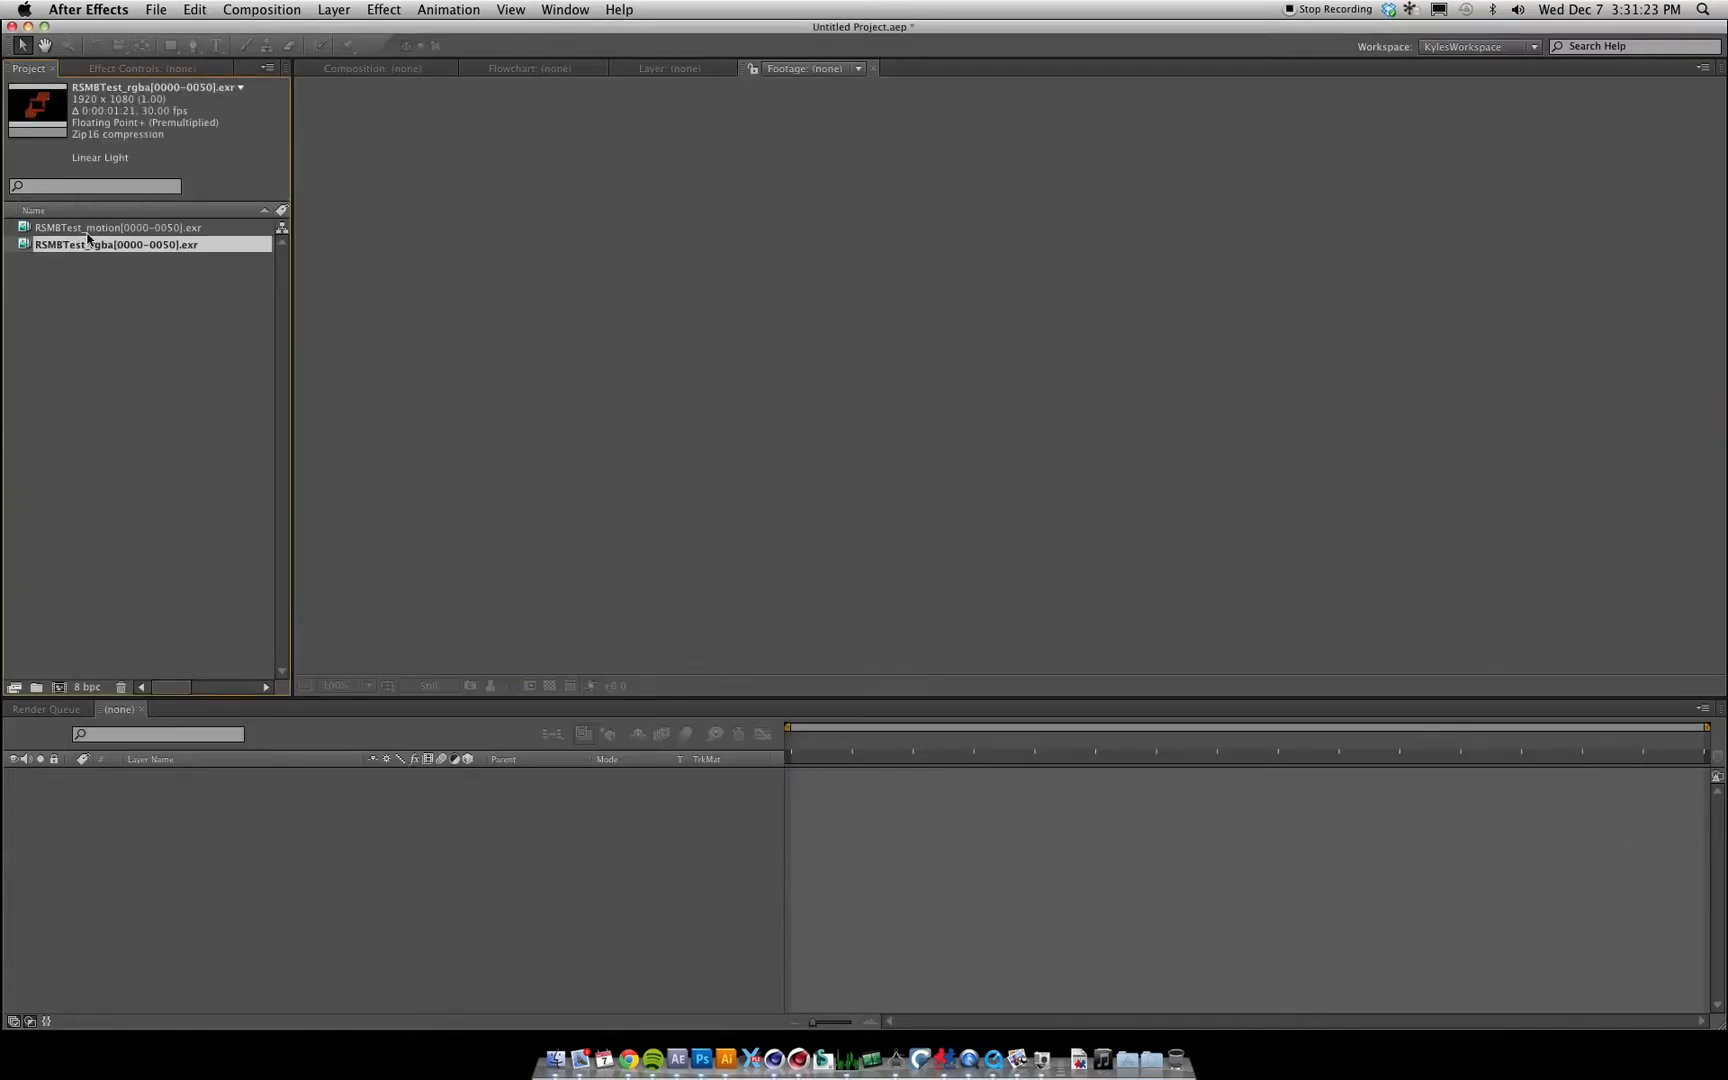
{"action": "double_click", "coordinate": [117, 227]}
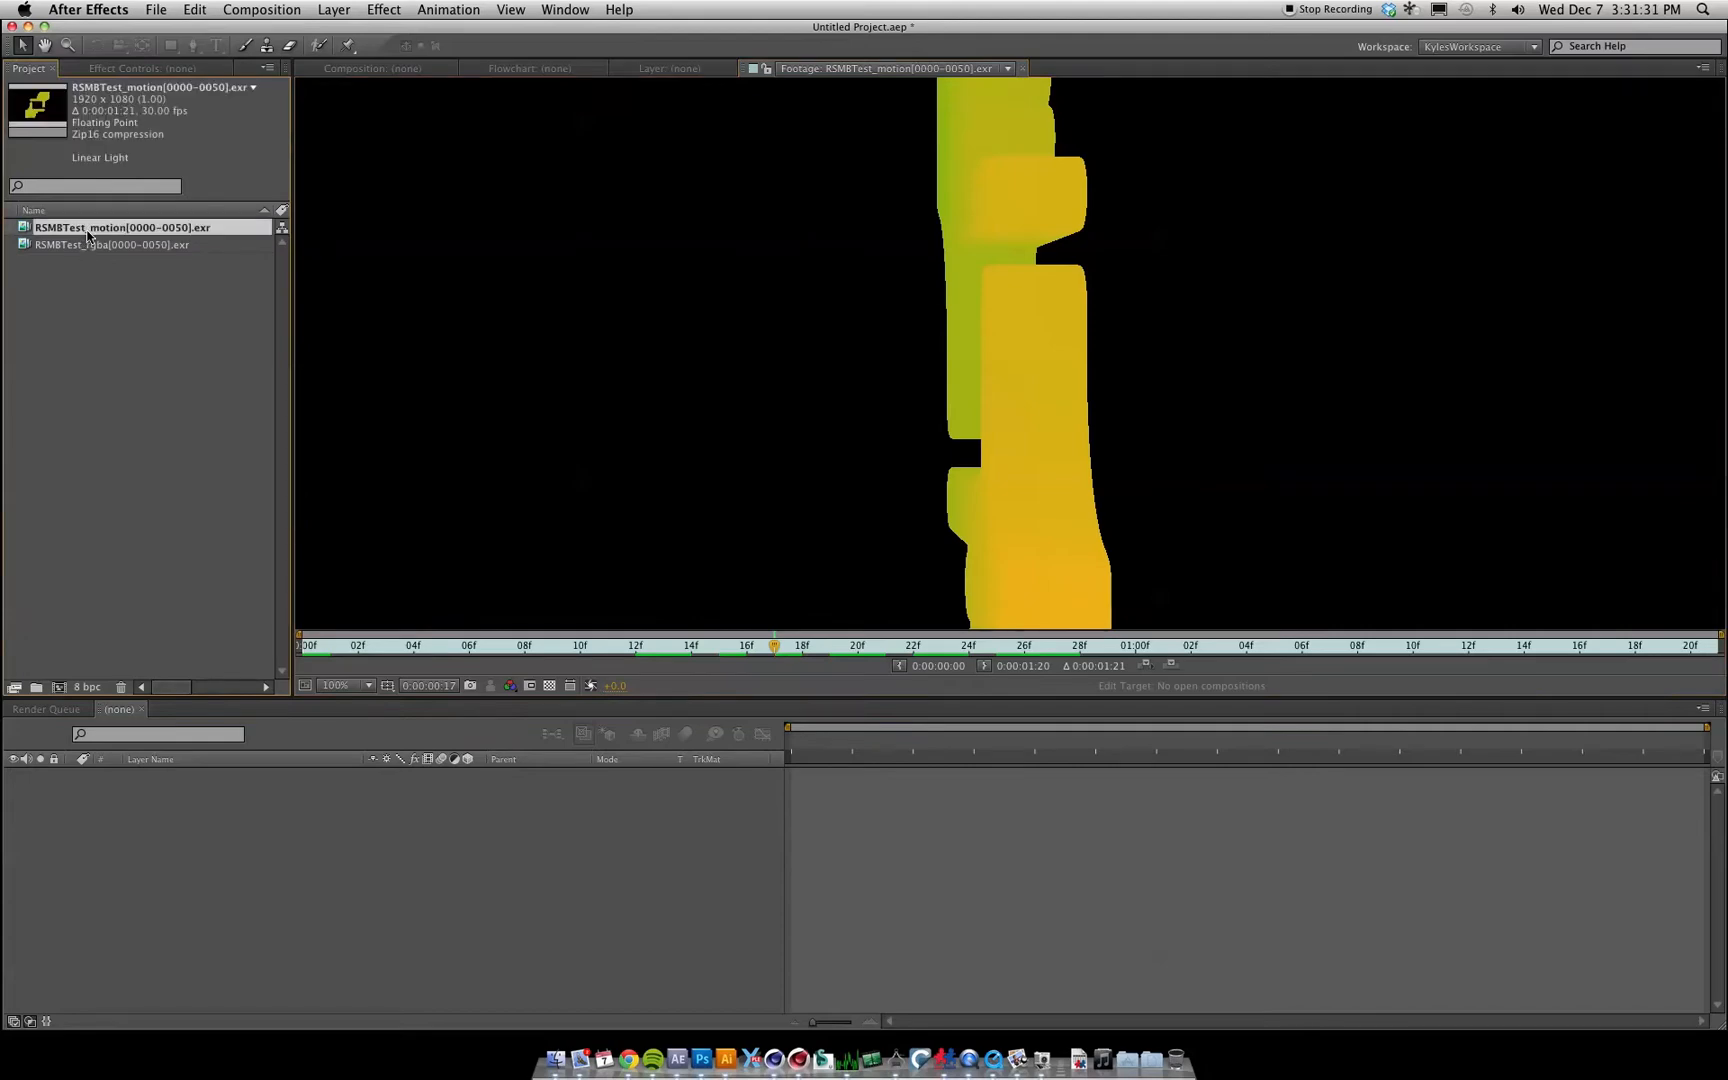
Step: Build the RSMBTest_rgba composition from the rgba logo sequence
{"action": "left_click", "coordinate": [108, 244]}
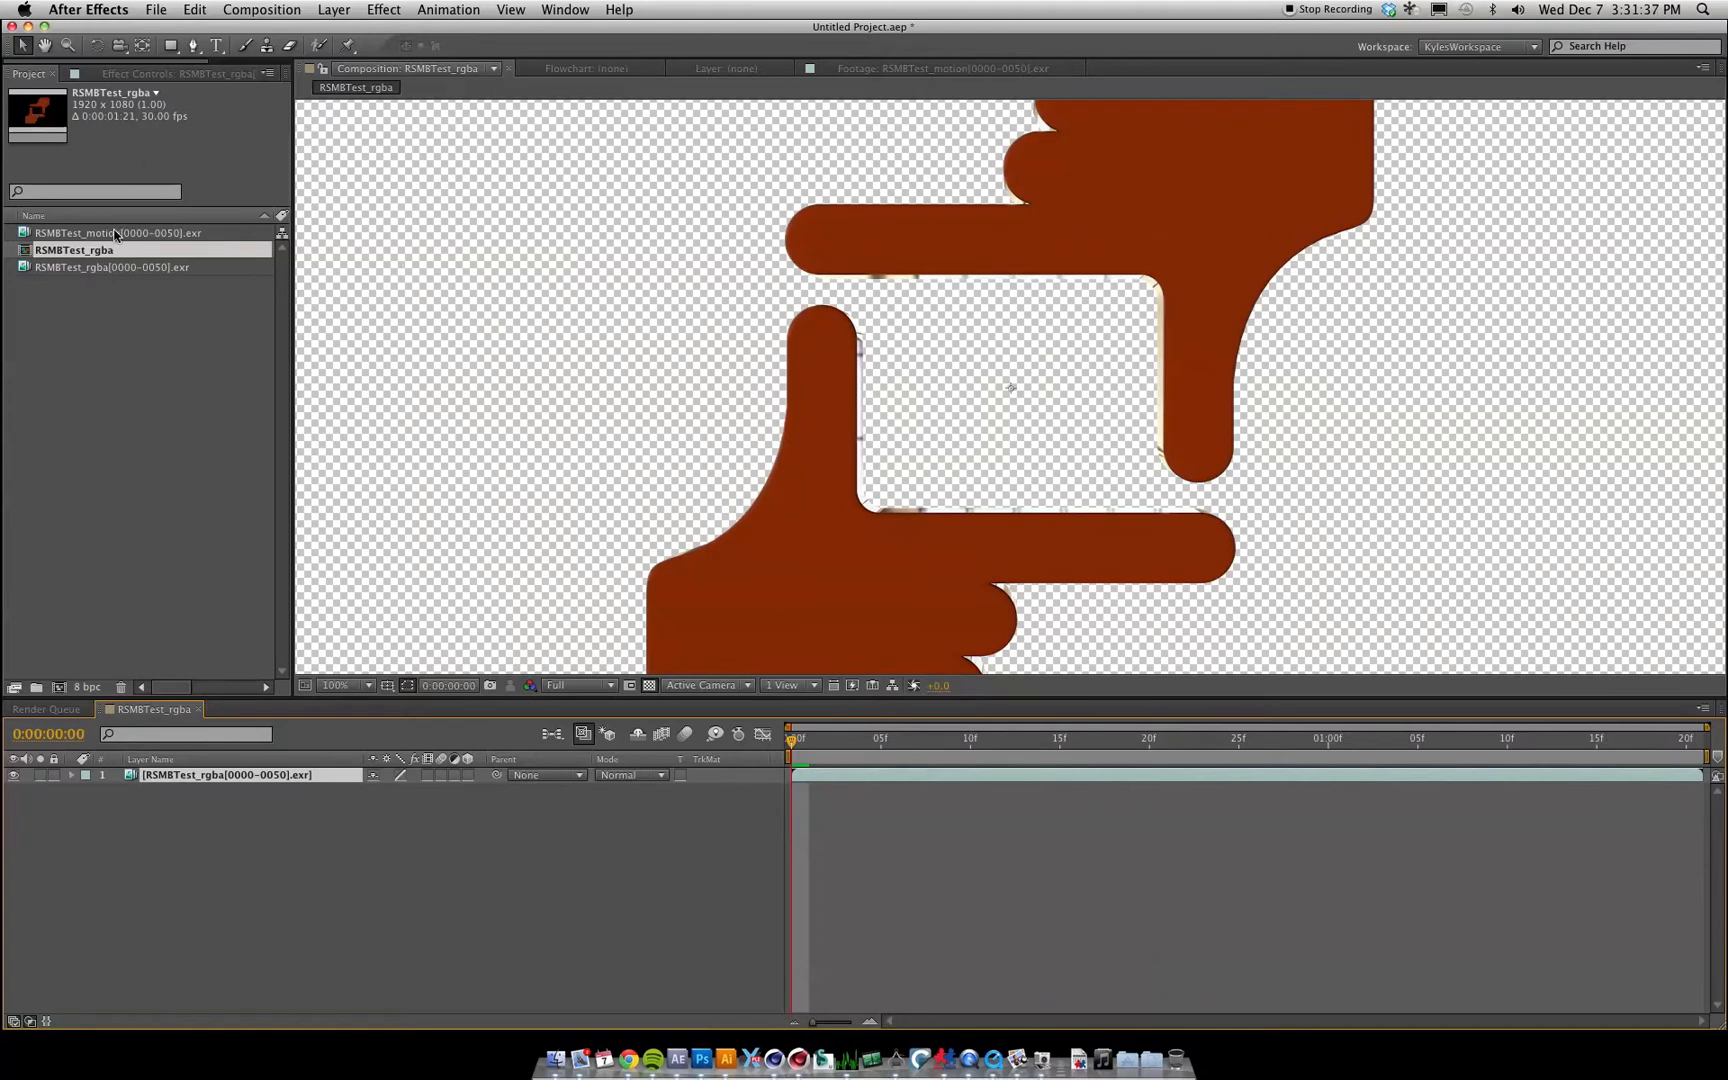
{"action": "left_click", "coordinate": [155, 9]}
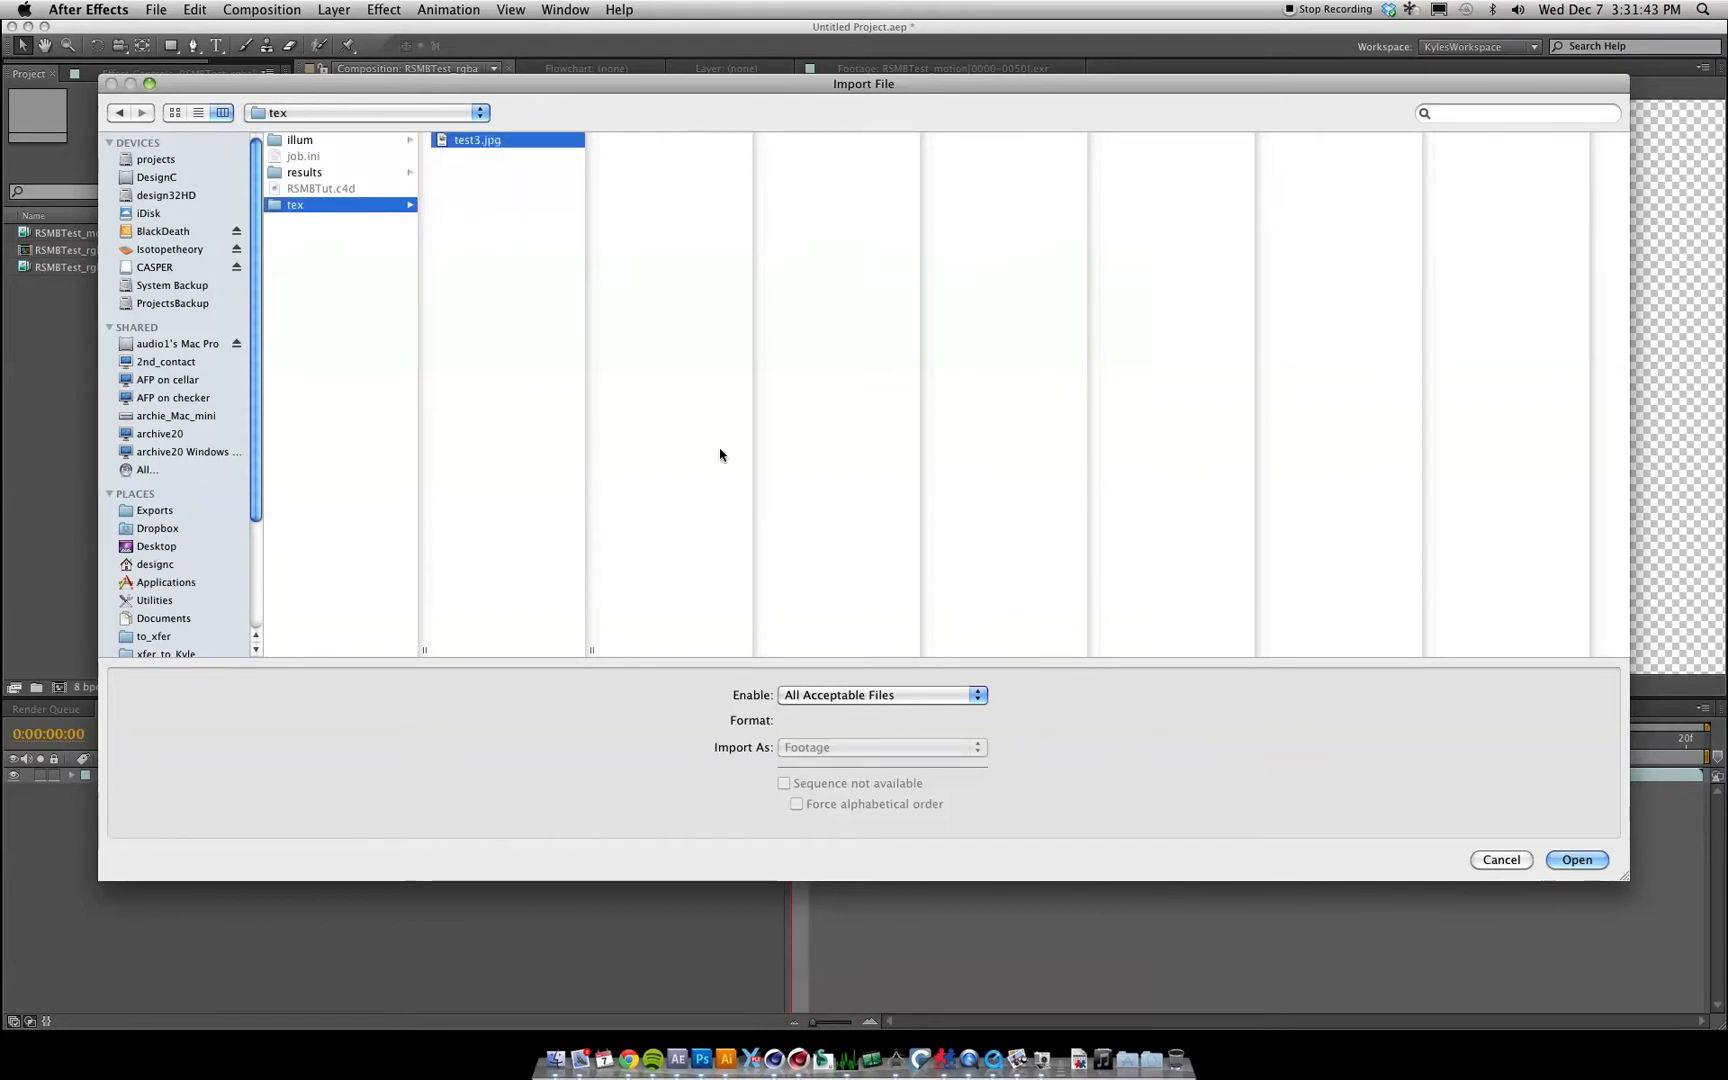
Step: Put test3.jpg under the logo at 210% scale with a Gaussian Blur
{"action": "left_click", "coordinate": [1575, 860]}
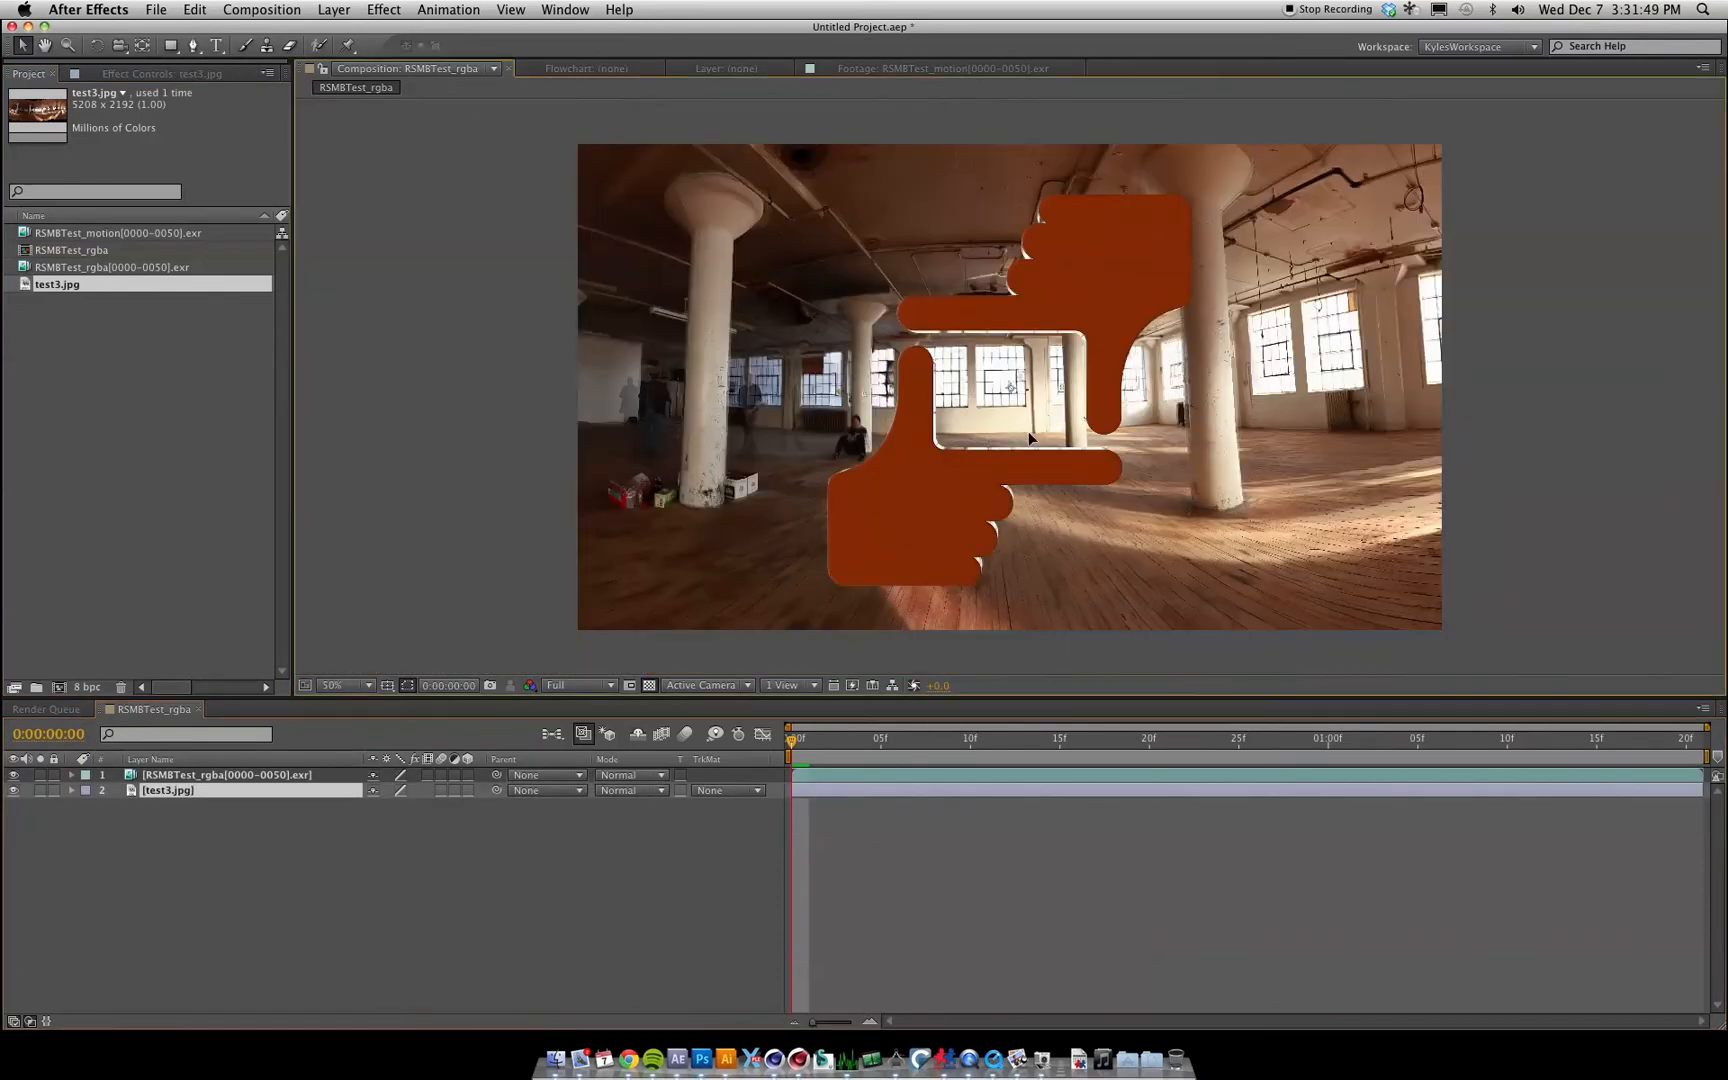
{"action": "left_click", "coordinate": [217, 45]}
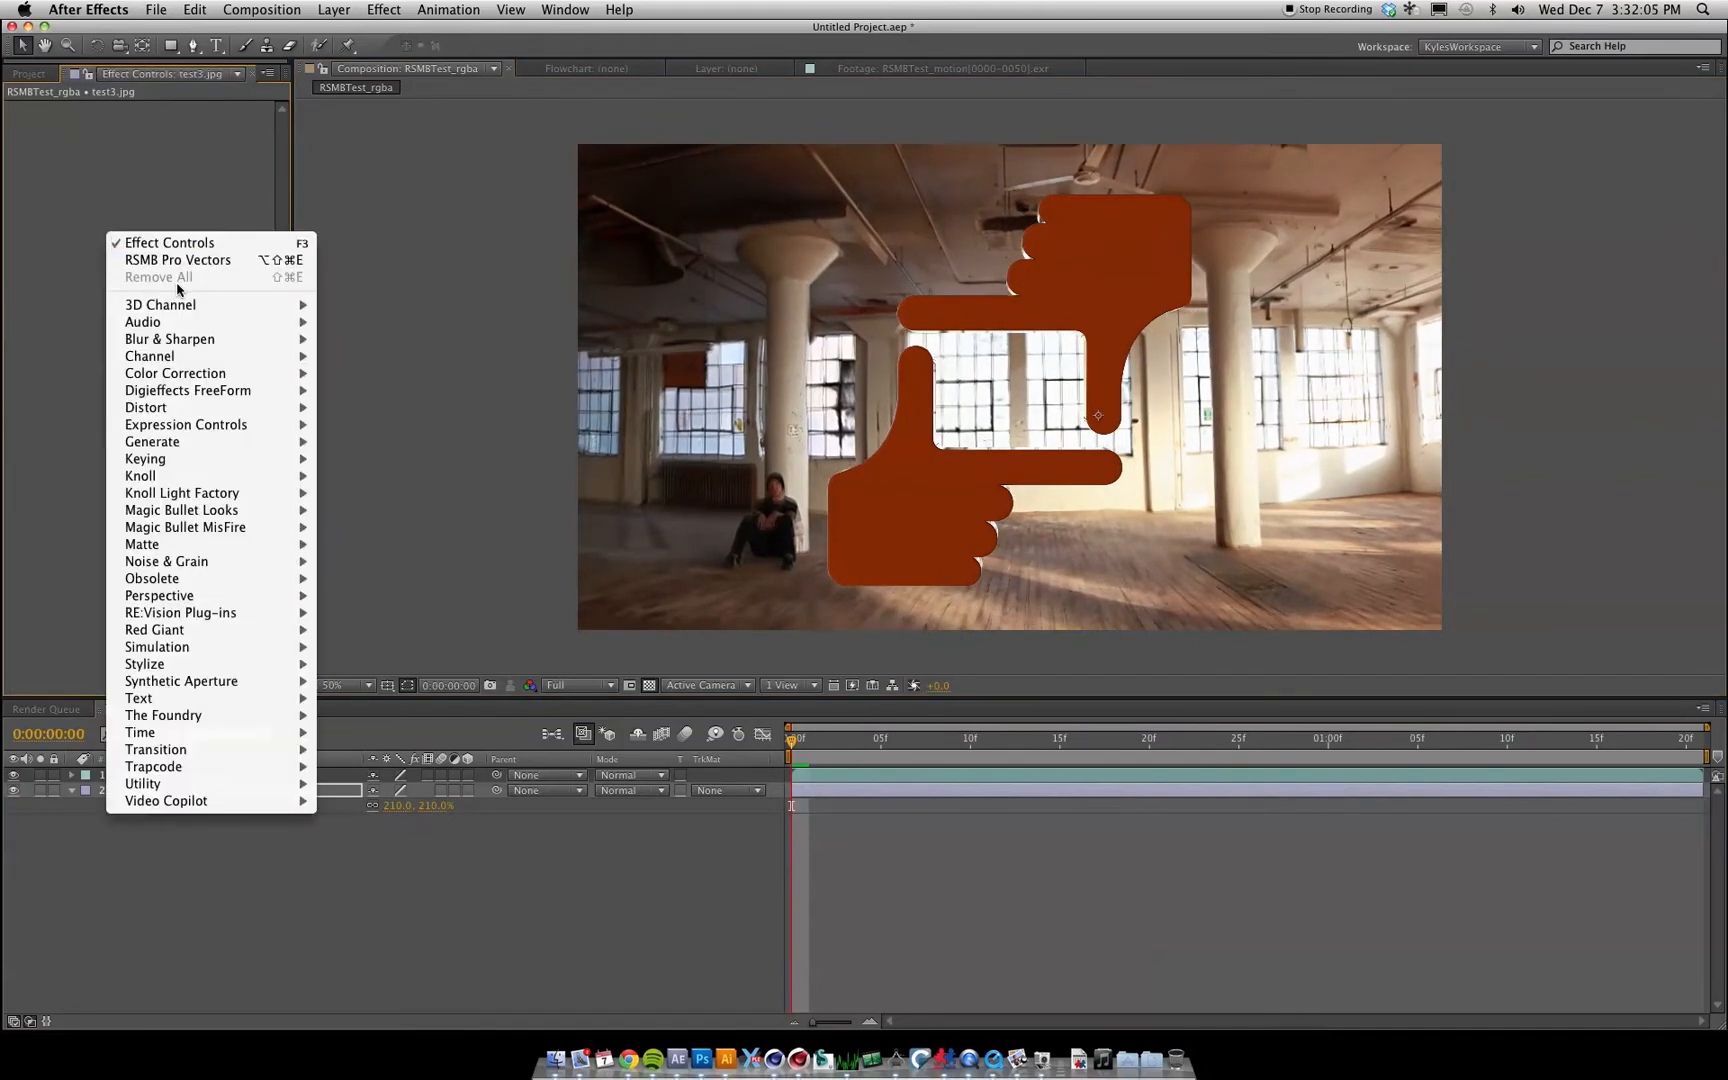
{"action": "mouse_move", "coordinate": [170, 338]}
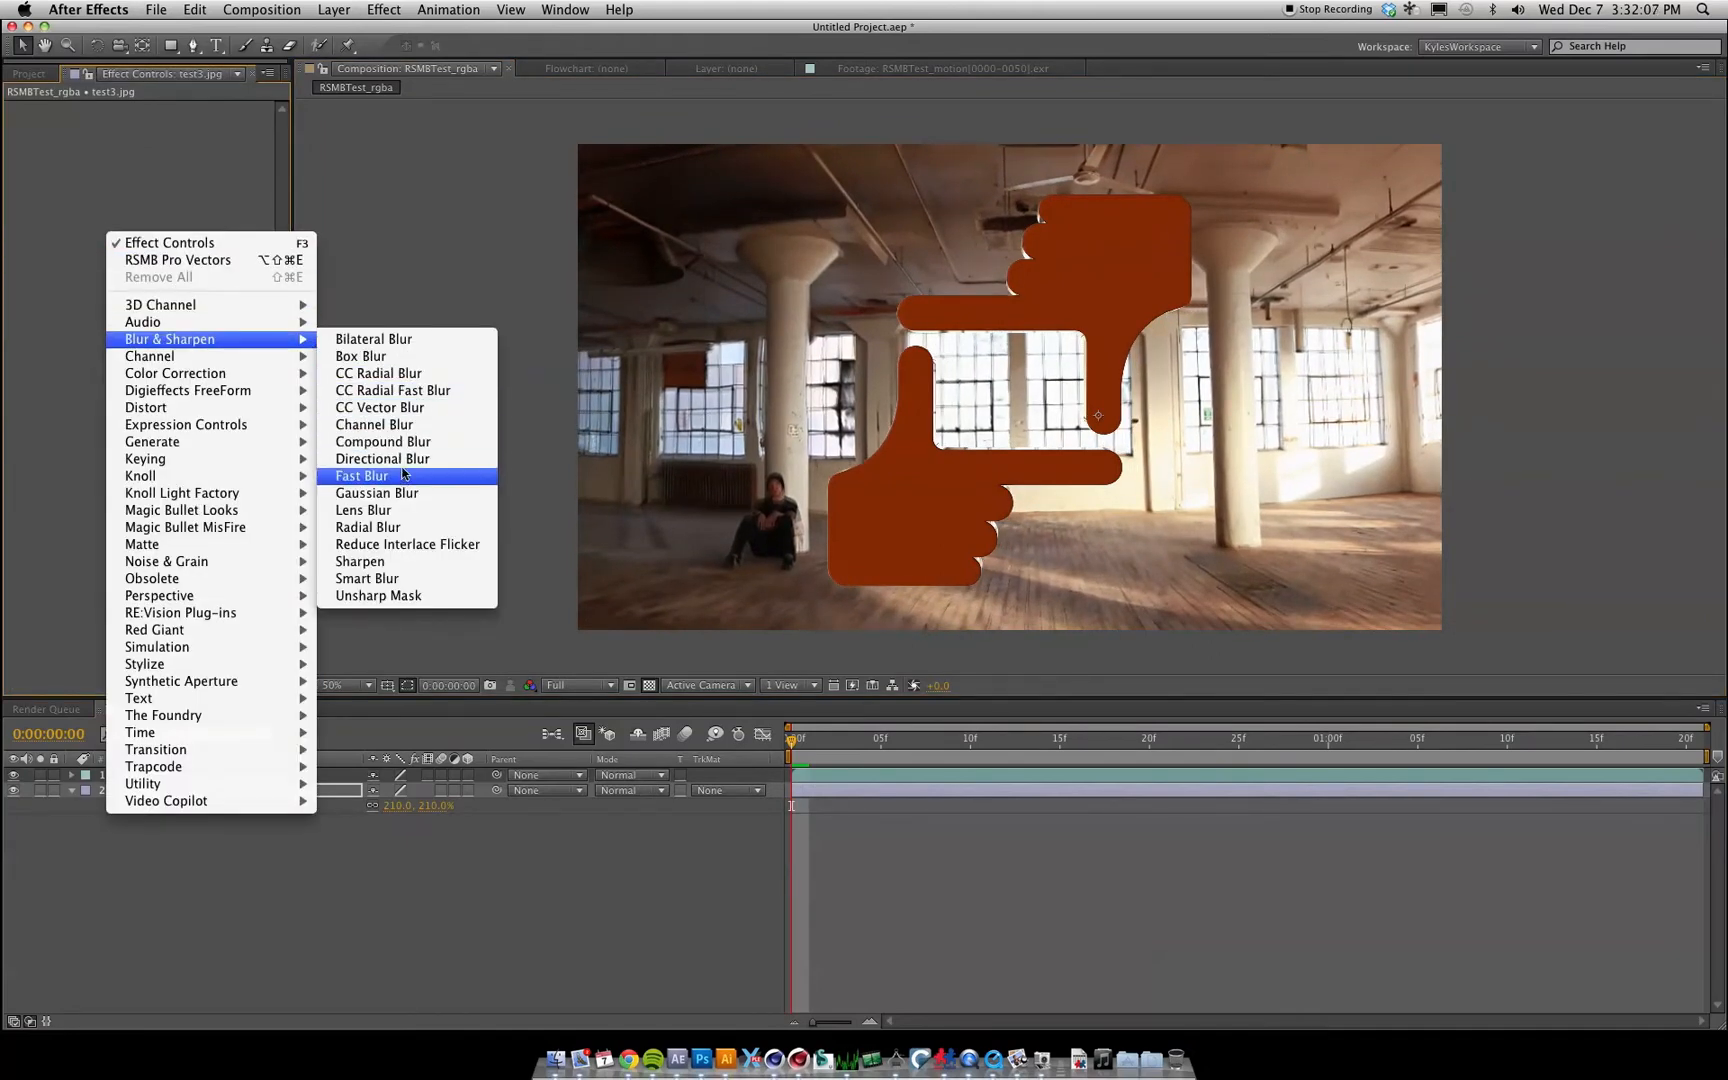
{"action": "left_click", "coordinate": [378, 493]}
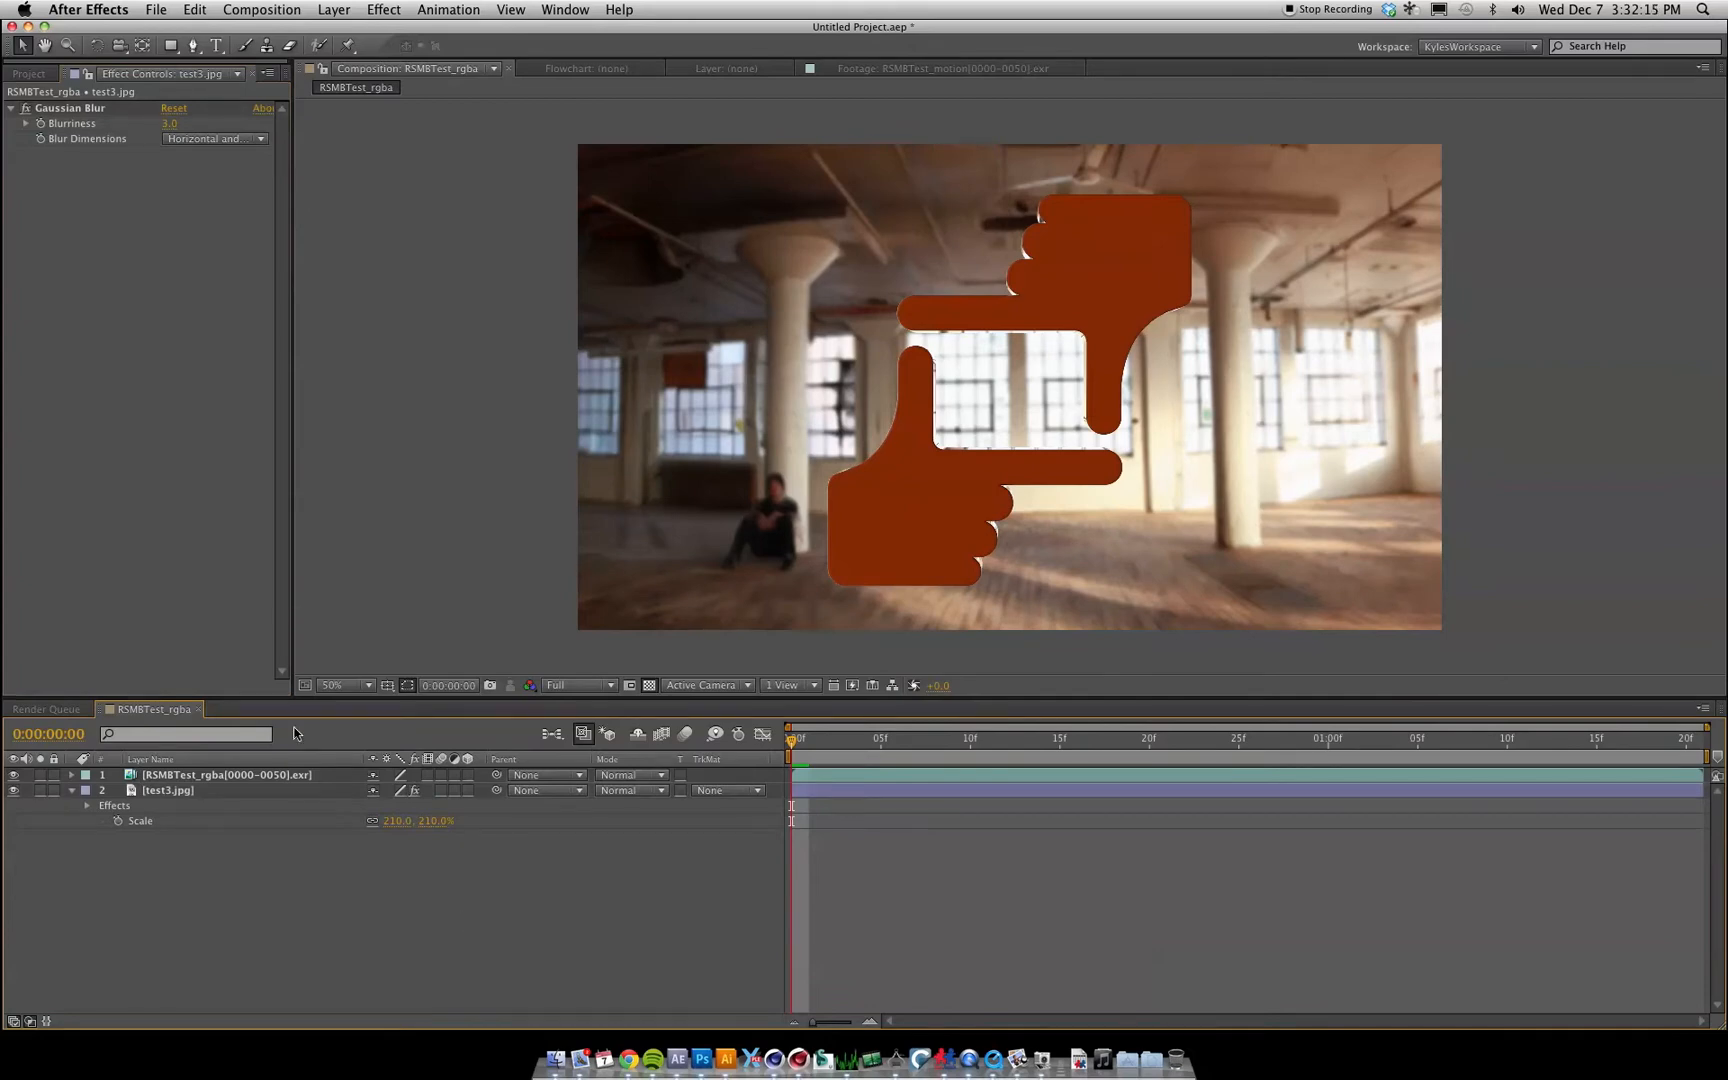
Step: Apply Curves to the rgba logo layer and raise the curve to brighten it
{"action": "right_click", "coordinate": [176, 775]}
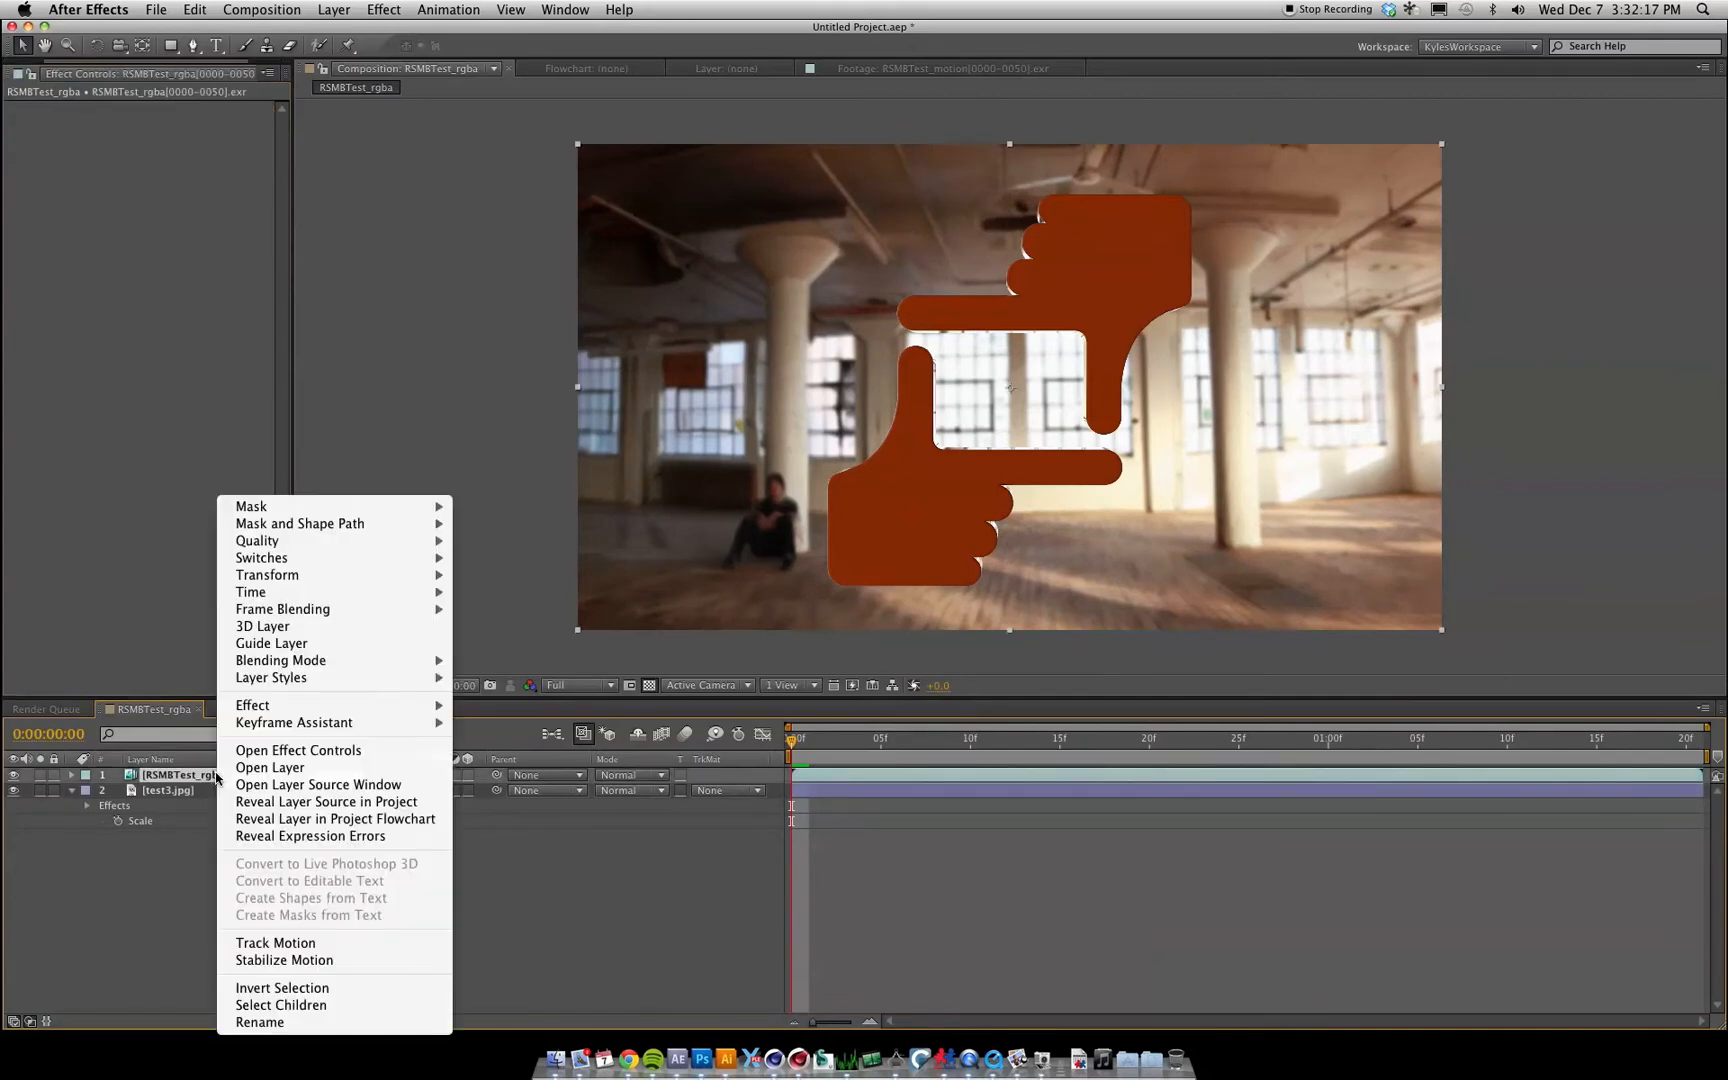
{"action": "mouse_move", "coordinate": [293, 722]}
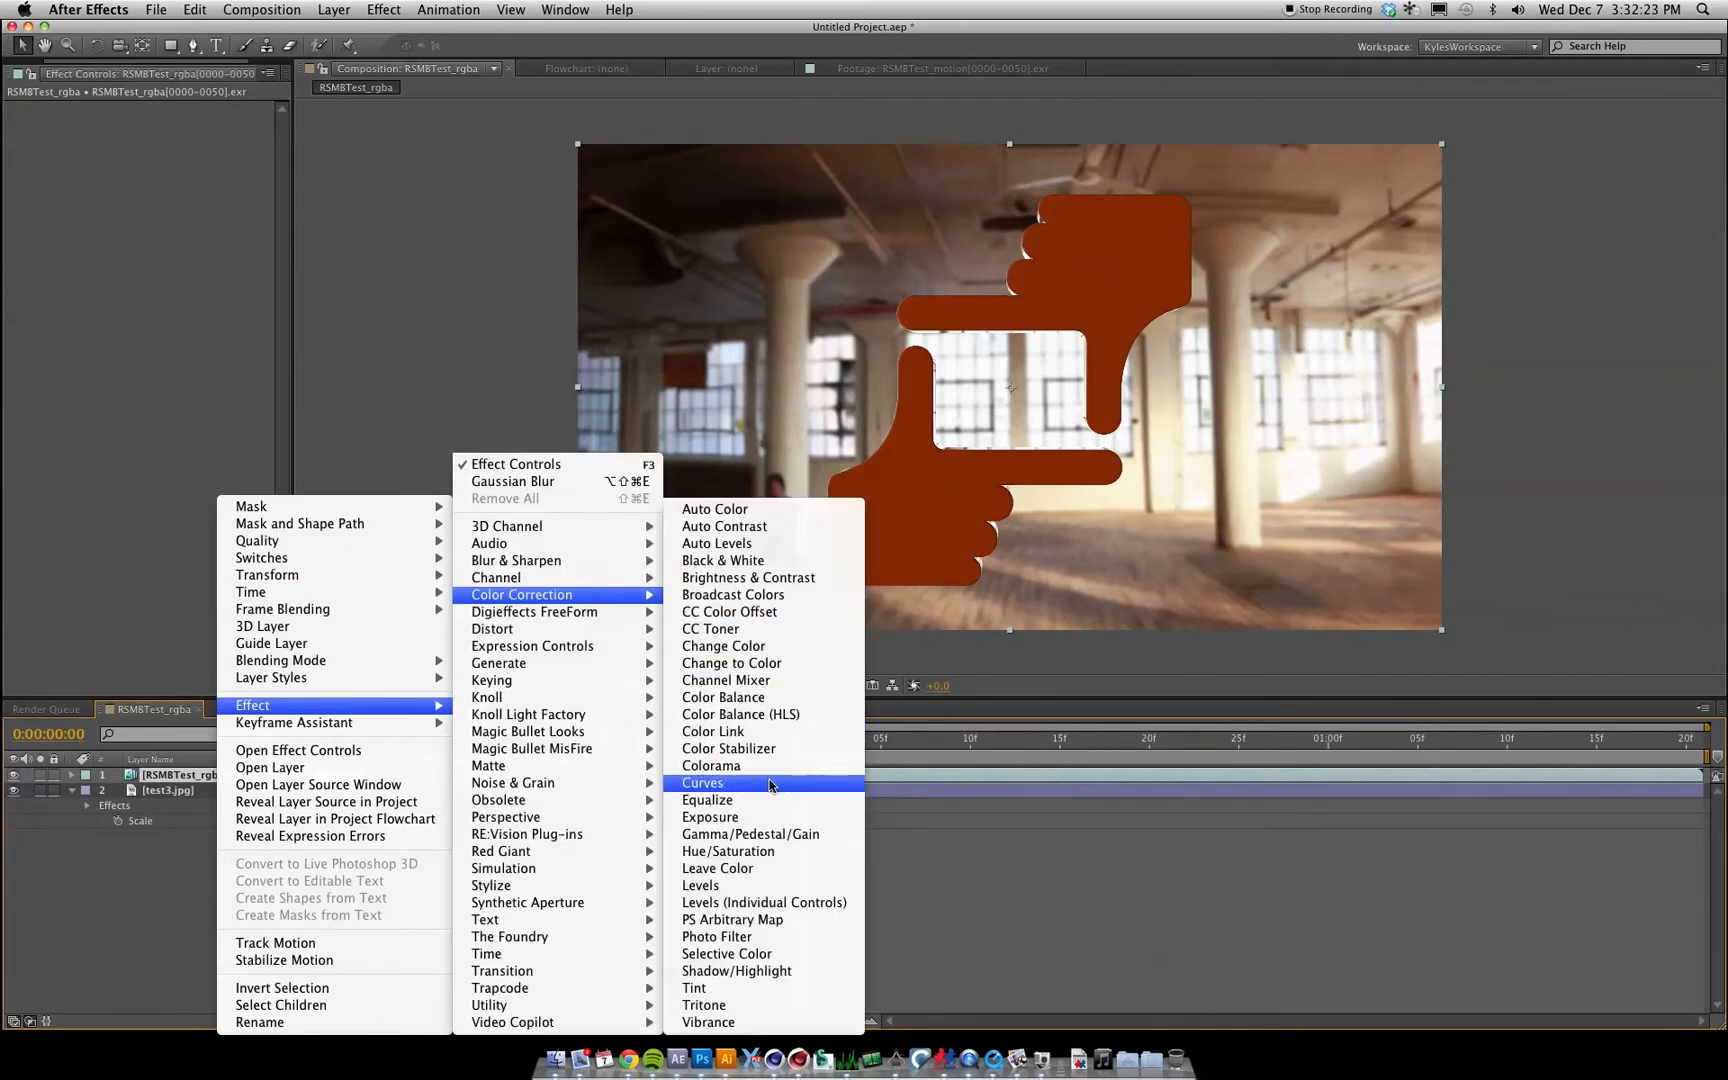
{"action": "left_click", "coordinate": [703, 782]}
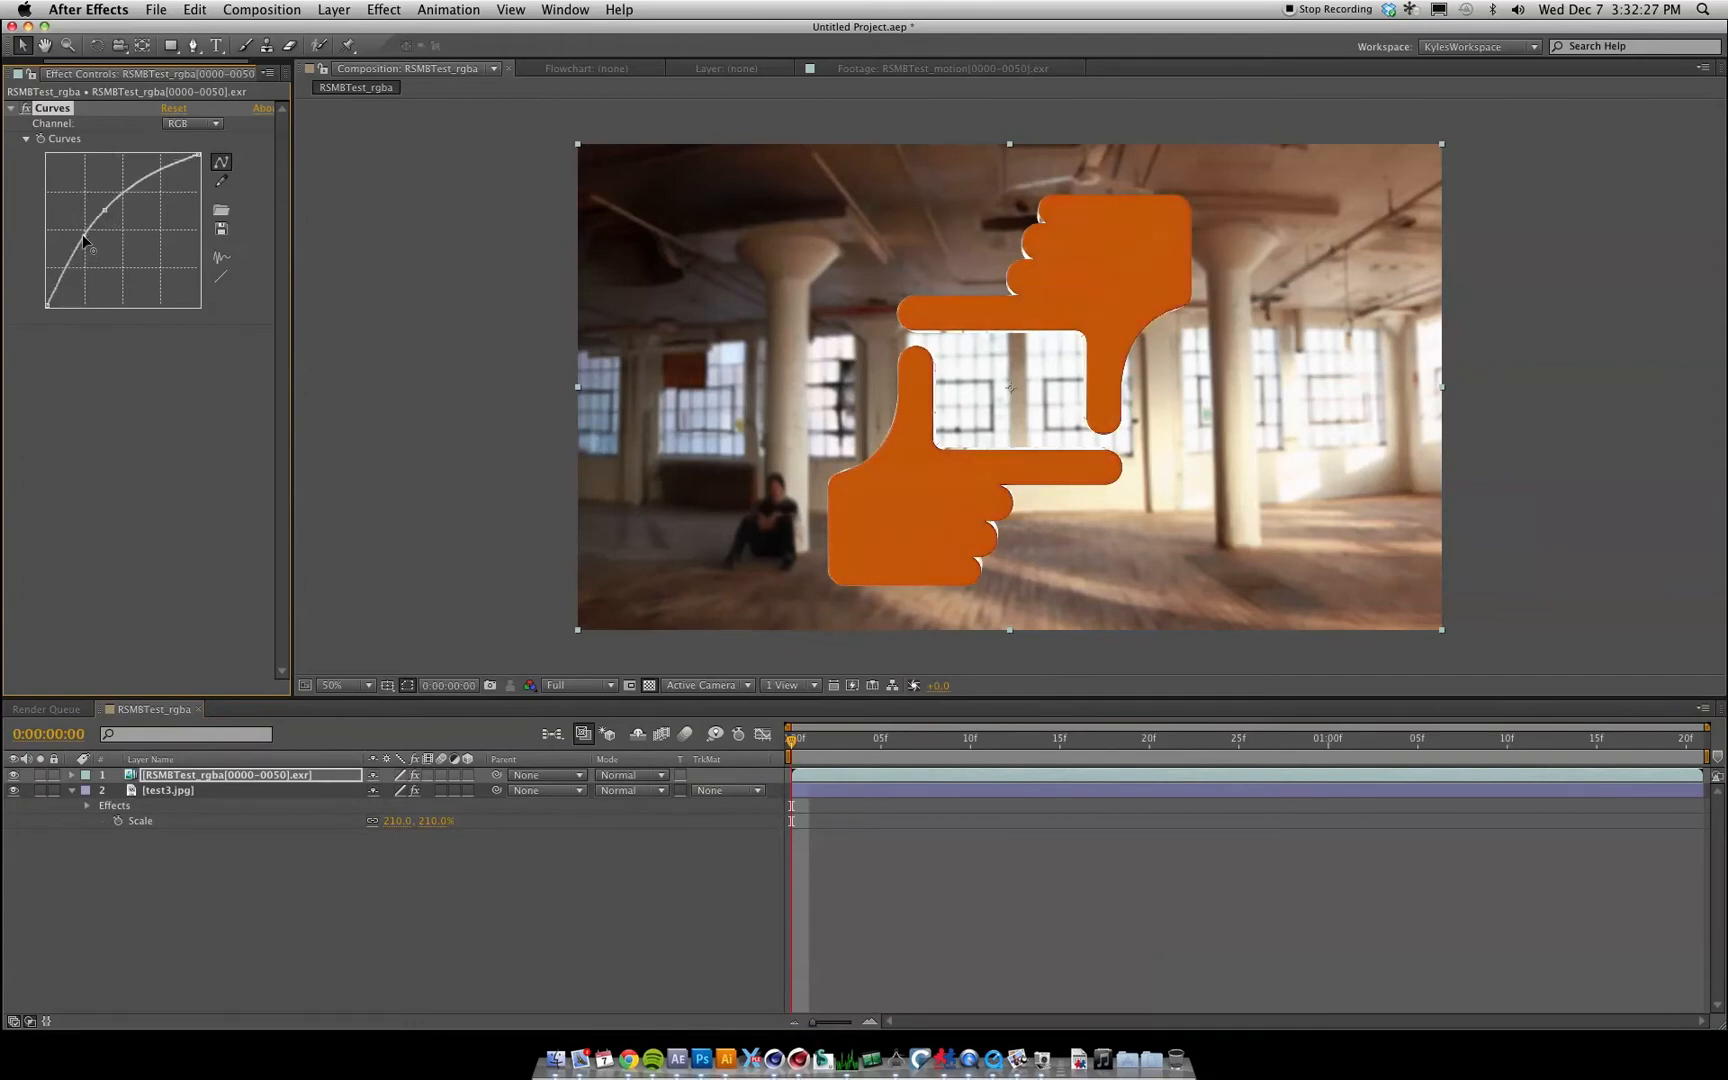
{"action": "left_click_drag", "start_coordinate": [94, 242], "coordinate": [110, 213]}
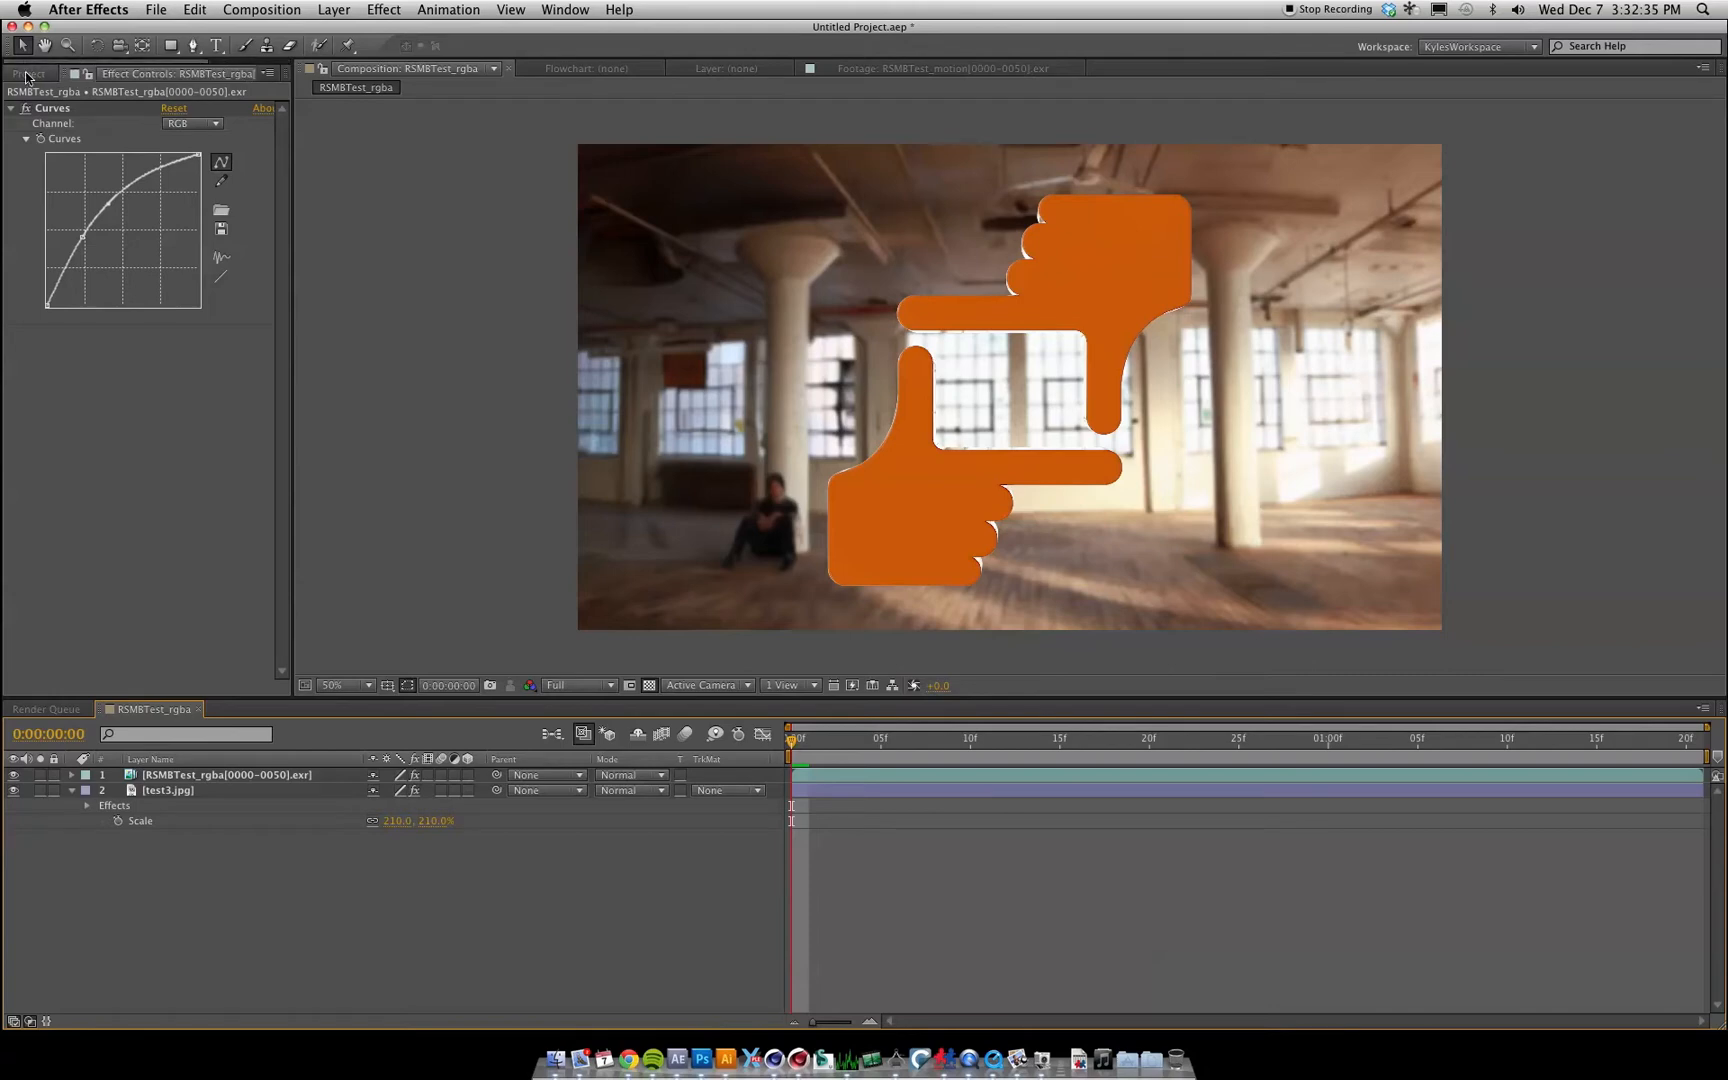
Step: Place RSMBTest_motion above the rgba layer and apply RSMB Pro Vectors
{"action": "left_click", "coordinate": [29, 74]}
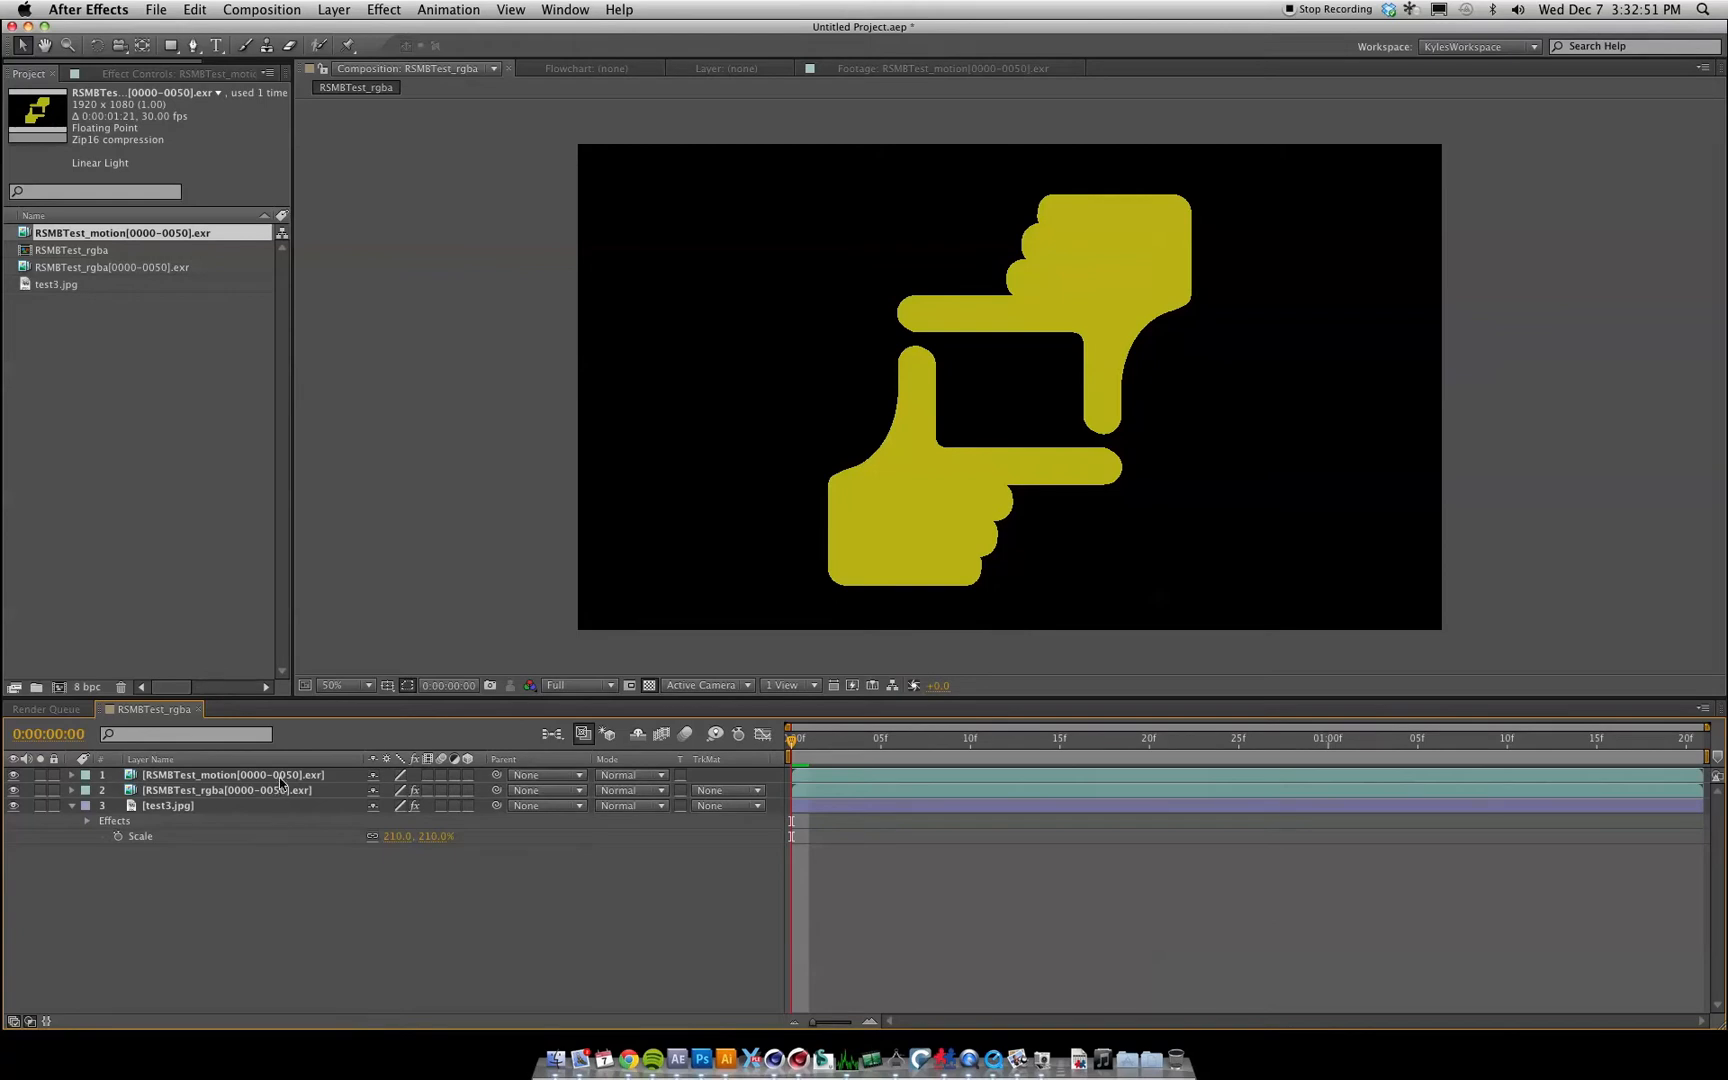
{"action": "left_click", "coordinate": [226, 775]}
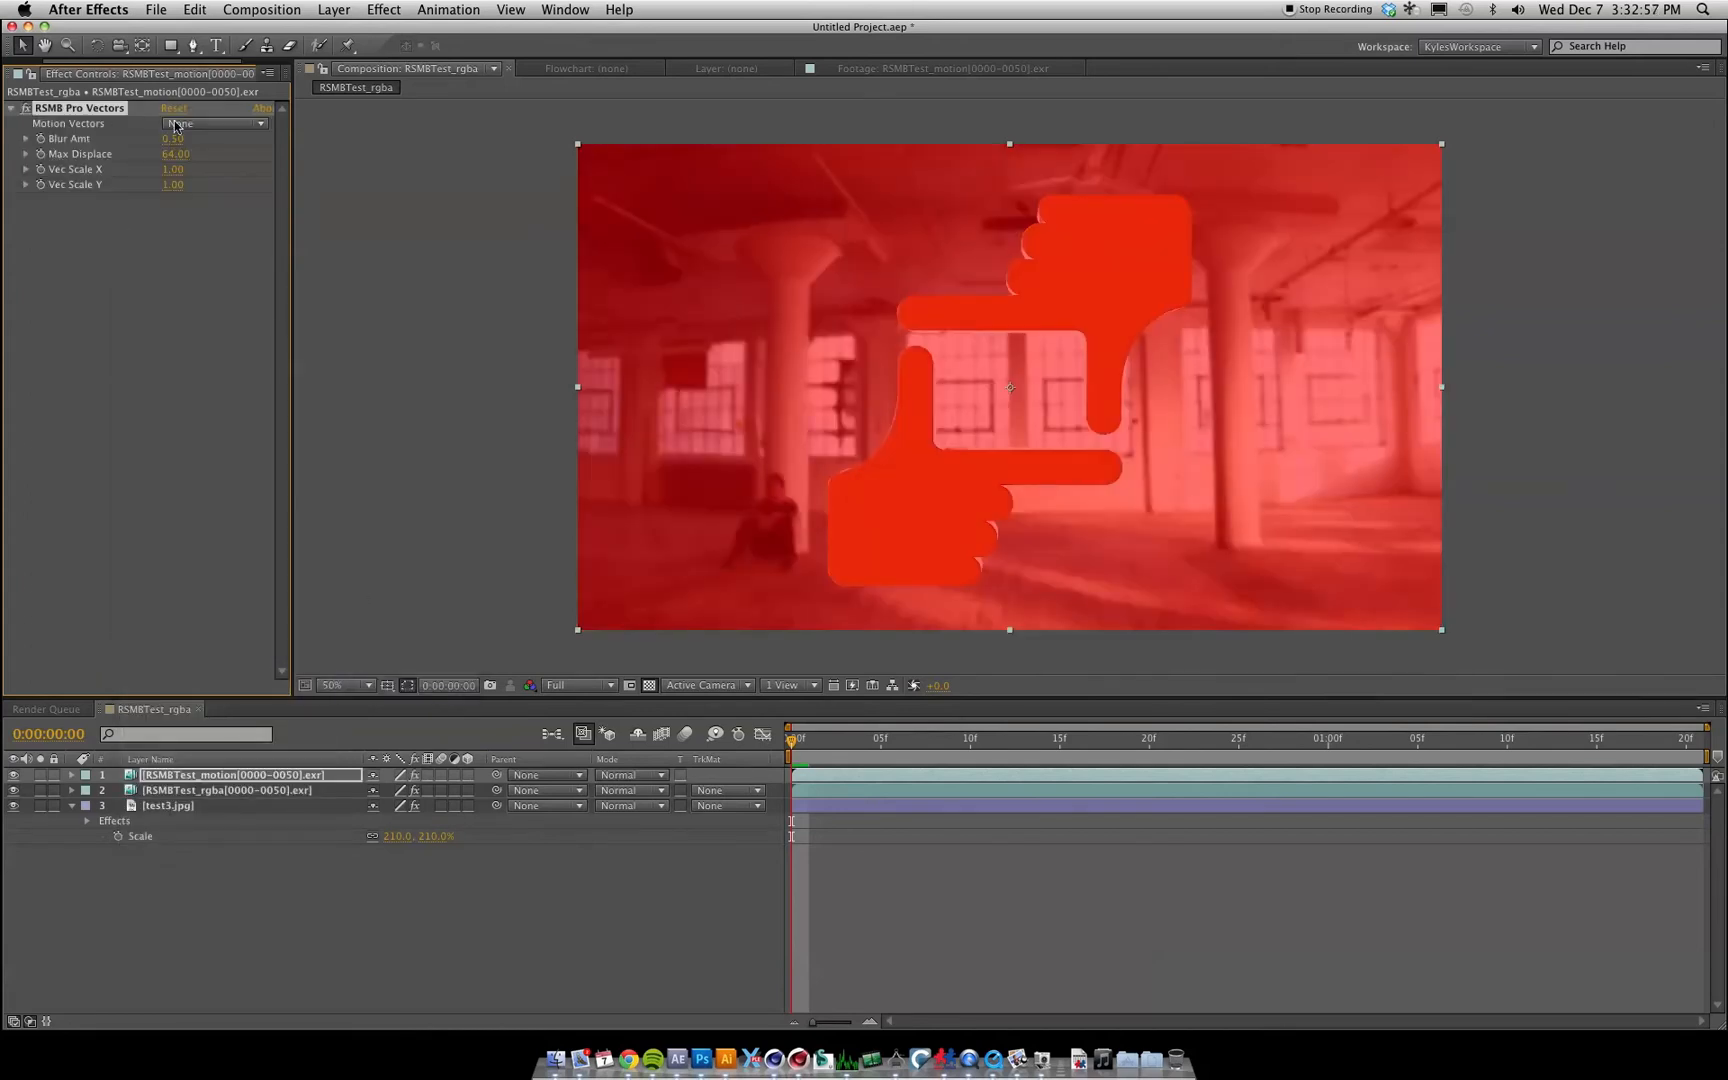
Step: Set RSMB Motion Vectors to 1. RSMBTest_motion, hide the motion layer, and zoom to 200%
{"action": "left_click", "coordinate": [214, 122]}
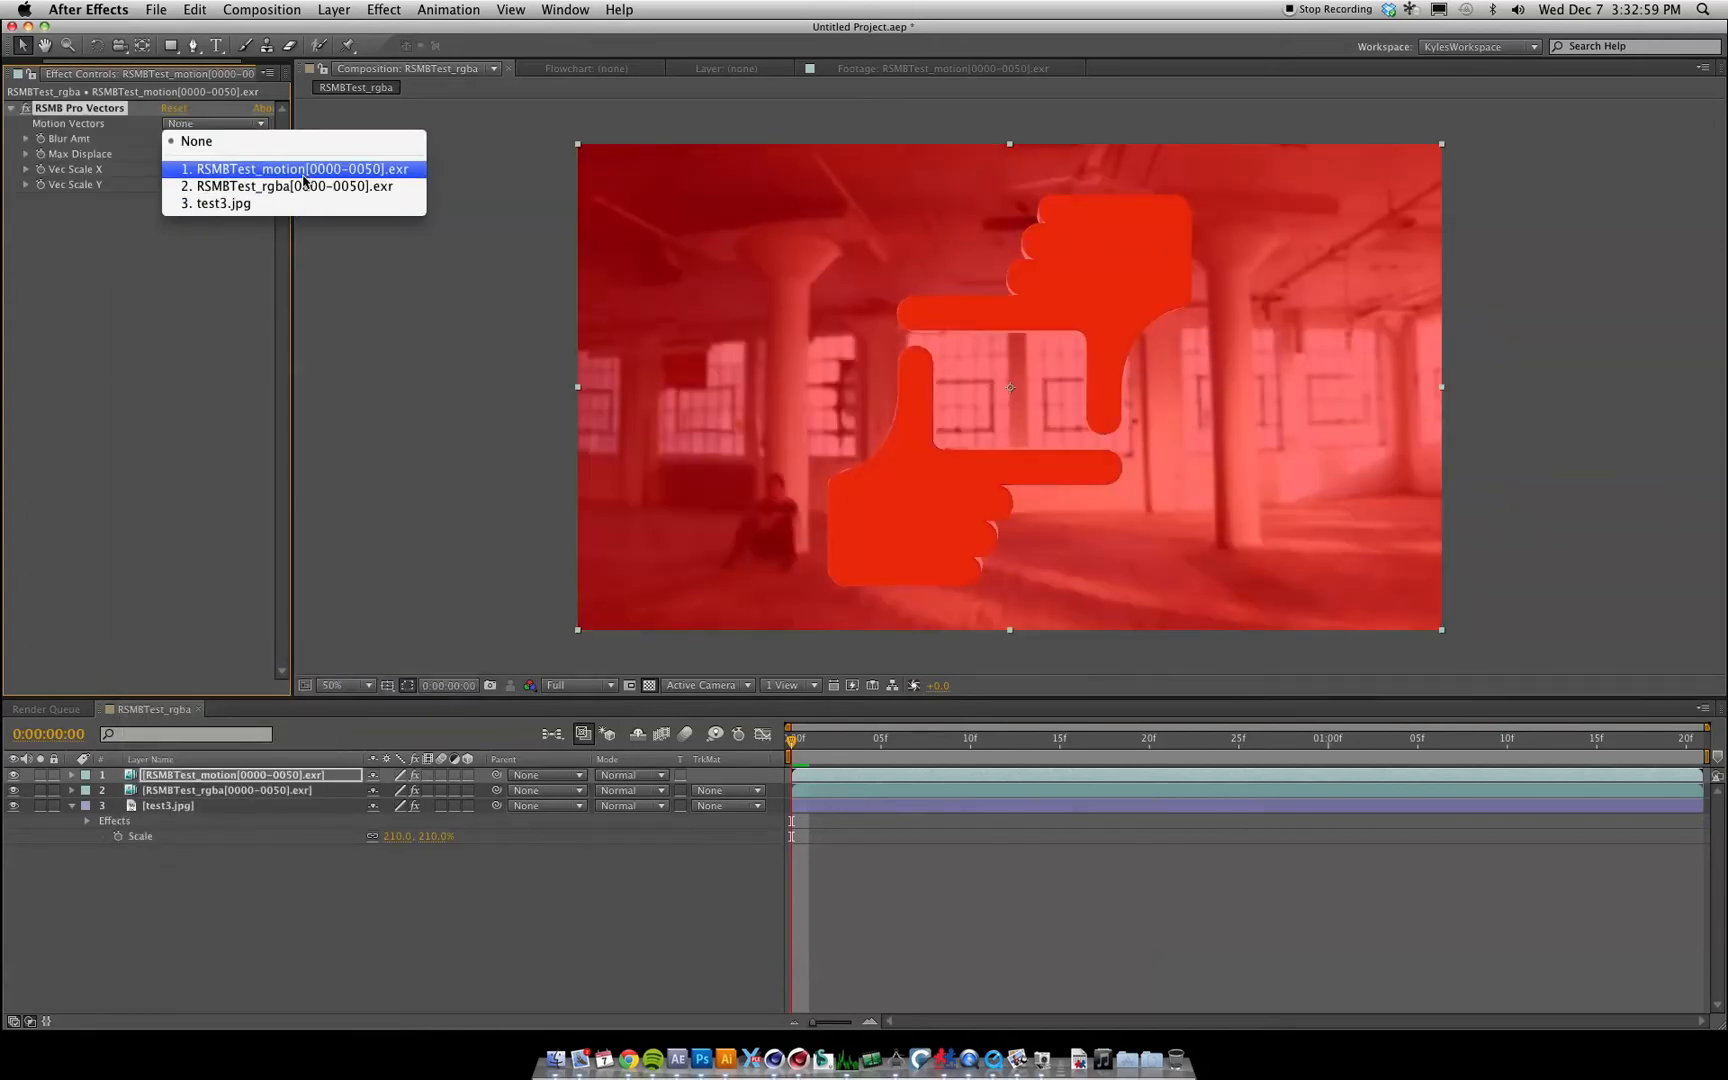
{"action": "left_click", "coordinate": [301, 169]}
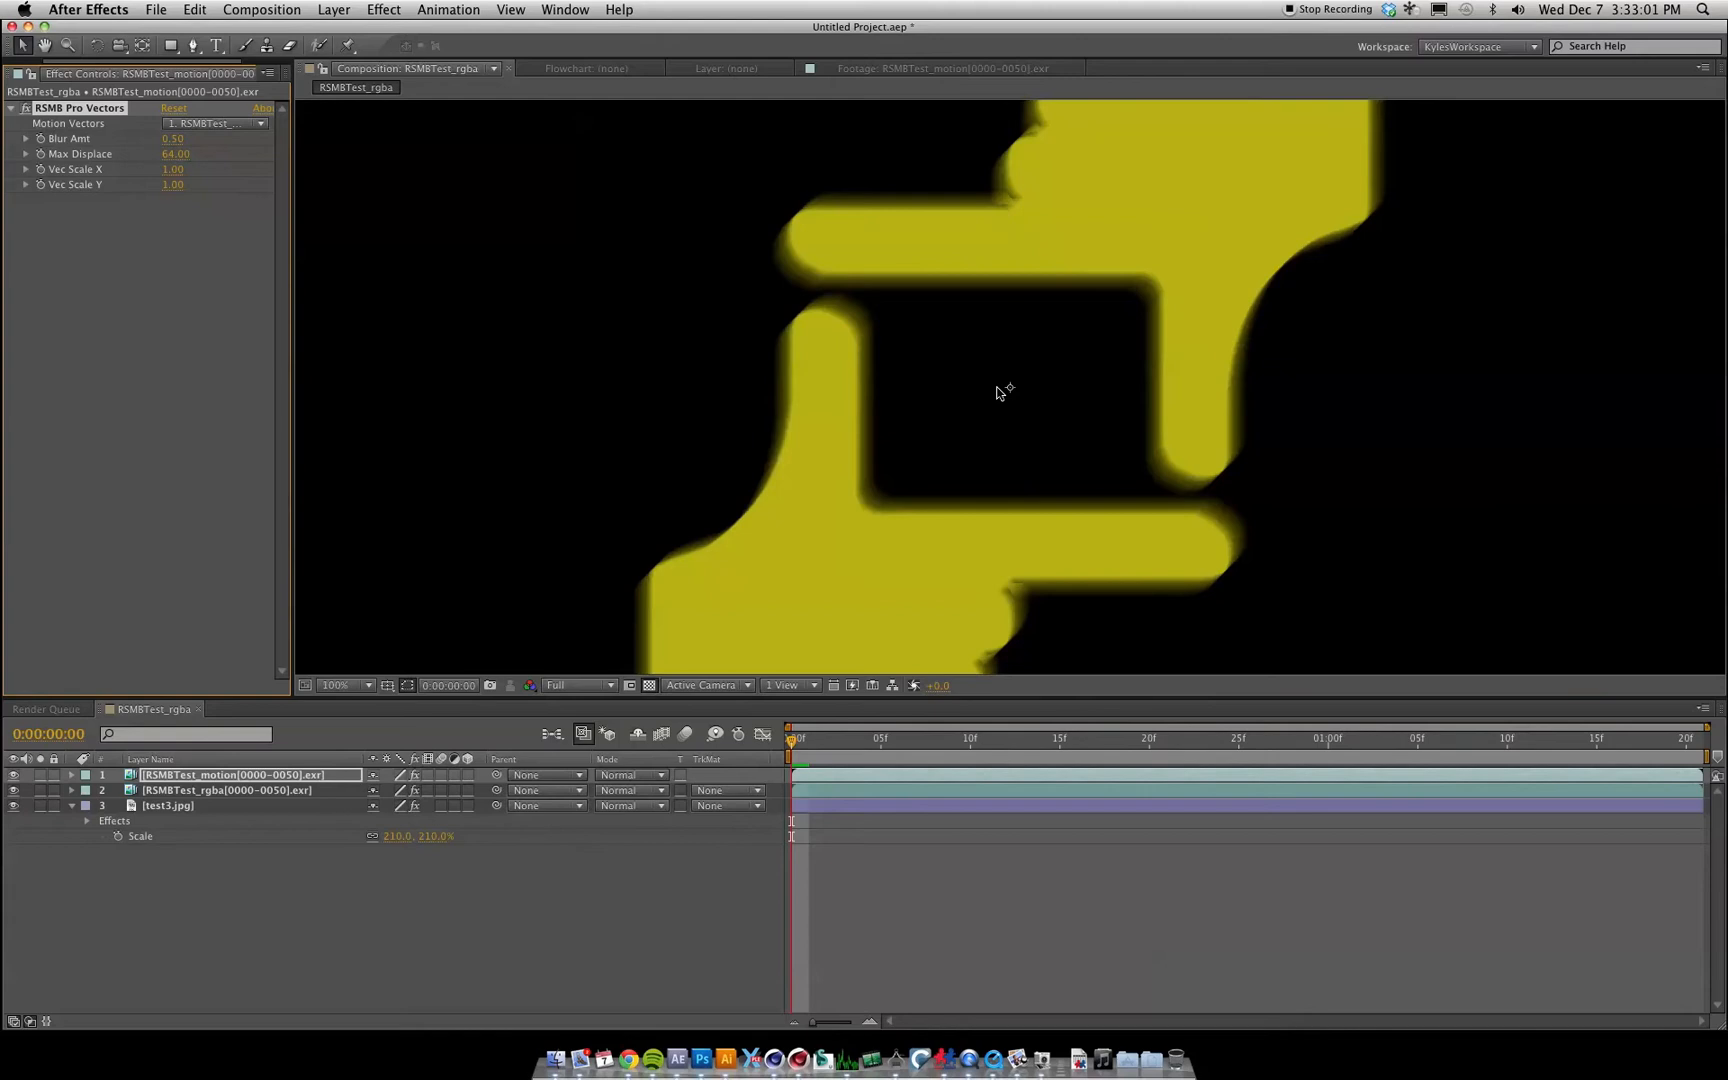
{"action": "left_click", "coordinate": [335, 684]}
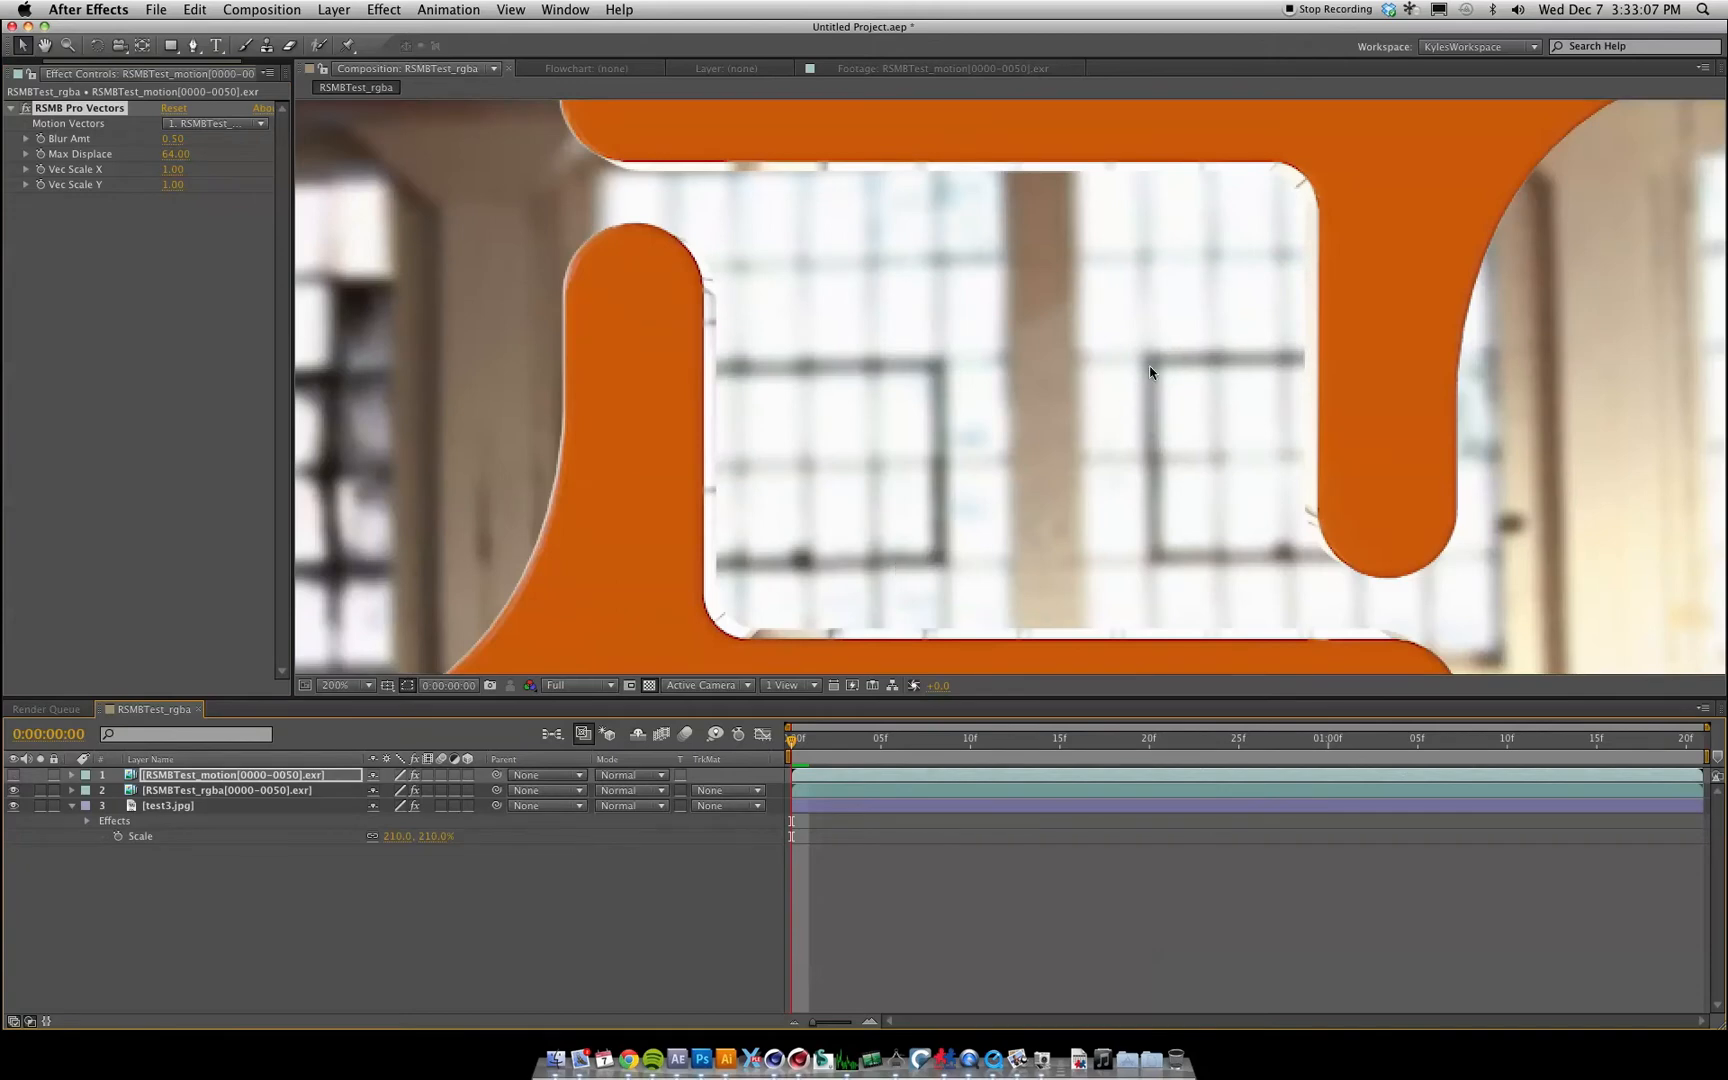
{"action": "left_click", "coordinate": [226, 789]}
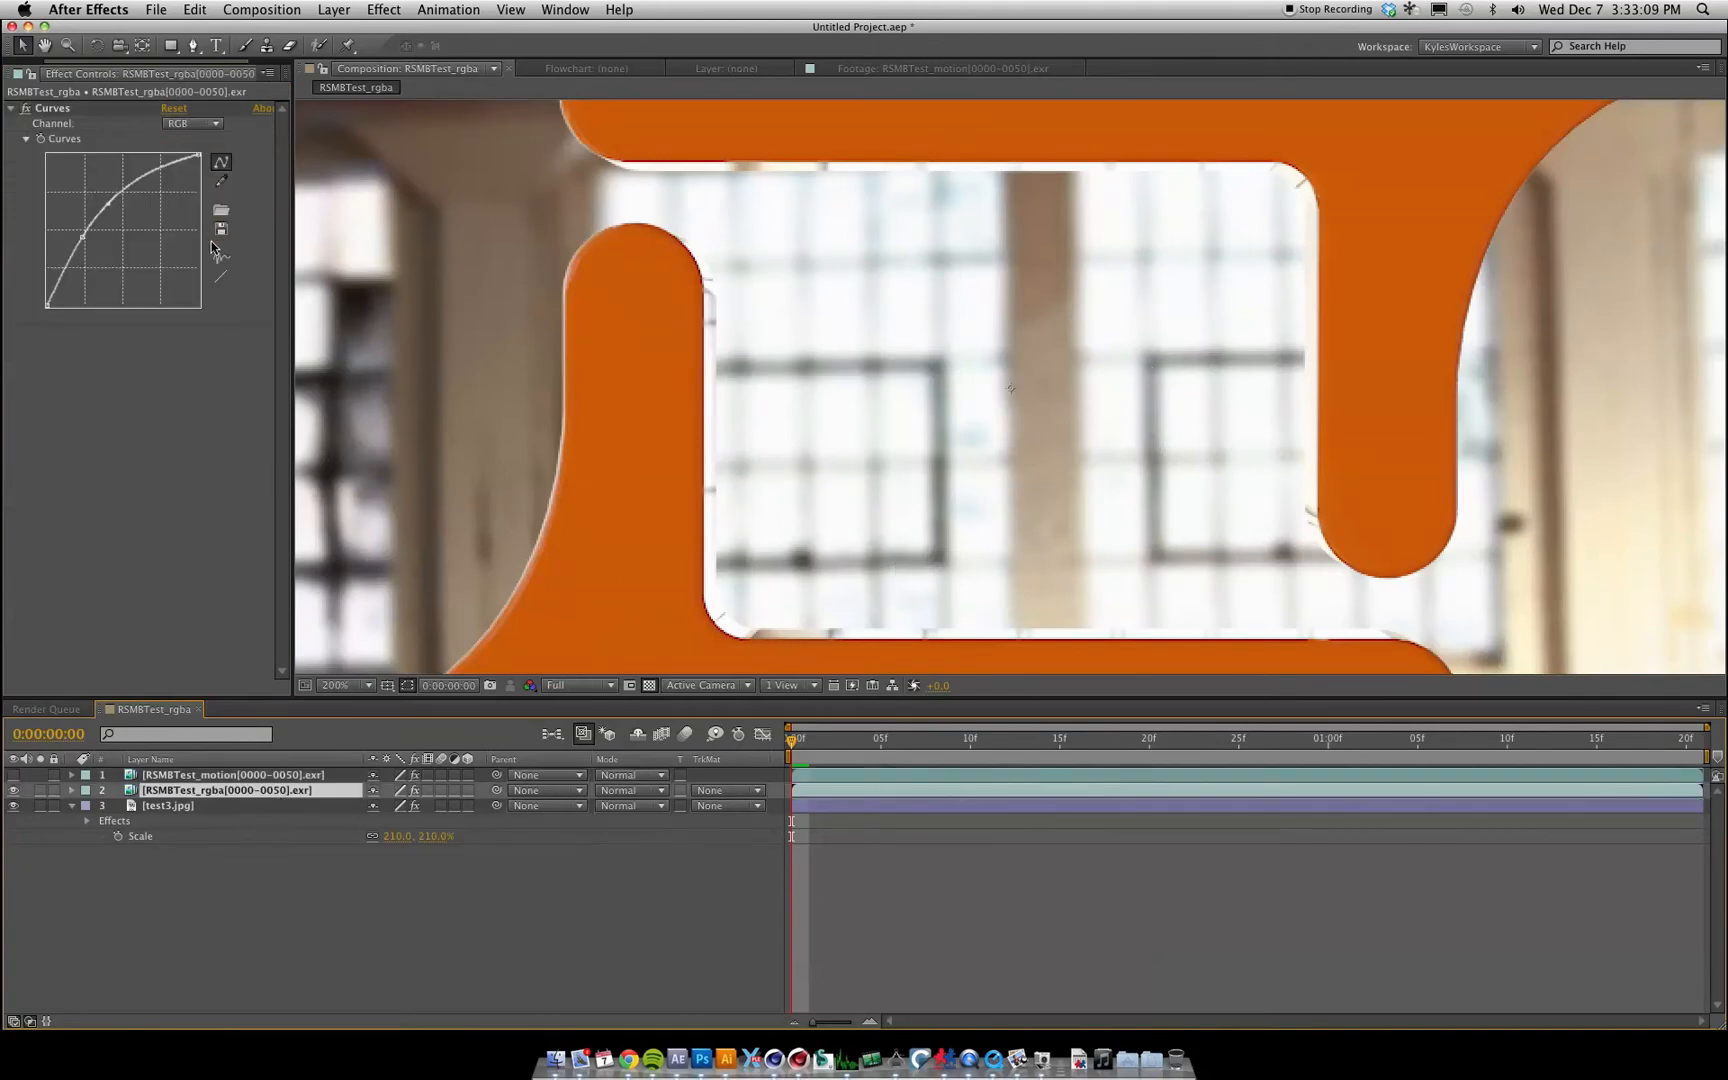
{"action": "left_click", "coordinate": [231, 774]}
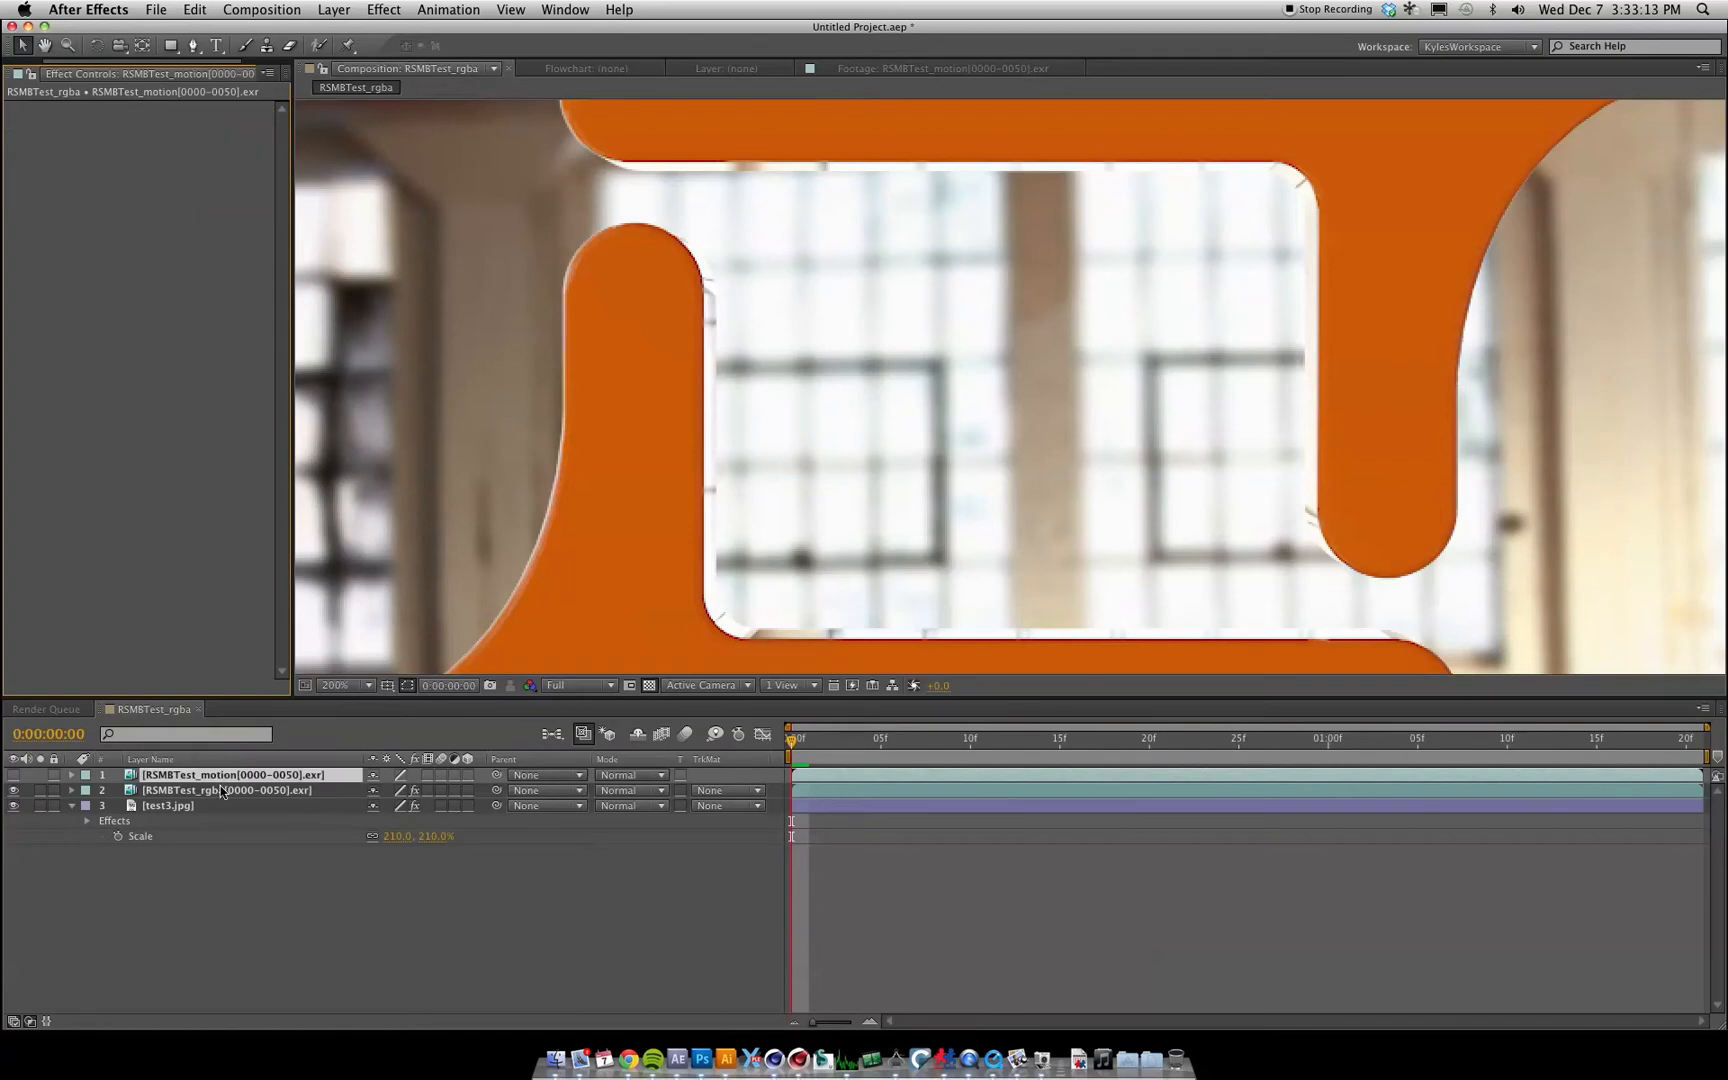
Step: Duplicate the layers and pre-compose one rgba and motion pair as 'Motion'
{"action": "left_click", "coordinate": [228, 790]}
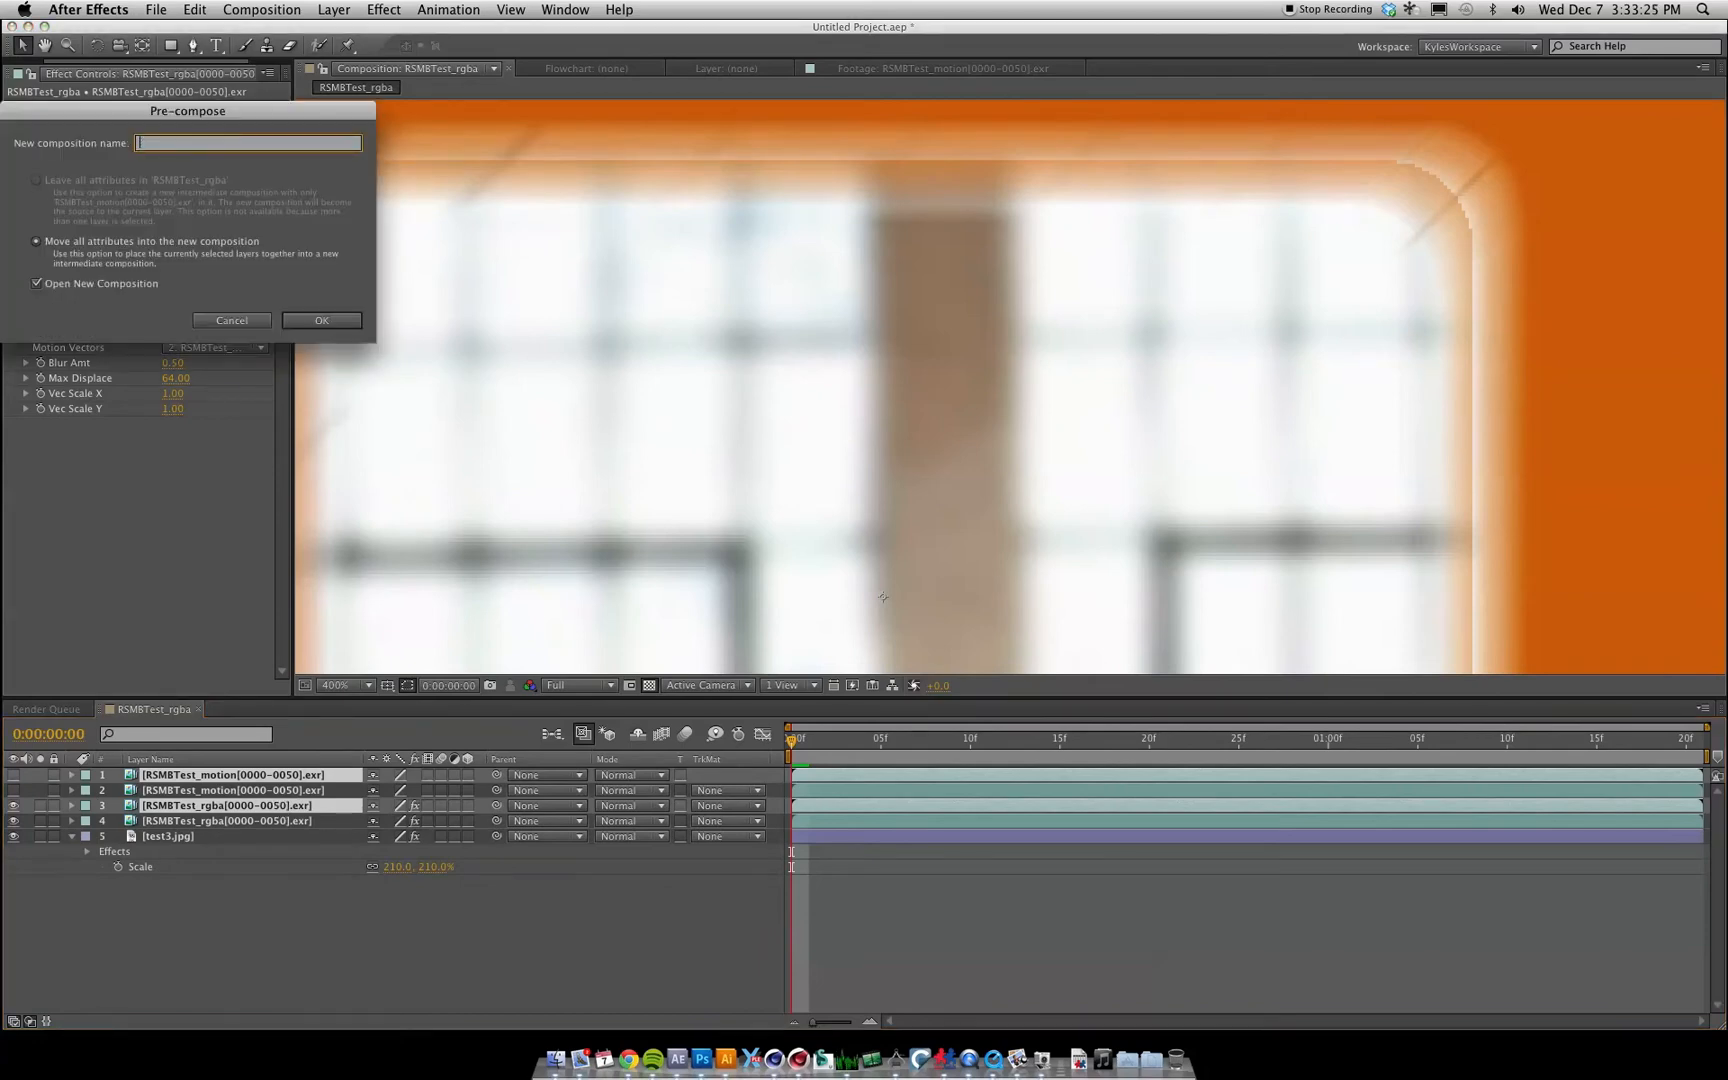
{"action": "left_click", "coordinate": [321, 321]}
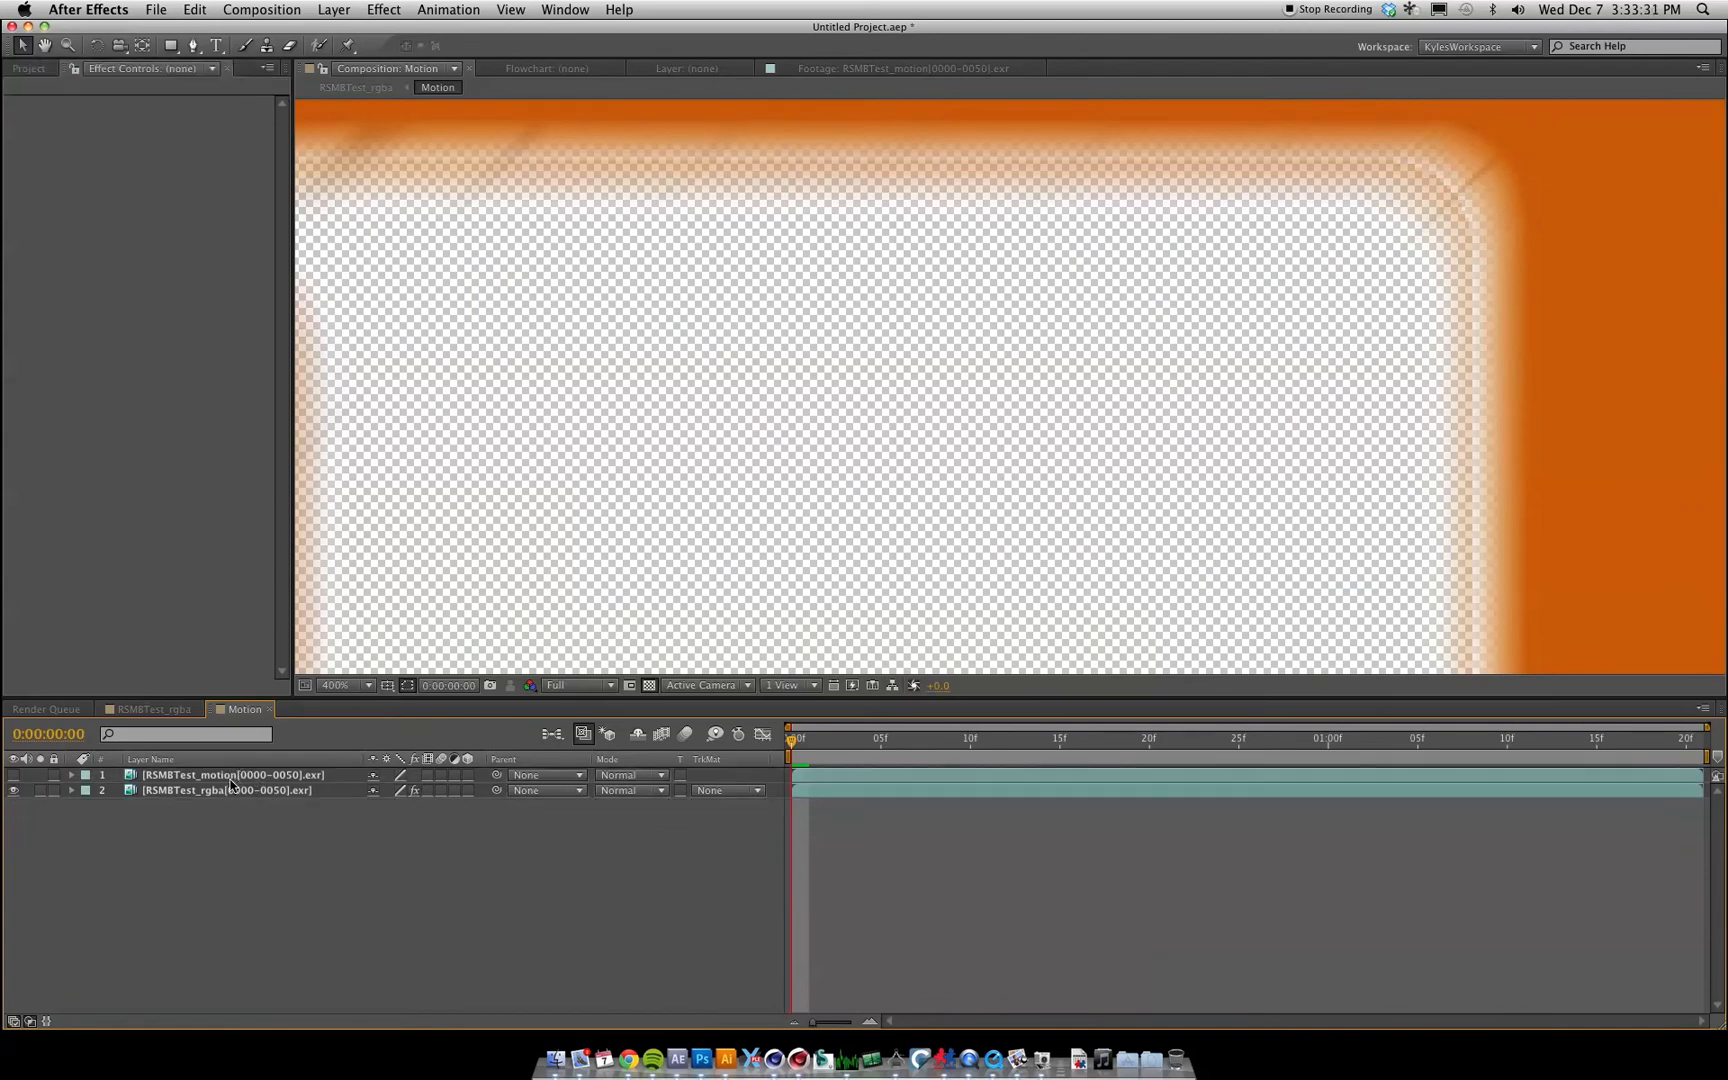
Step: Alpha-matte the motion vector layer with the rgba logo layer placed above it
{"action": "left_click", "coordinate": [225, 790]}
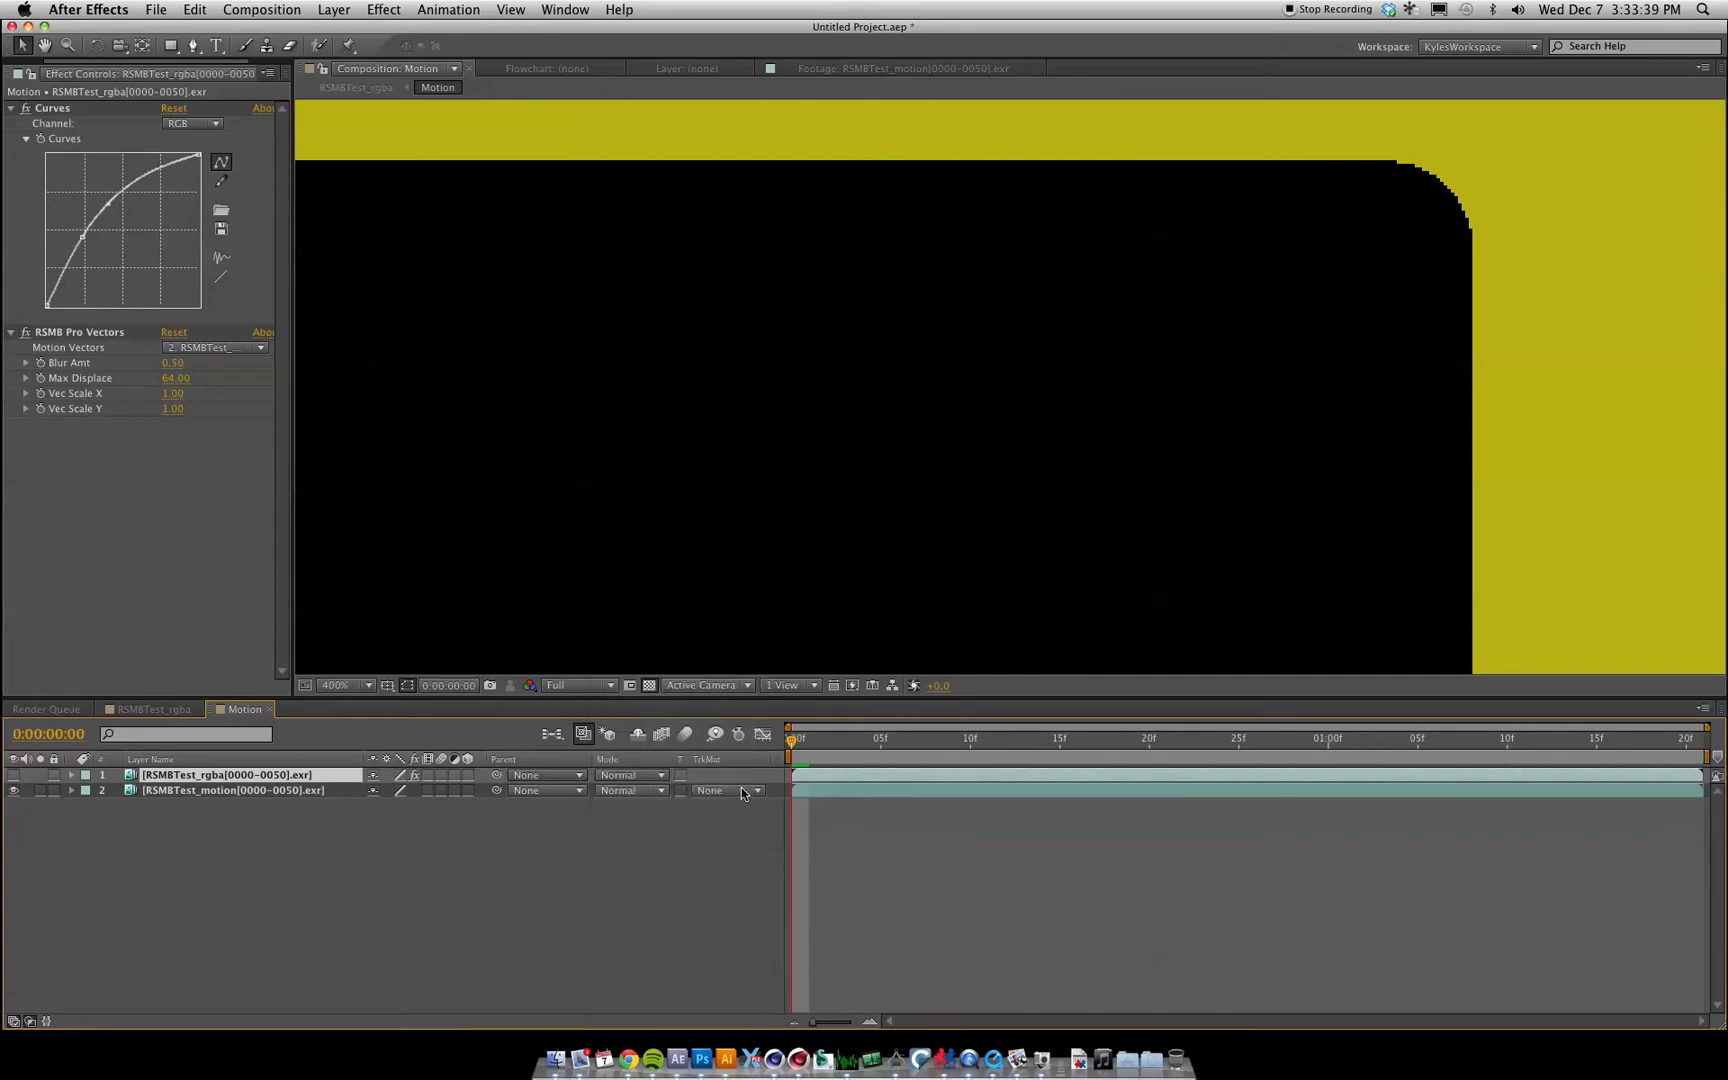
{"action": "left_click", "coordinate": [727, 790]}
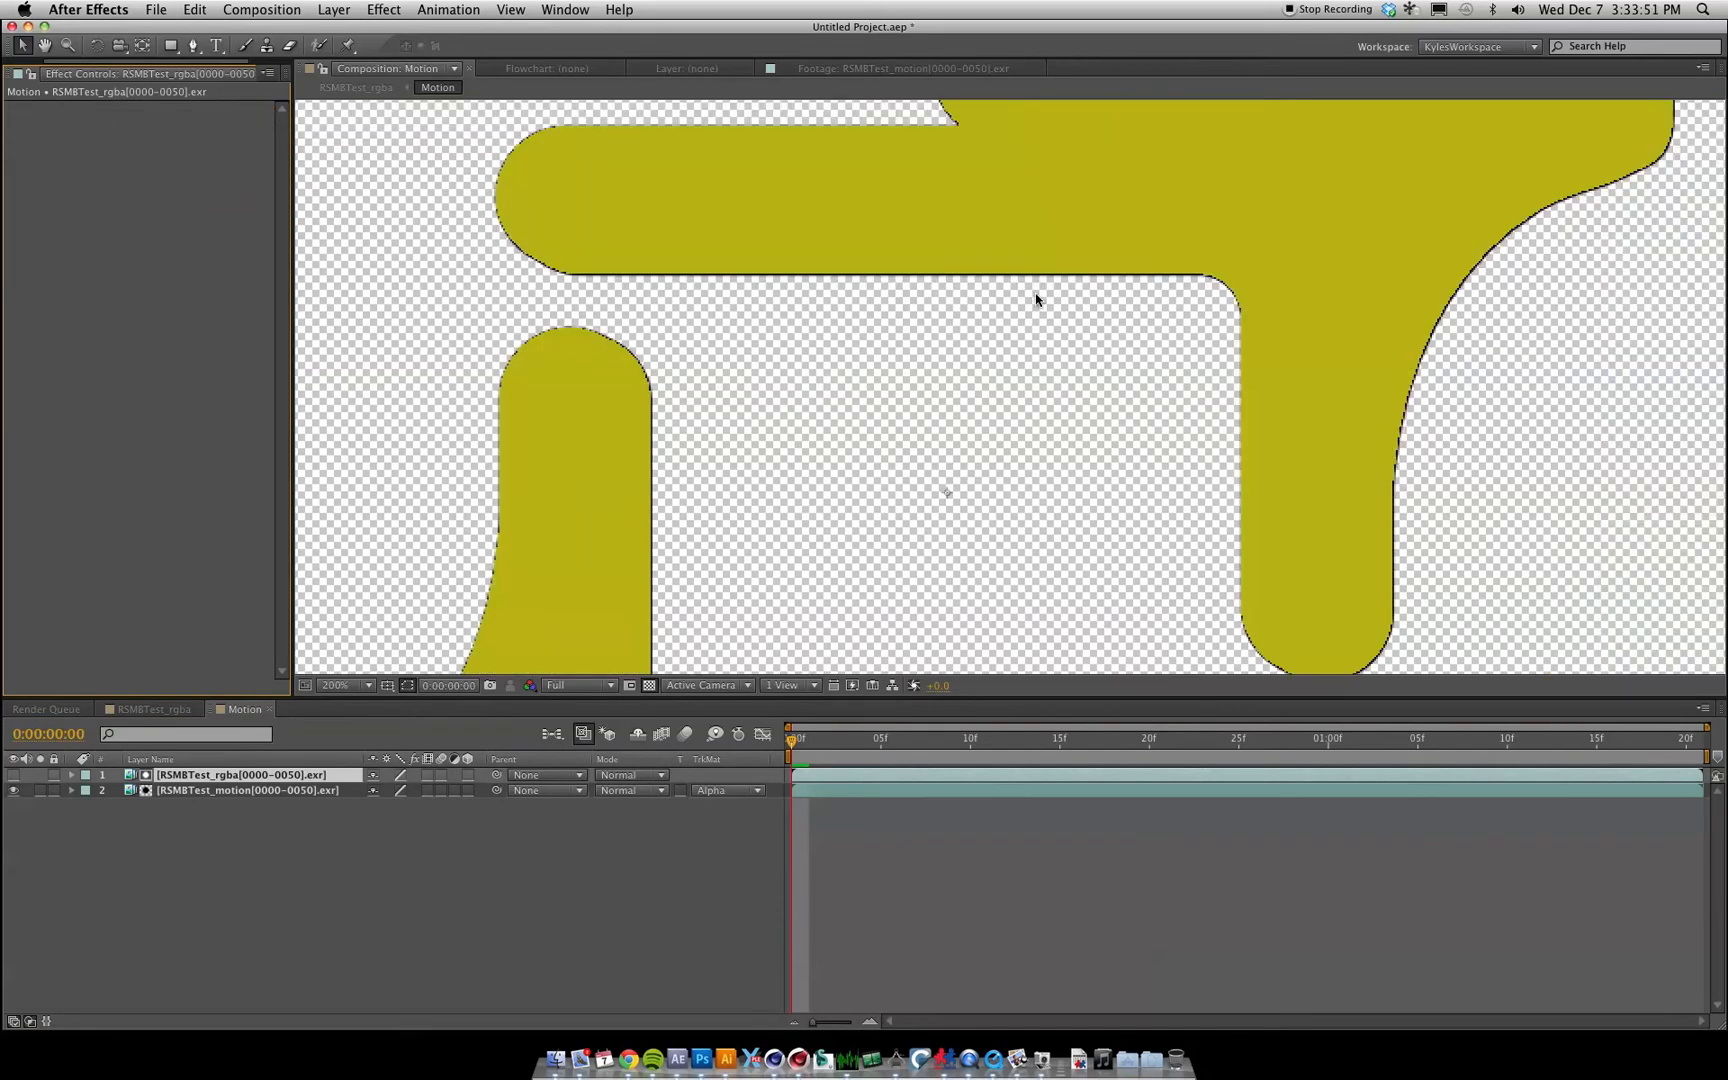
{"action": "left_click", "coordinate": [205, 446]}
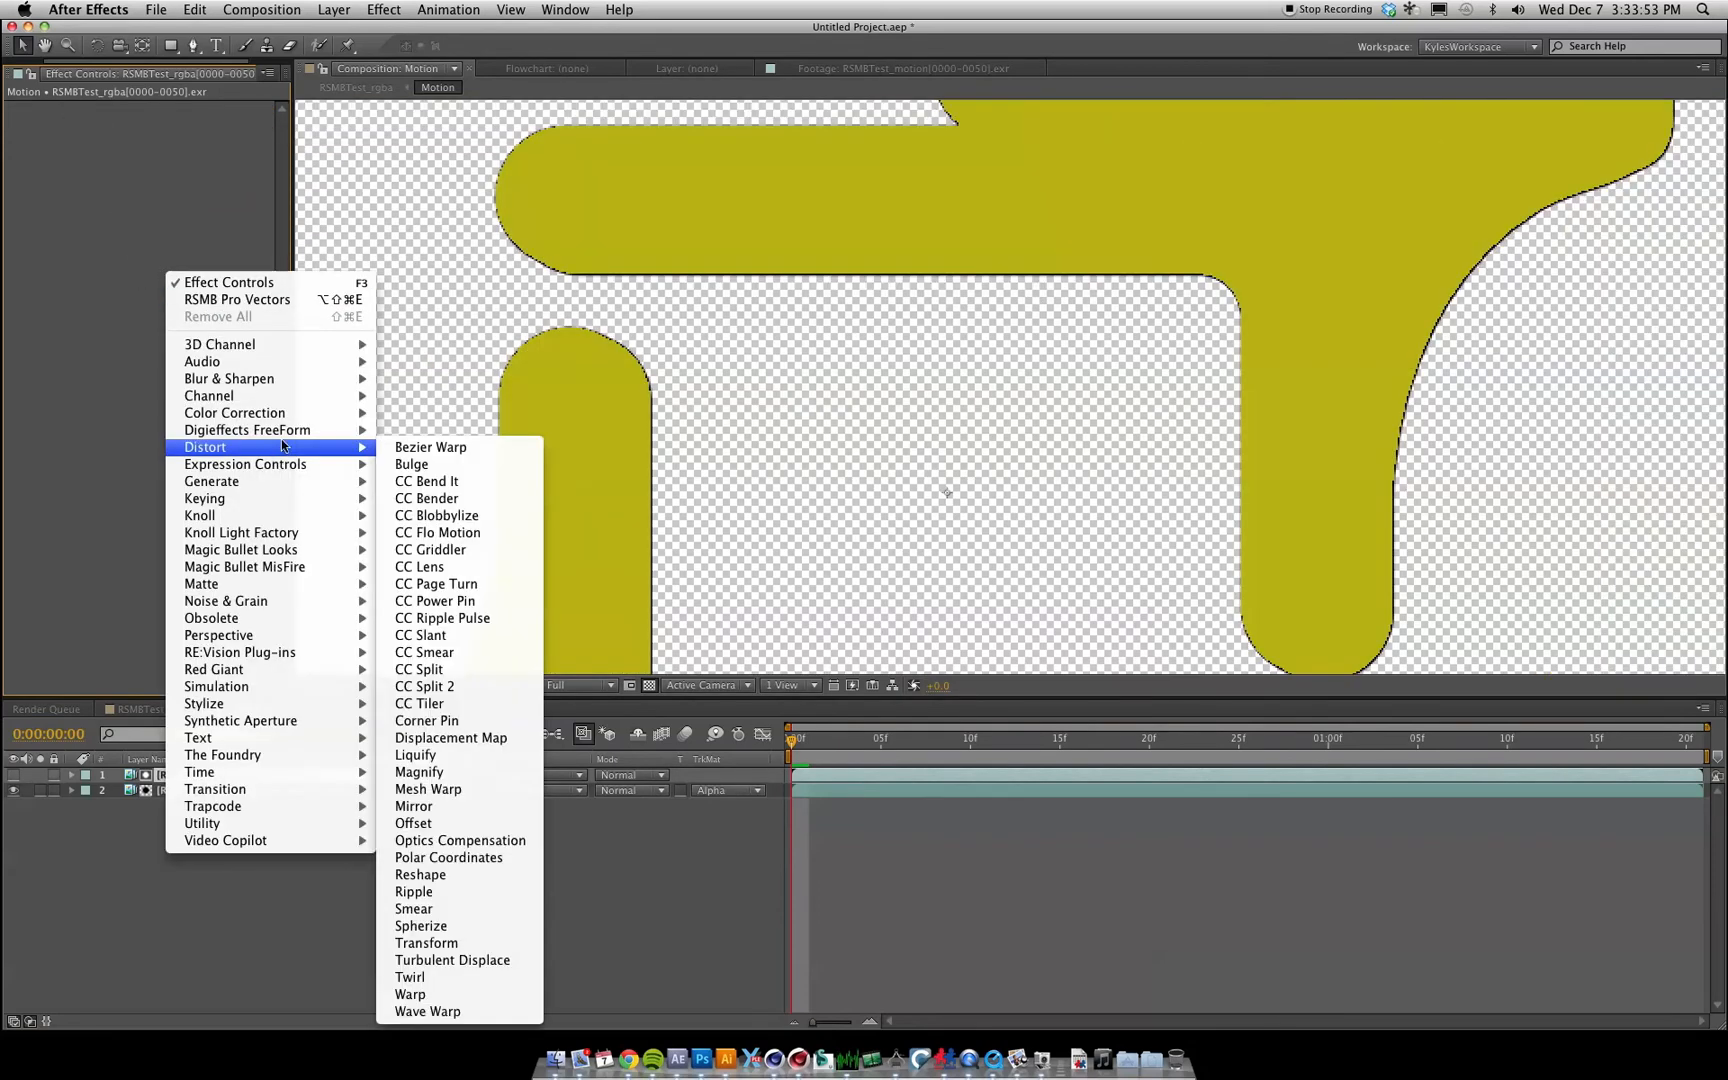
{"action": "mouse_move", "coordinate": [204, 498]}
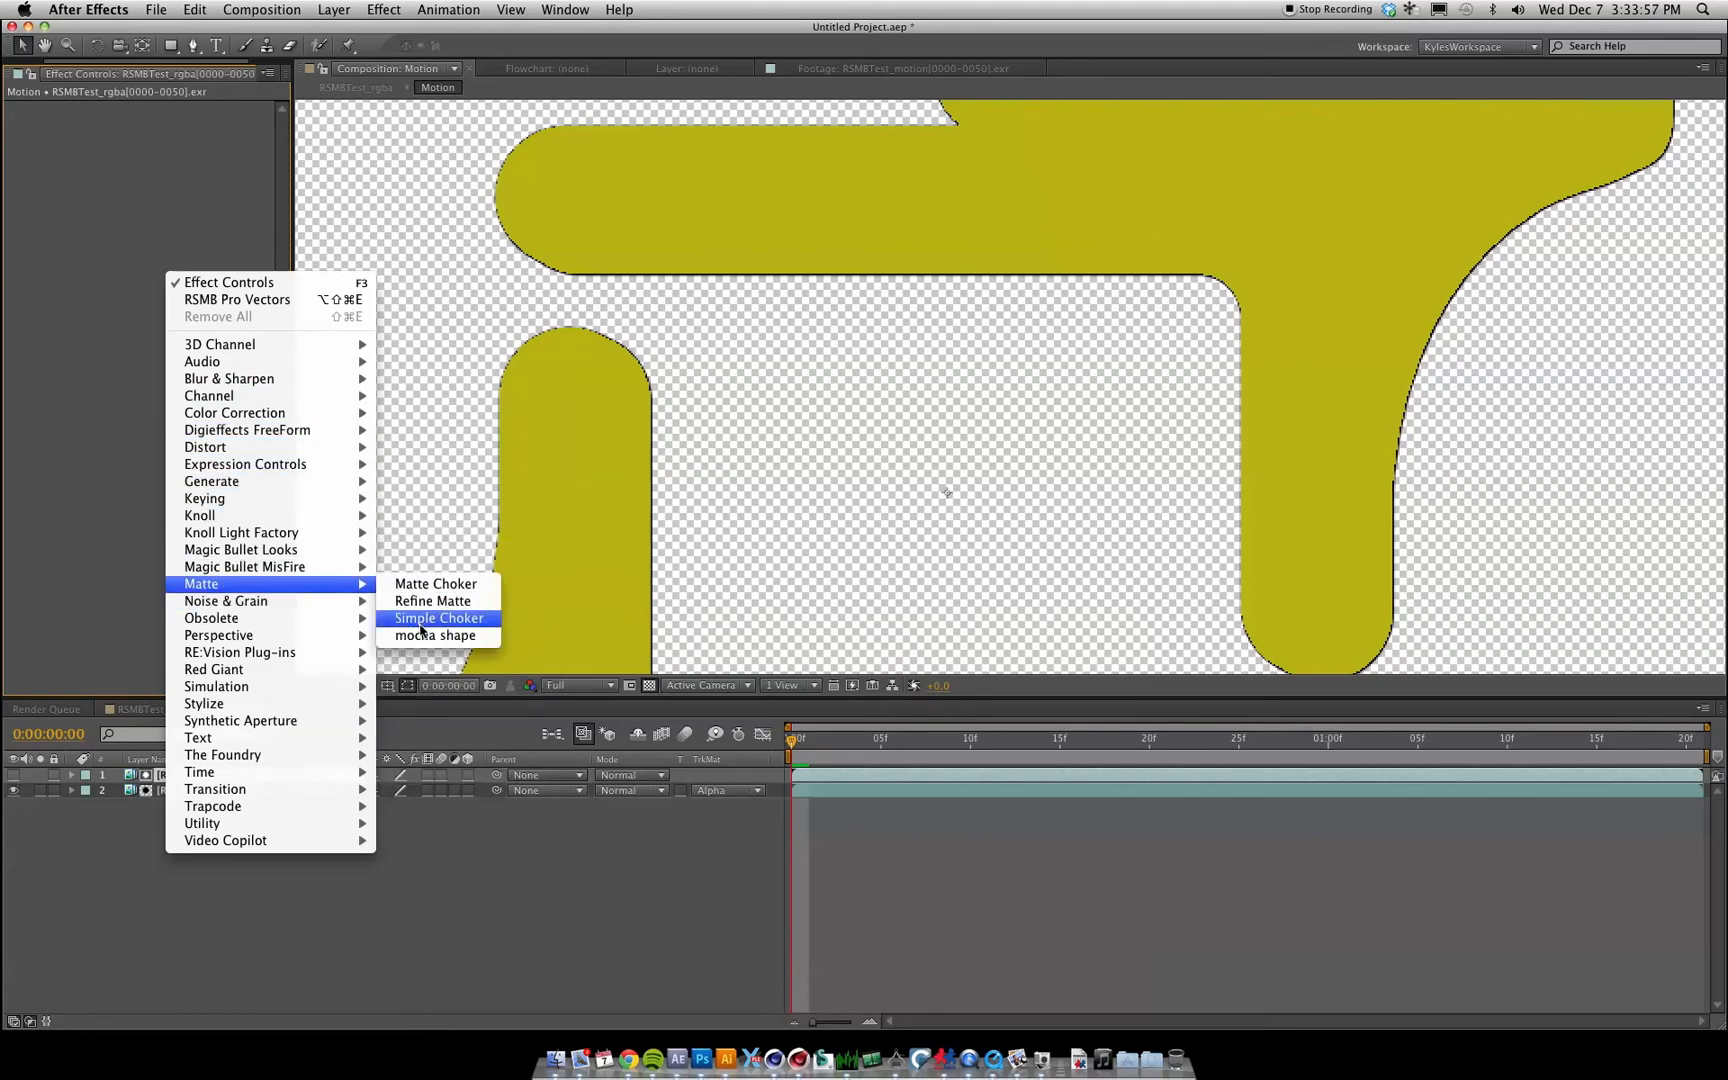
Step: Tighten the rgba logo matte with a Simple Choker and zoom the viewer on the letters
{"action": "left_click", "coordinate": [439, 617]}
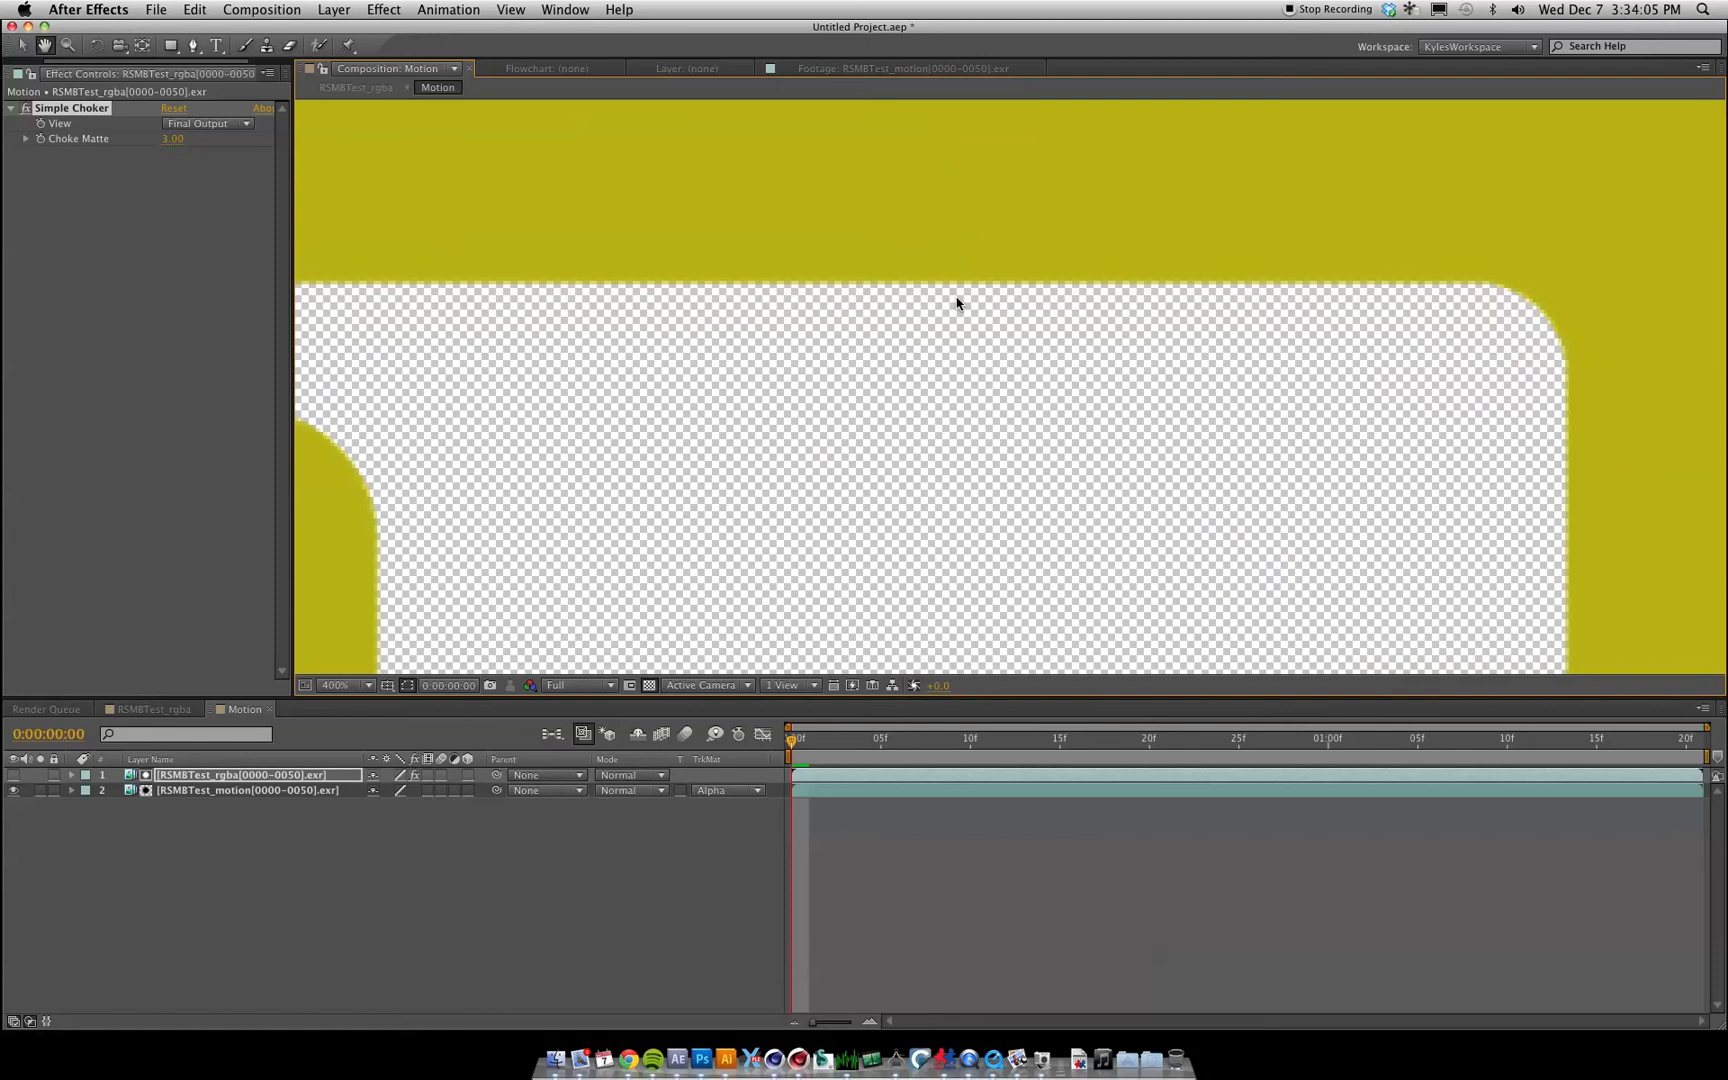
{"action": "left_click", "coordinate": [345, 684]}
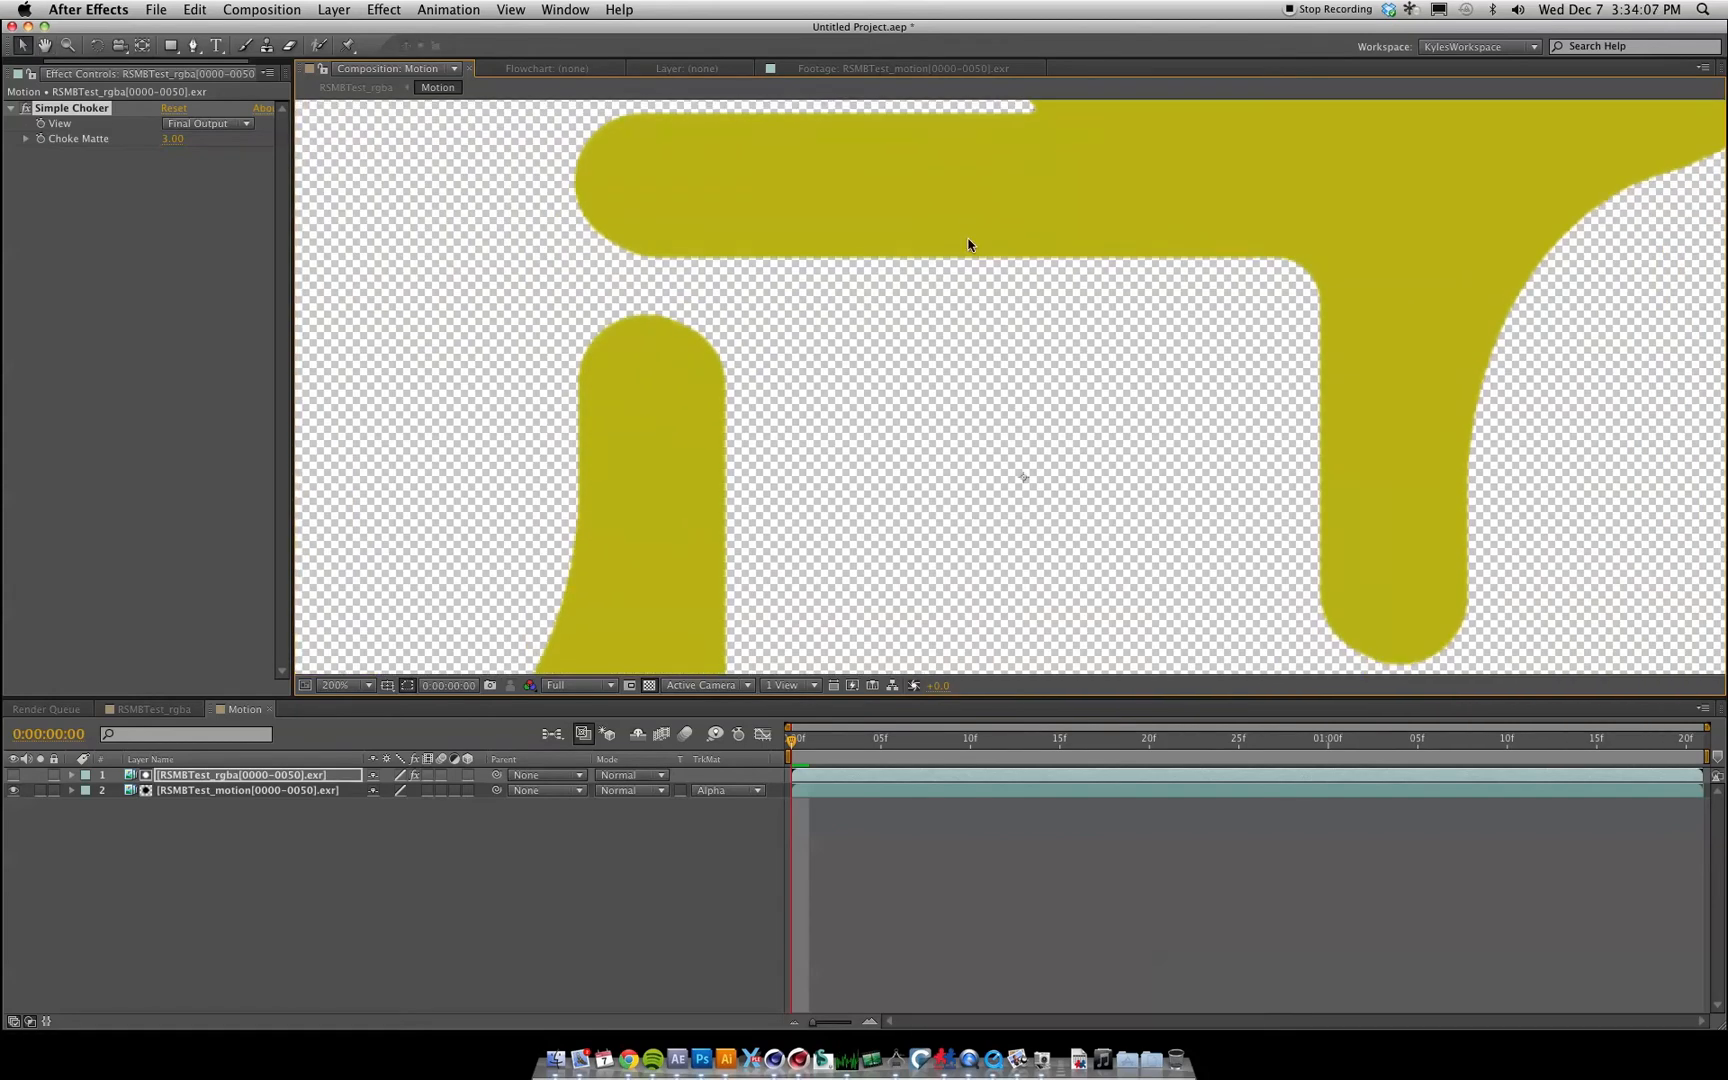
{"action": "left_click", "coordinate": [342, 684]}
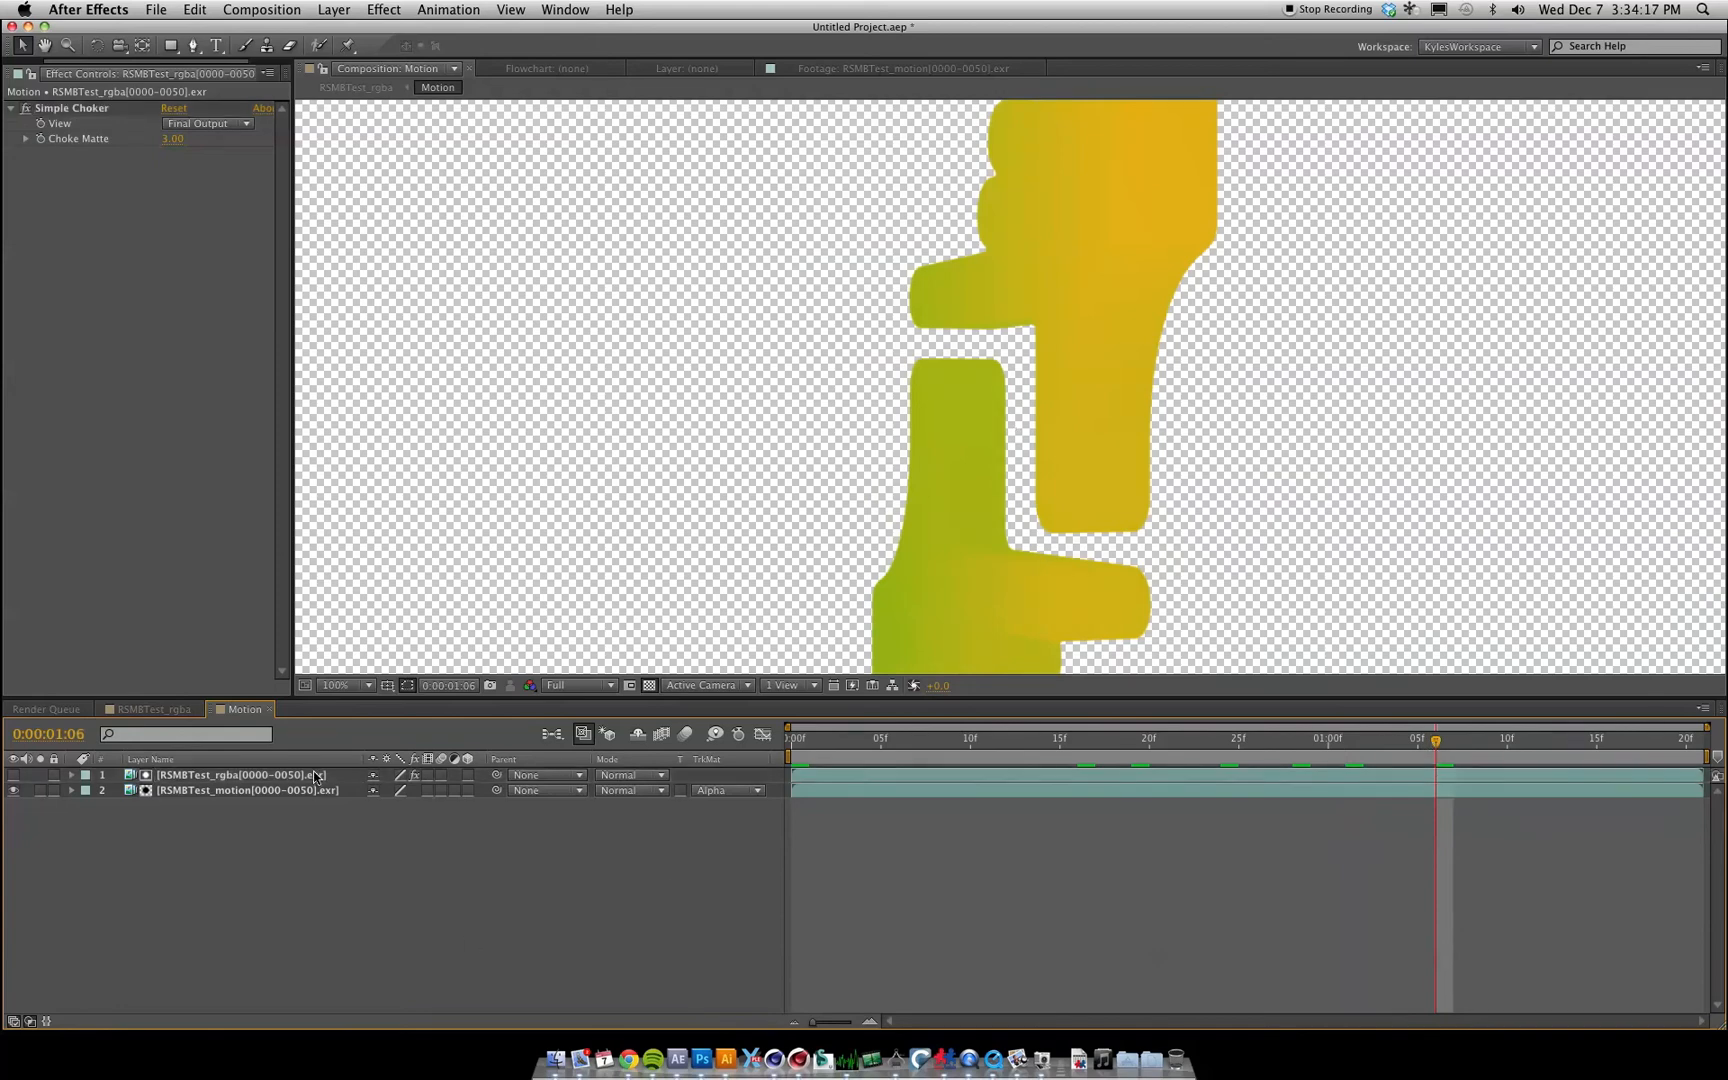
{"action": "mouse_move", "coordinate": [493, 575]}
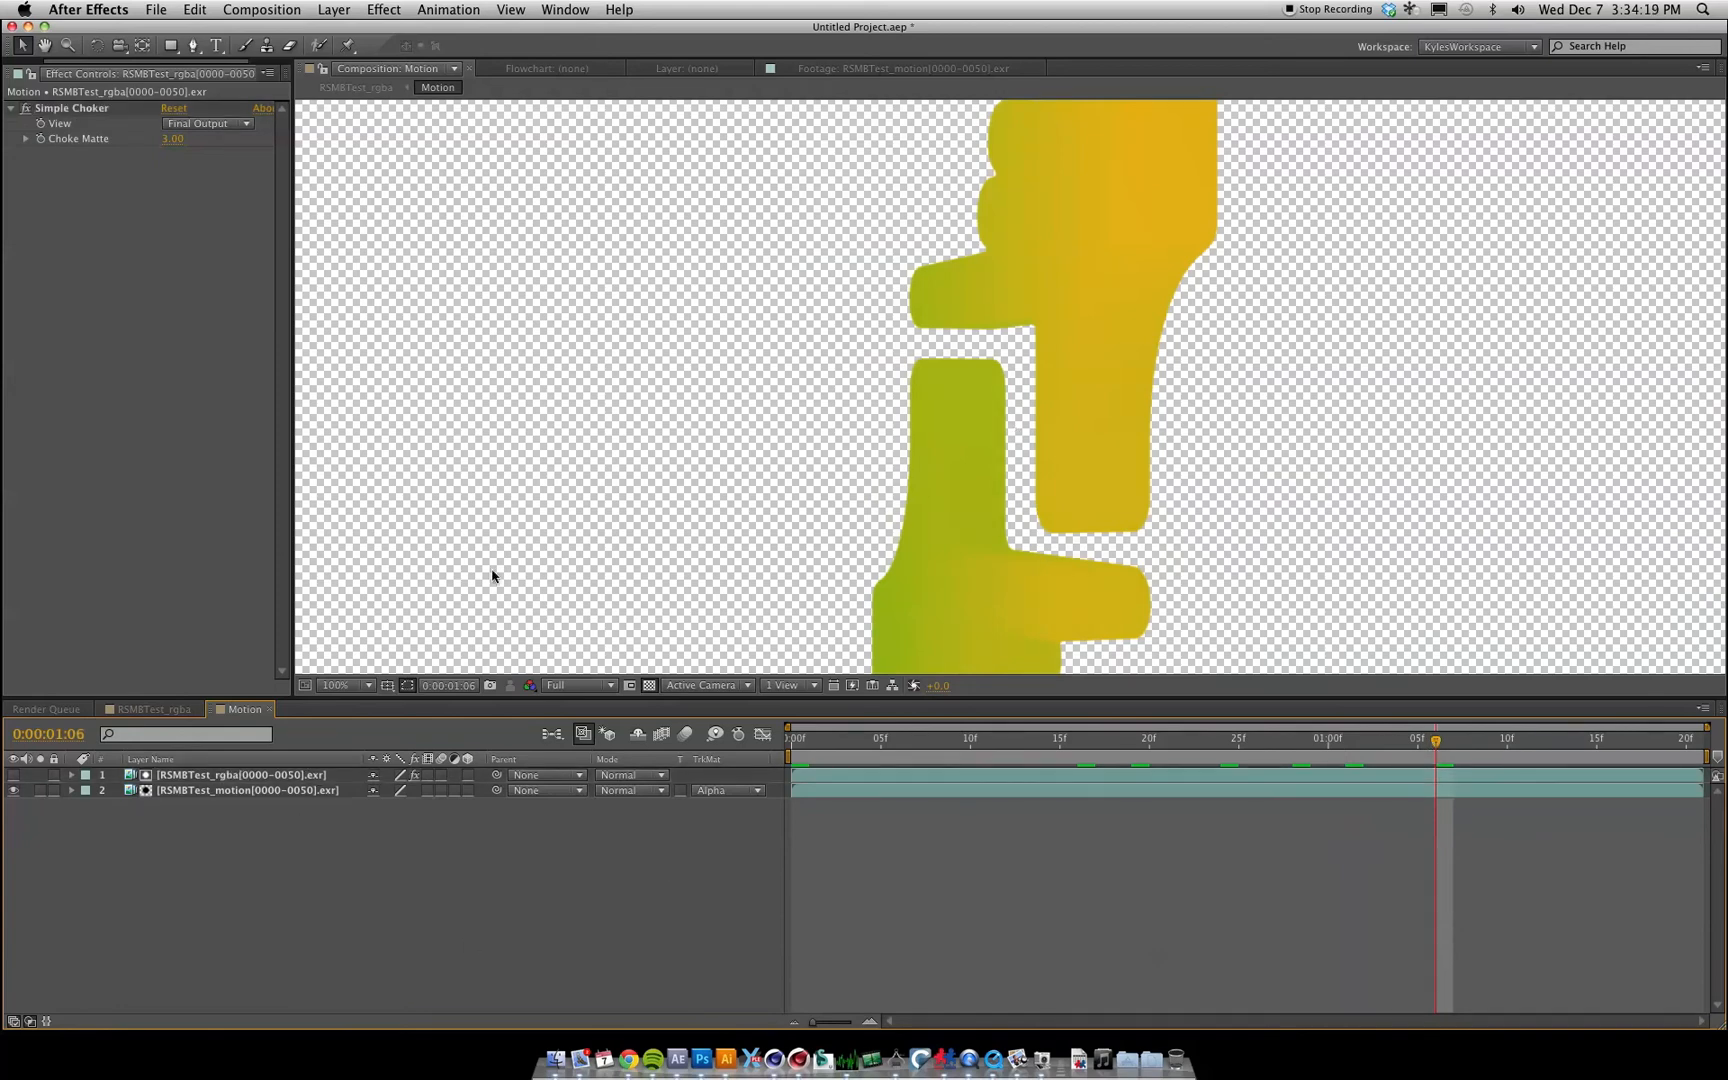
Step: At frame 0:00:01:06, check the matte in RGB Straight view, then return to RGB
{"action": "left_click", "coordinate": [346, 684]}
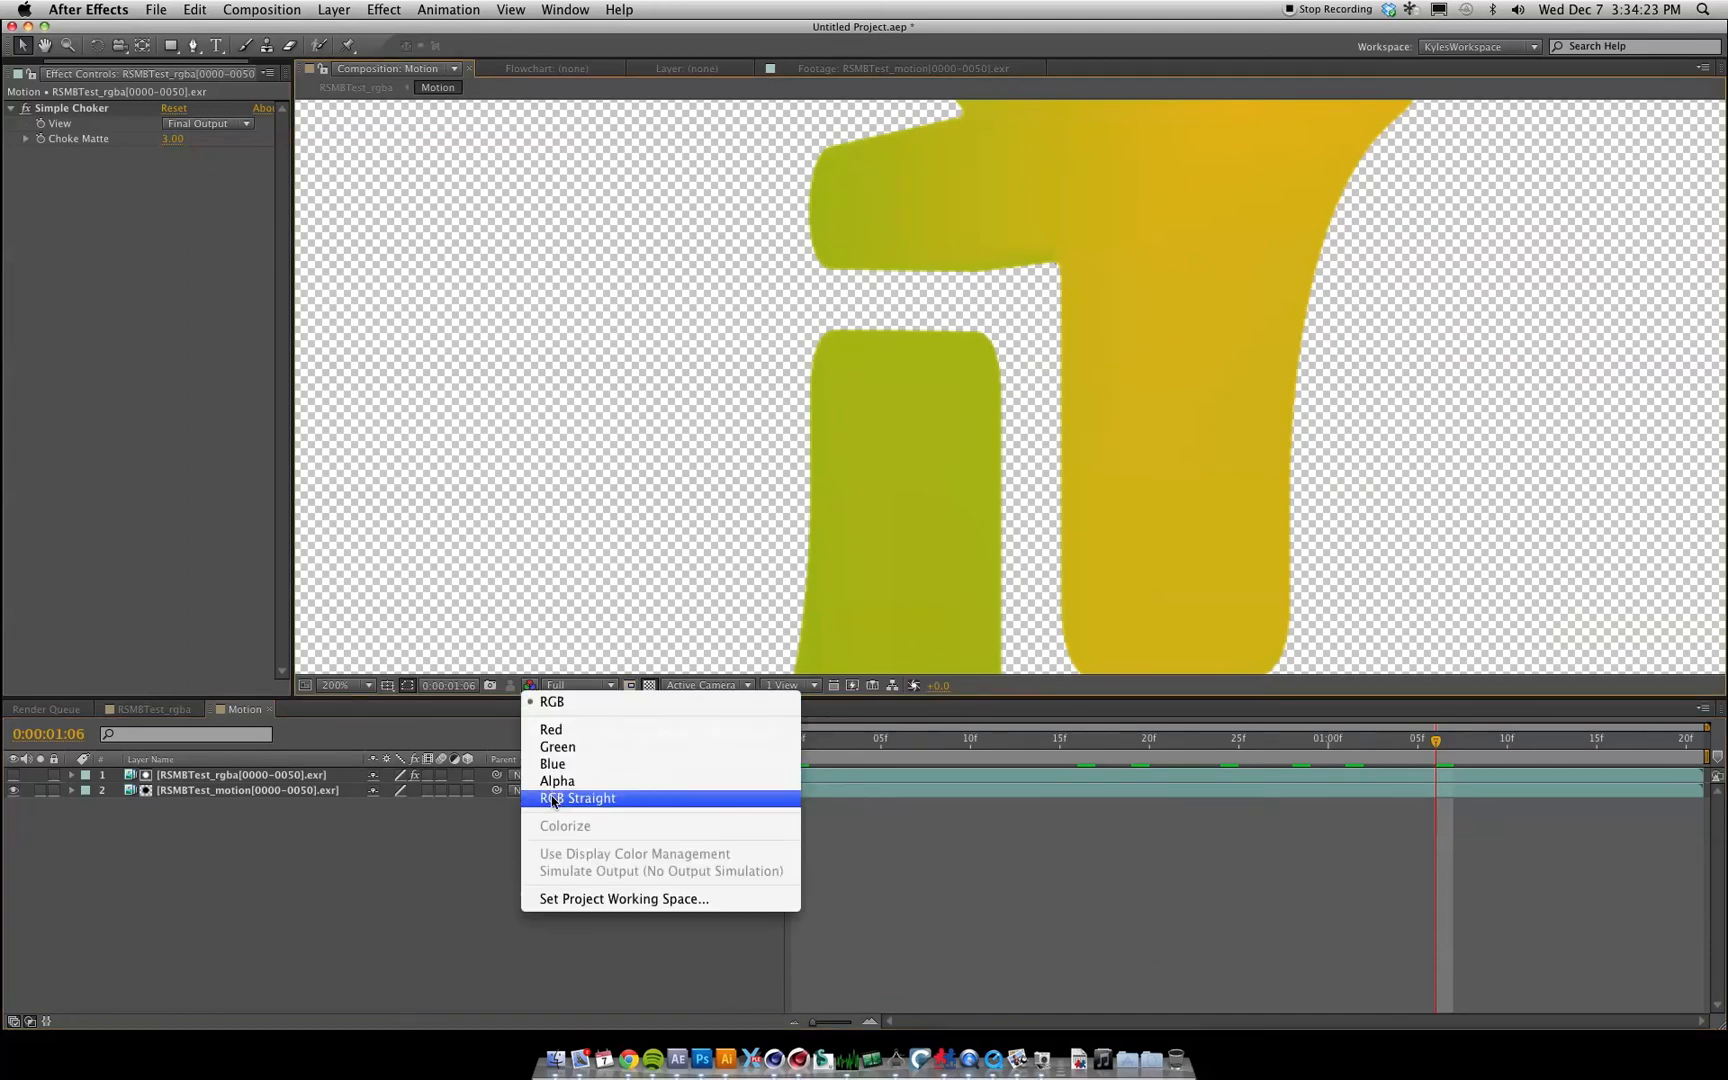
{"action": "left_click", "coordinate": [557, 780]}
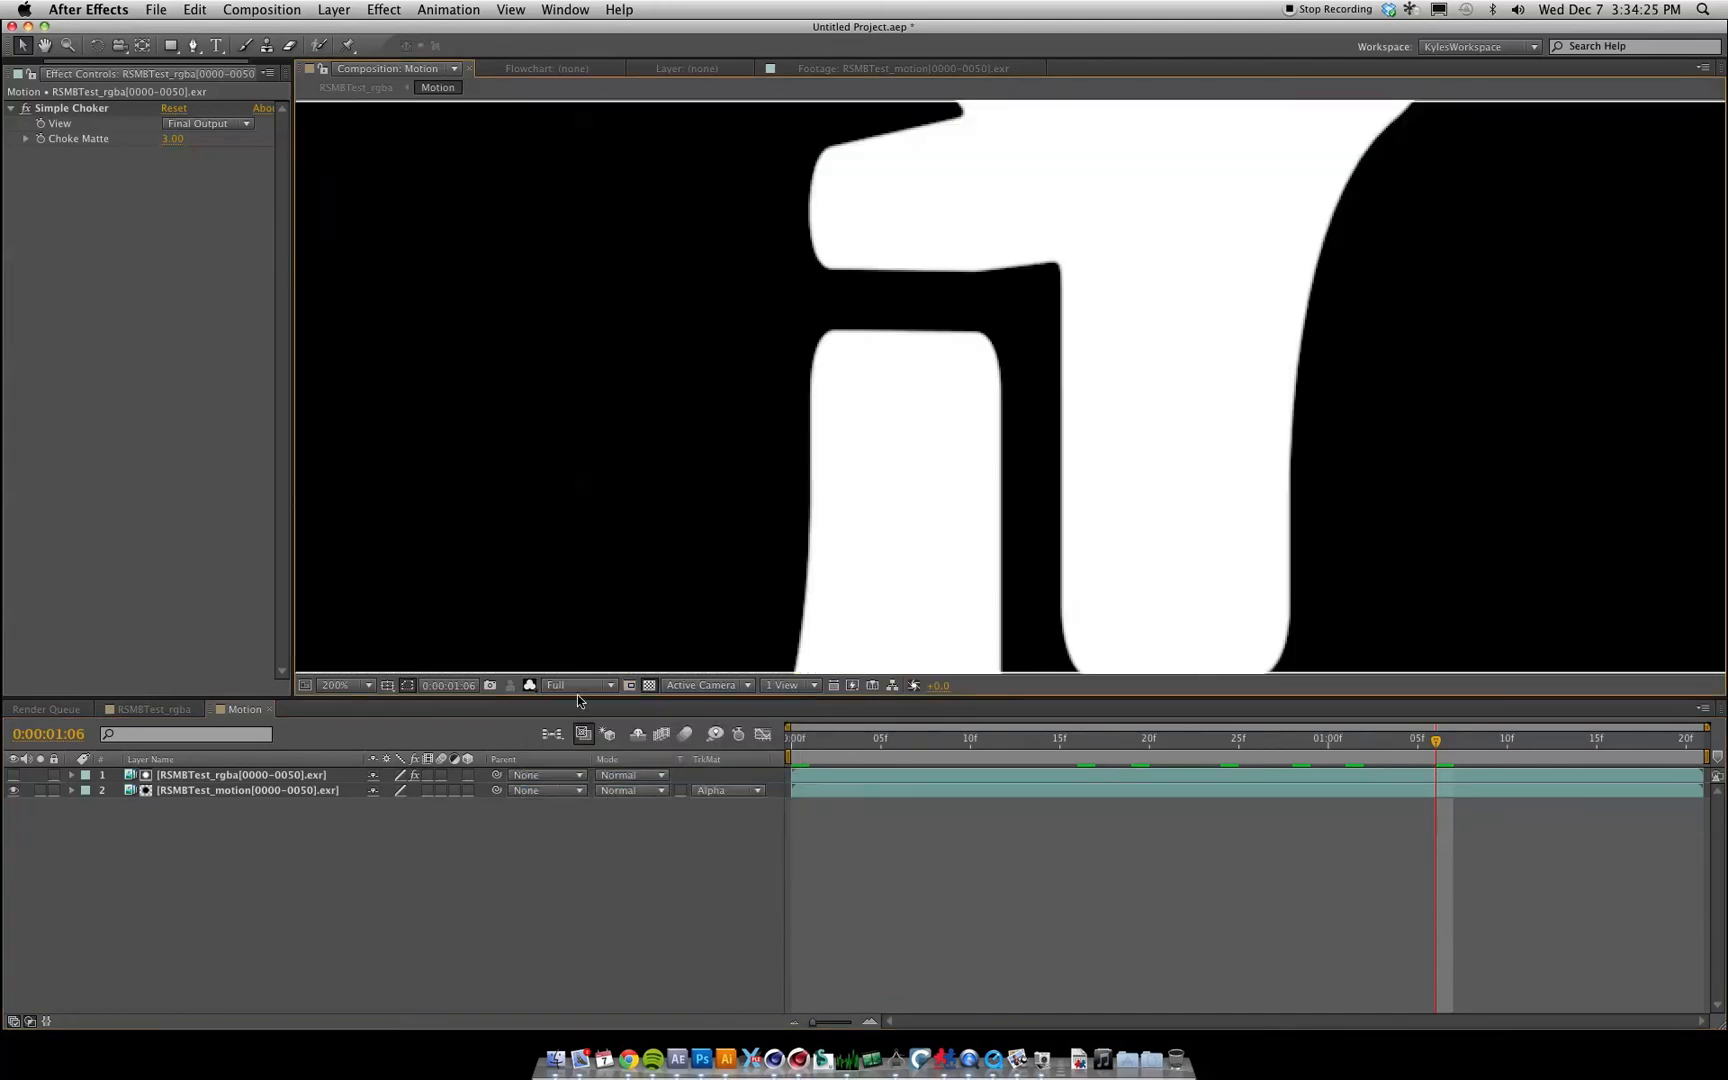
{"action": "left_click", "coordinate": [151, 709]}
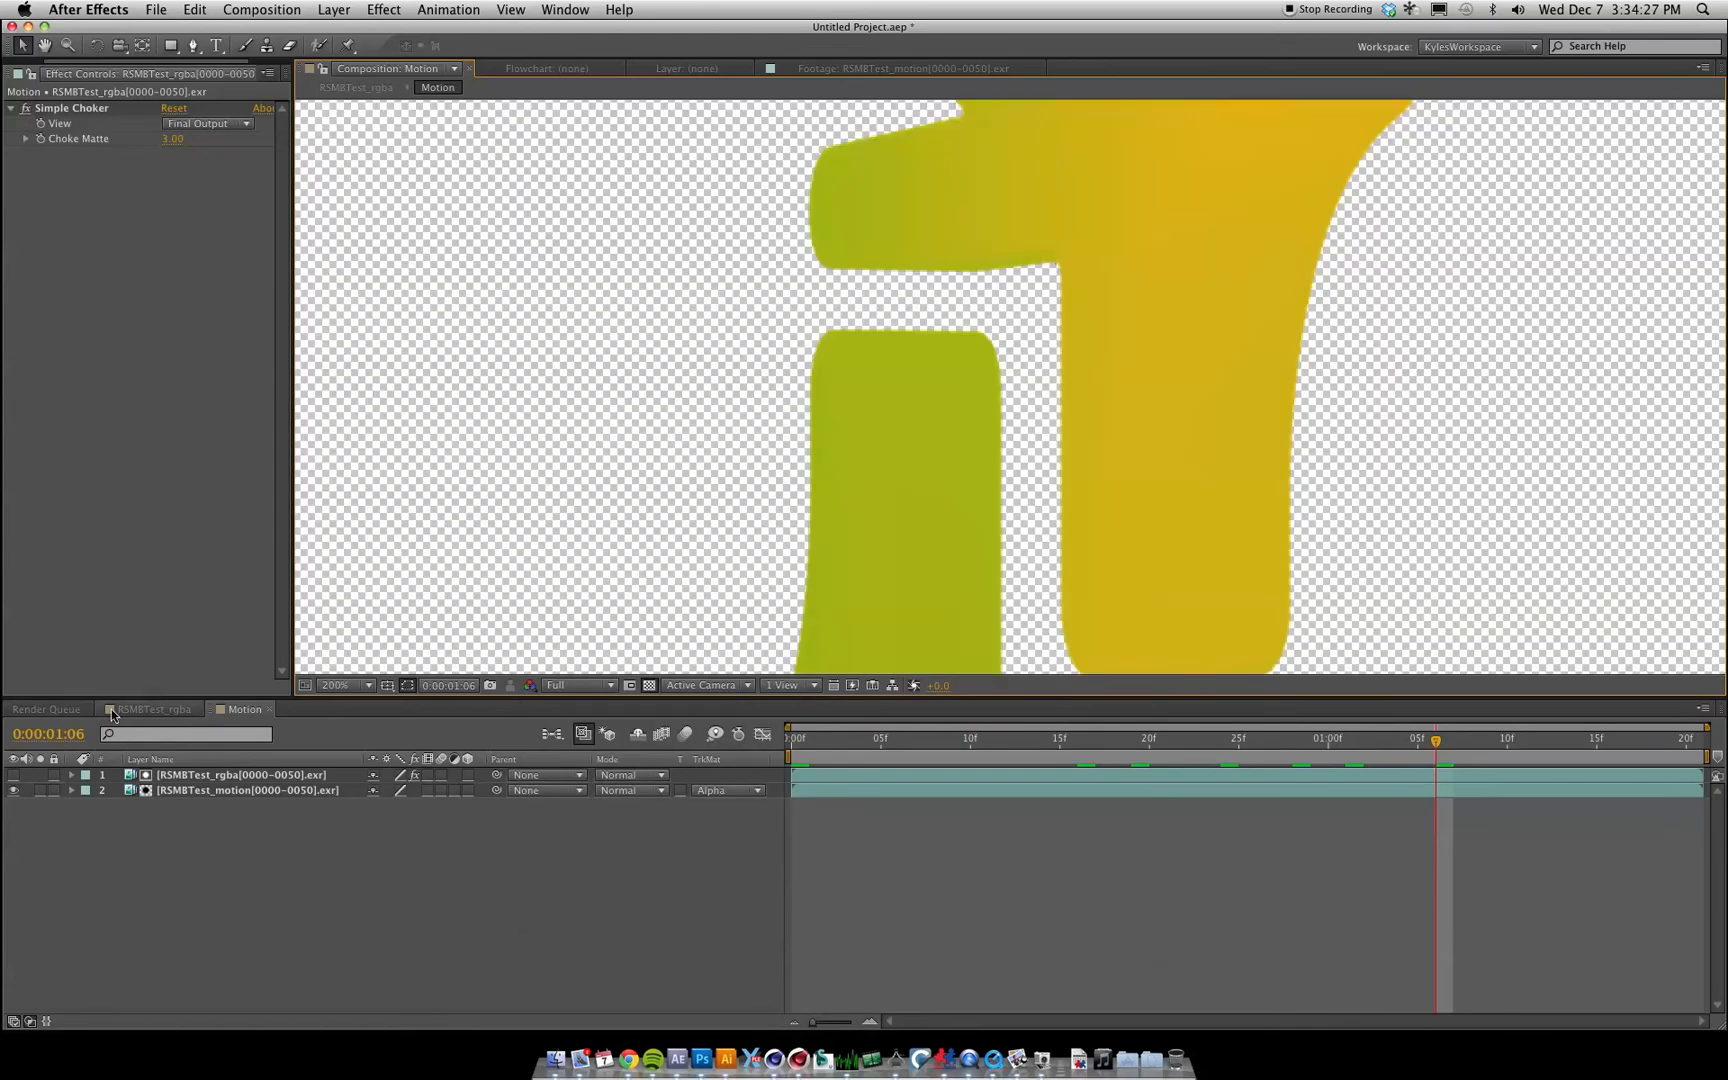
{"action": "left_click", "coordinate": [152, 709]}
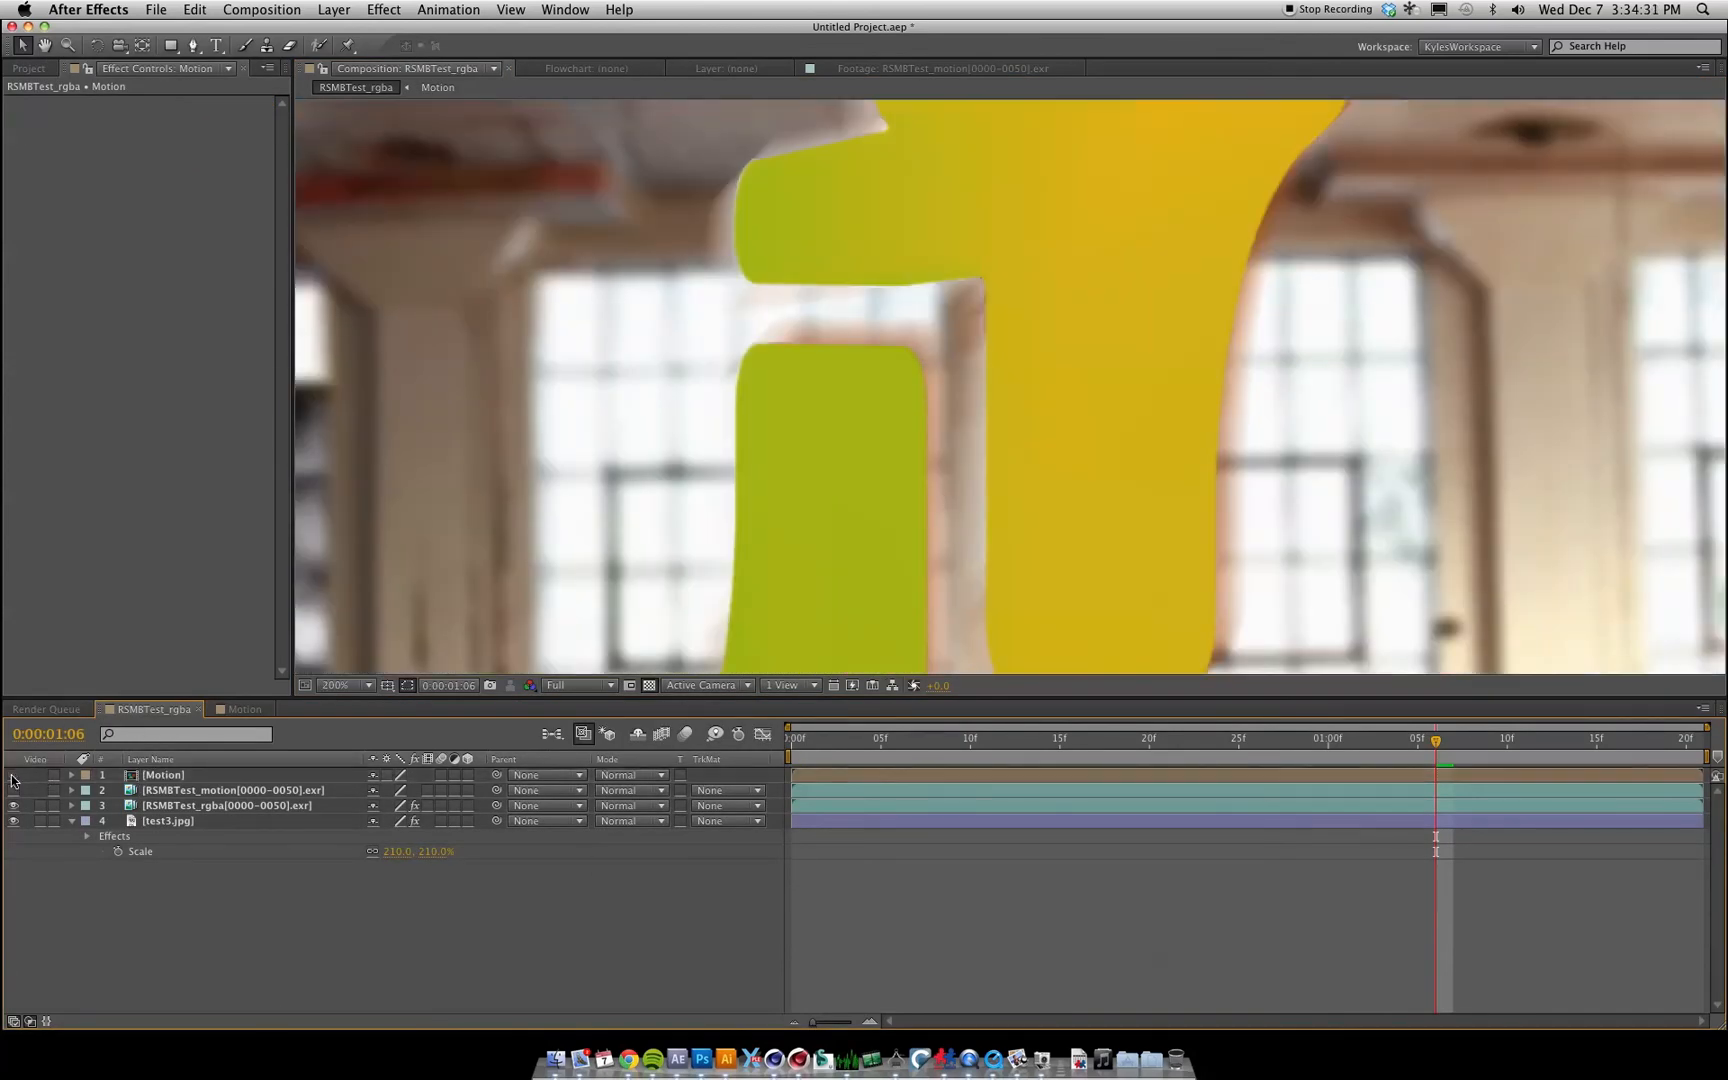
Step: Hide [Motion], delete RSMBTest_motion, and set RSMB Pro Vectors' Motion Vectors to 1. Motion
{"action": "left_click", "coordinate": [231, 790]}
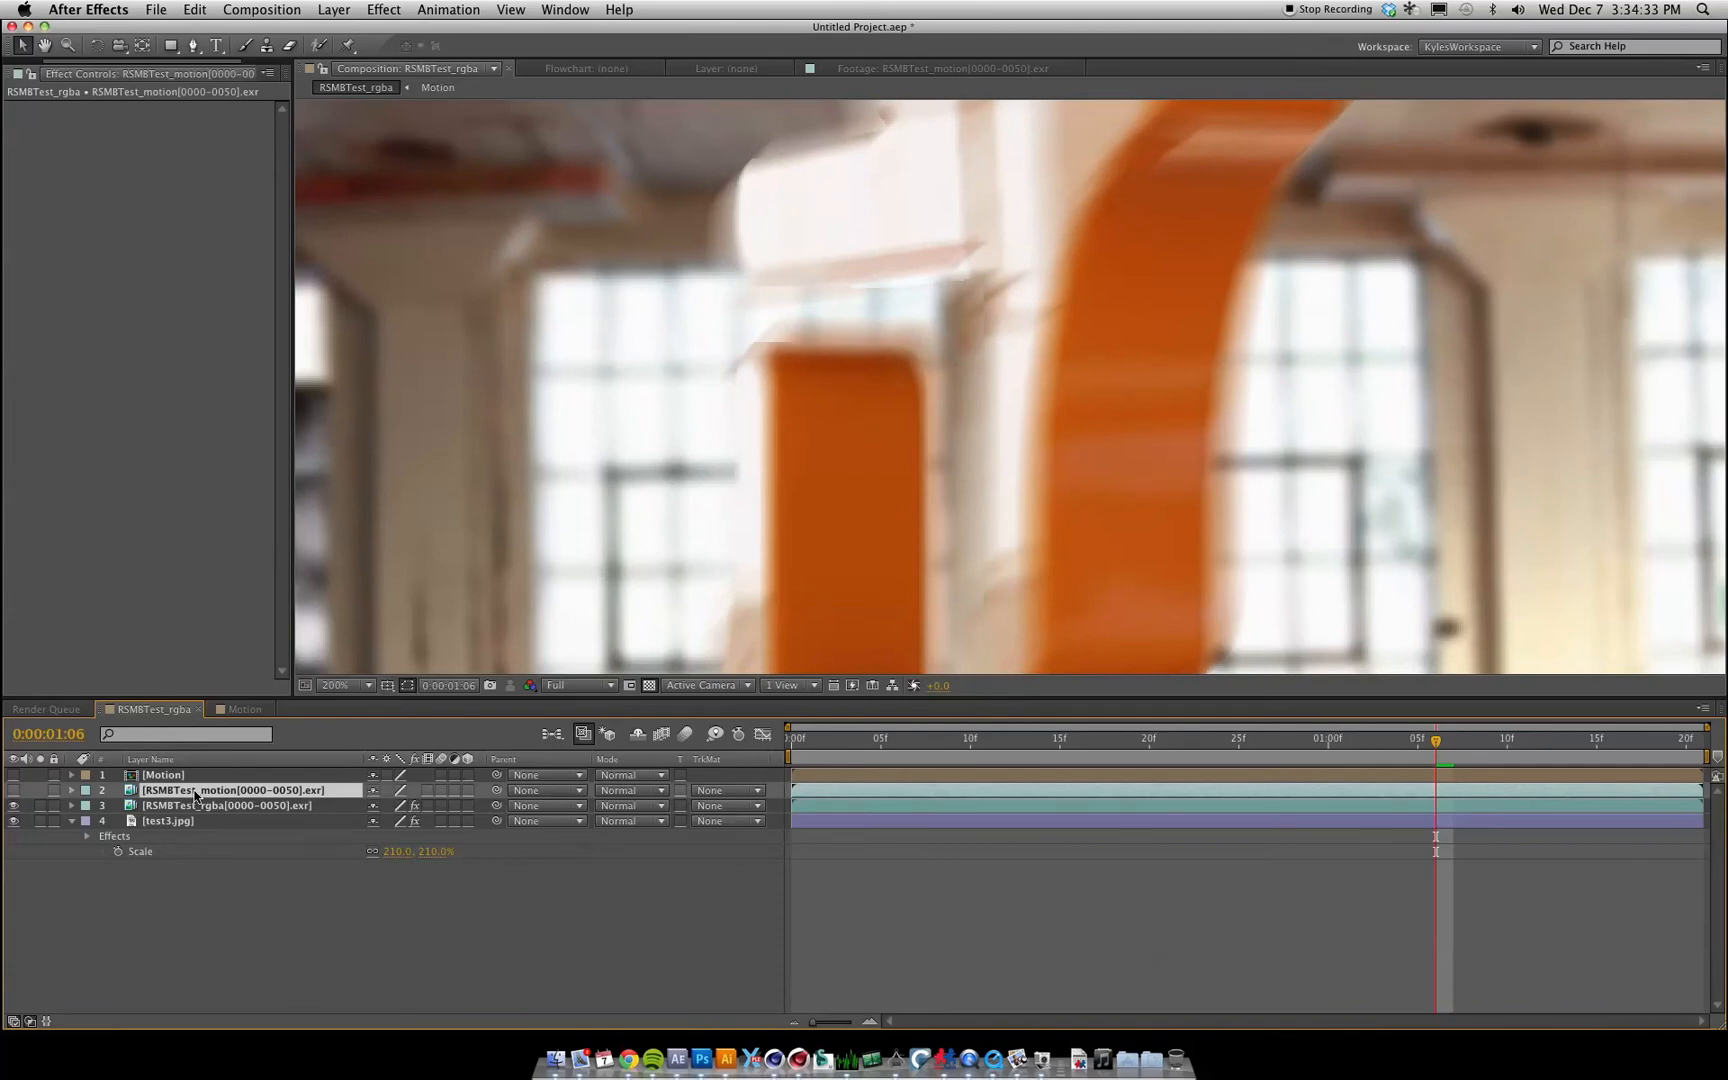
{"action": "left_click", "coordinate": [237, 790]}
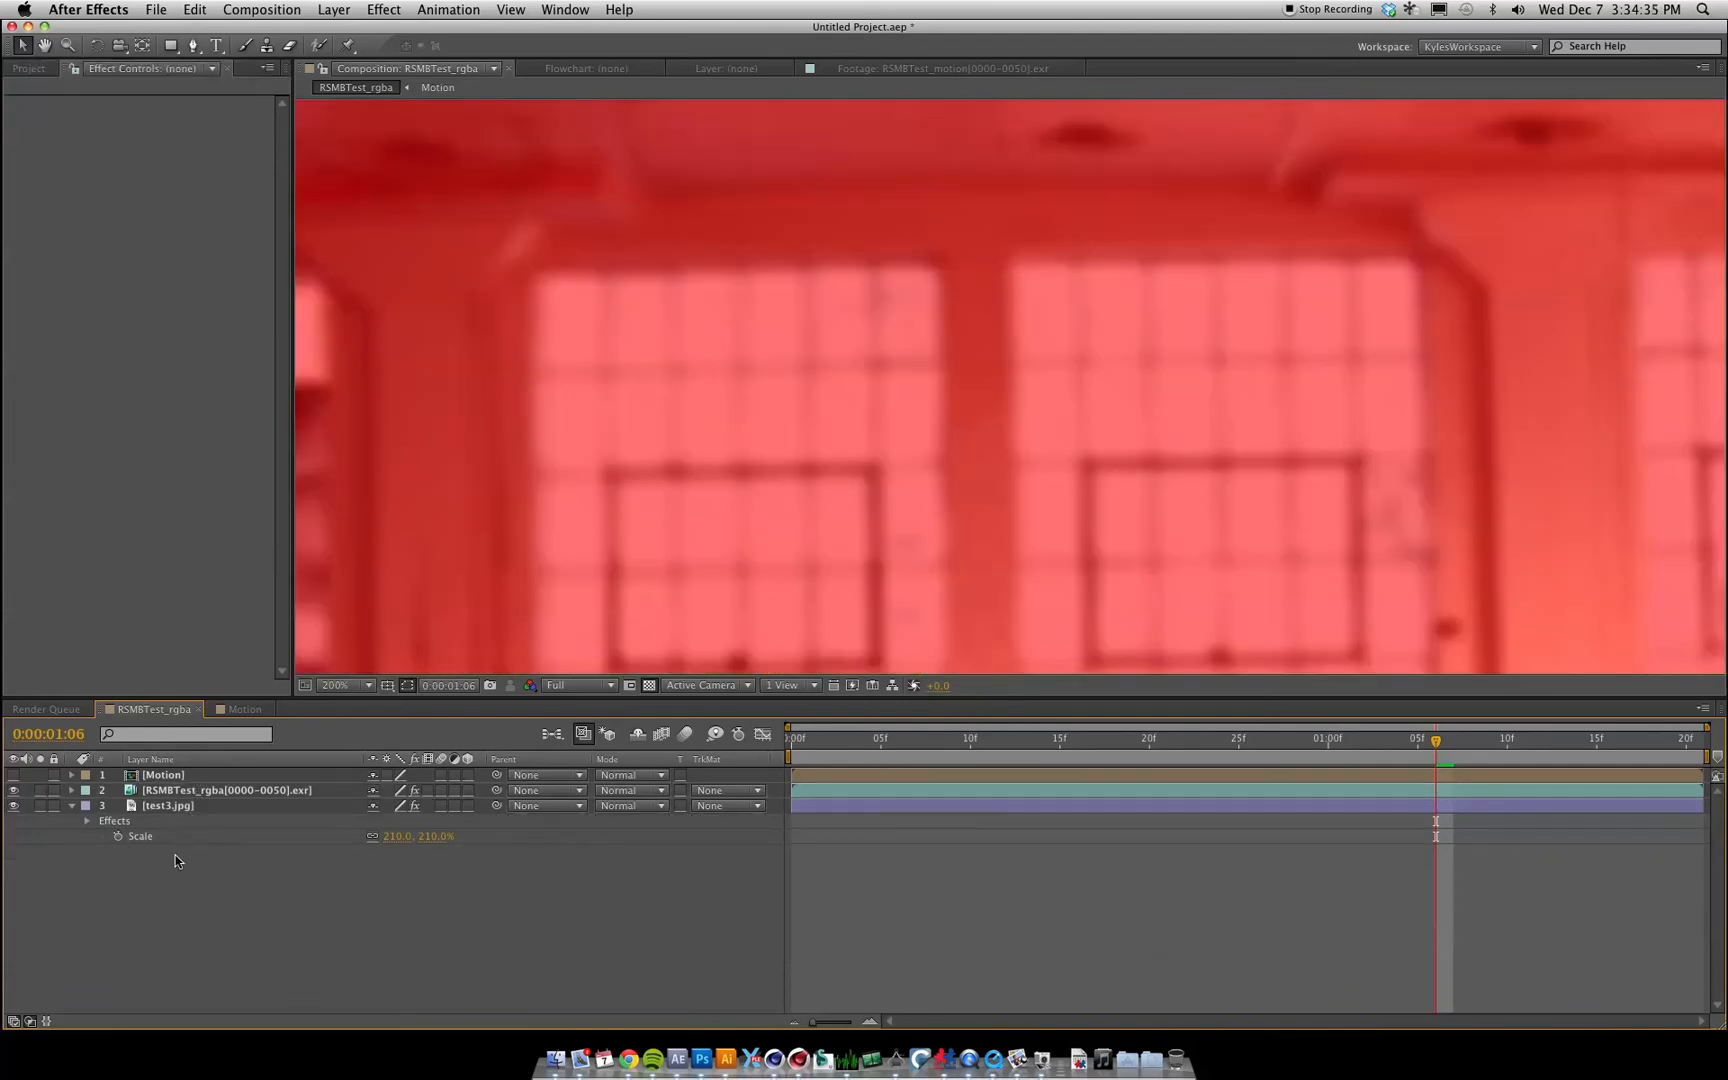
{"action": "left_click", "coordinate": [228, 790]}
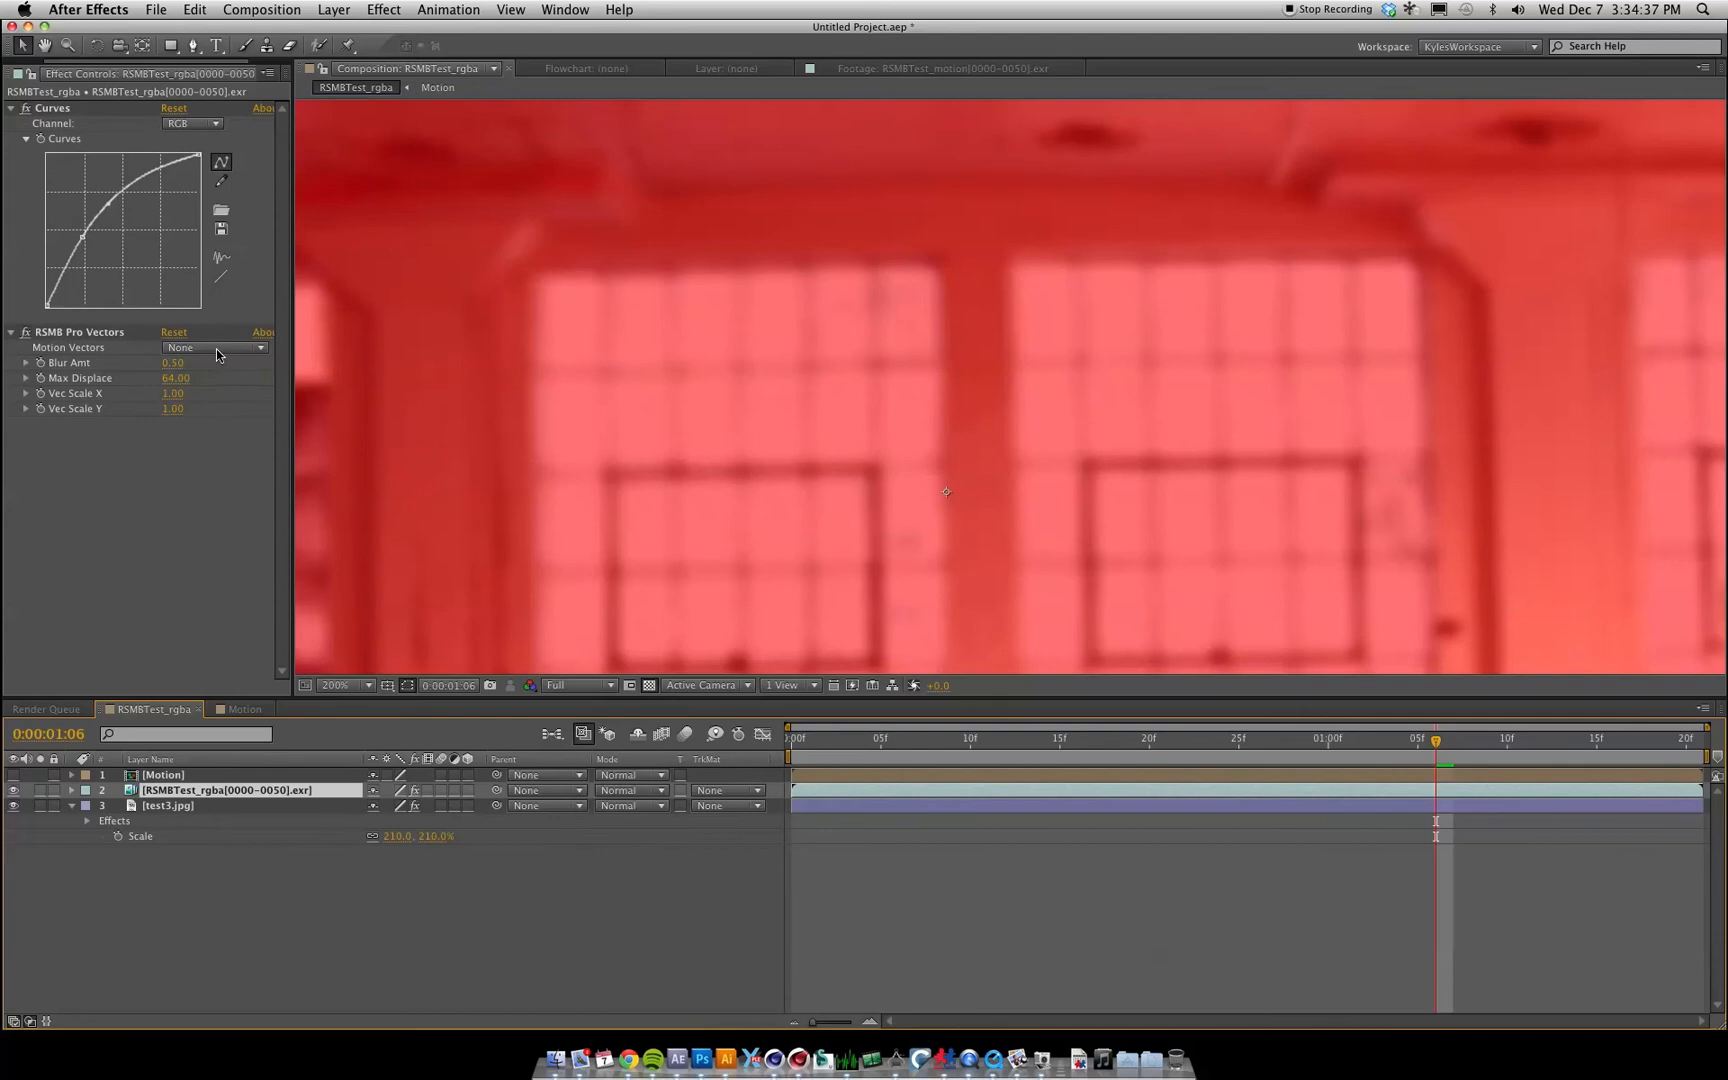
{"action": "left_click", "coordinate": [215, 347]}
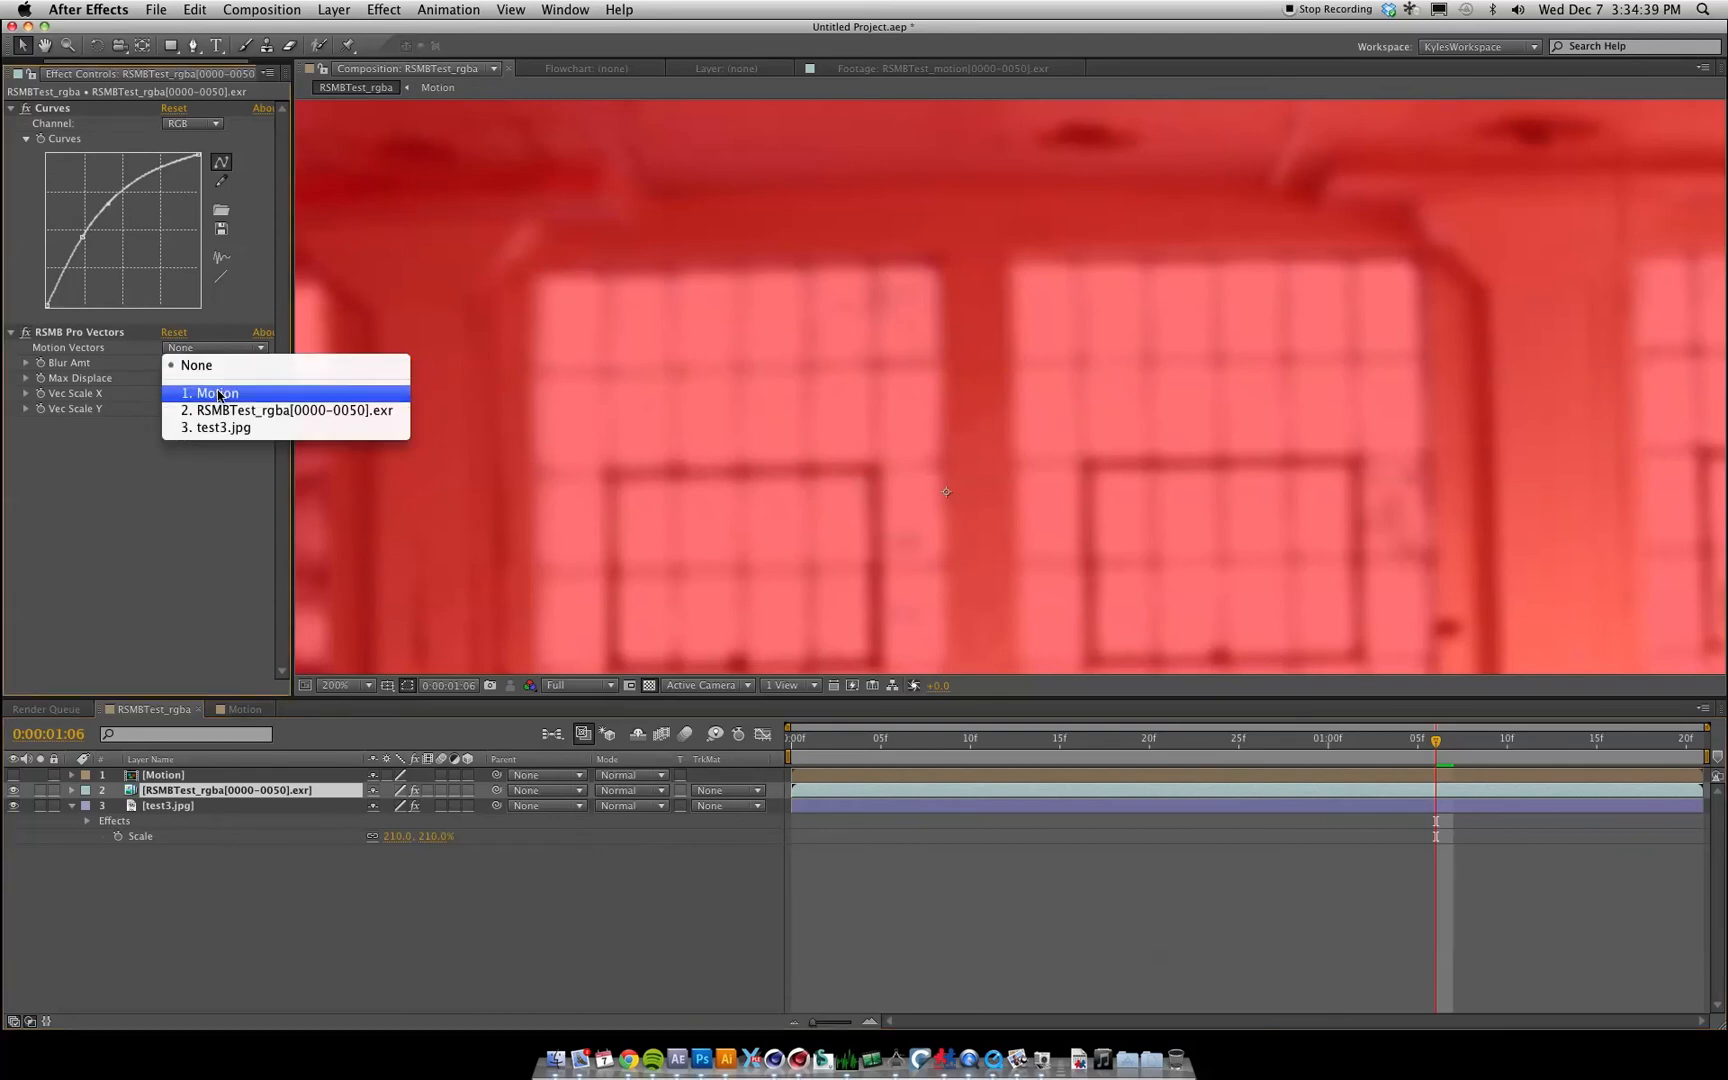
{"action": "left_click", "coordinate": [212, 393]}
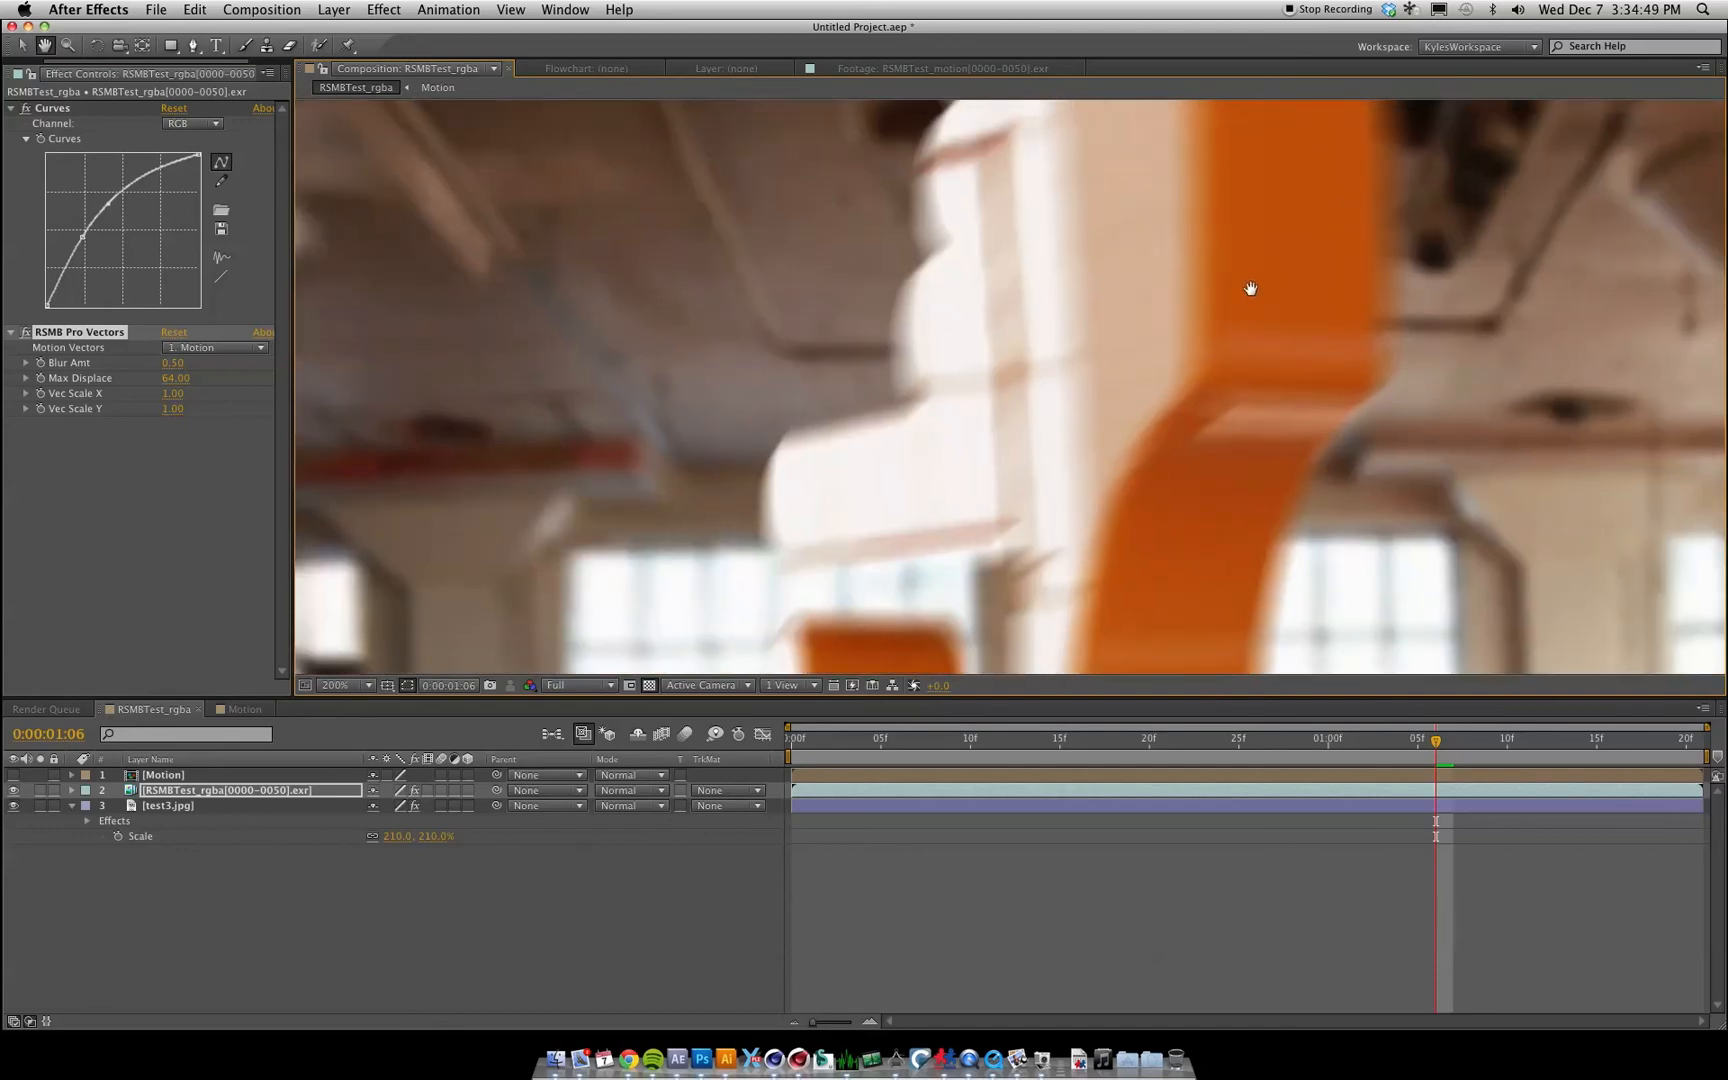
{"action": "left_click", "coordinate": [970, 738]}
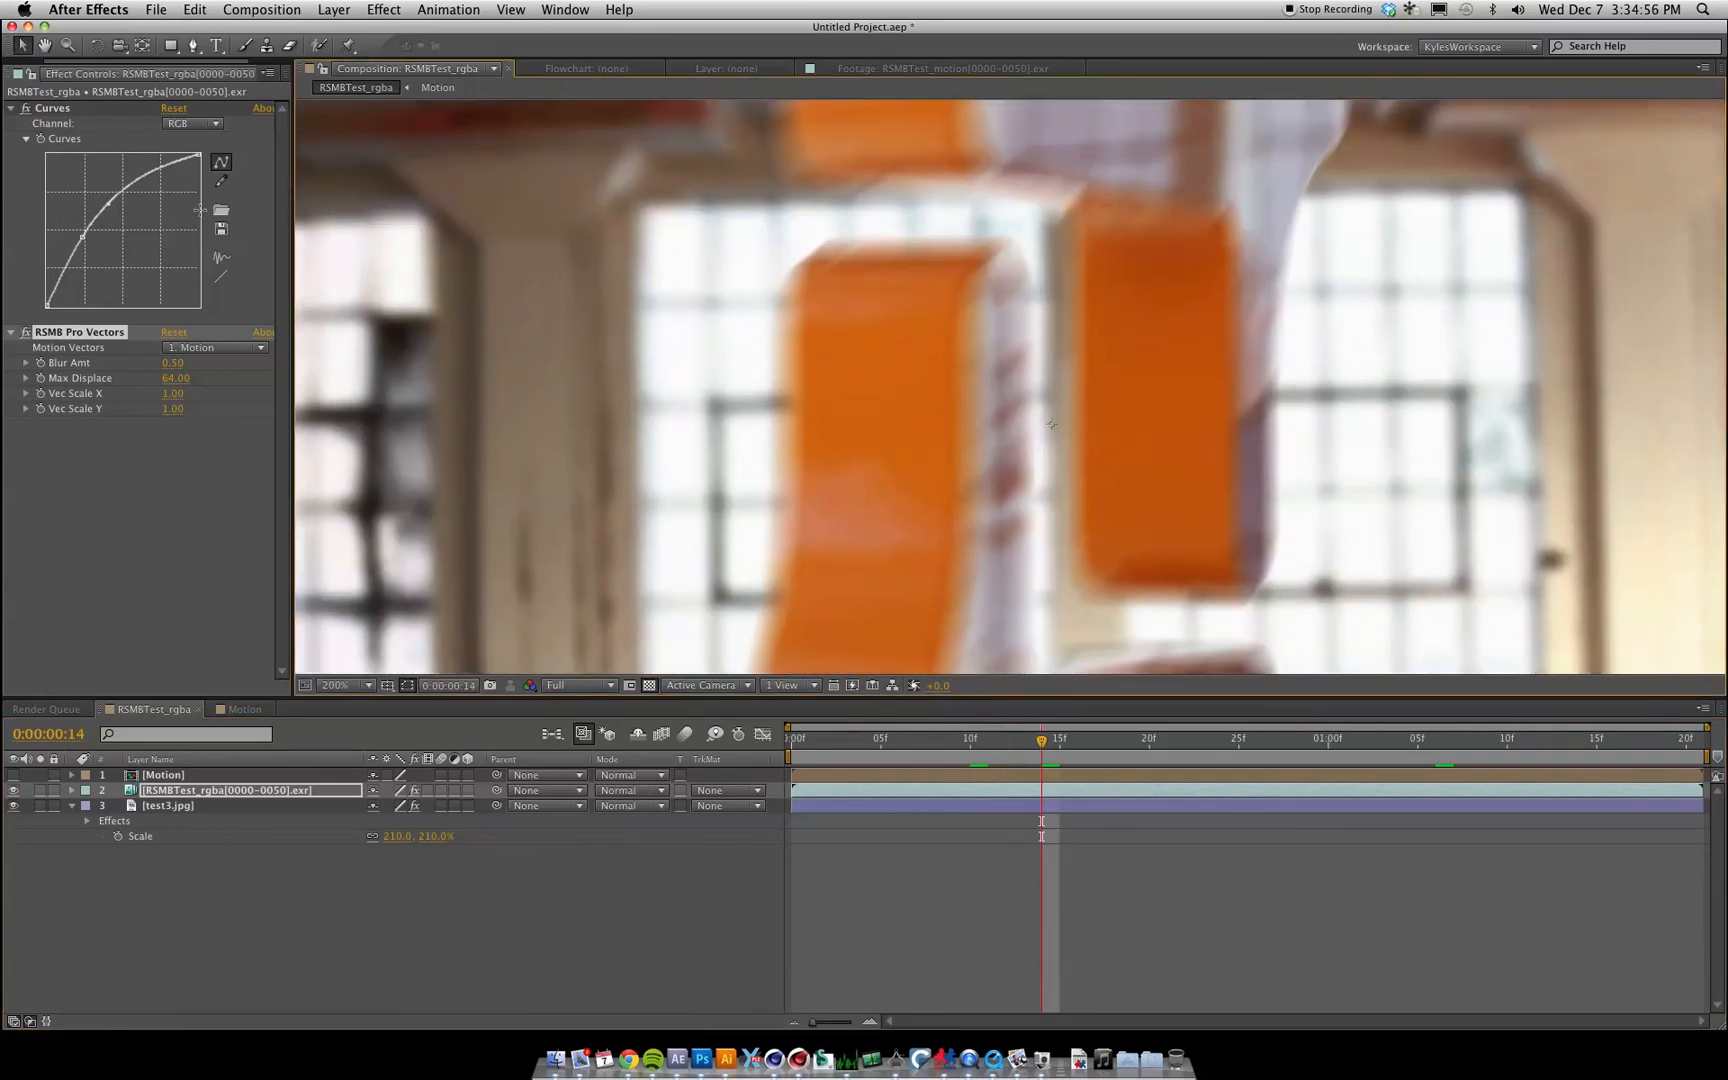
Step: Enable Preserve RGB in RSMBTest_motion's Interpret Footage colour management settings
{"action": "left_click", "coordinate": [33, 74]}
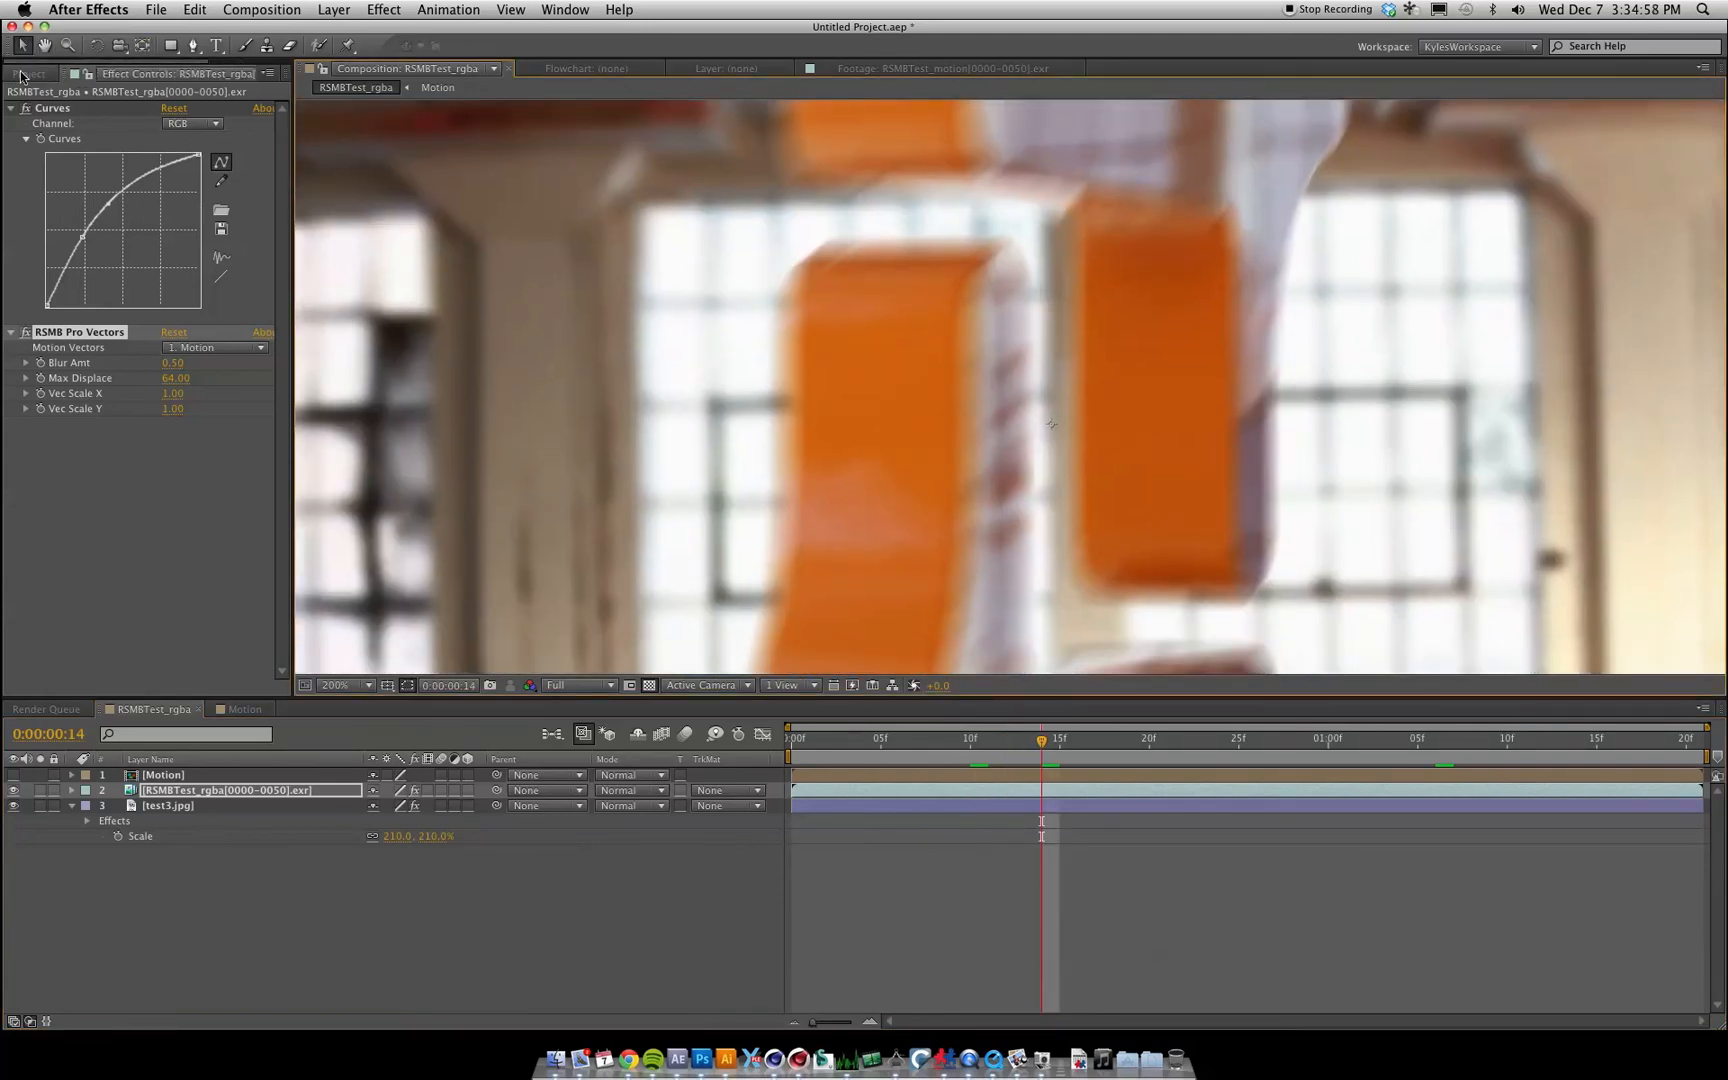
{"action": "left_click", "coordinate": [29, 73]}
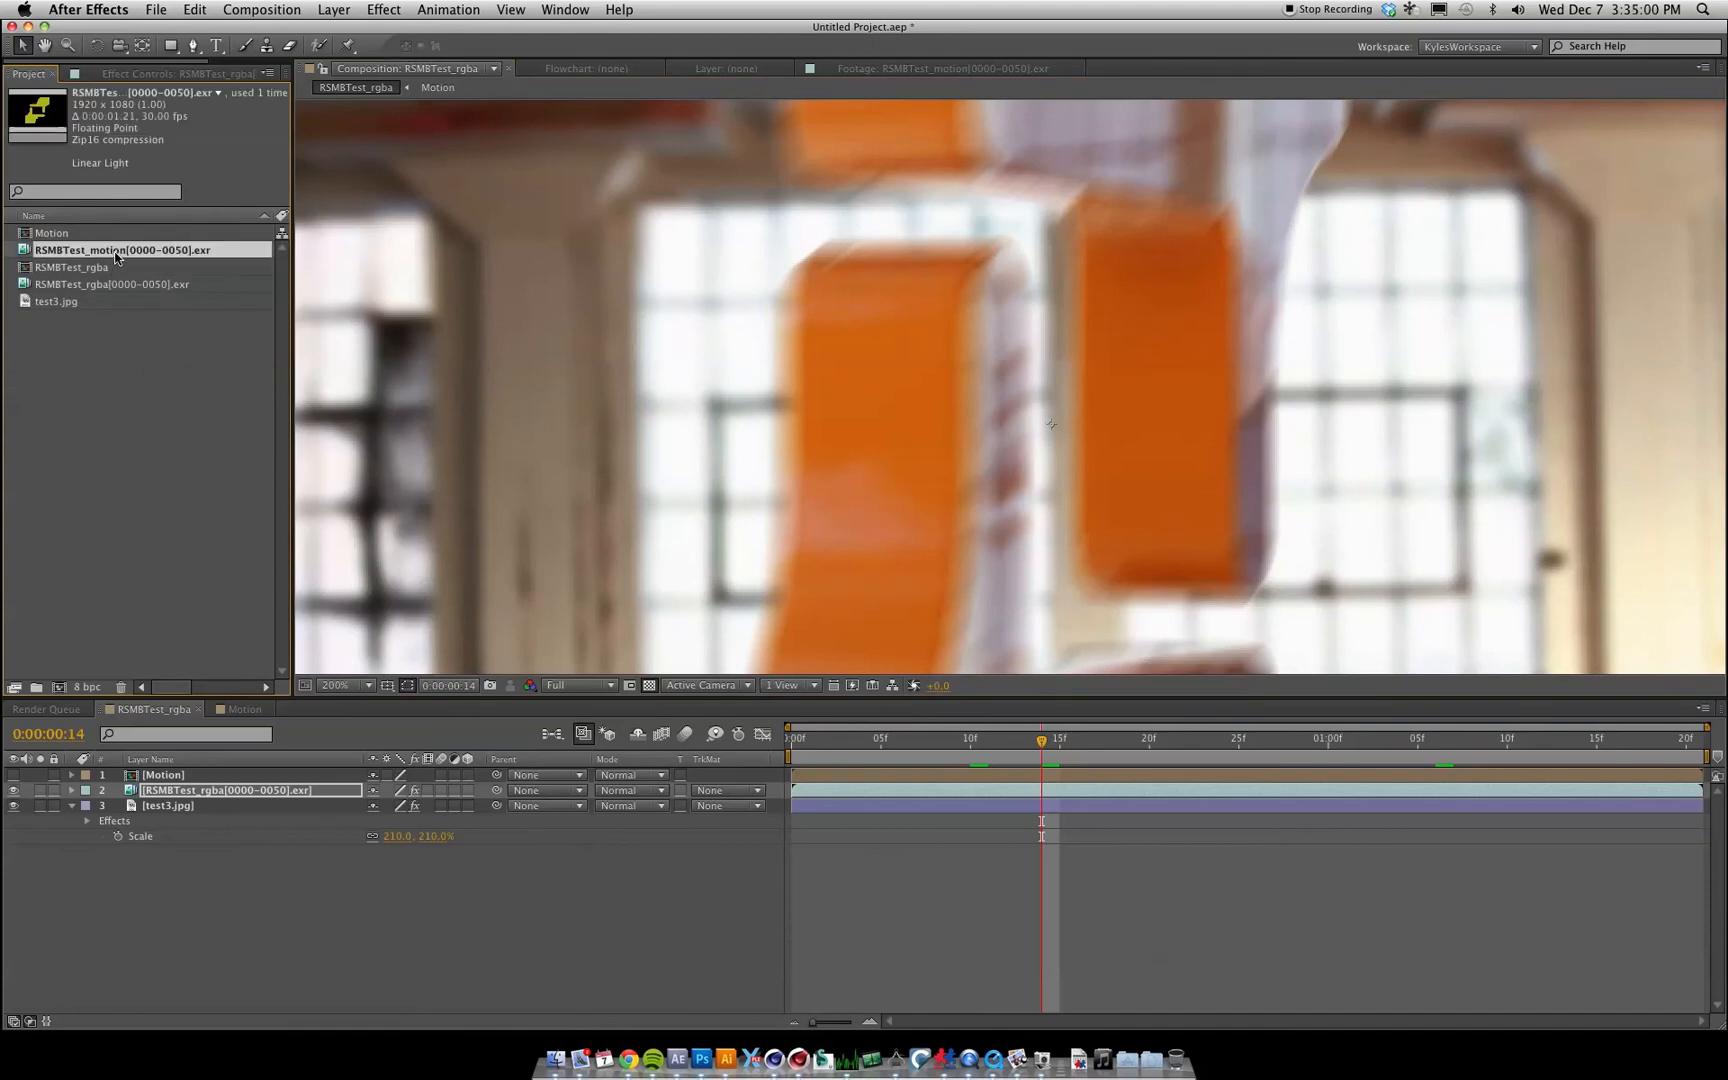
{"action": "right_click", "coordinate": [121, 249]}
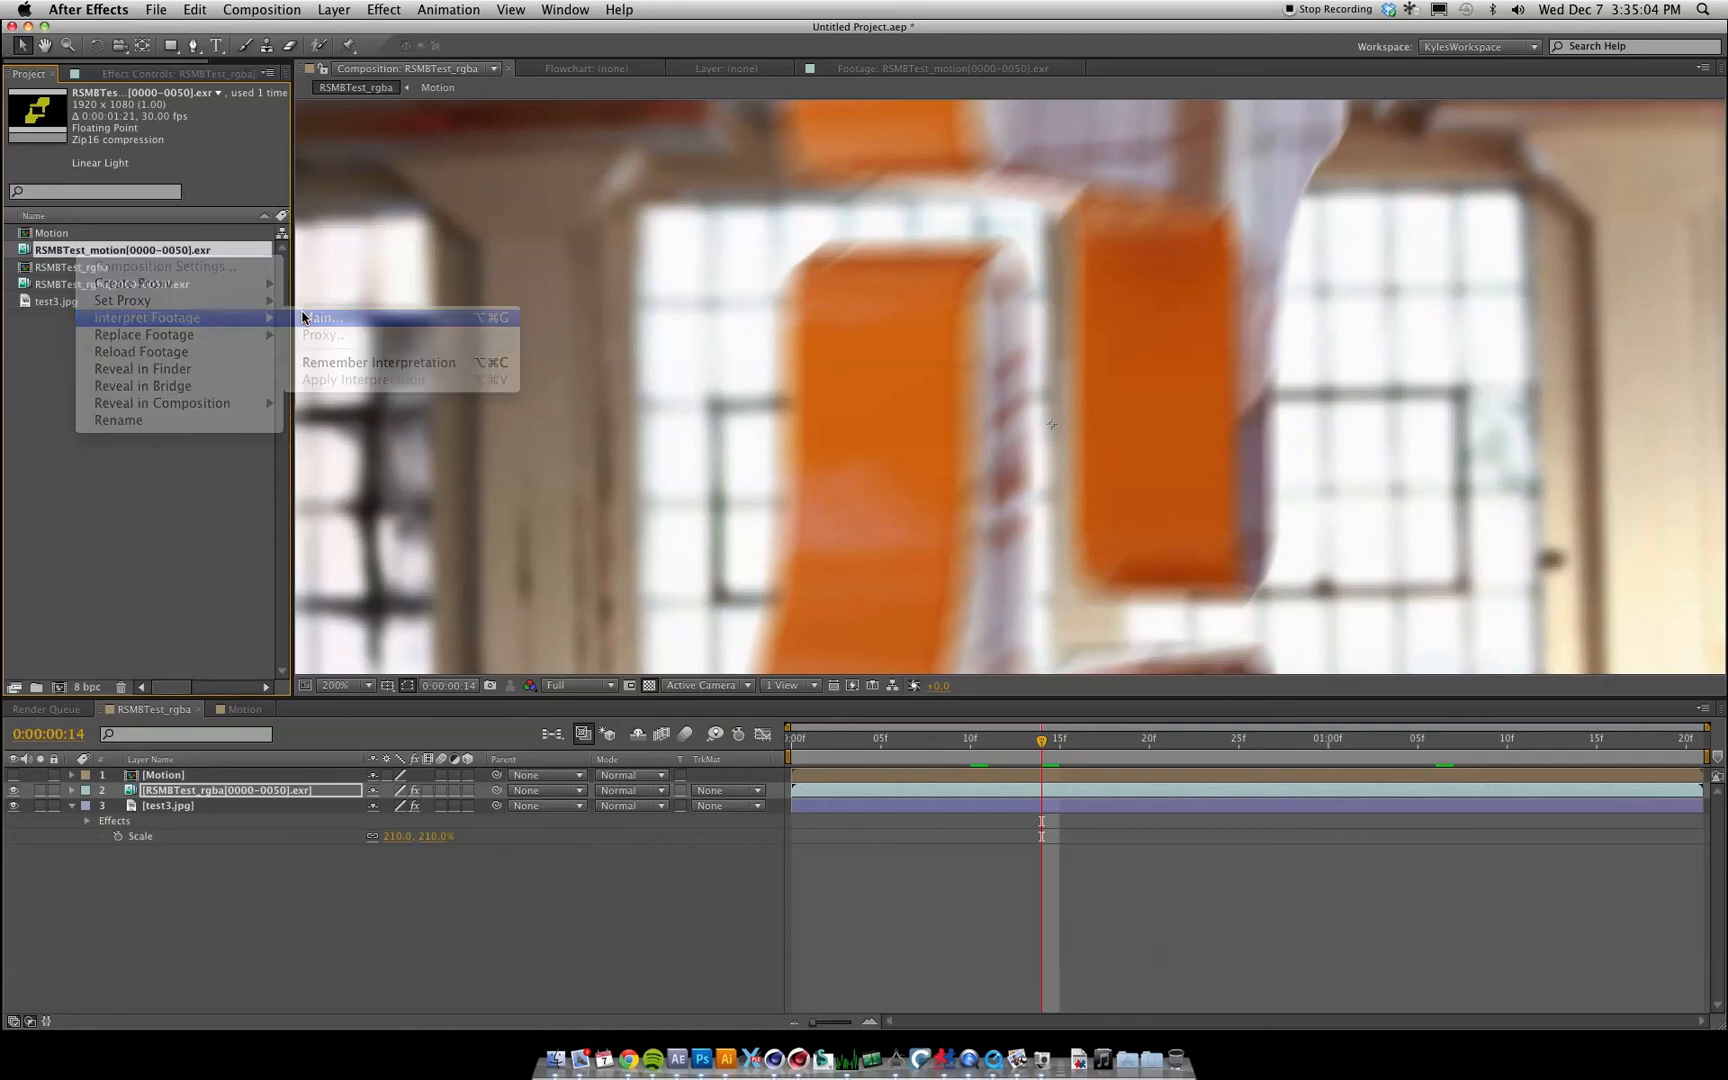
{"action": "left_click", "coordinate": [322, 318]}
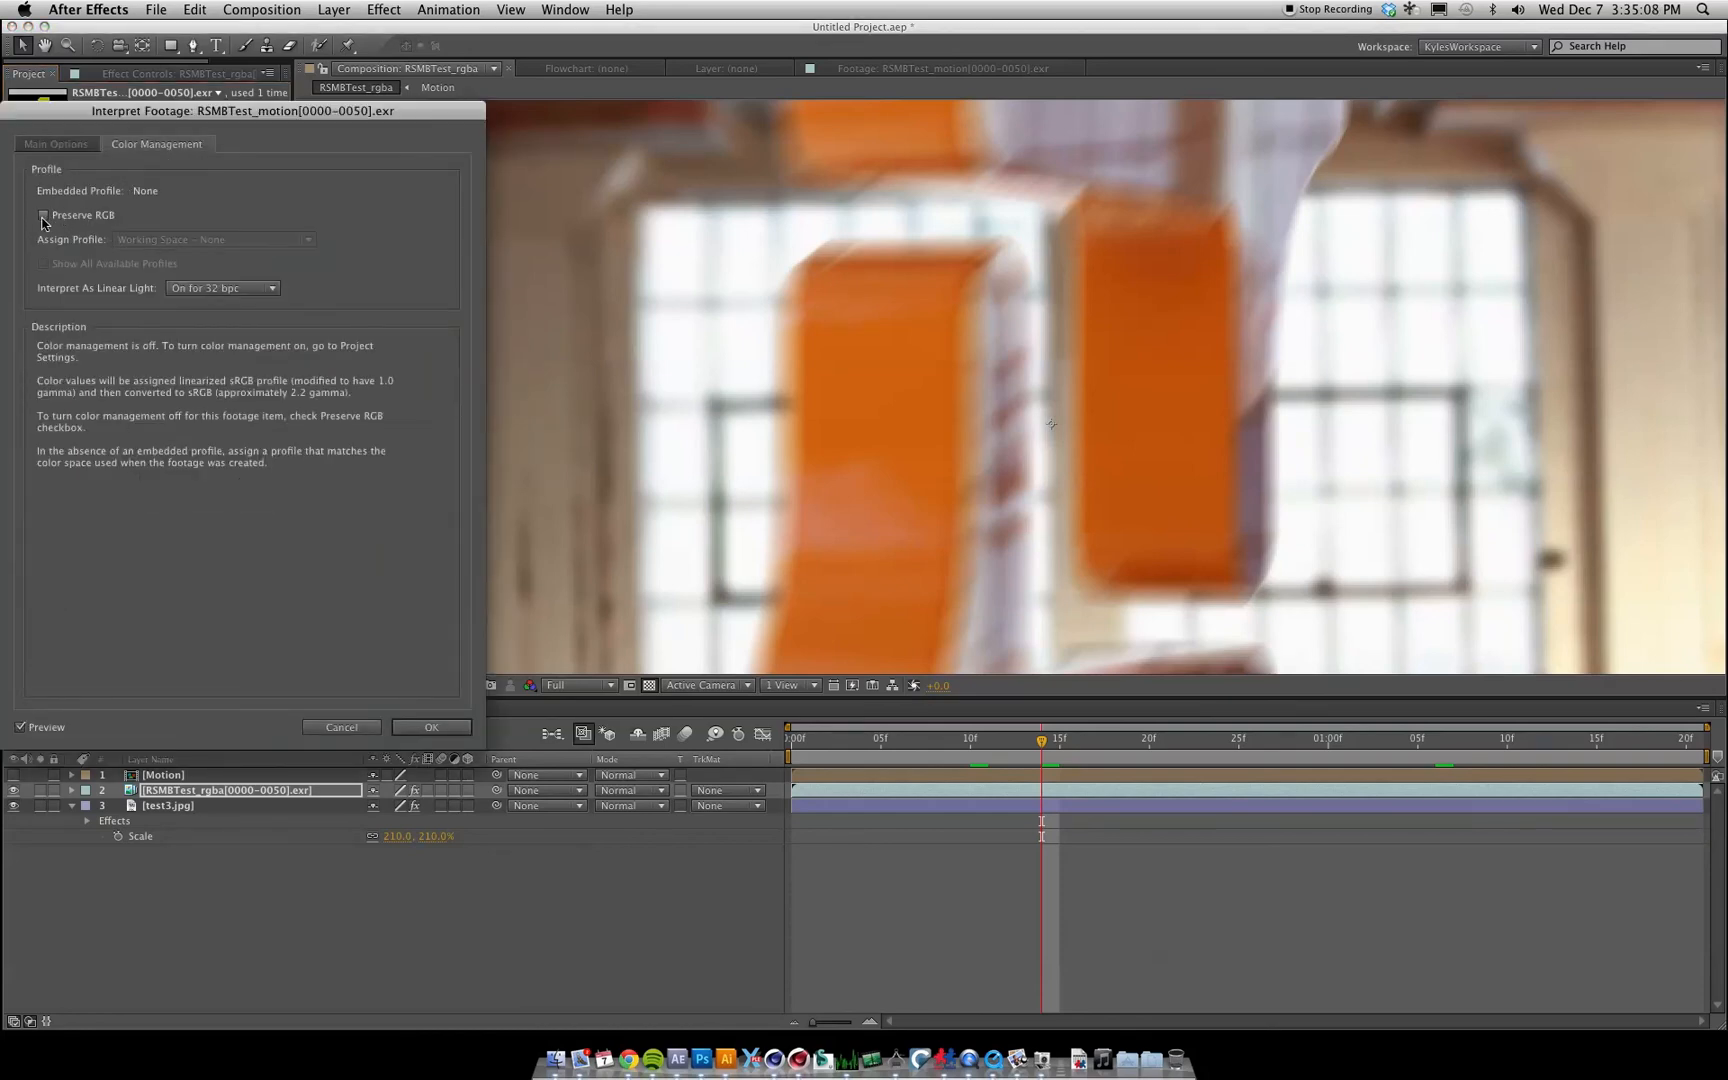
{"action": "left_click", "coordinate": [45, 215]}
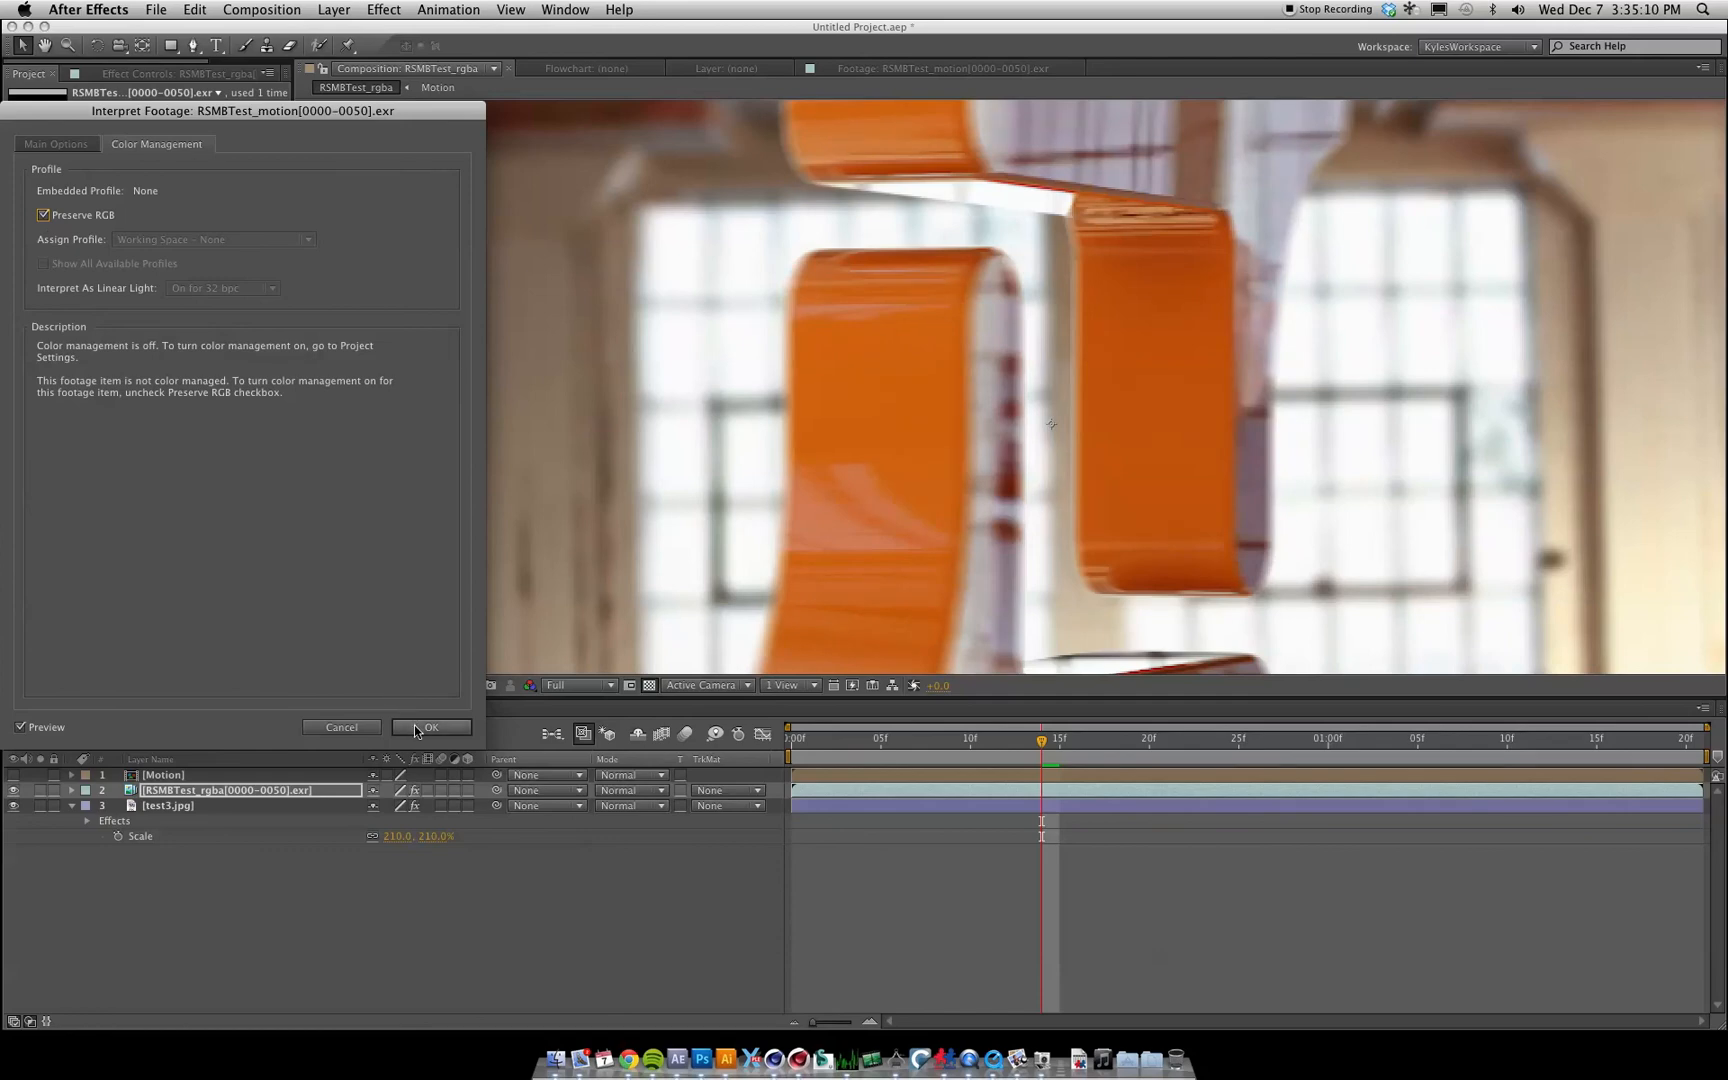
{"action": "left_click", "coordinate": [431, 726]}
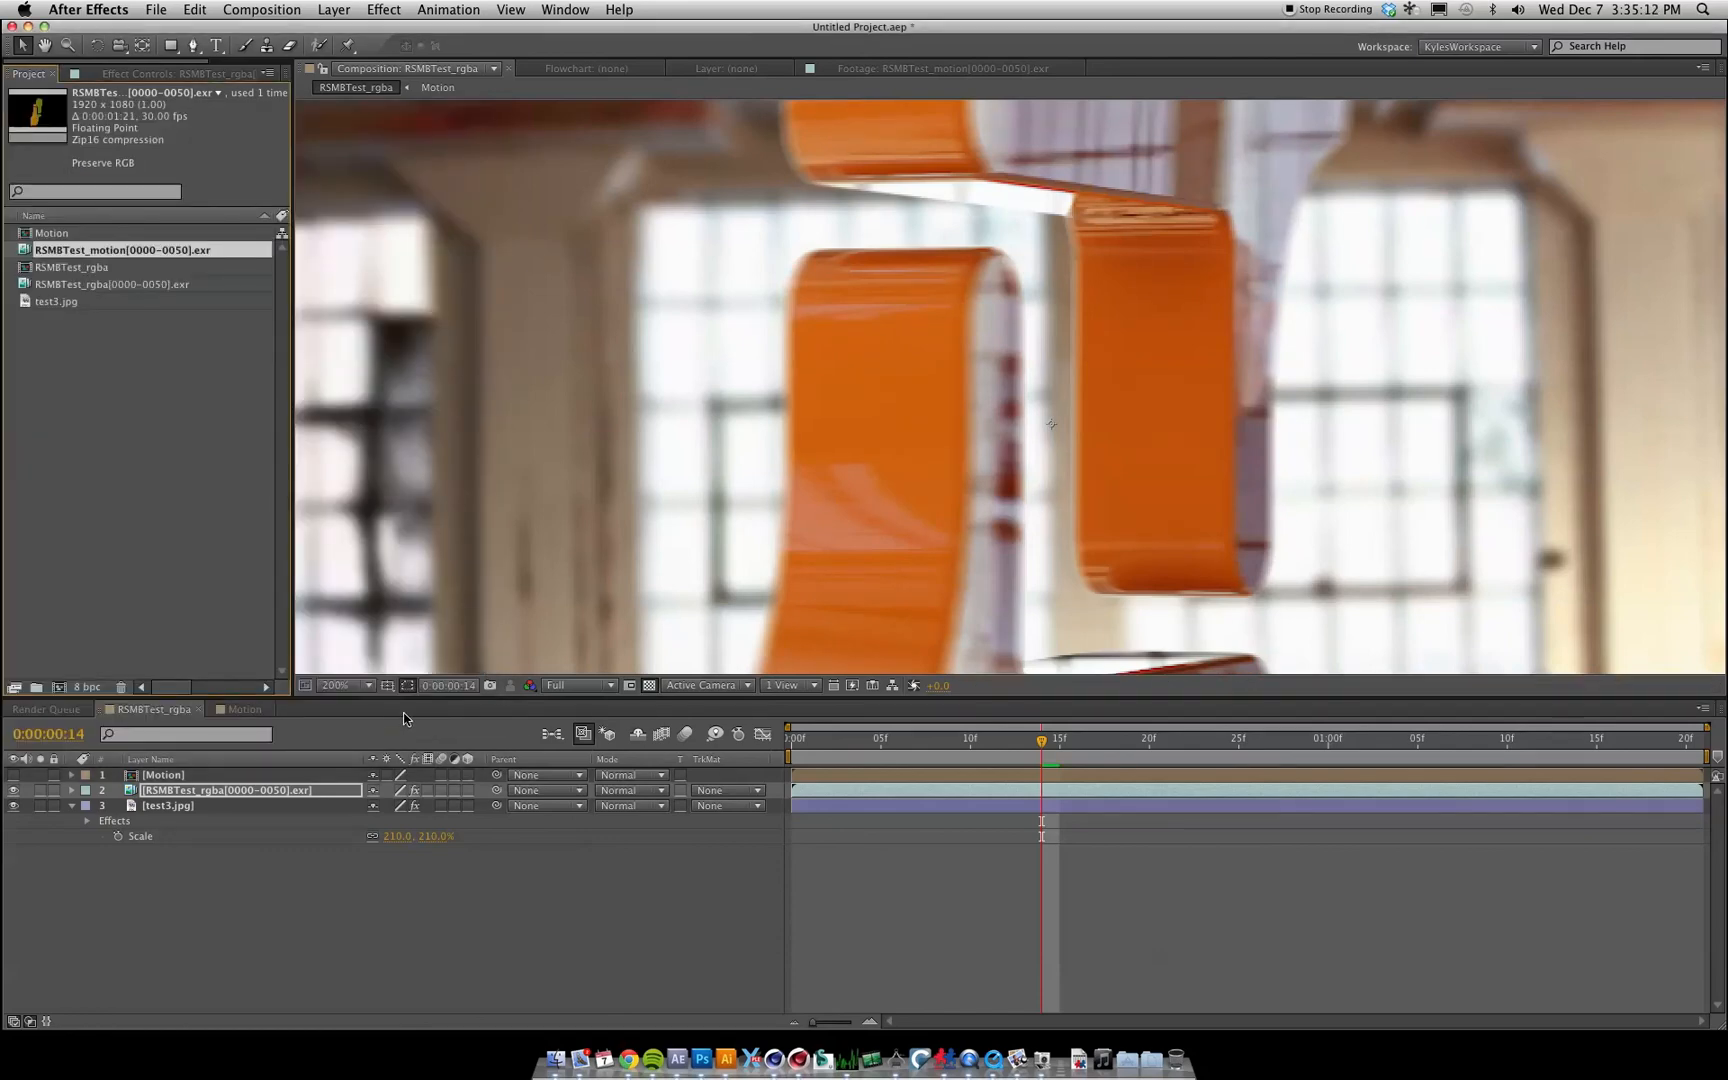
{"action": "mouse_move", "coordinate": [1025, 749]}
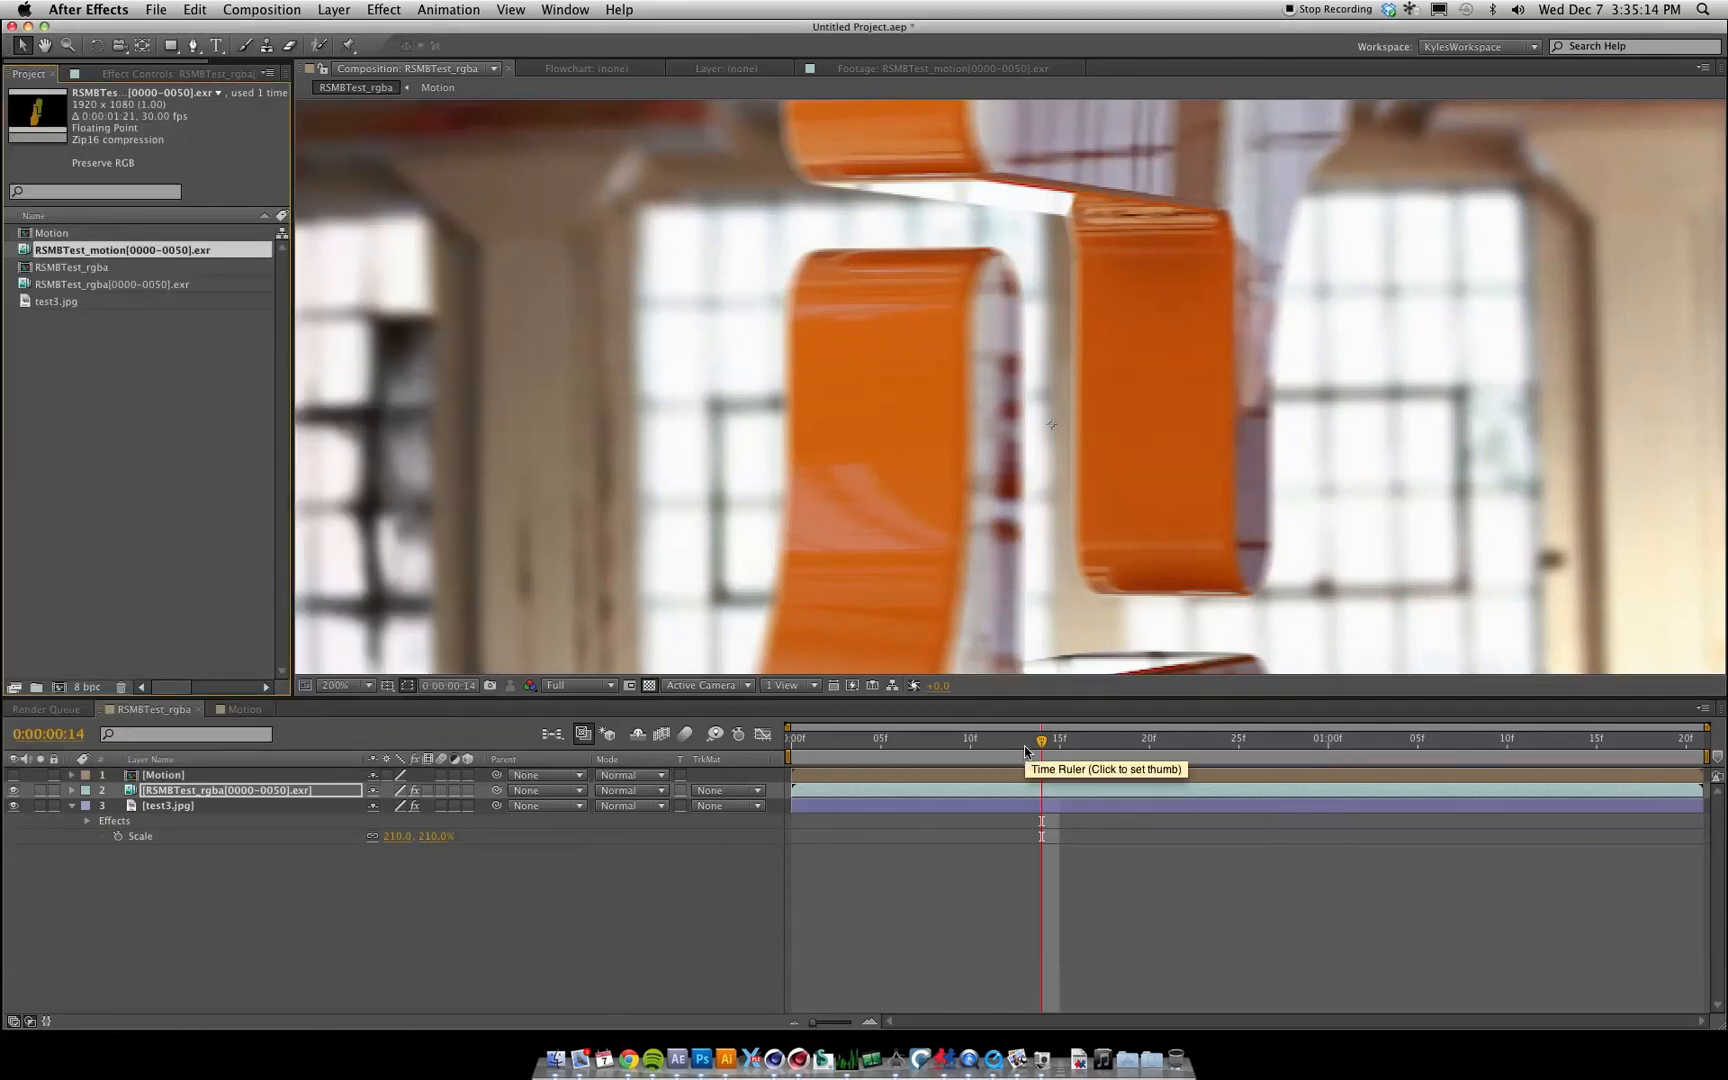
Step: Interpret RSMBTest_rgba's alpha as Straight – Unmatted, then zoom out to view the composite
{"action": "right_click", "coordinate": [111, 284]}
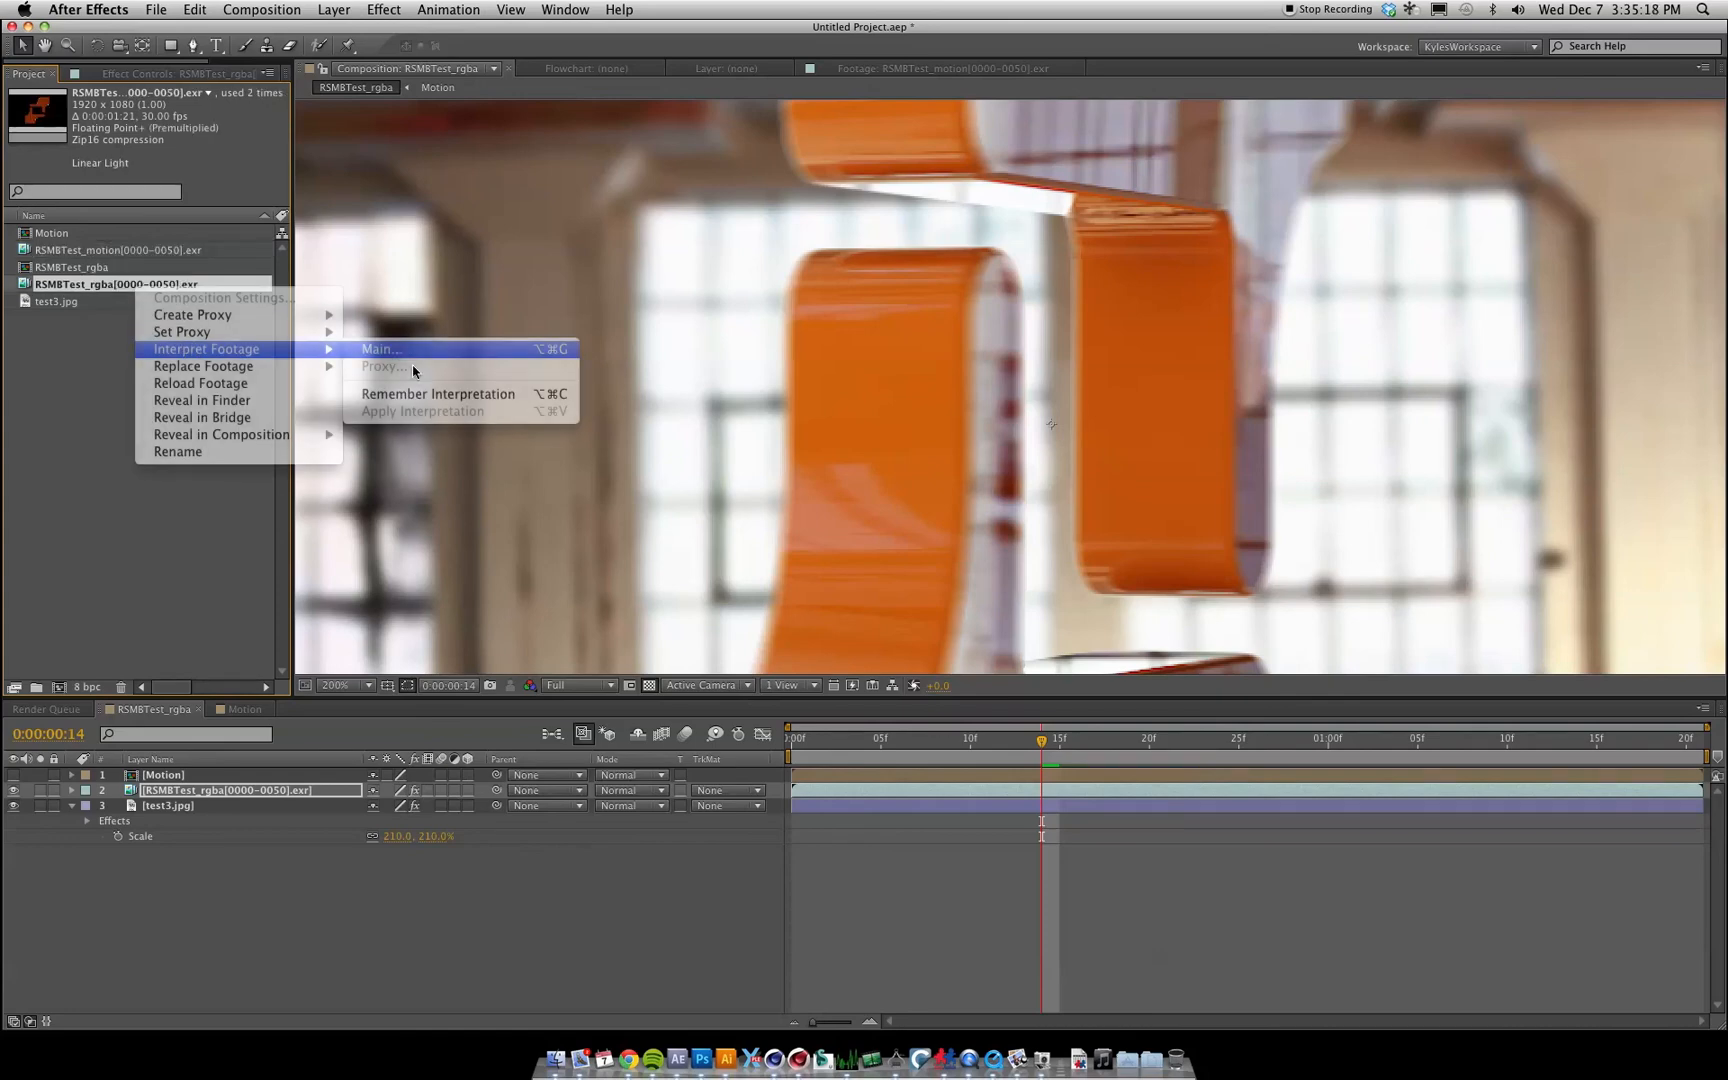
{"action": "left_click", "coordinate": [379, 349]}
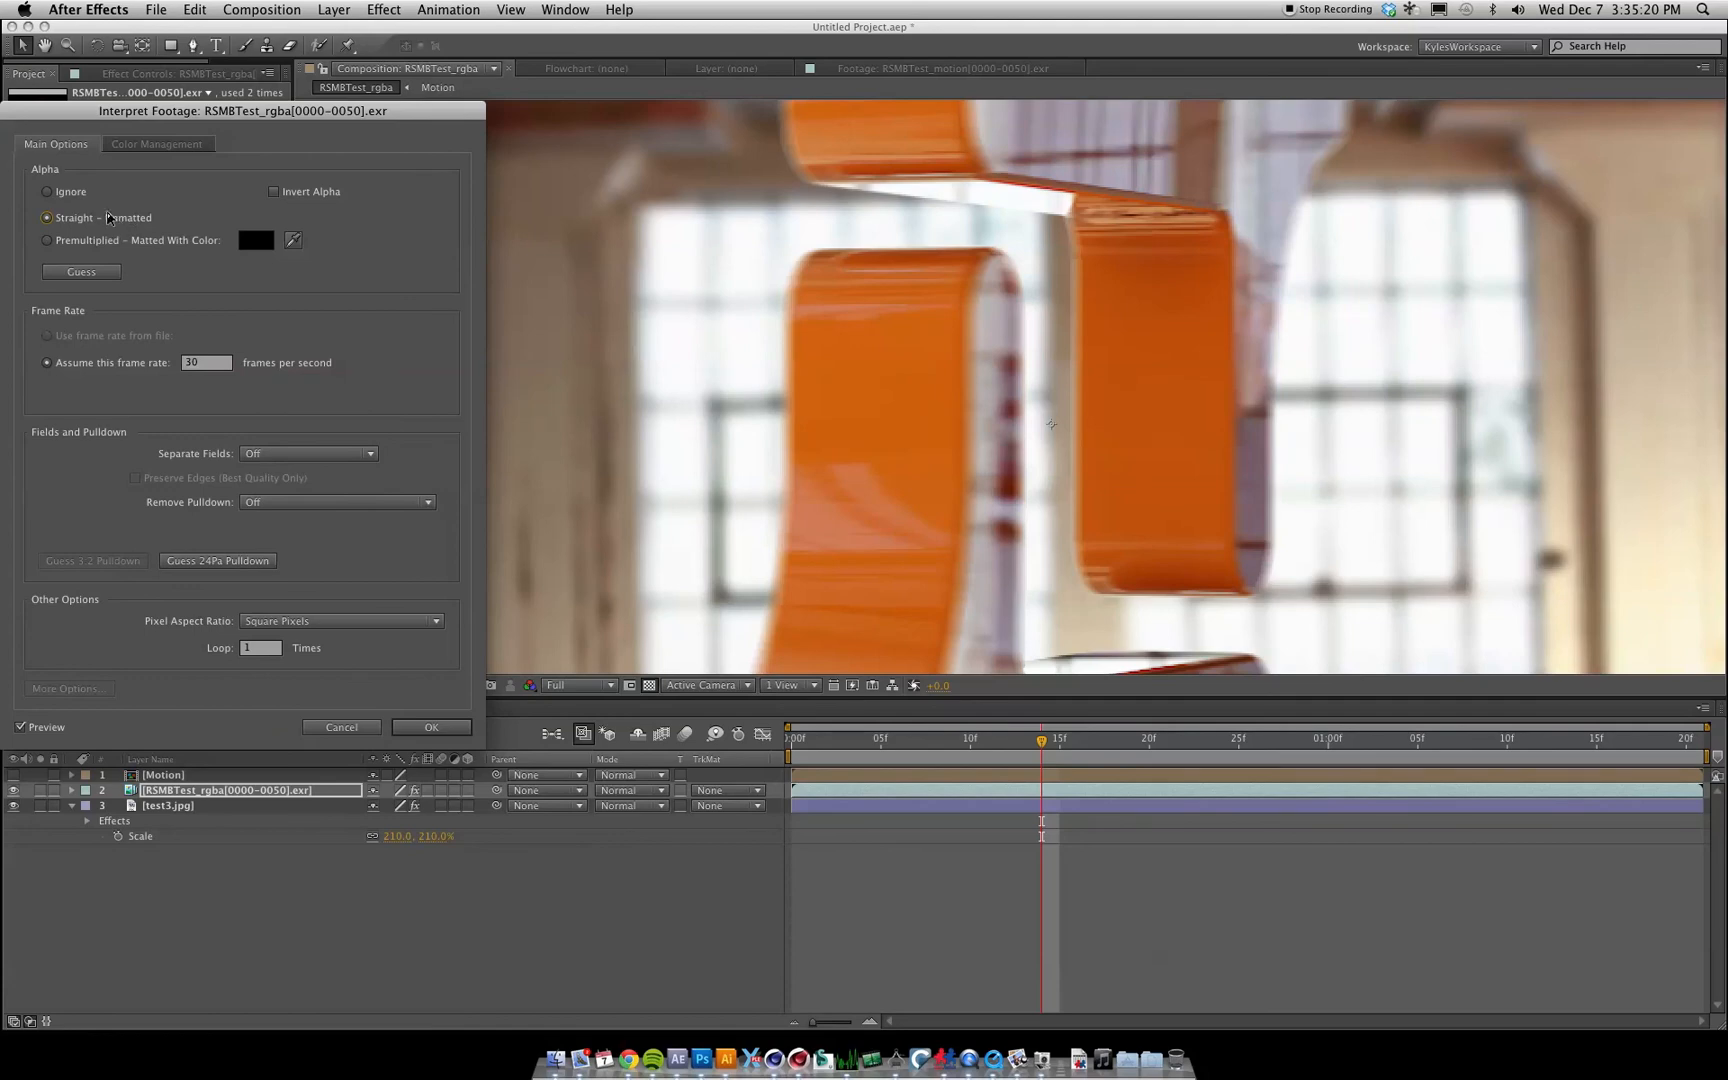
{"action": "left_click", "coordinate": [430, 726]}
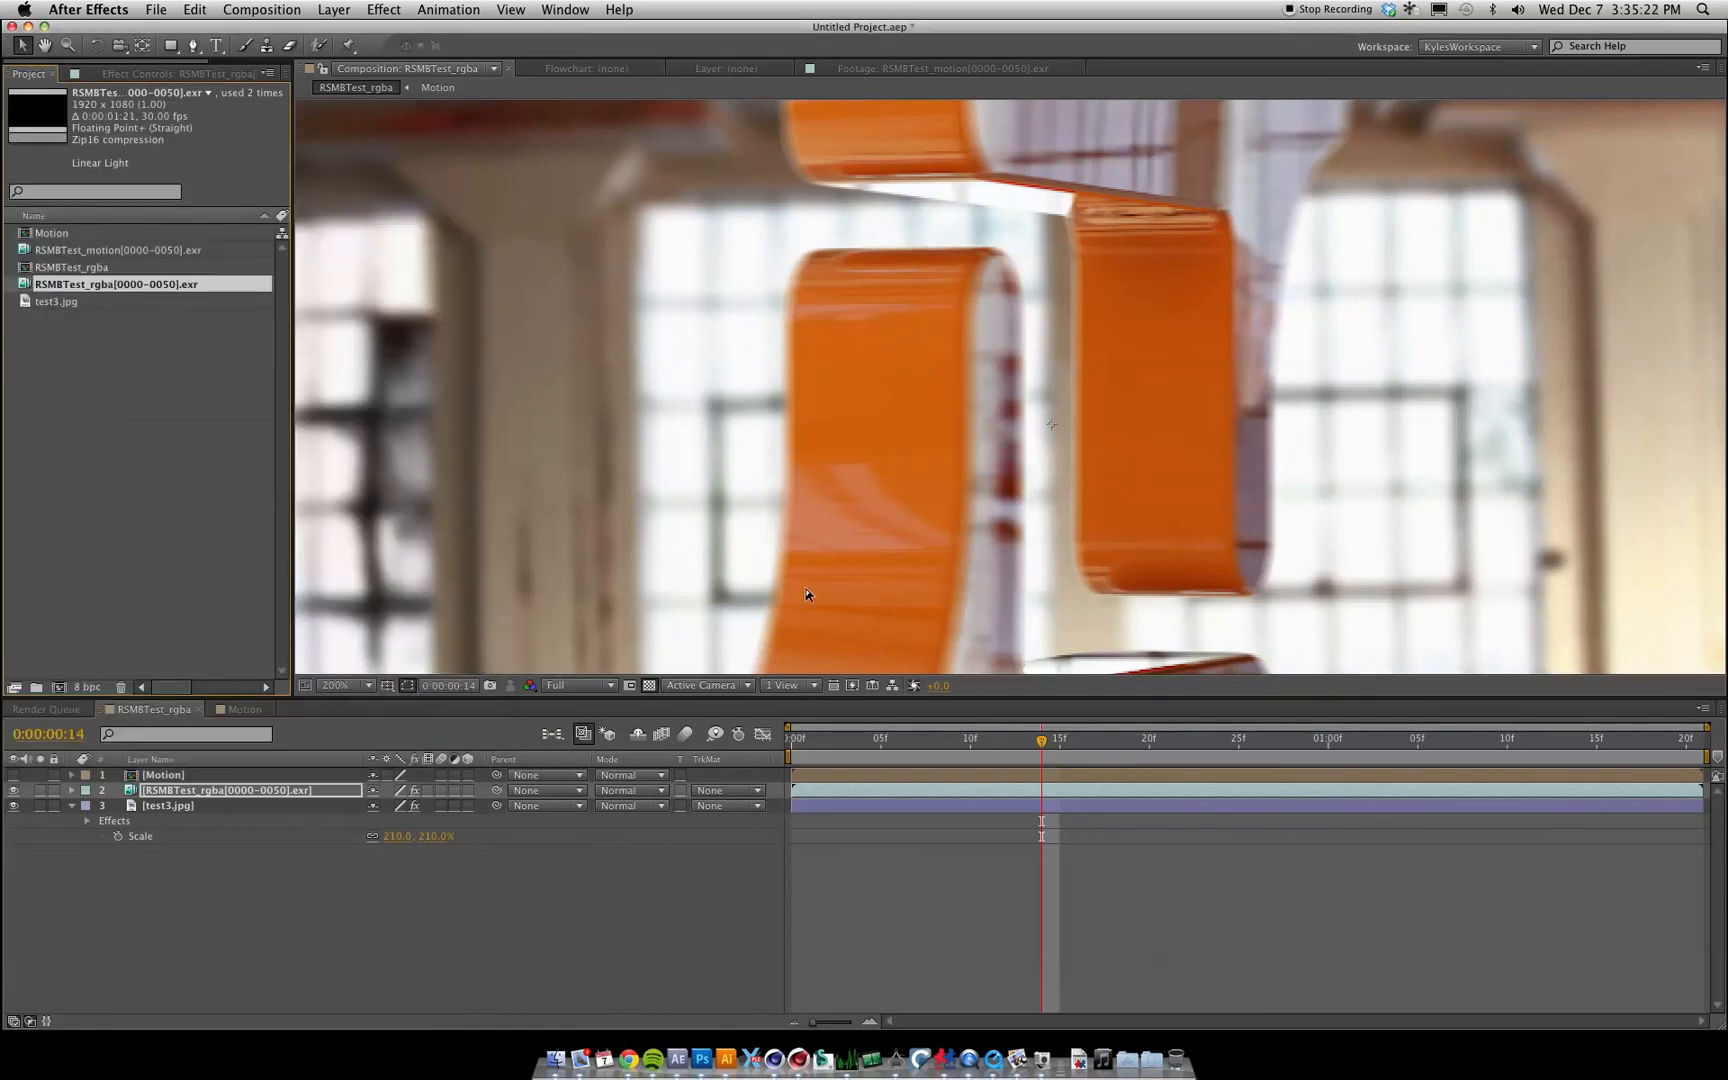
{"action": "left_click", "coordinate": [345, 684]}
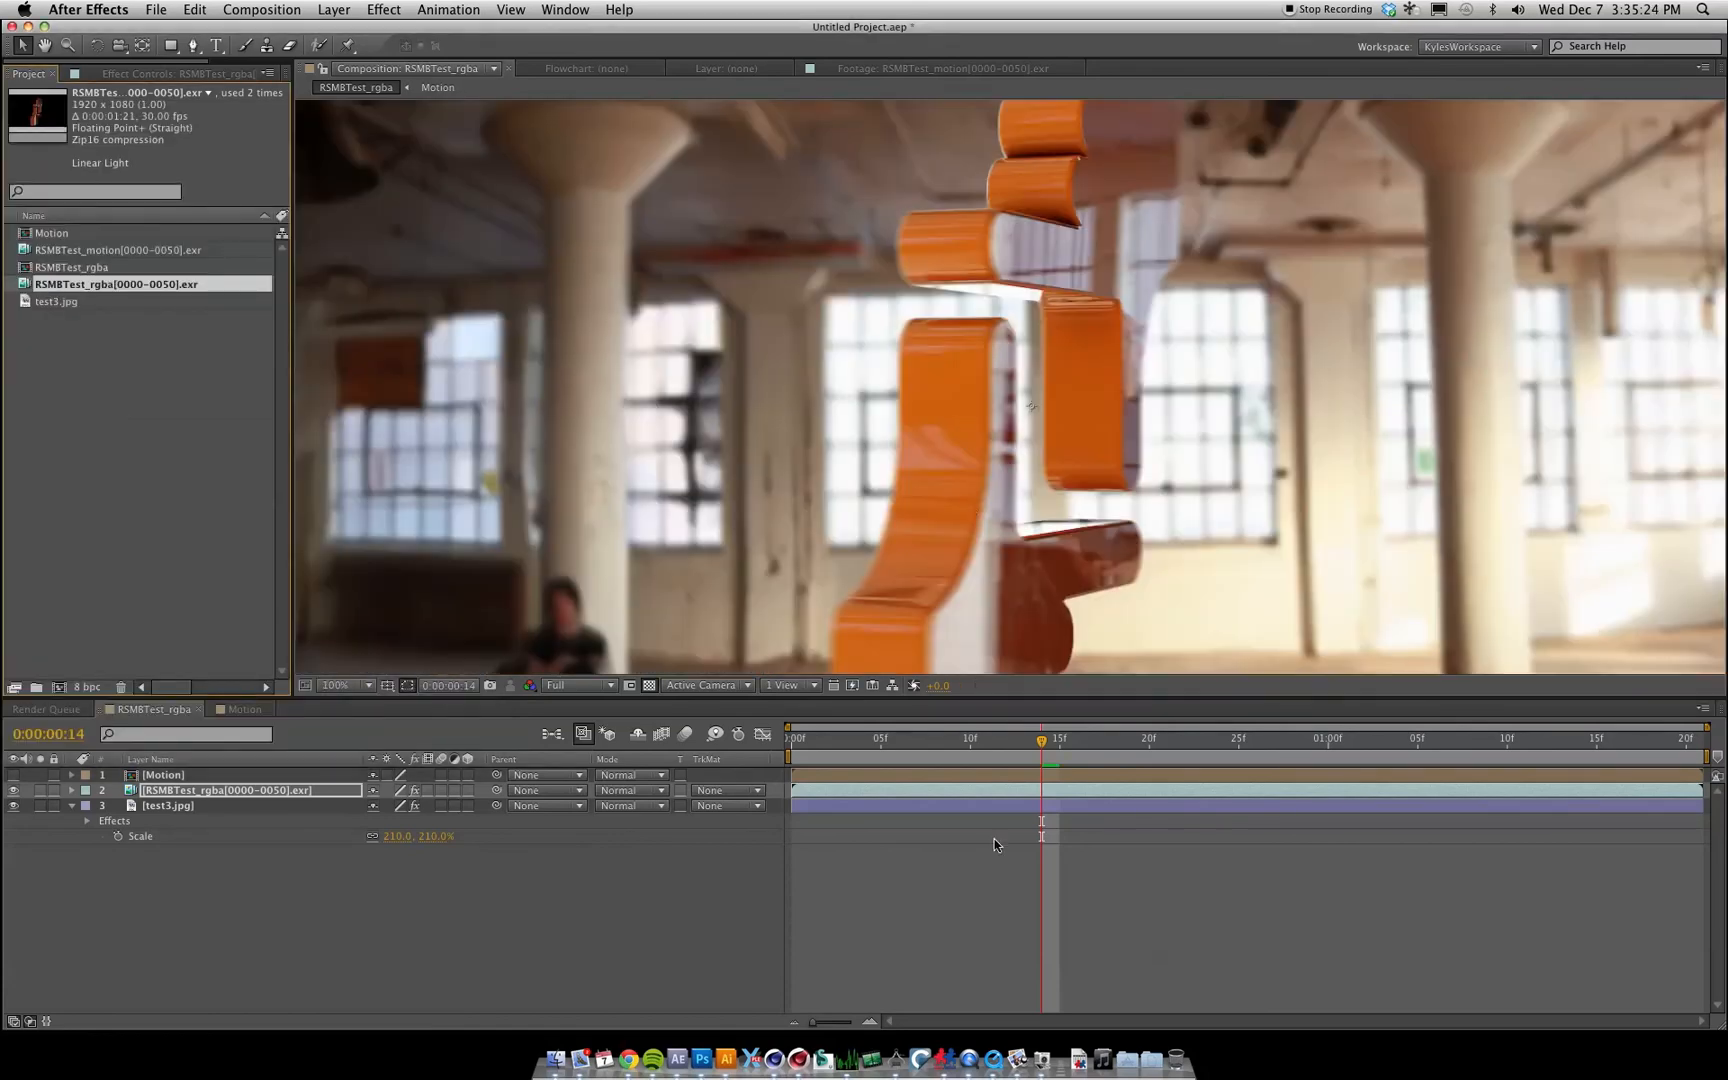